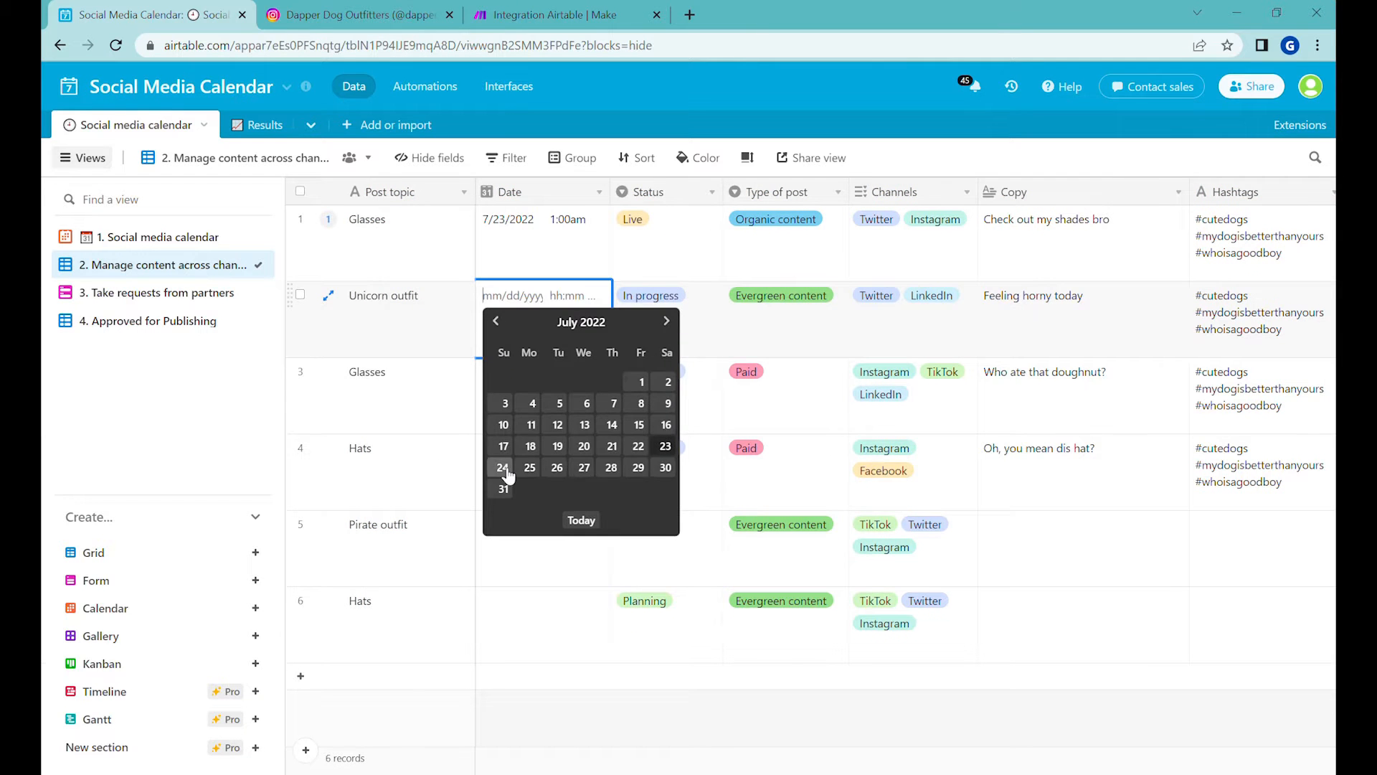
# - Flip between the Instagram profile and Airtable tabs and land on the content calendar grid
pyautogui.click(562, 14)
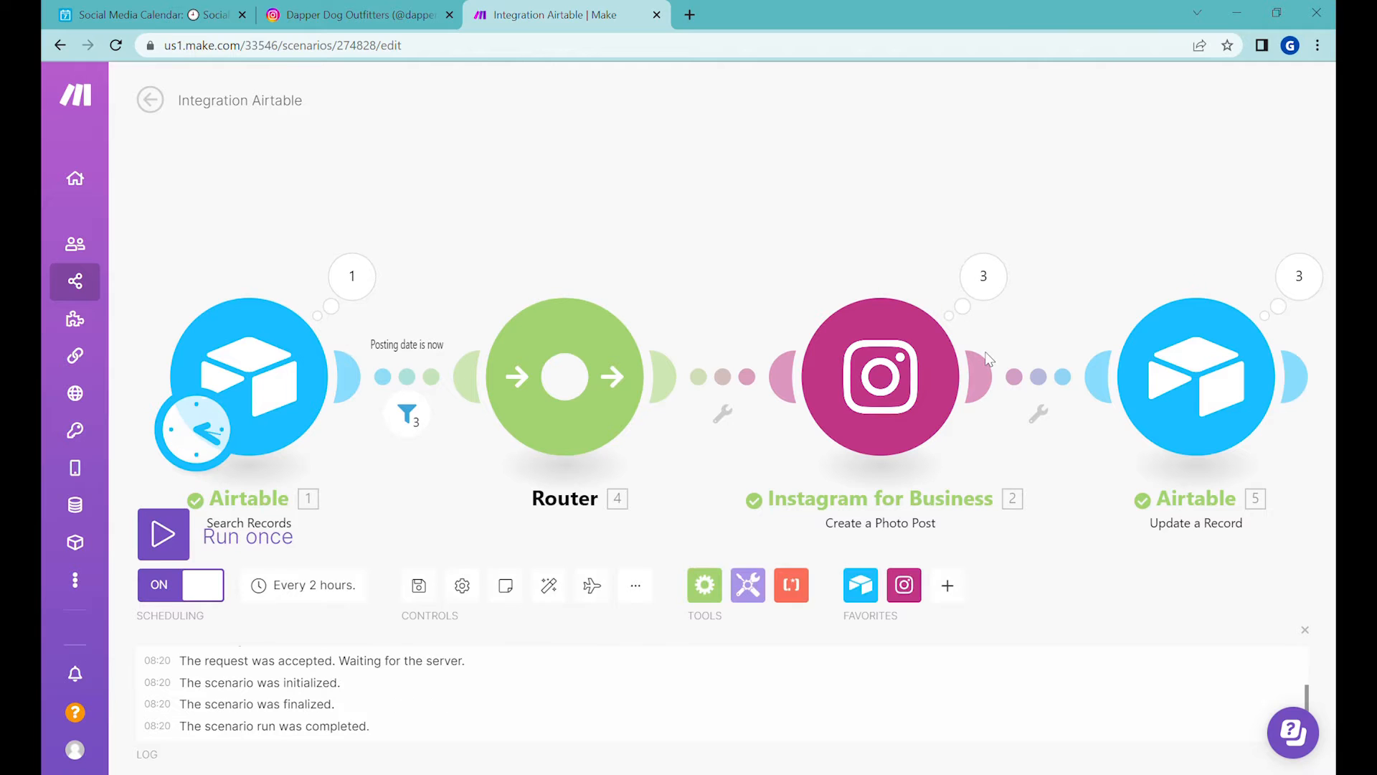
pyautogui.click(355, 14)
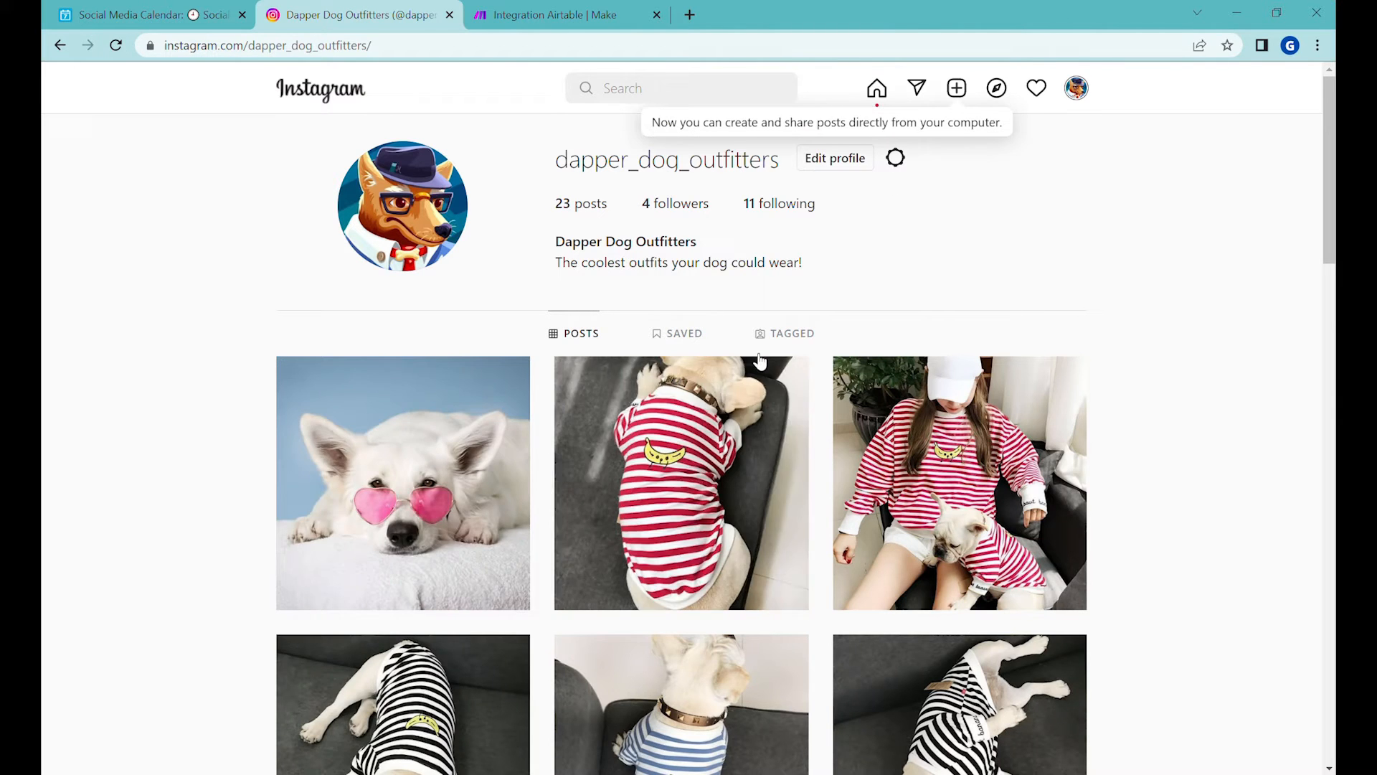
pyautogui.click(141, 14)
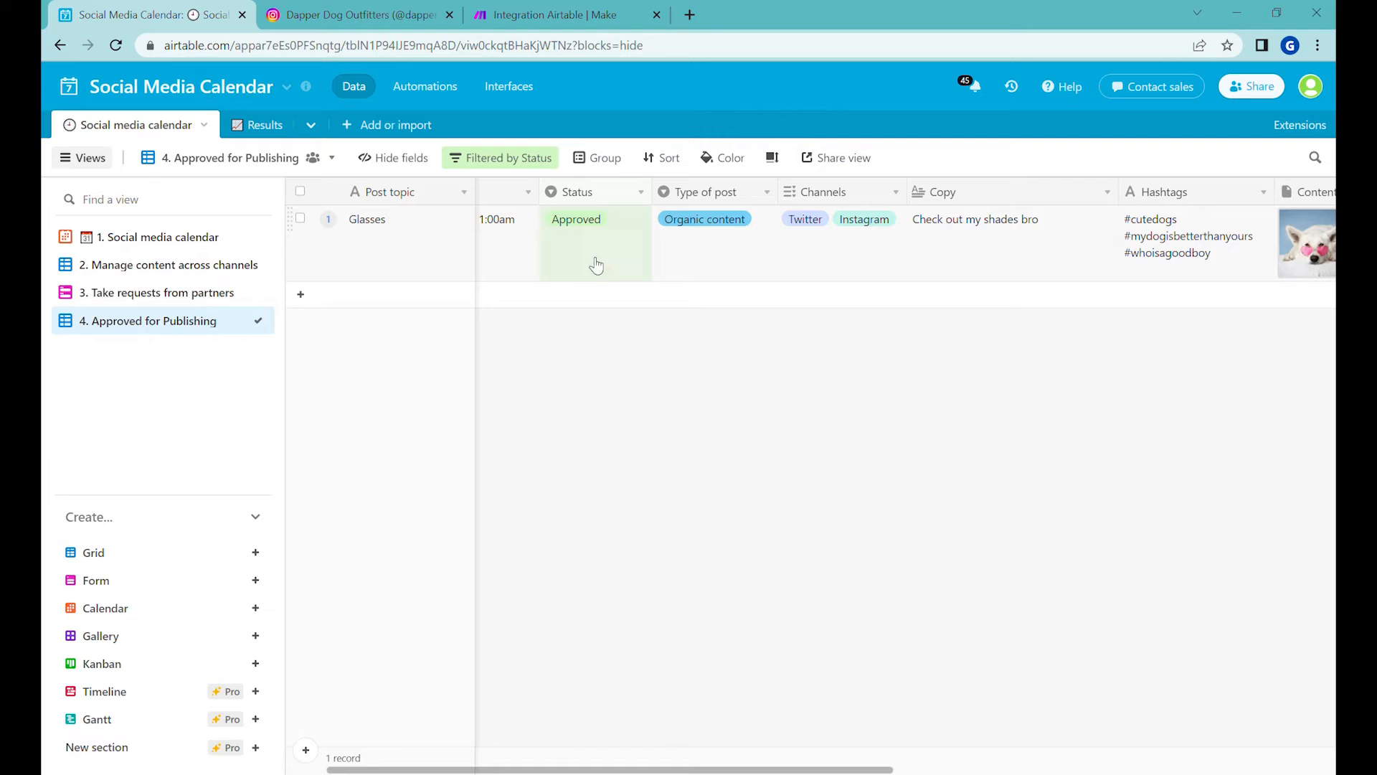
pyautogui.click(169, 264)
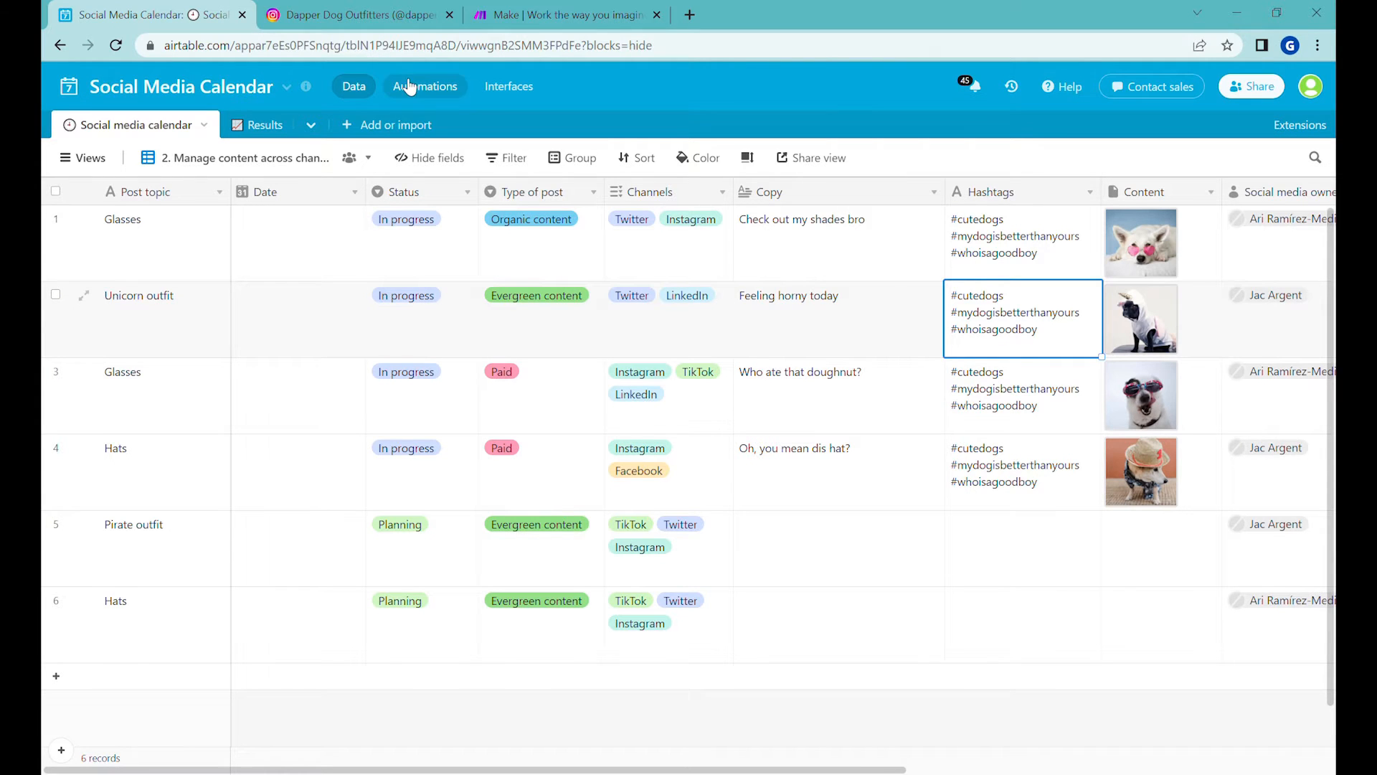
# - Return to the Social Media Calendar base and select the first Glasses record
pyautogui.click(354, 14)
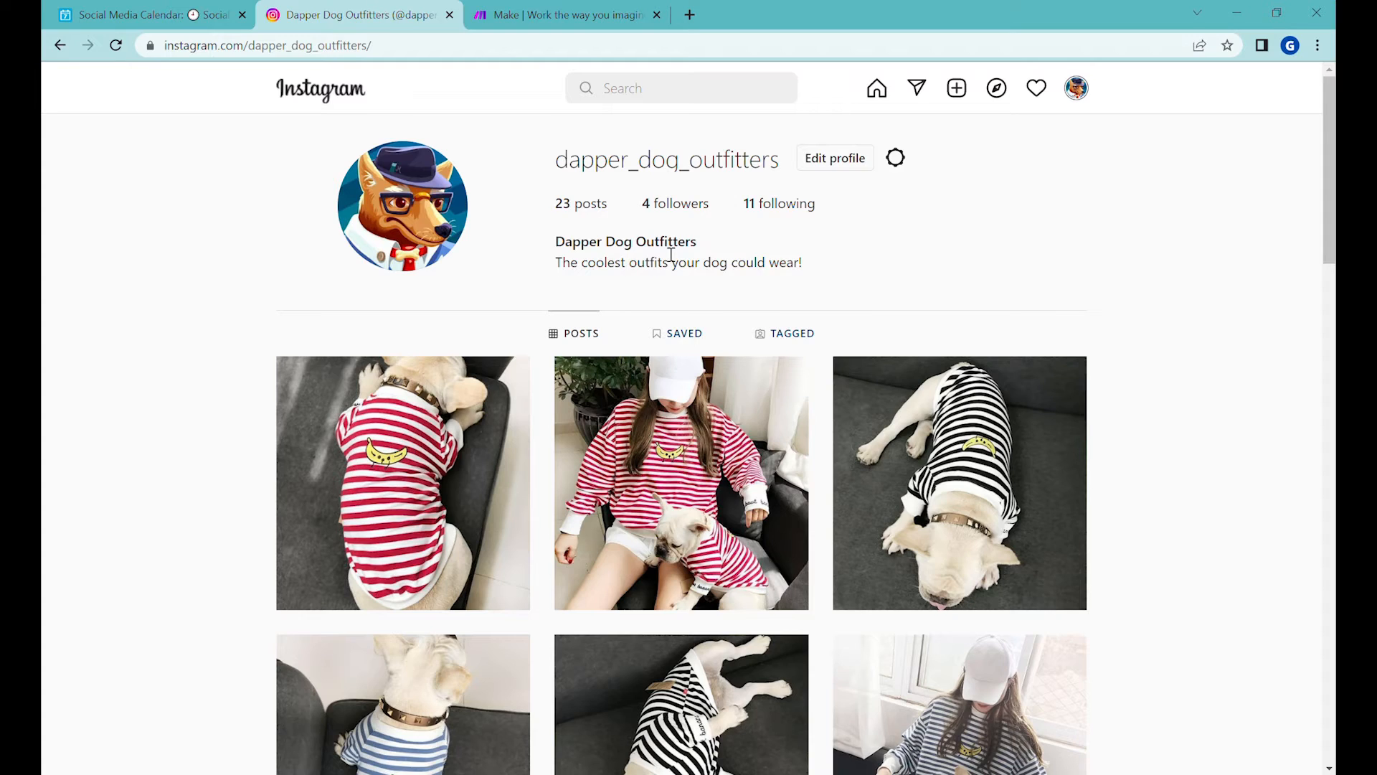
pyautogui.moveTo(308, 115)
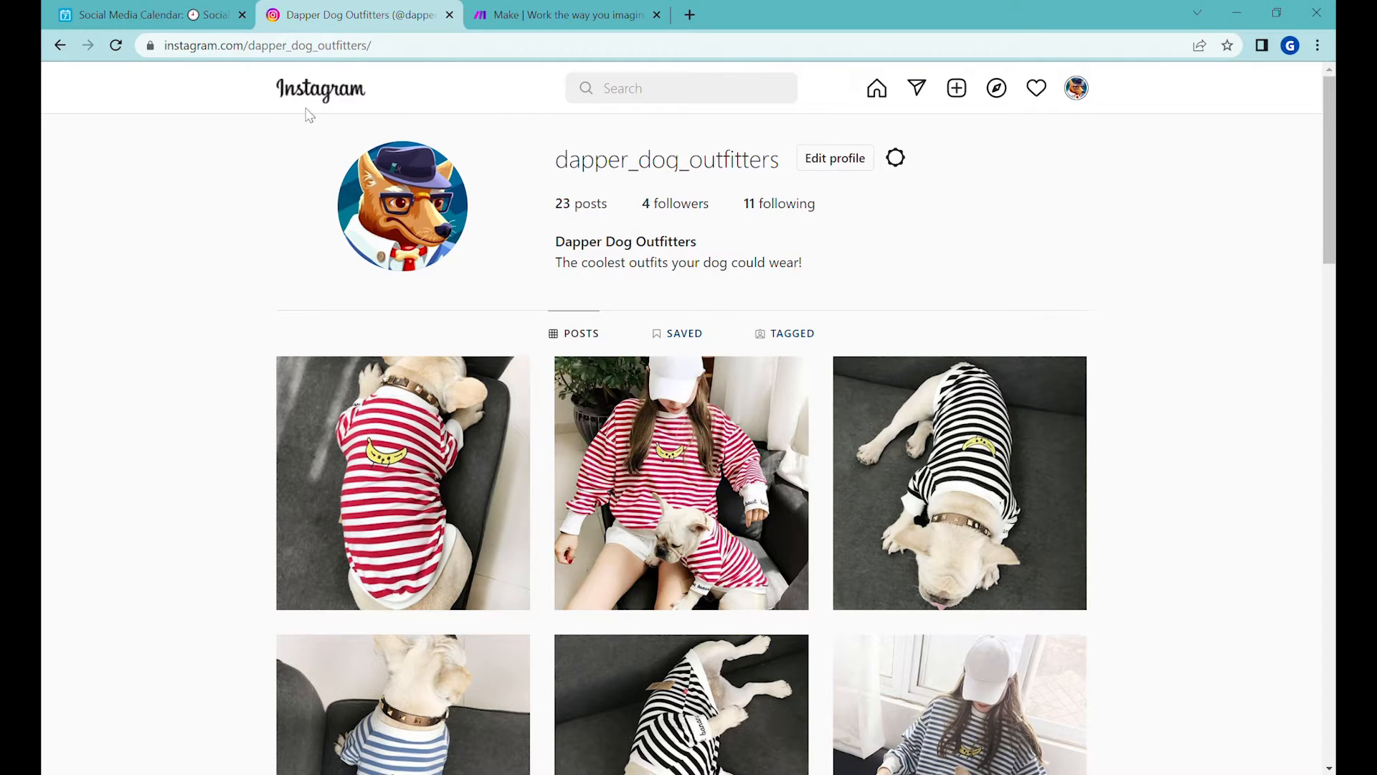
pyautogui.click(145, 14)
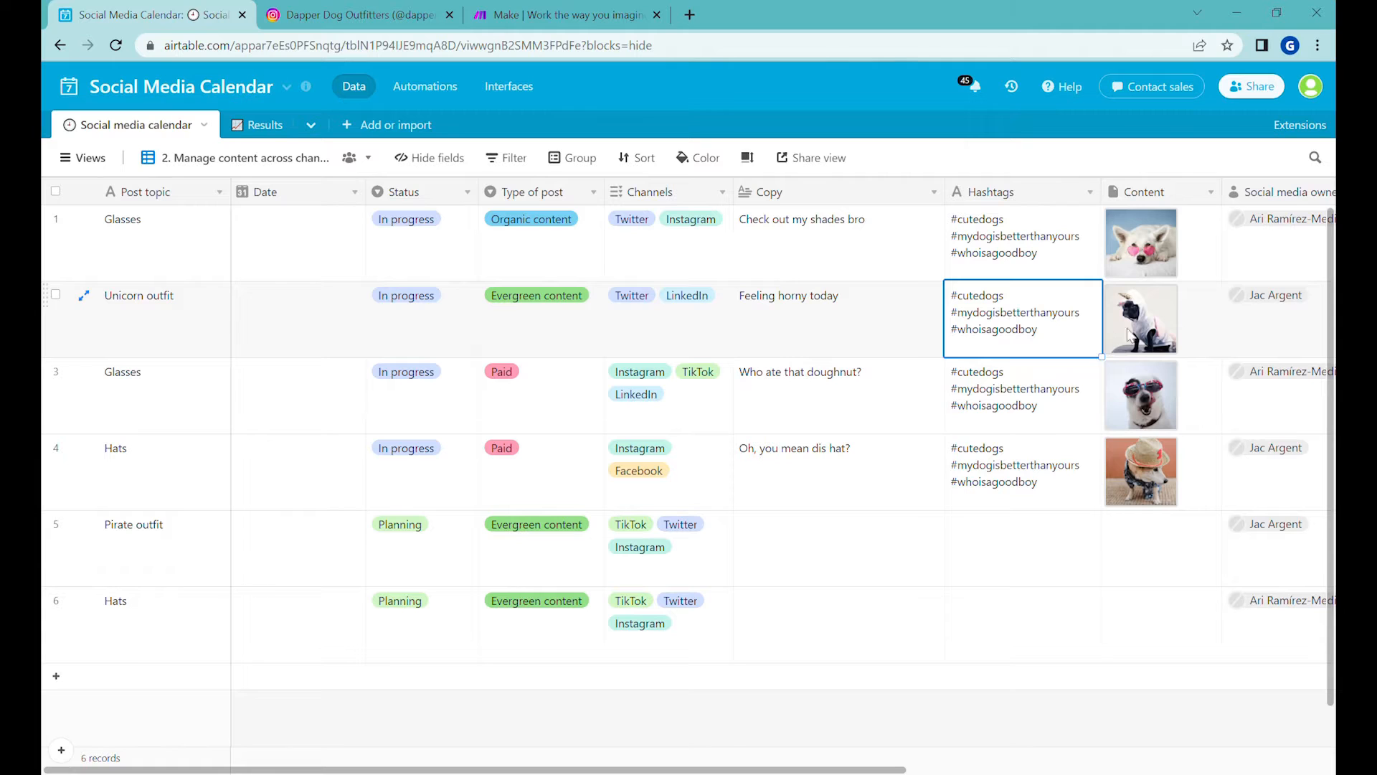
pyautogui.moveTo(883, 299)
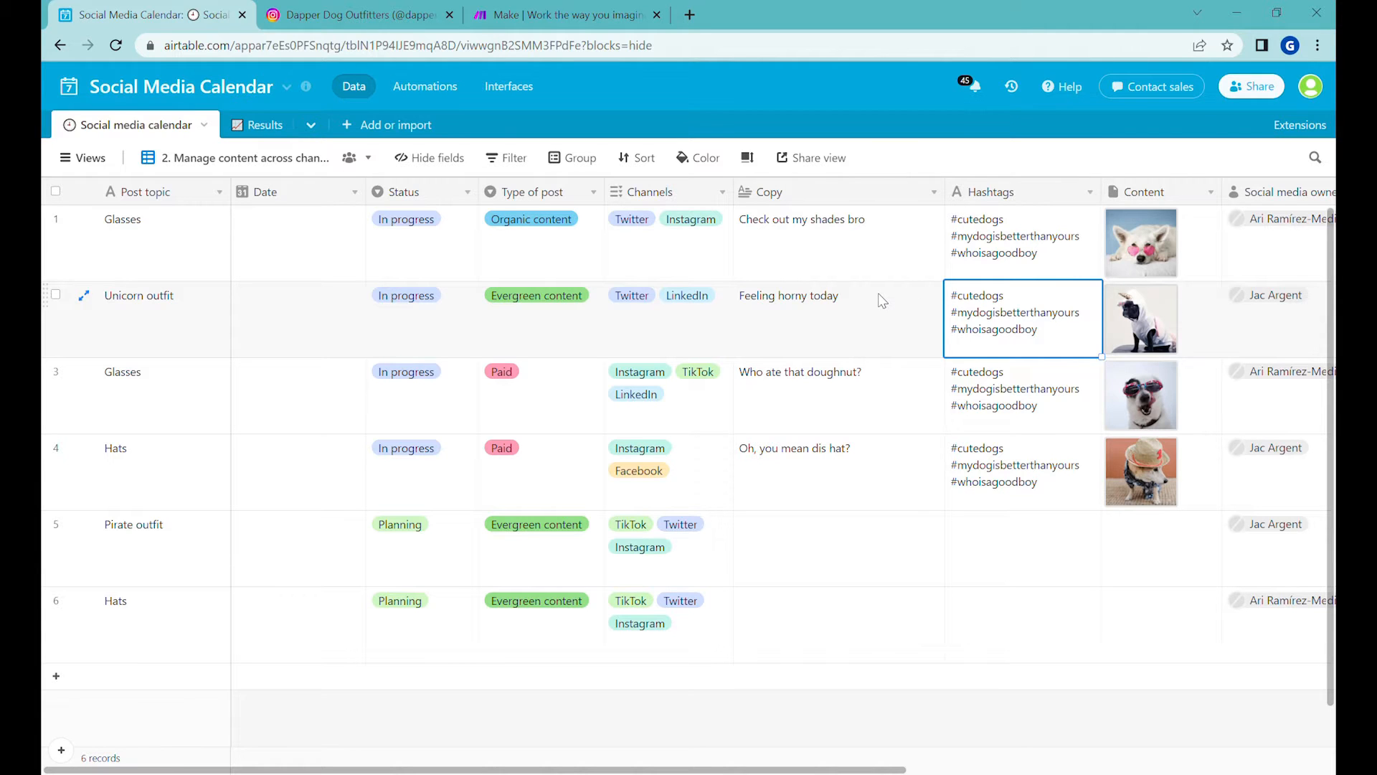
pyautogui.moveTo(422, 232)
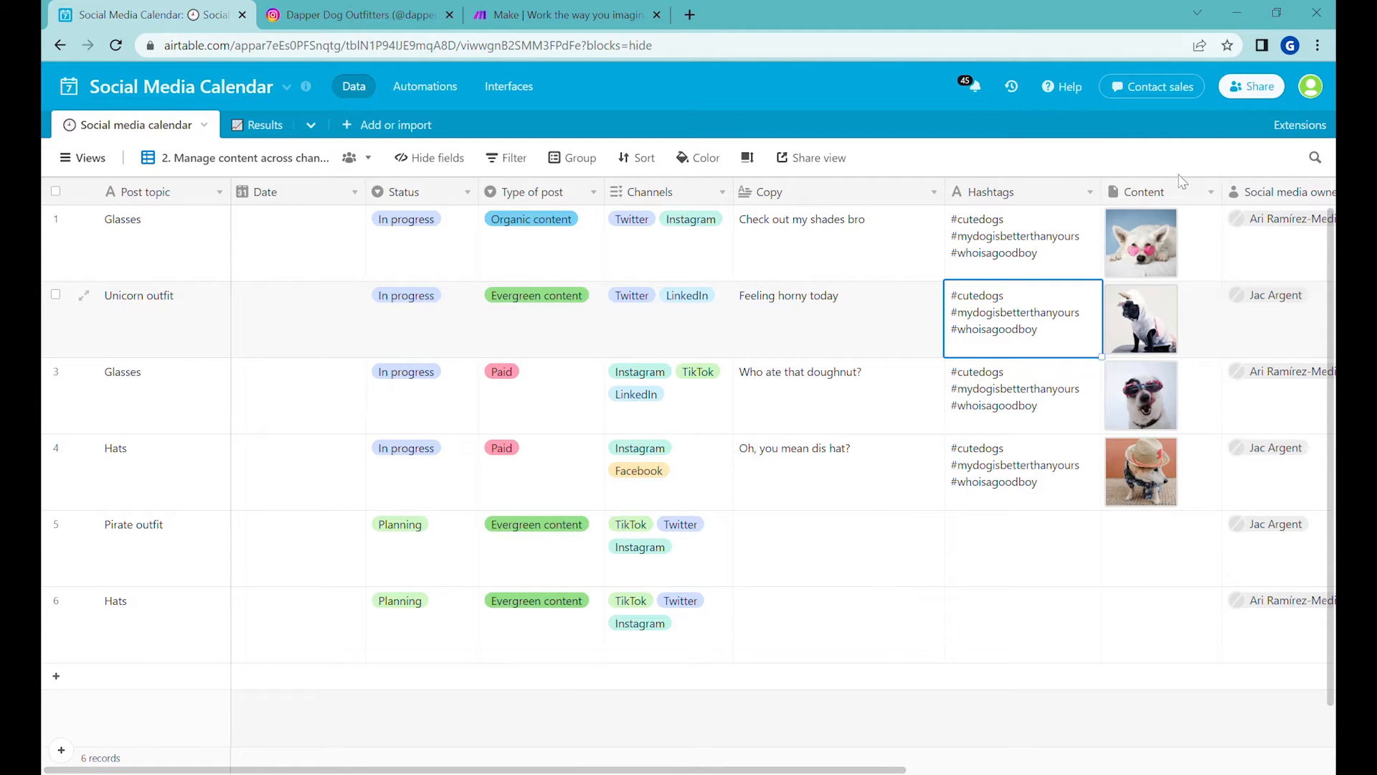
pyautogui.moveTo(615, 298)
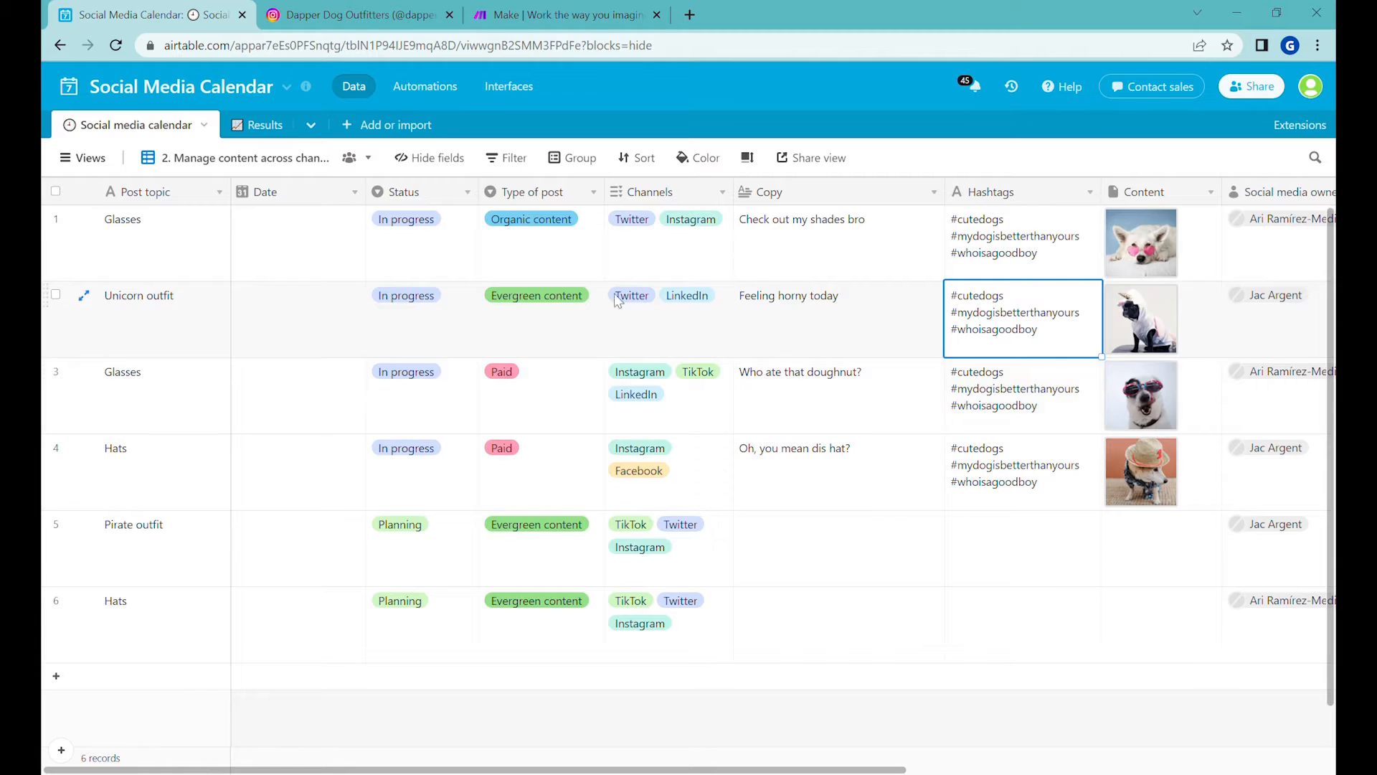
pyautogui.moveTo(153, 233)
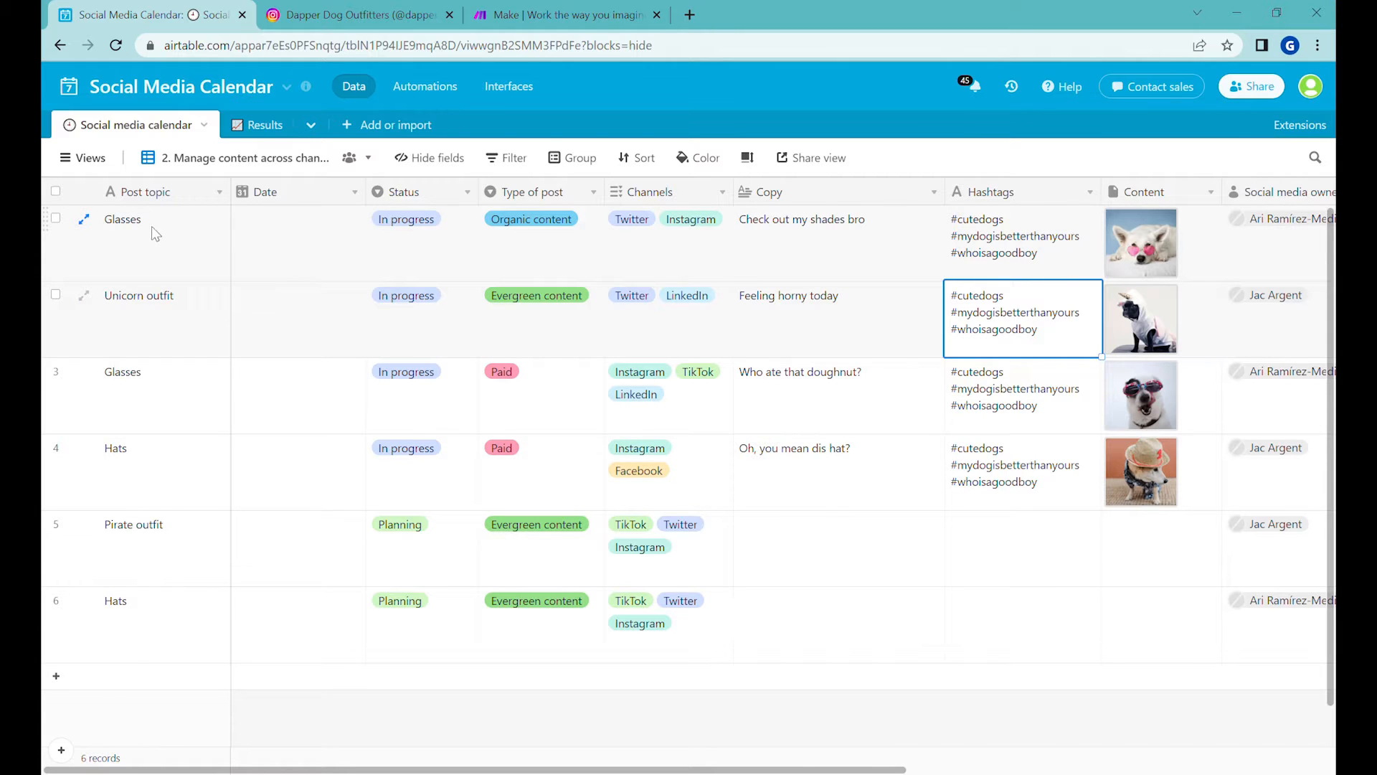
pyautogui.click(163, 244)
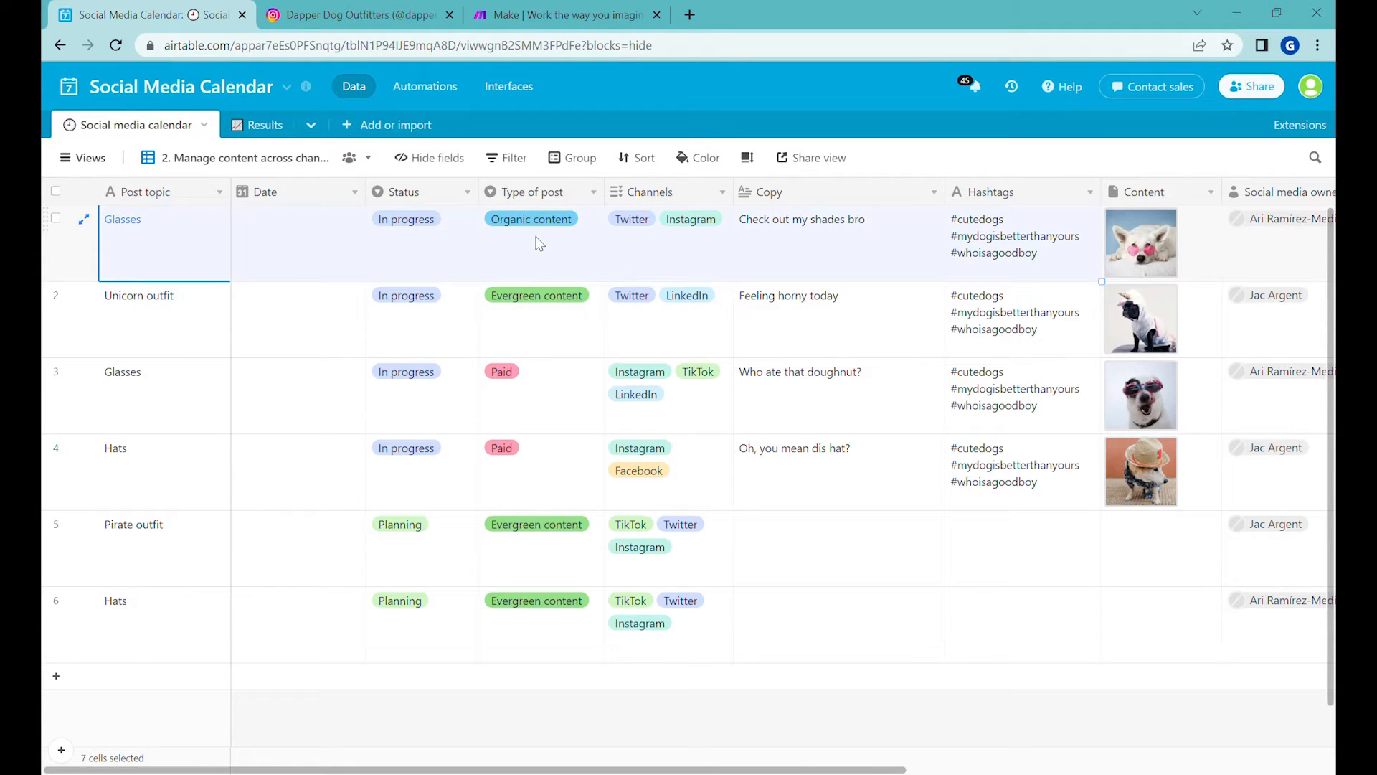
pyautogui.moveTo(428, 252)
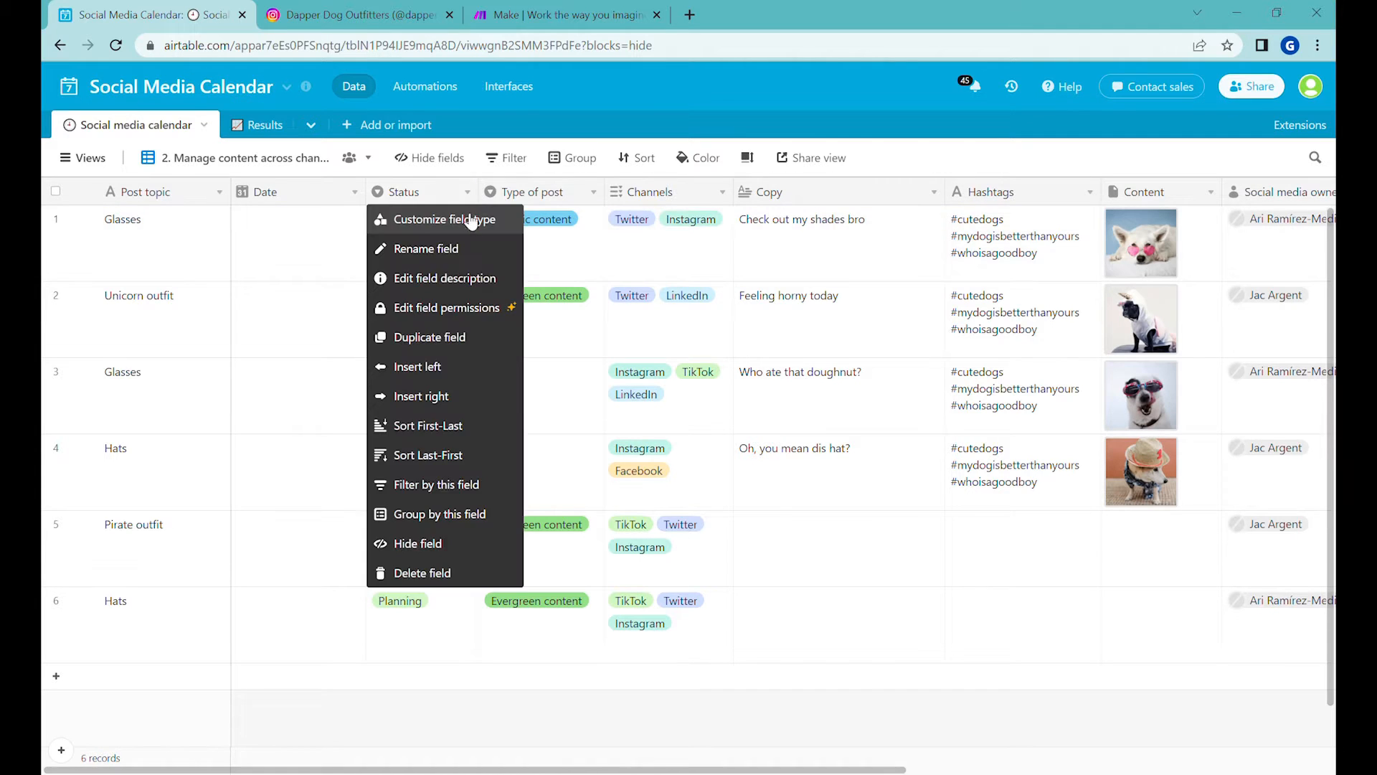
# - Bring up the Status field settings listing Planning, In progress, On hold, Approved and Live
pyautogui.click(443, 218)
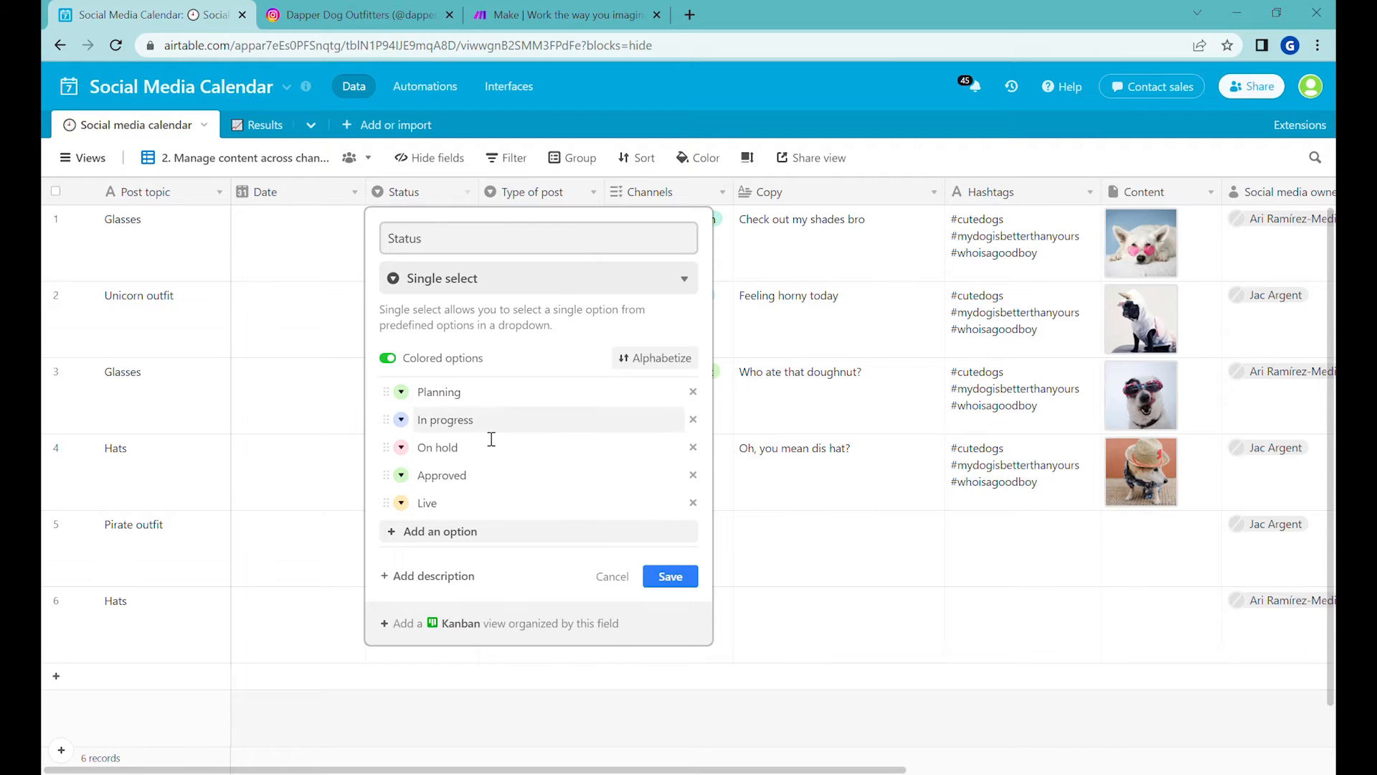
pyautogui.moveTo(850, 466)
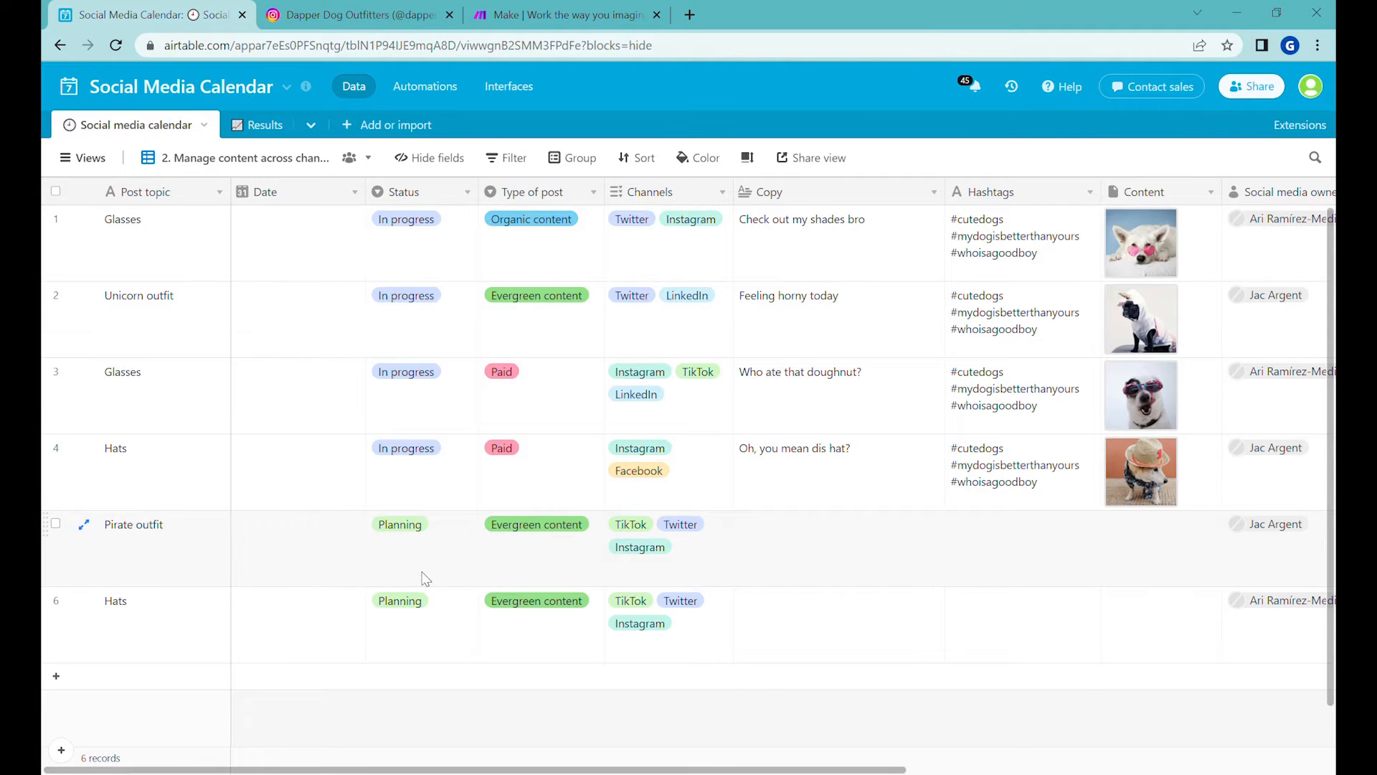
pyautogui.click(422, 525)
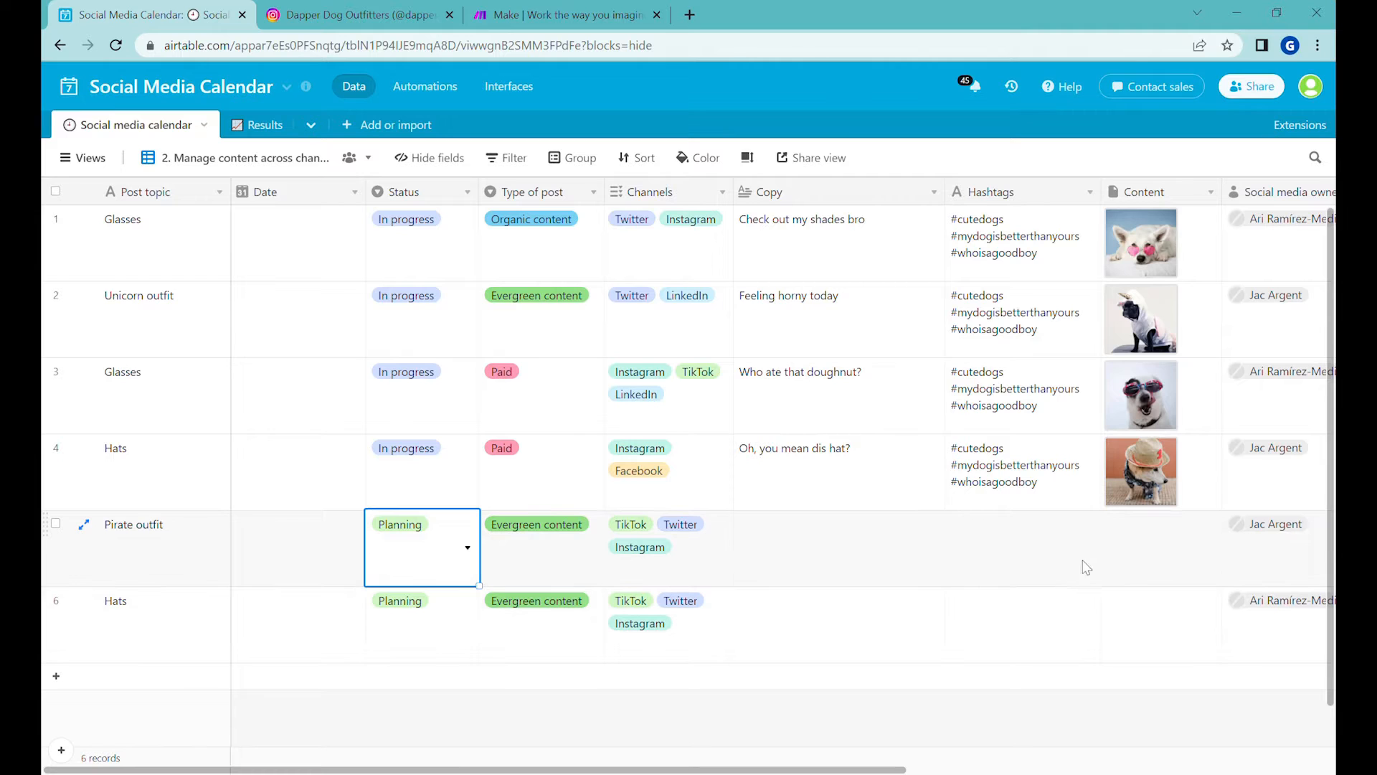
pyautogui.click(164, 525)
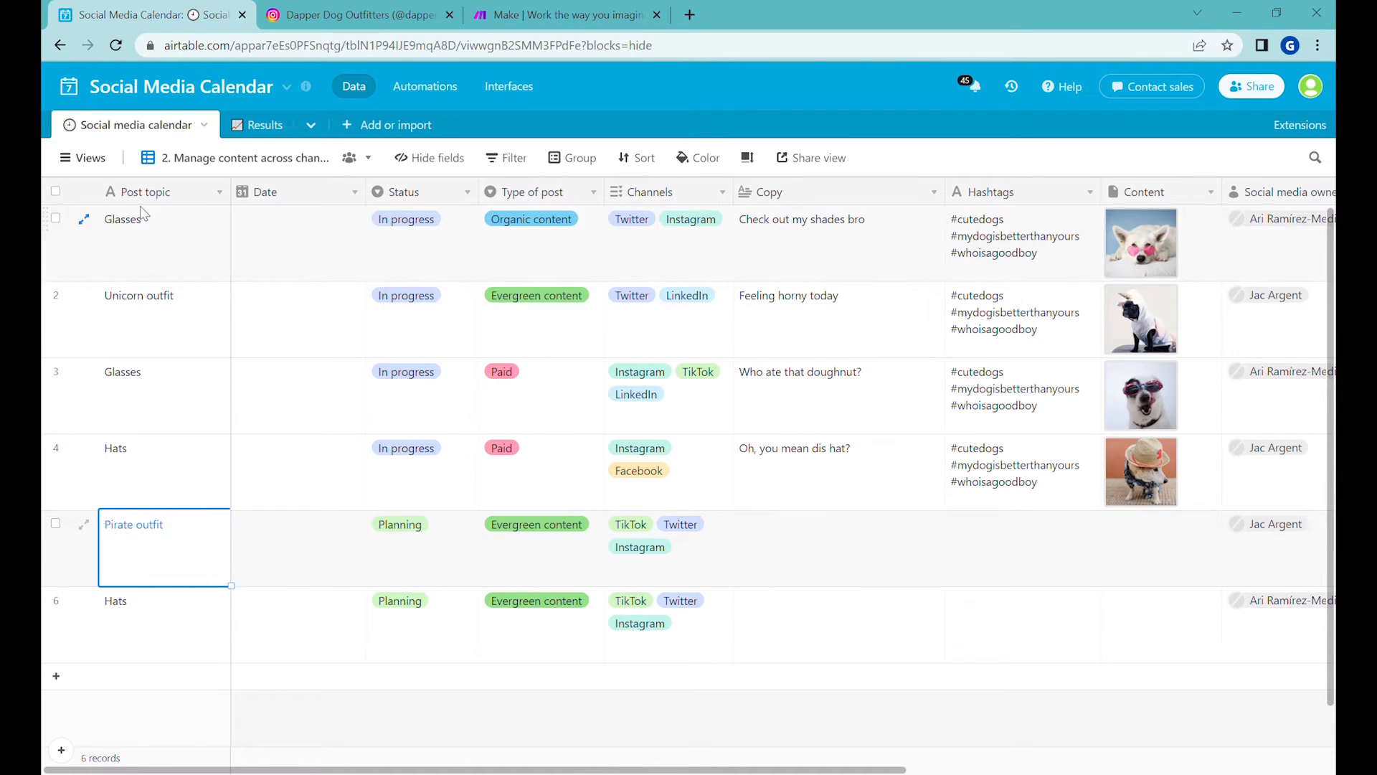
pyautogui.click(838, 546)
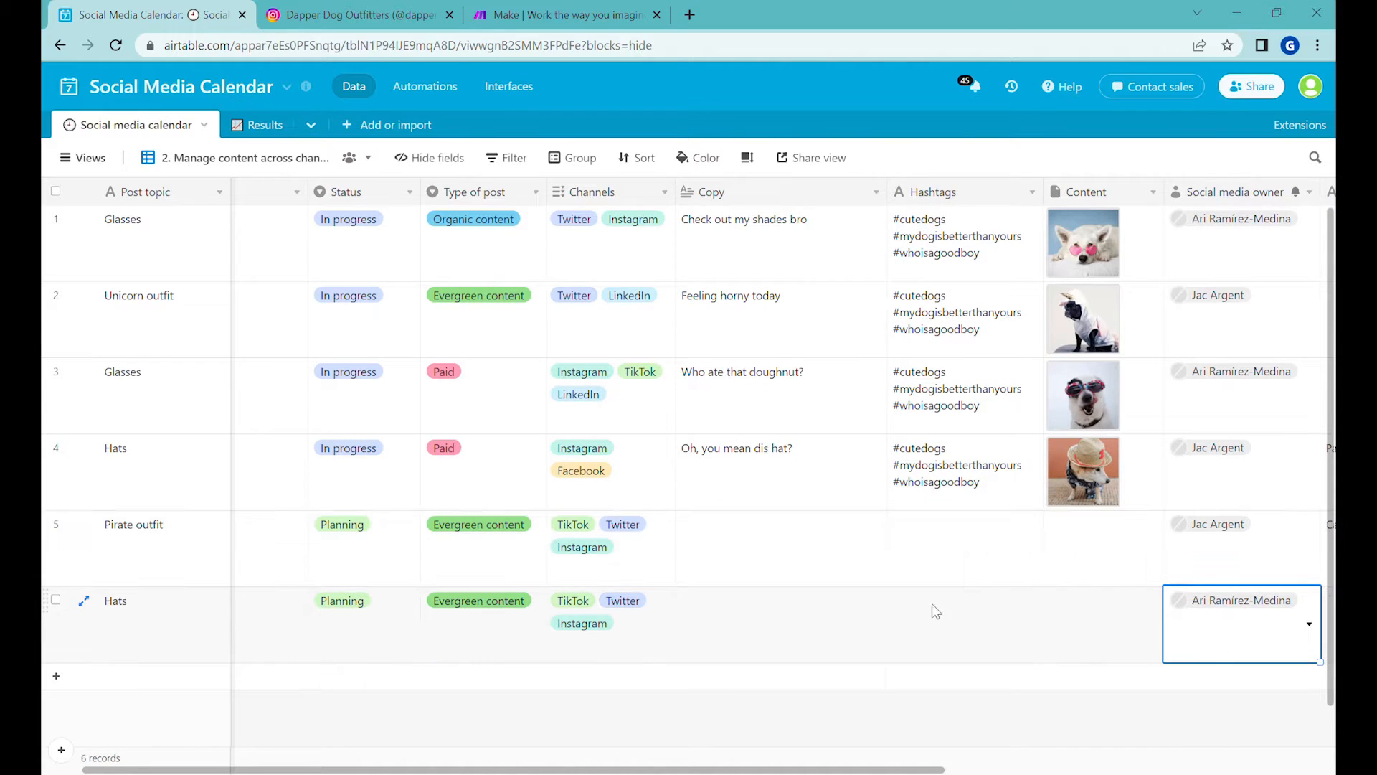
pyautogui.moveTo(1041, 488)
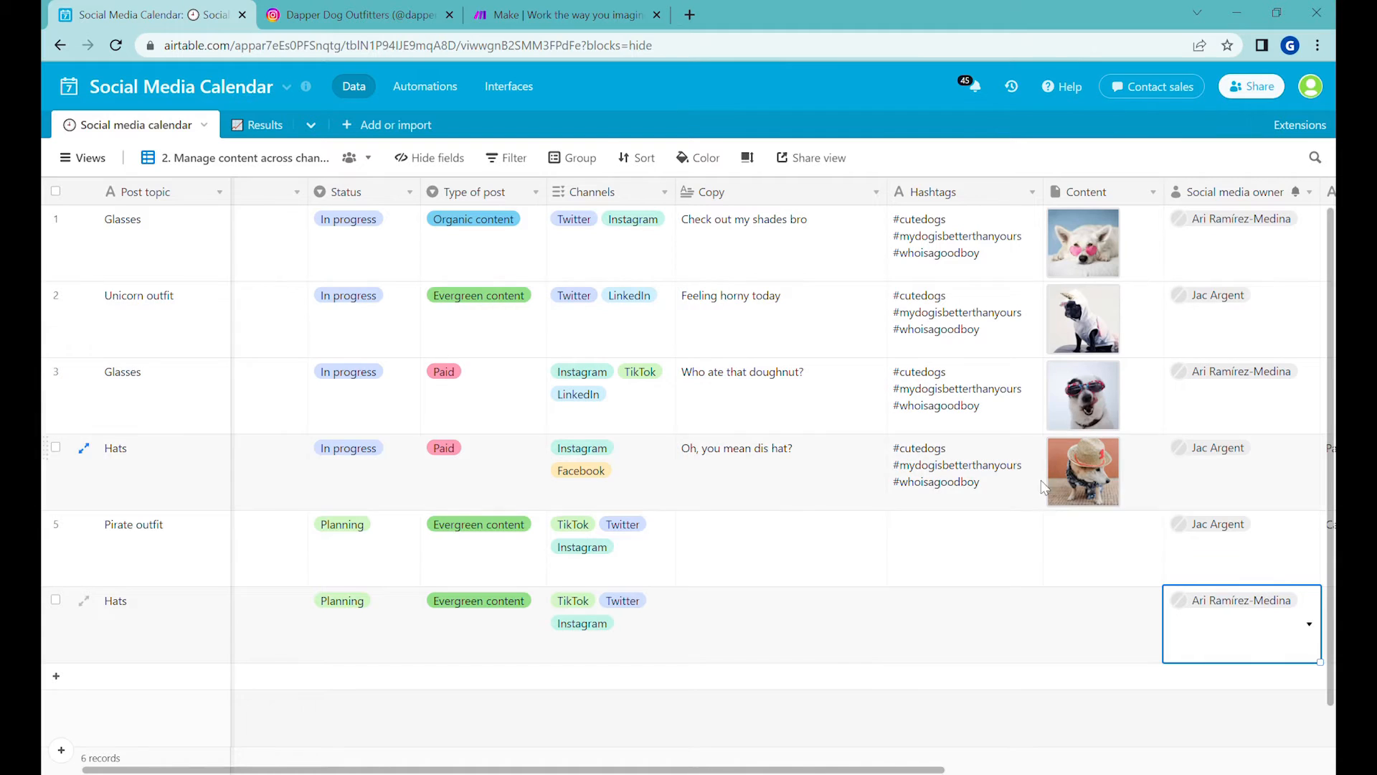
pyautogui.click(363, 317)
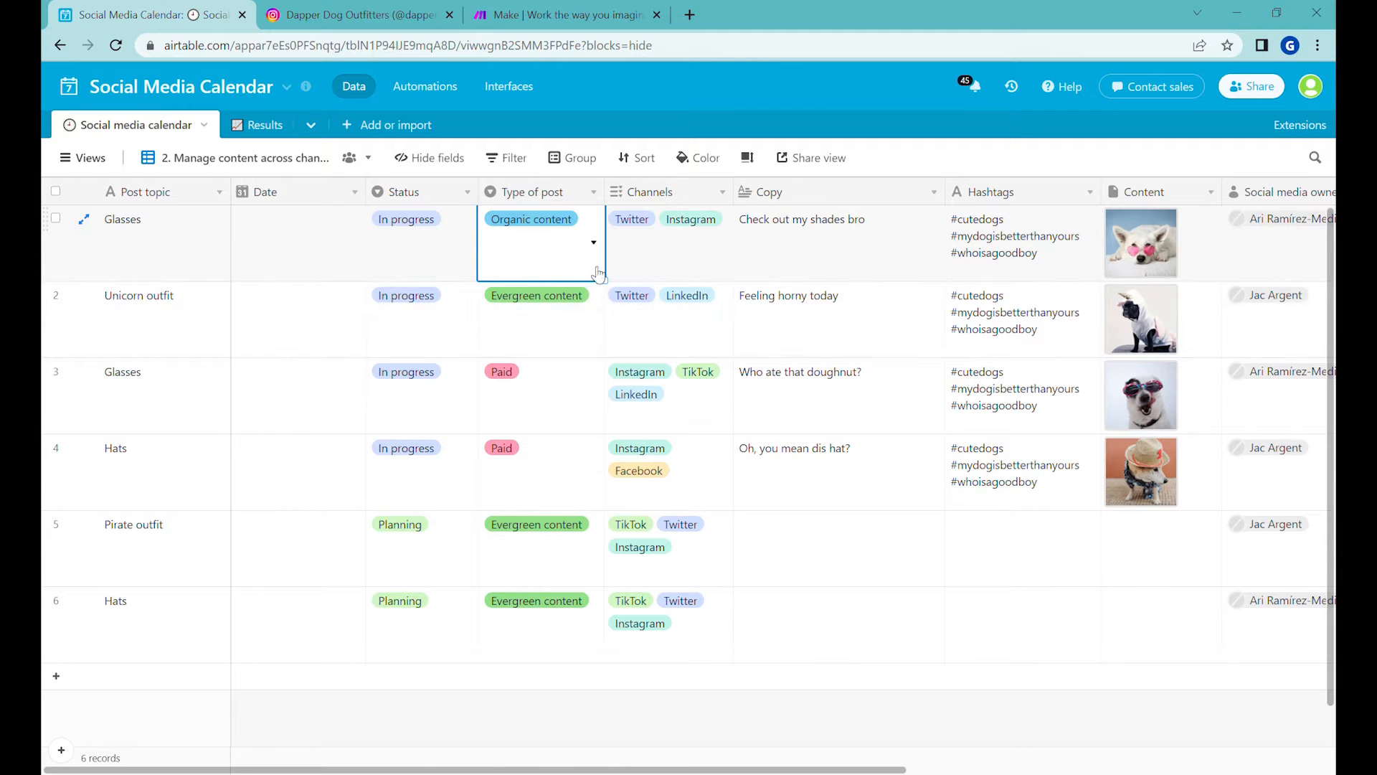
pyautogui.moveTo(650, 237)
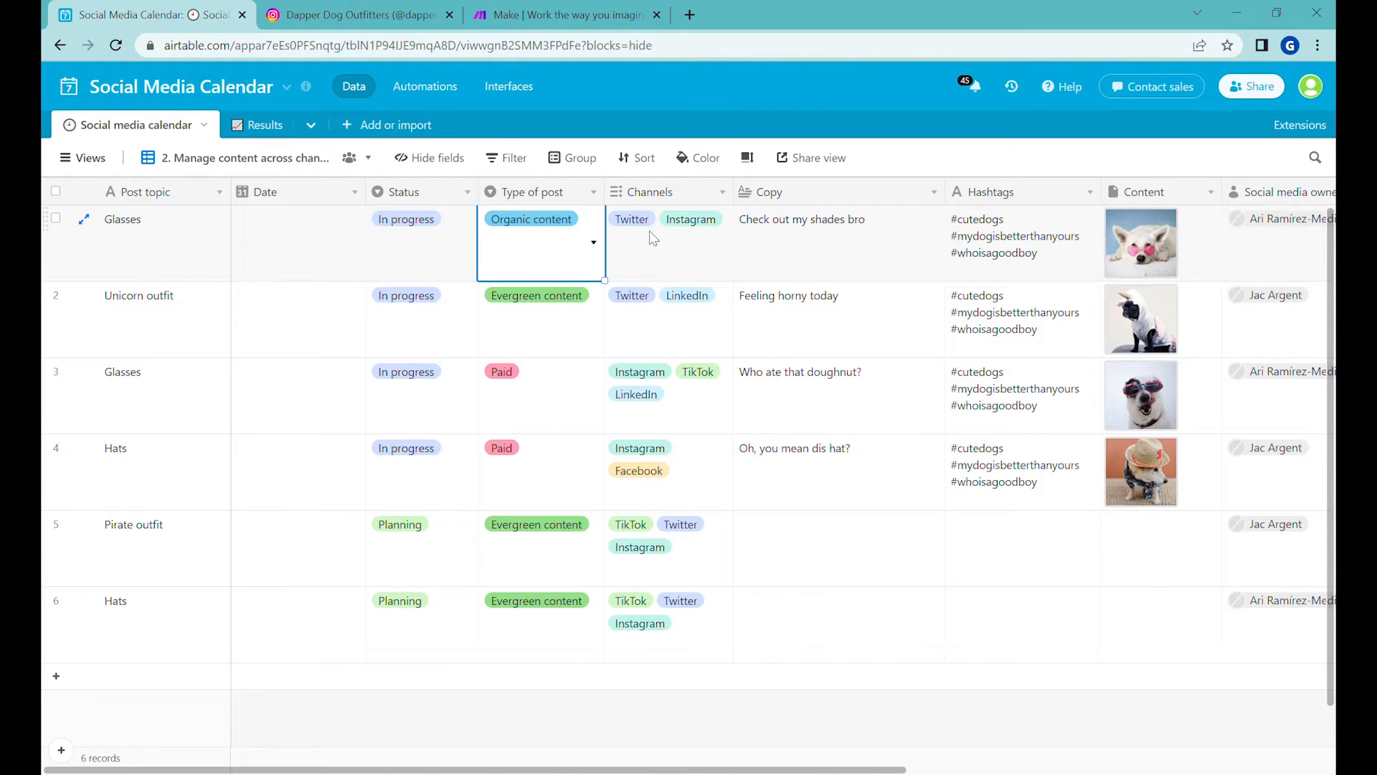
pyautogui.click(667, 241)
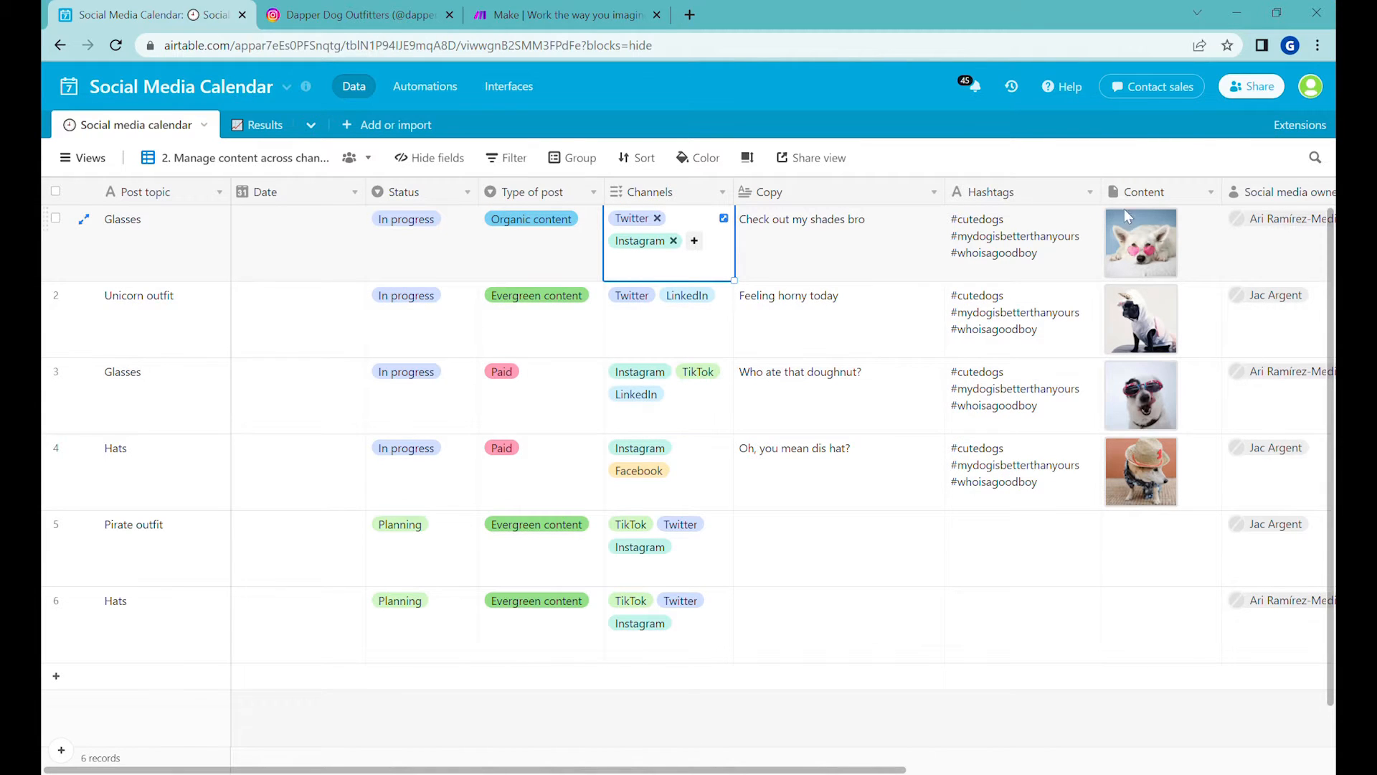
pyautogui.moveTo(937, 323)
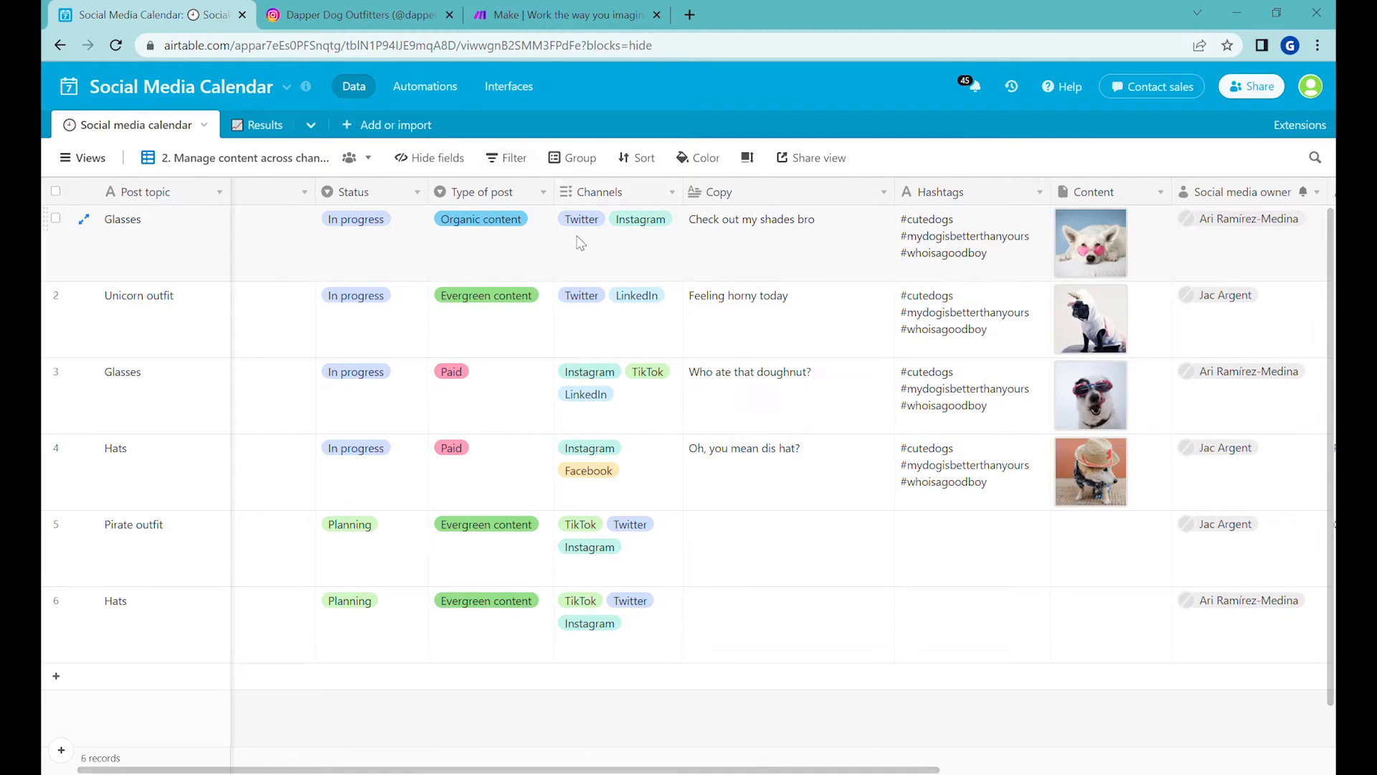
pyautogui.click(615, 232)
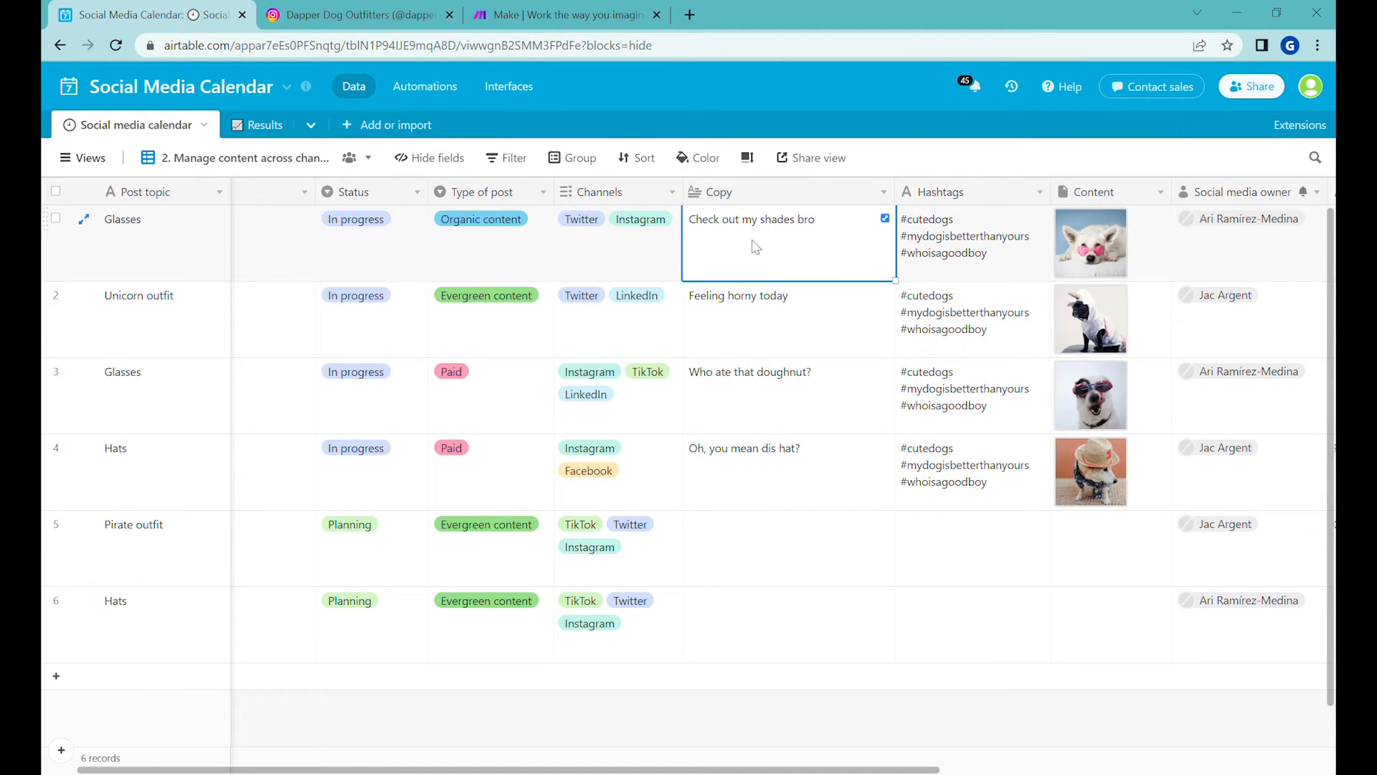
pyautogui.moveTo(817, 248)
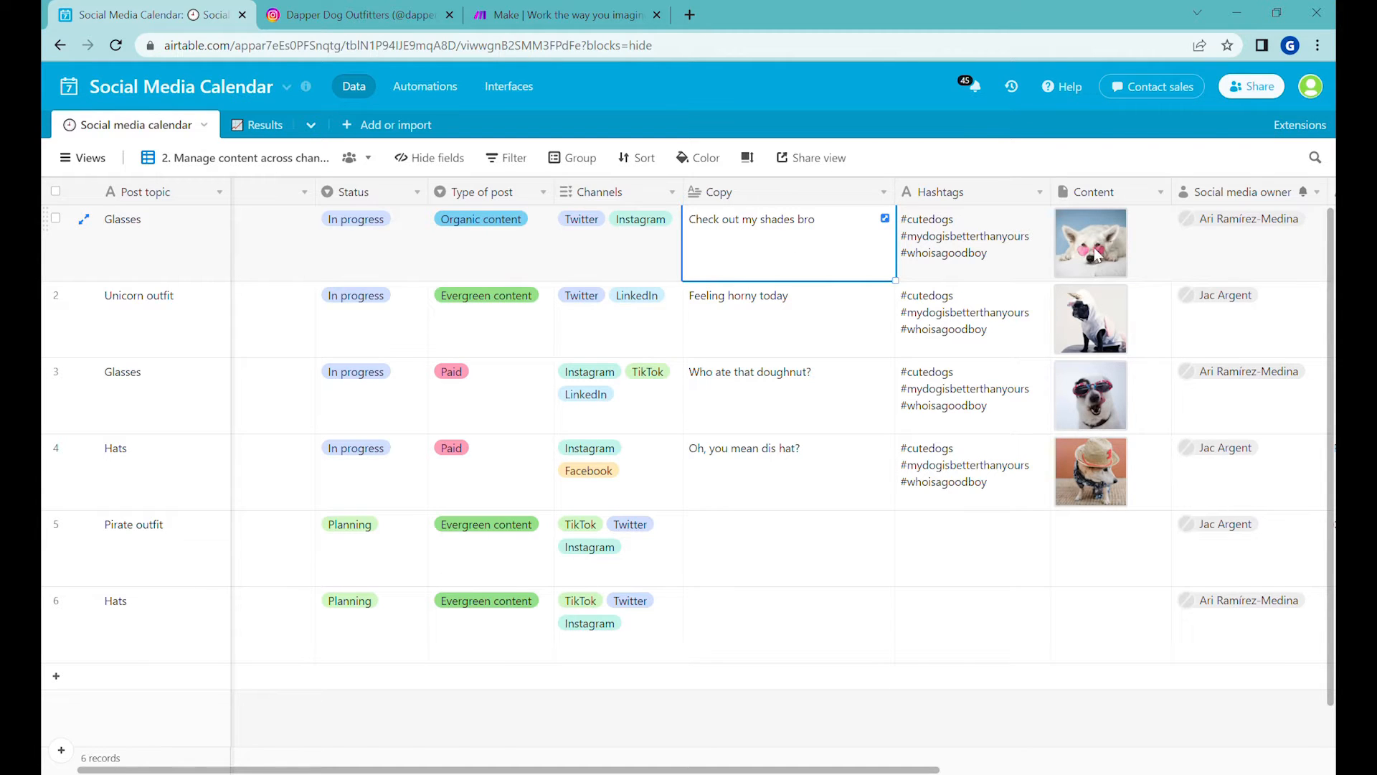
pyautogui.click(966, 241)
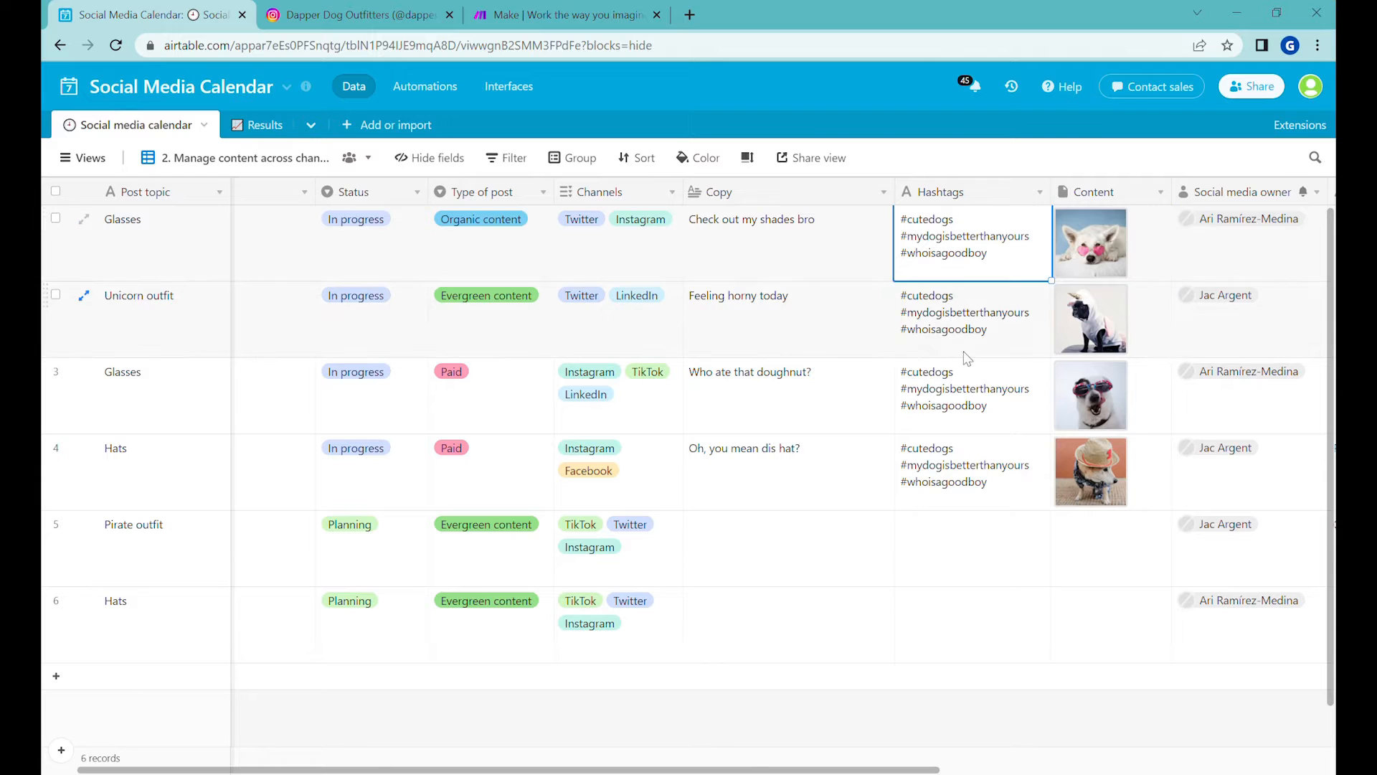
pyautogui.click(971, 312)
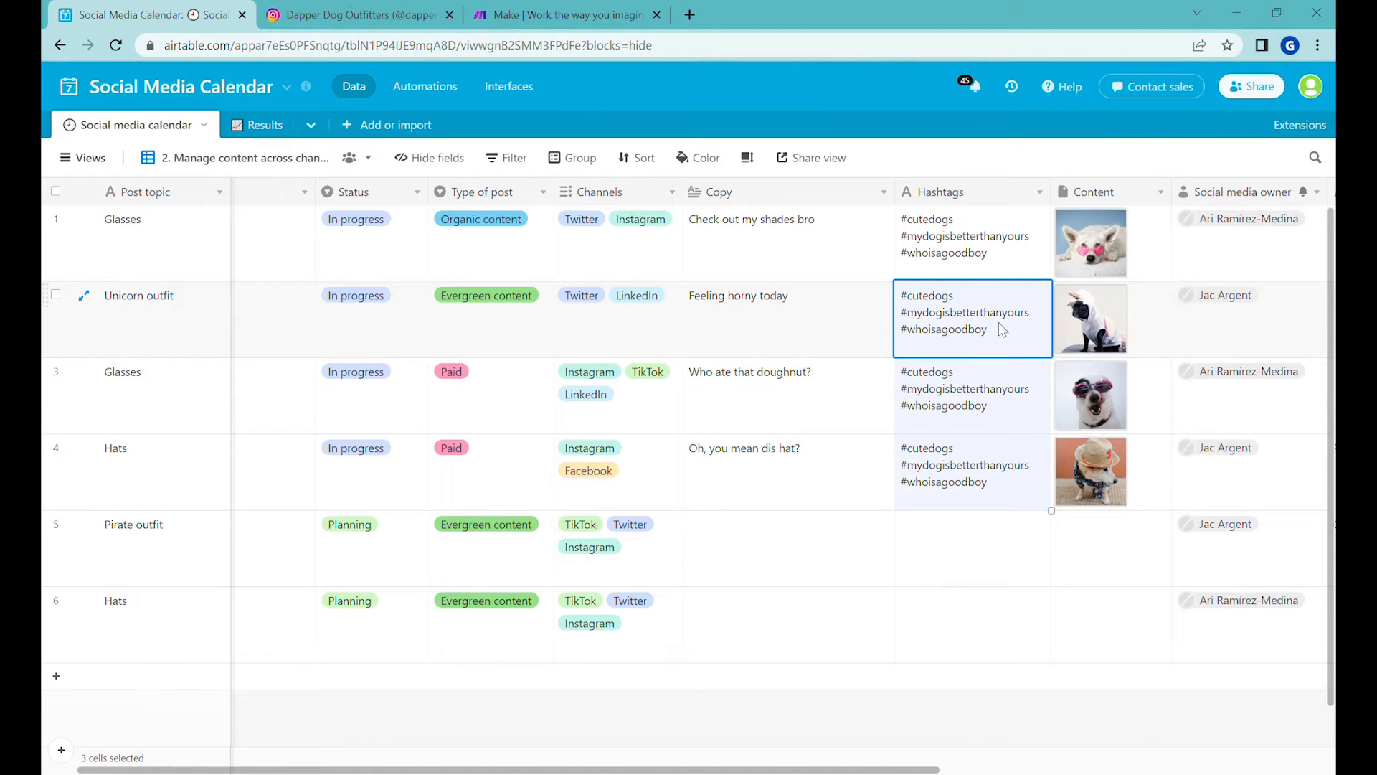
pyautogui.hscroll(3)
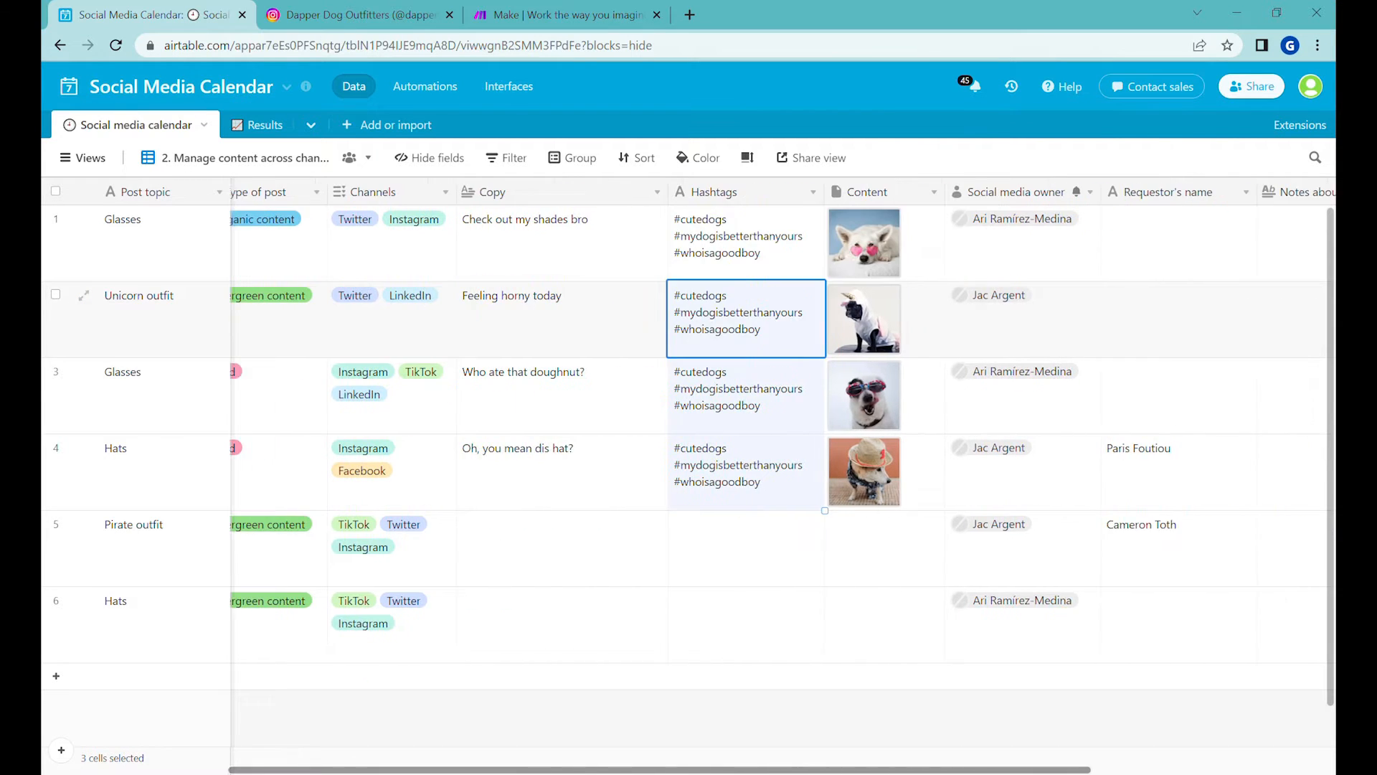
pyautogui.click(741, 389)
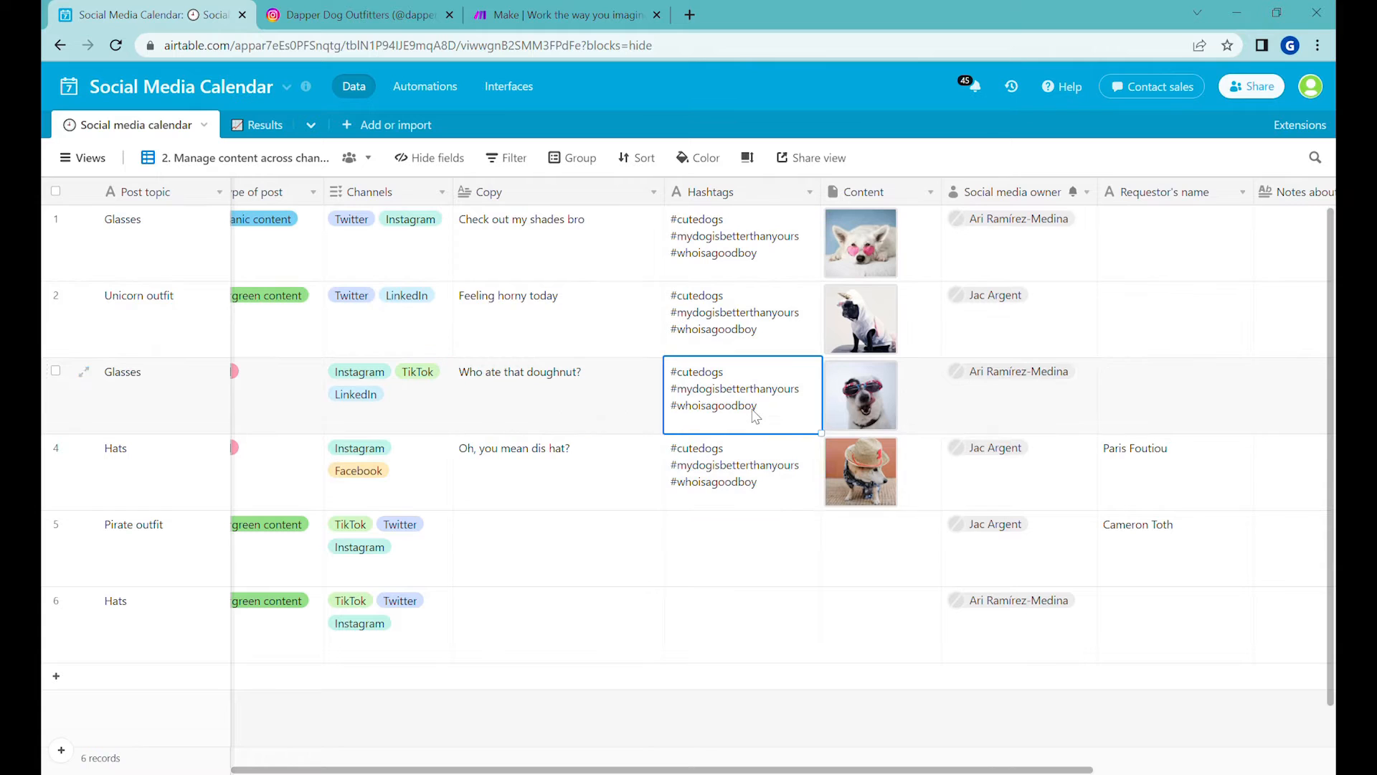
pyautogui.moveTo(726, 377)
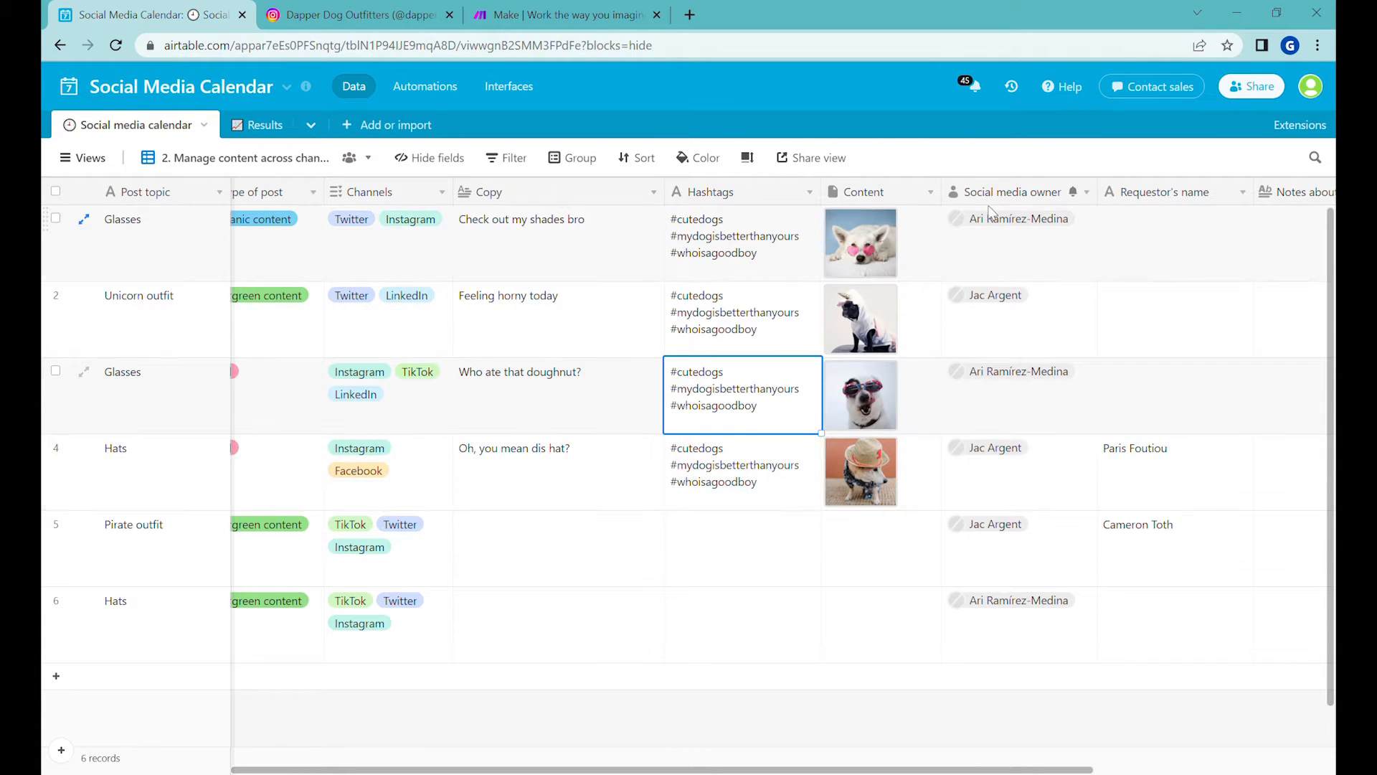
pyautogui.click(859, 244)
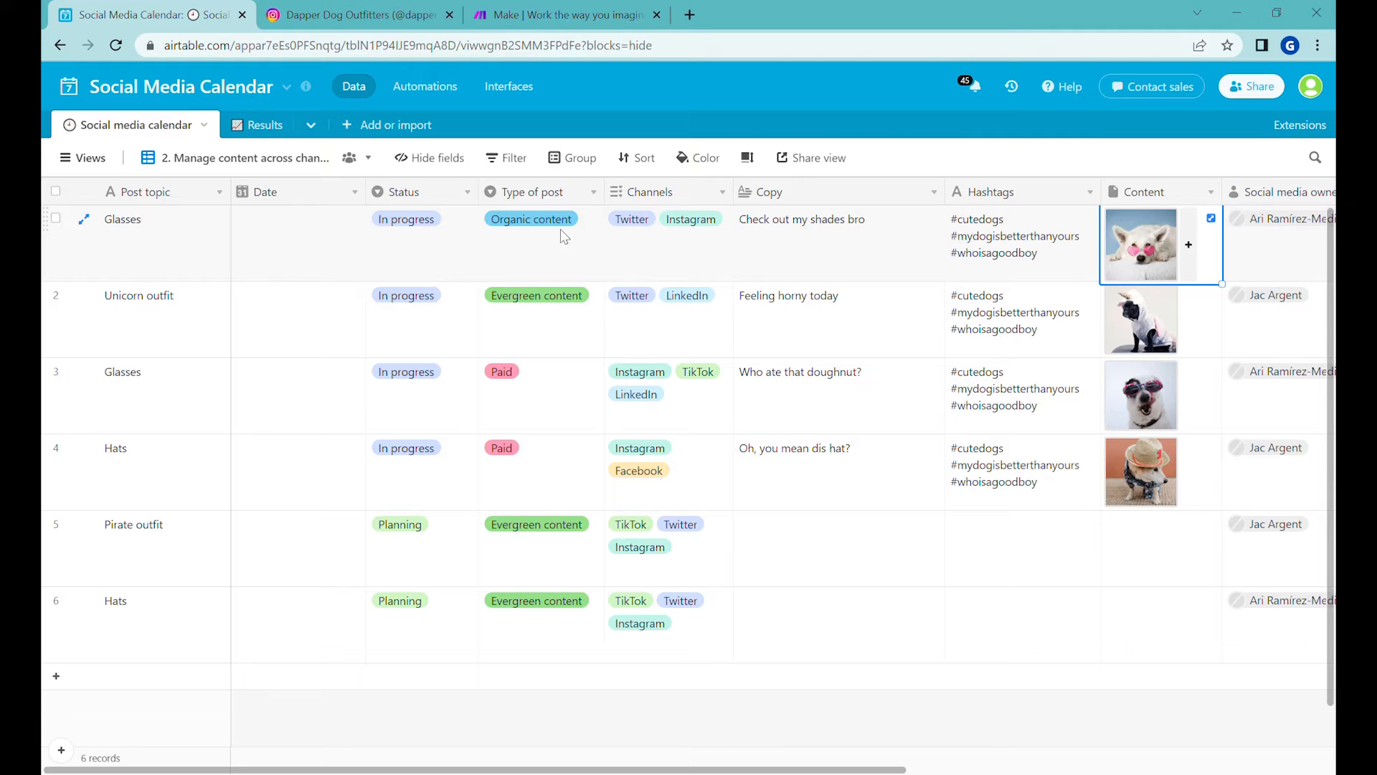
pyautogui.moveTo(1183, 250)
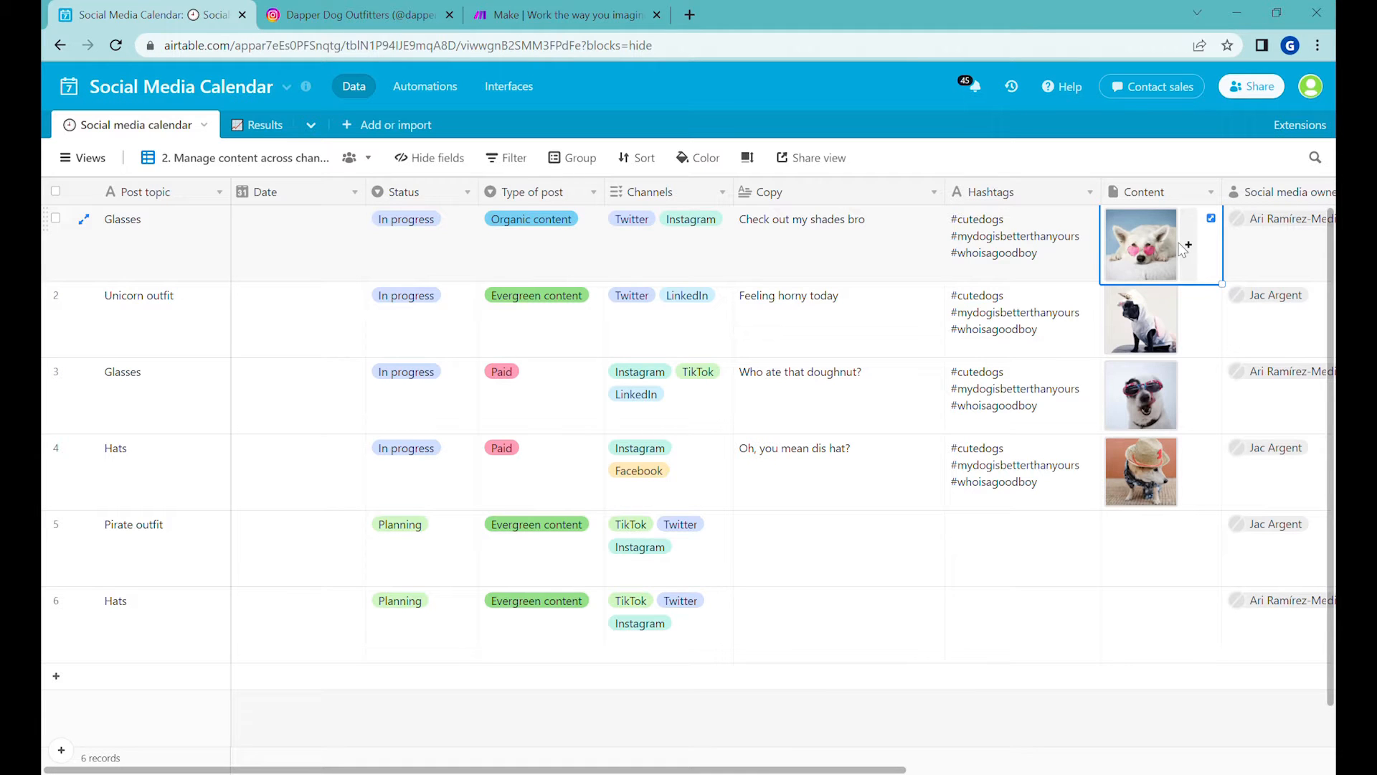
pyautogui.moveTo(987, 231)
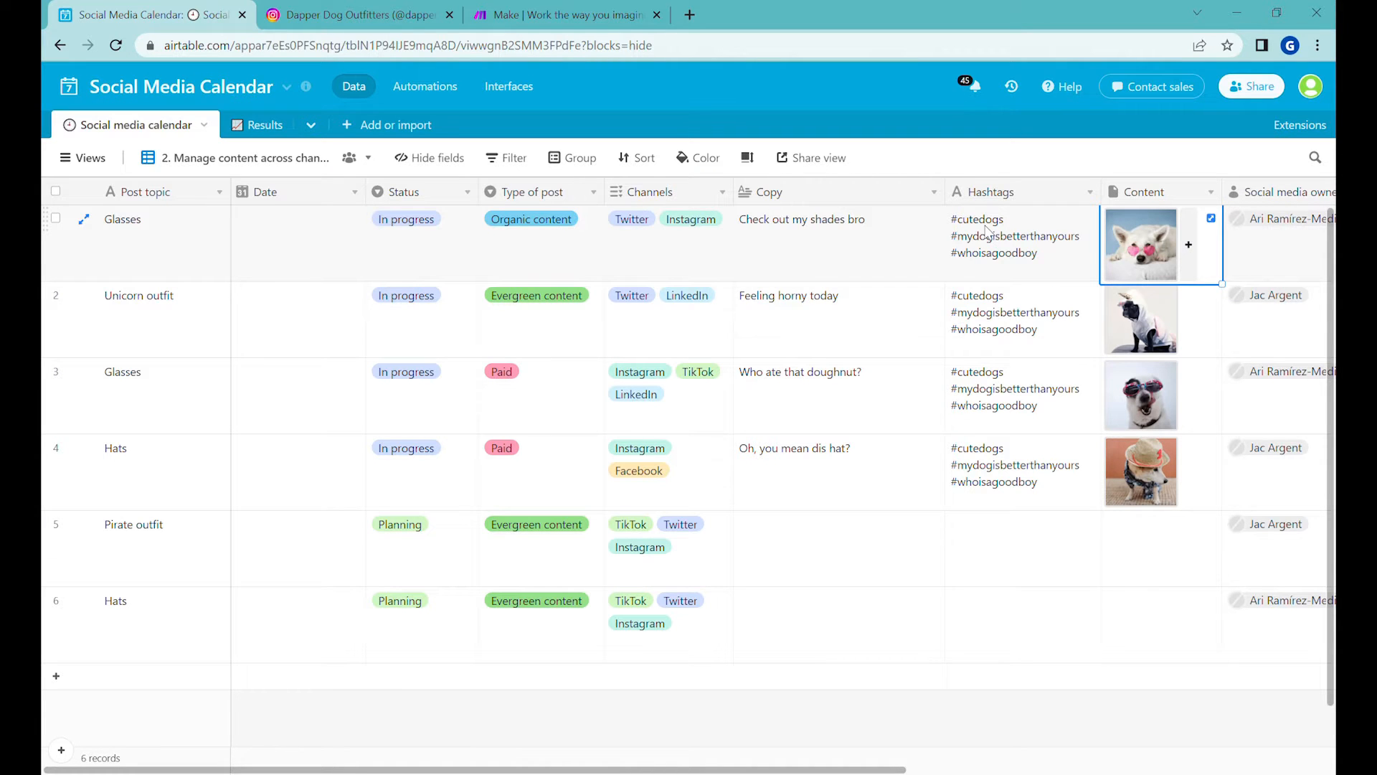
# - View the glasses dog photo full size and start a comment with an @ mention draft
pyautogui.click(1141, 244)
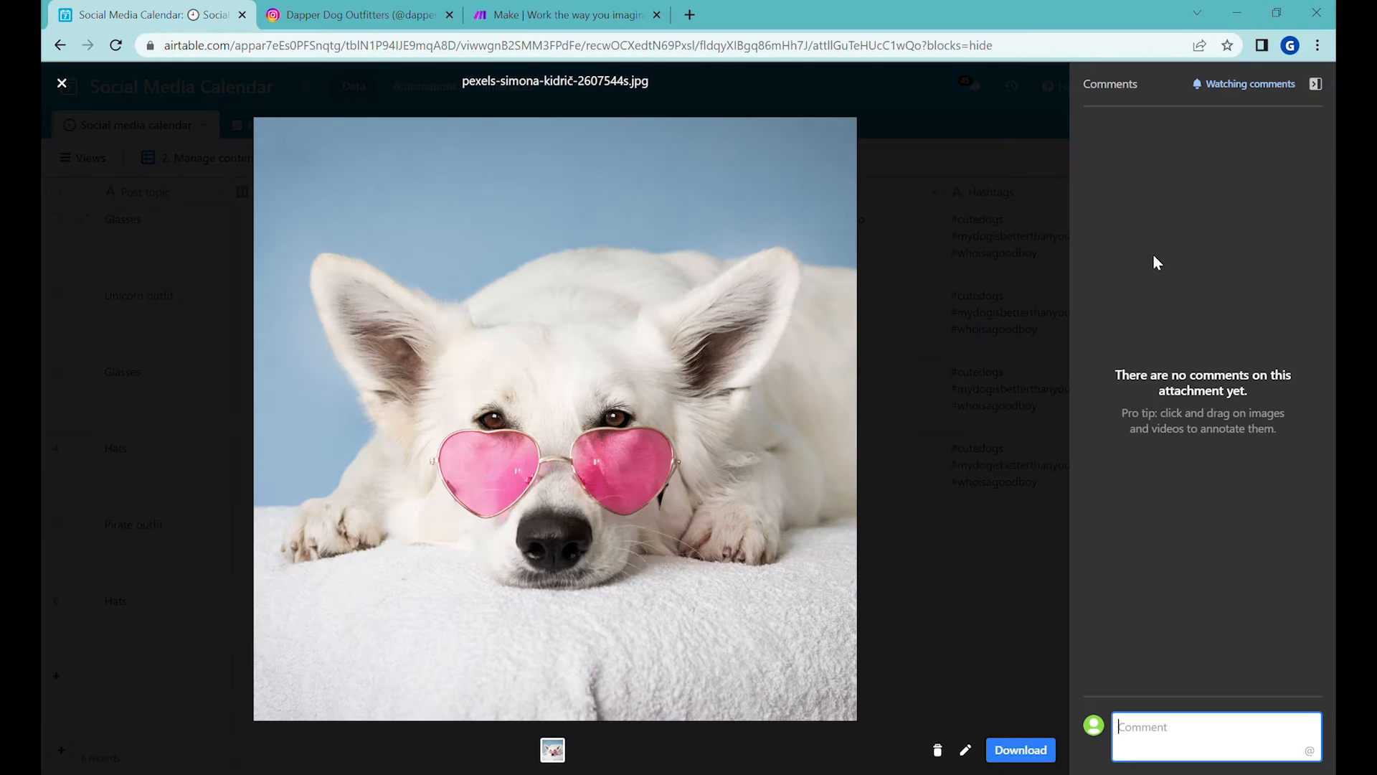
pyautogui.moveTo(933, 655)
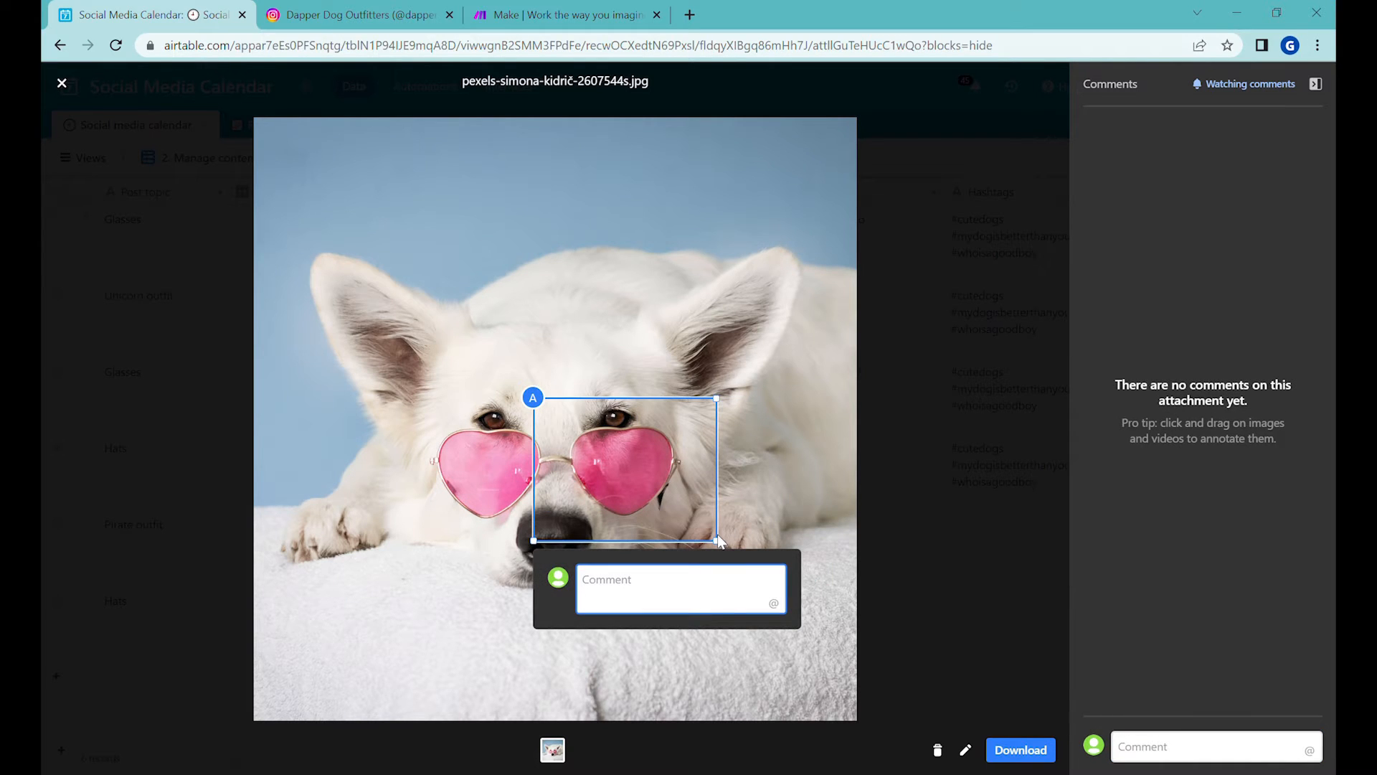
pyautogui.write('@')
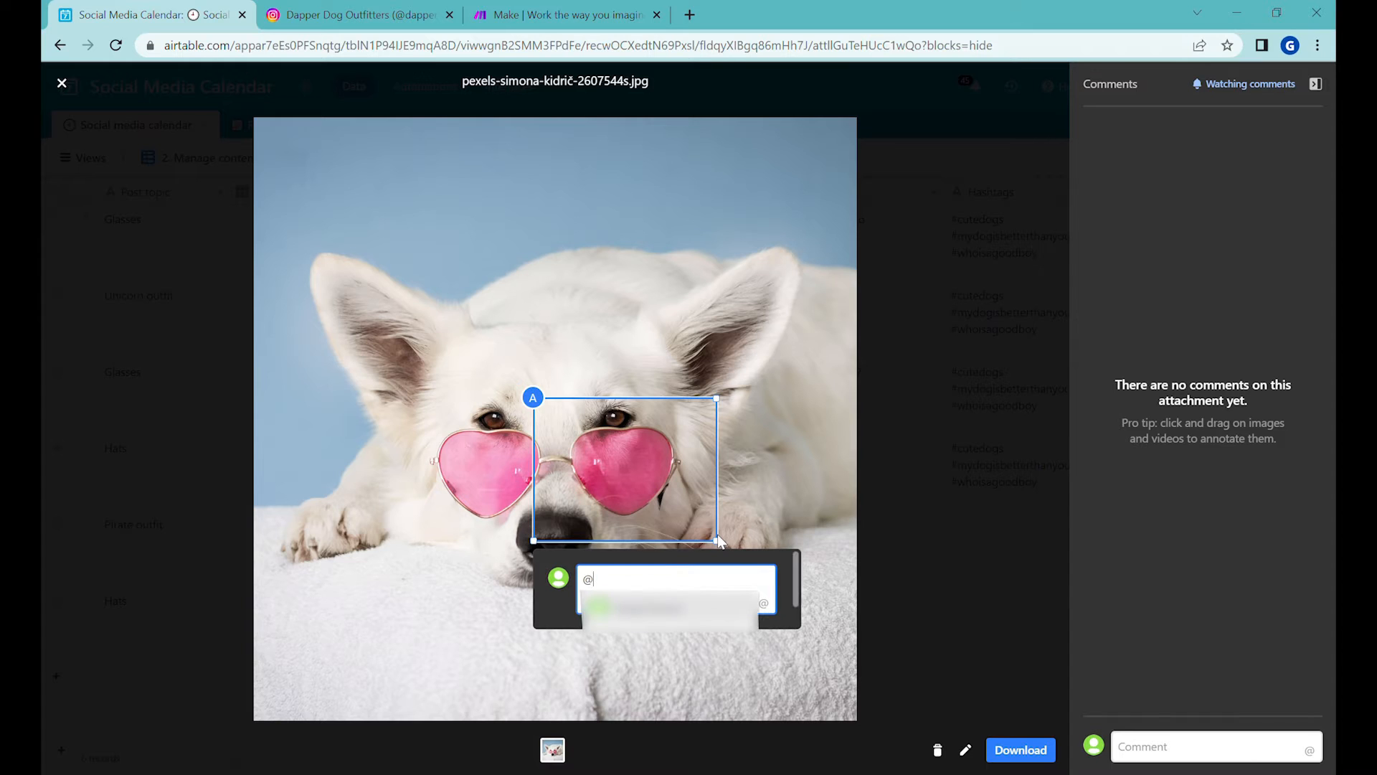
pyautogui.write('Nameof')
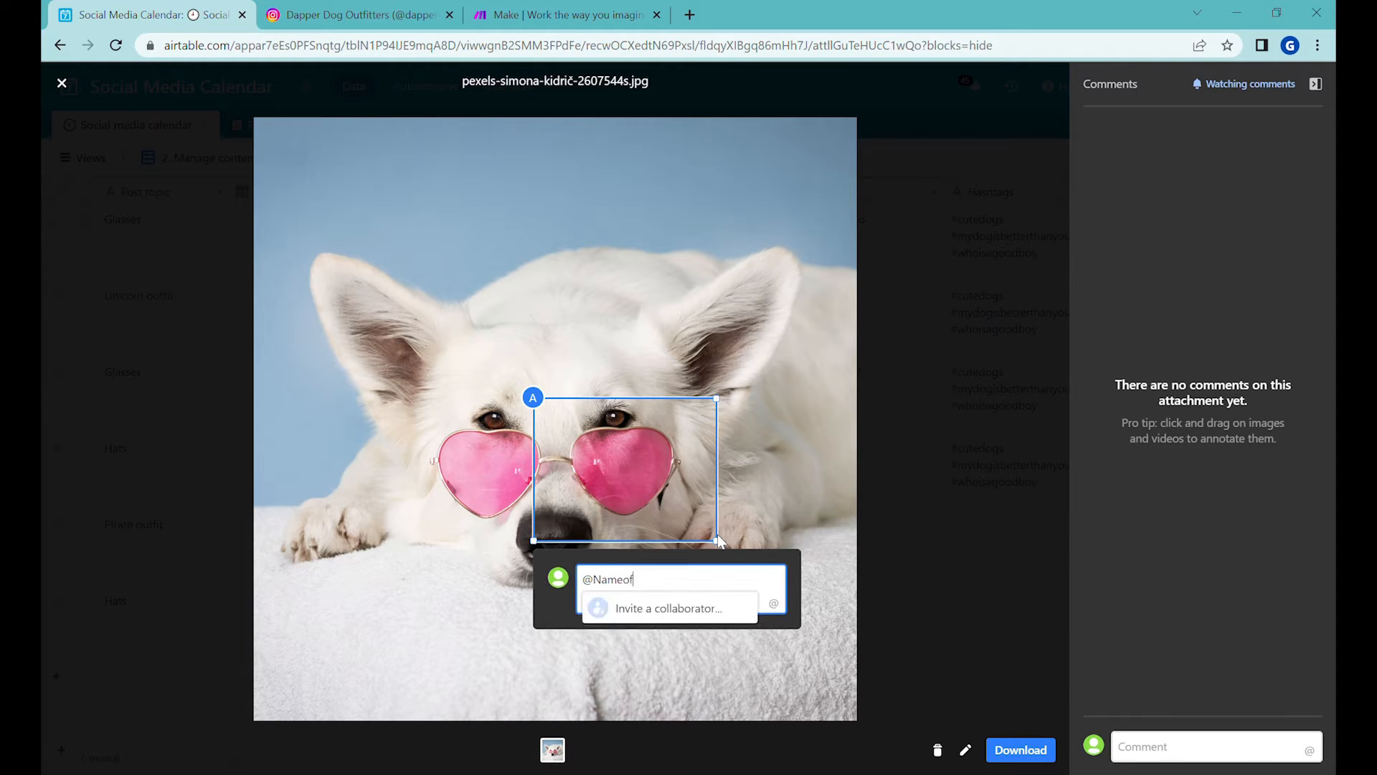
pyautogui.write('the ore')
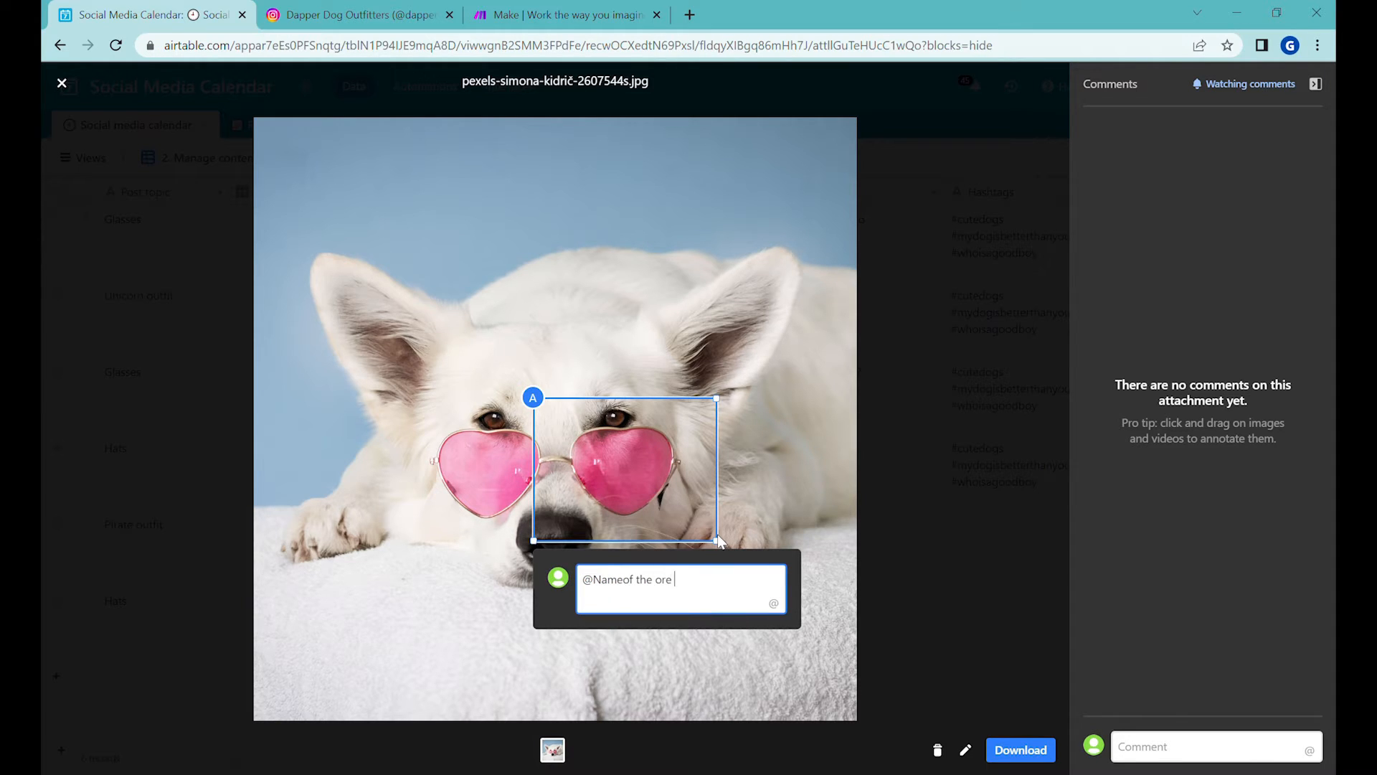
# - Write the annotation comment 'Hey the shades are to pink' on the lens
pyautogui.write('Hey')
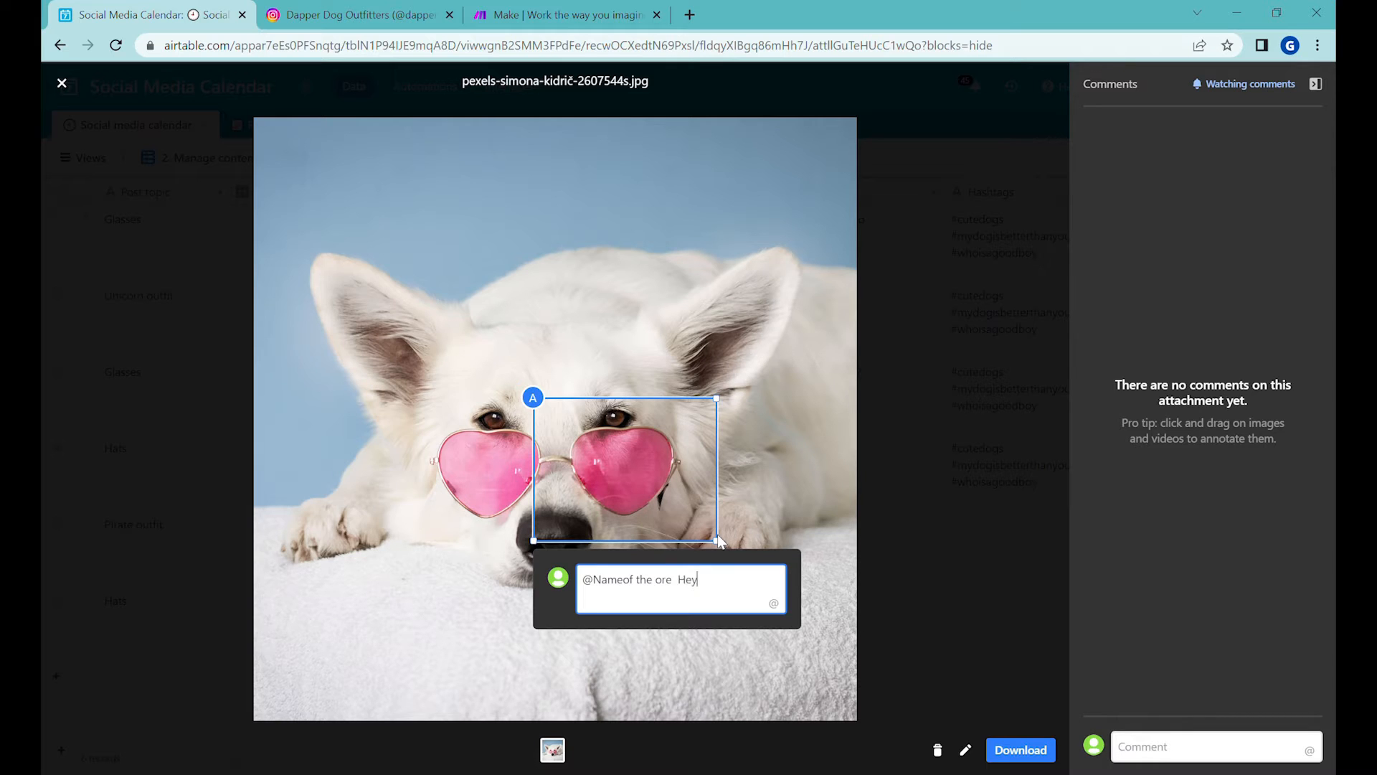
pyautogui.write('the shad')
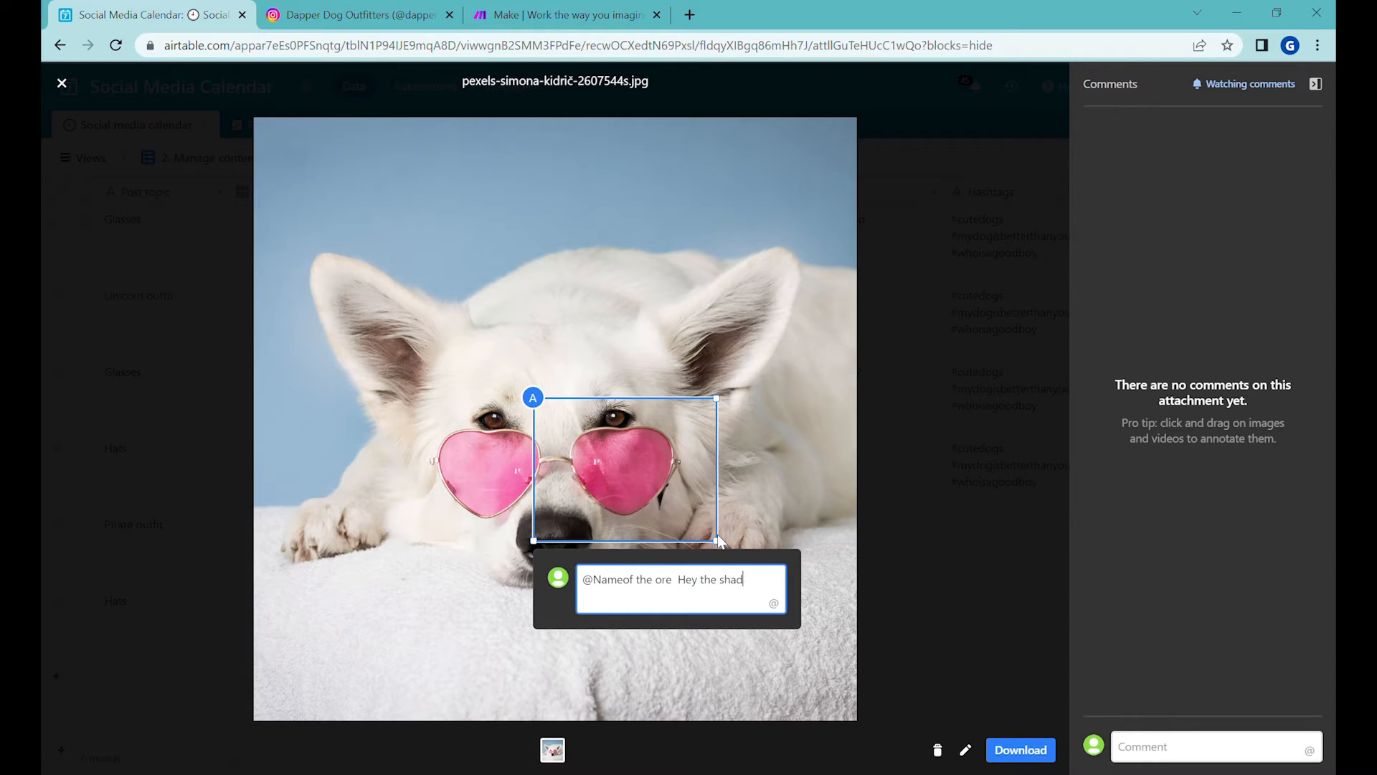
pyautogui.write('es are to')
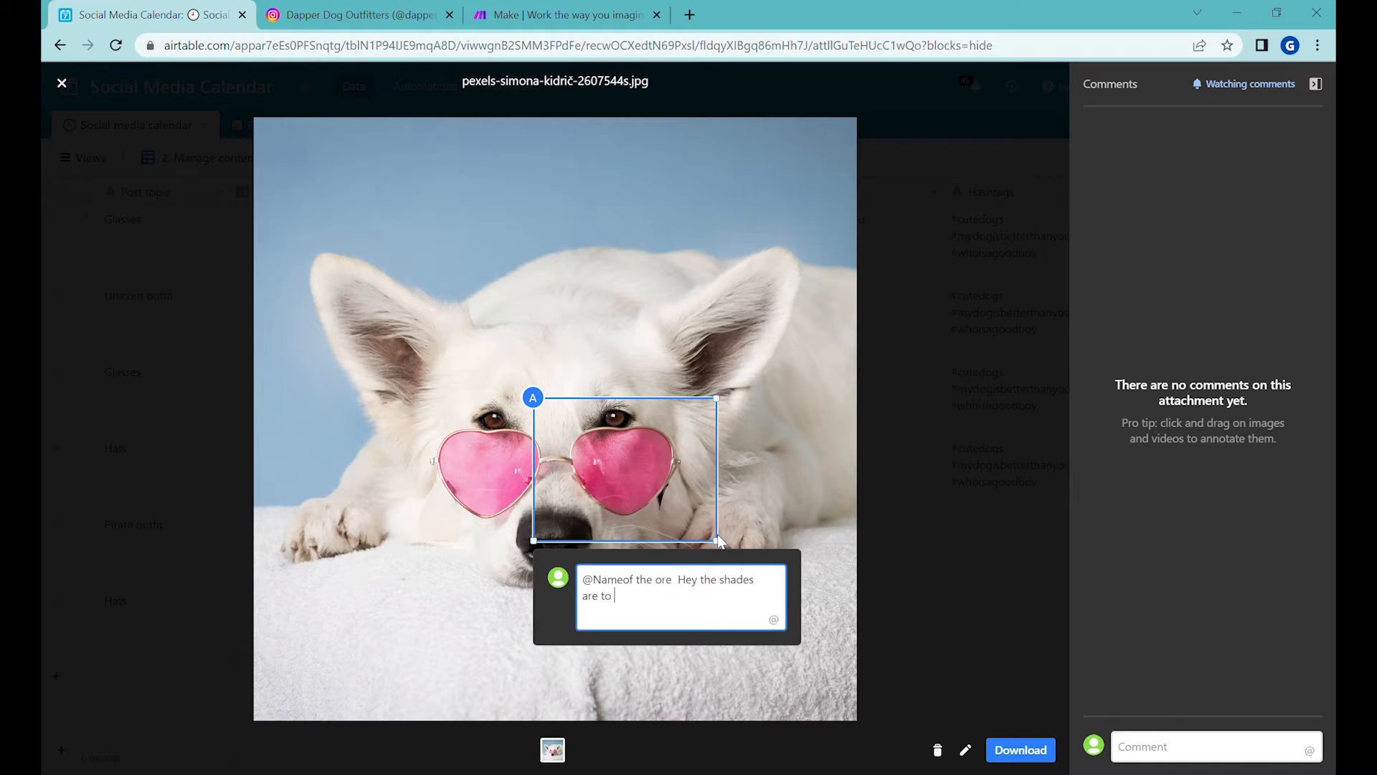
pyautogui.write('pink')
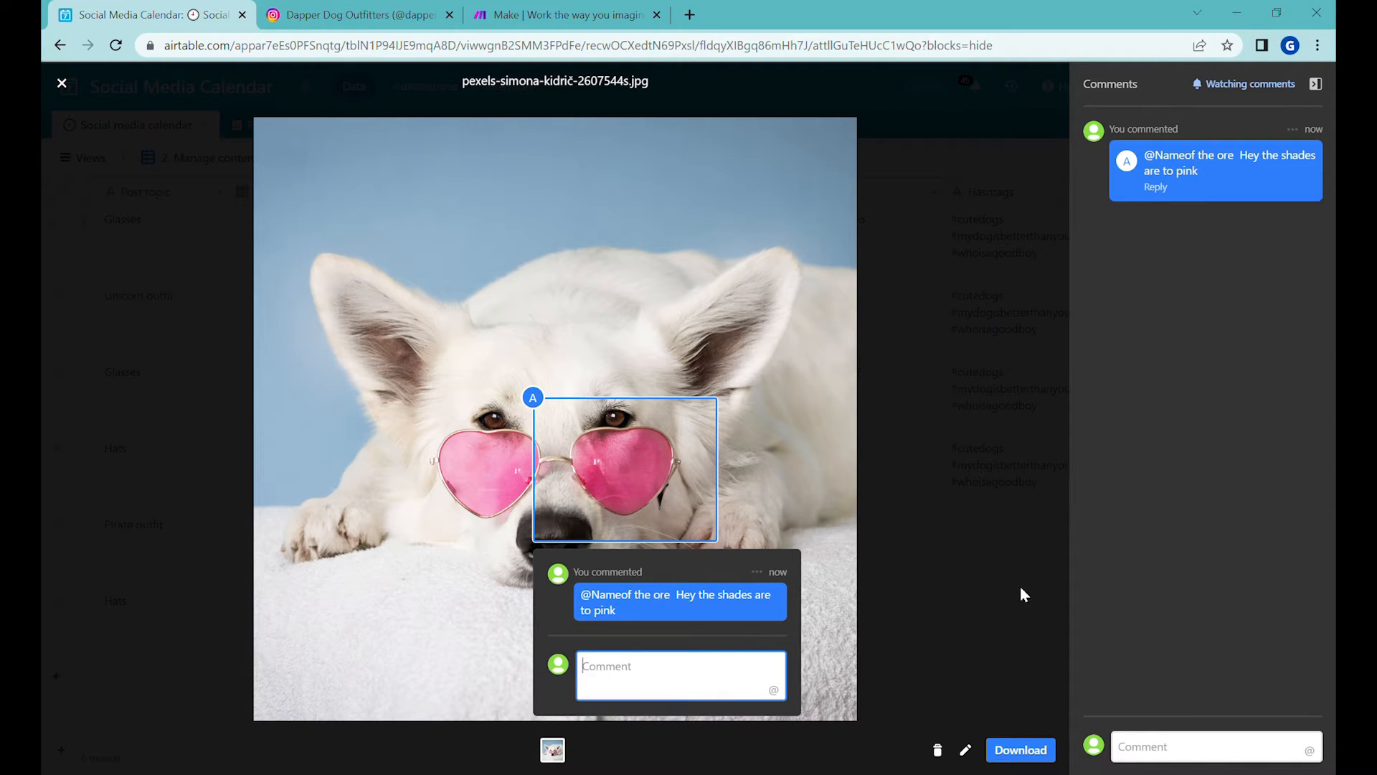
pyautogui.moveTo(1242, 271)
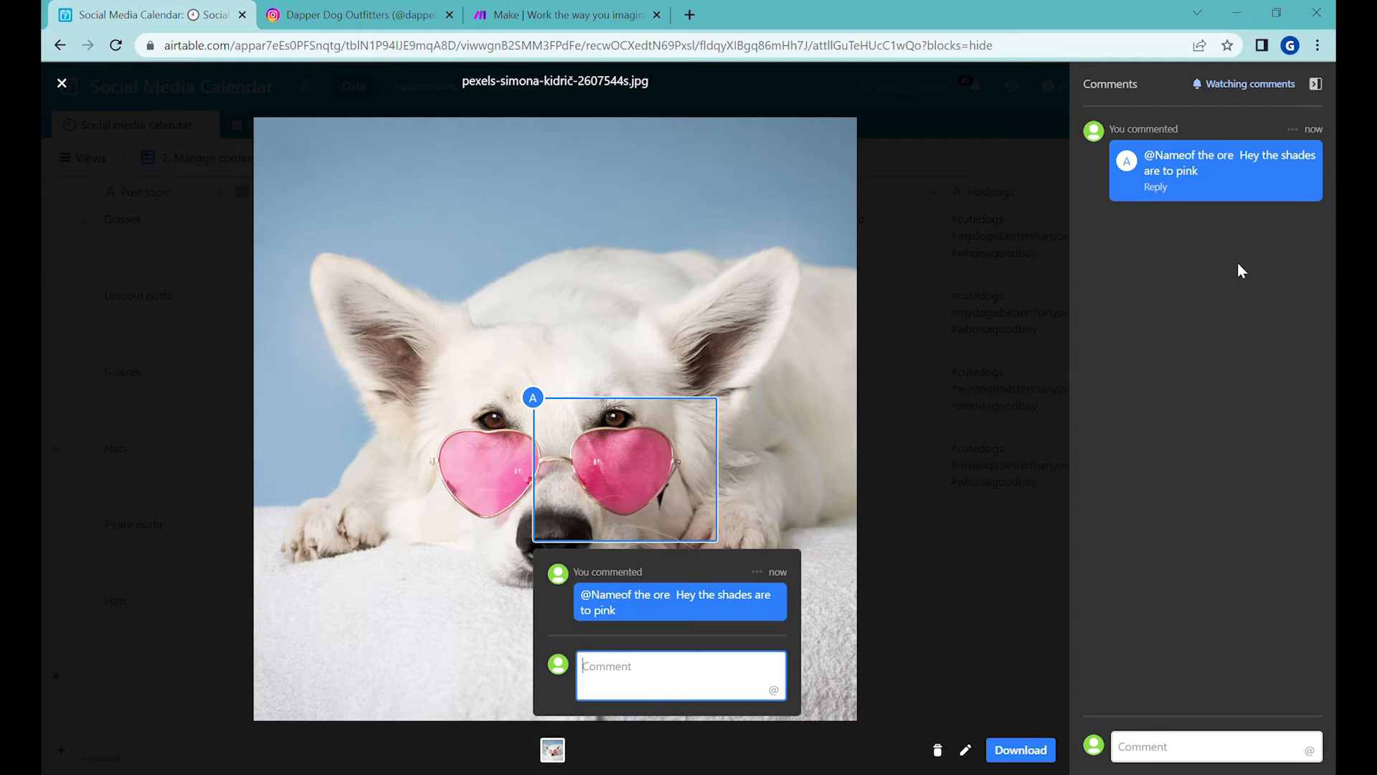
pyautogui.moveTo(807, 458)
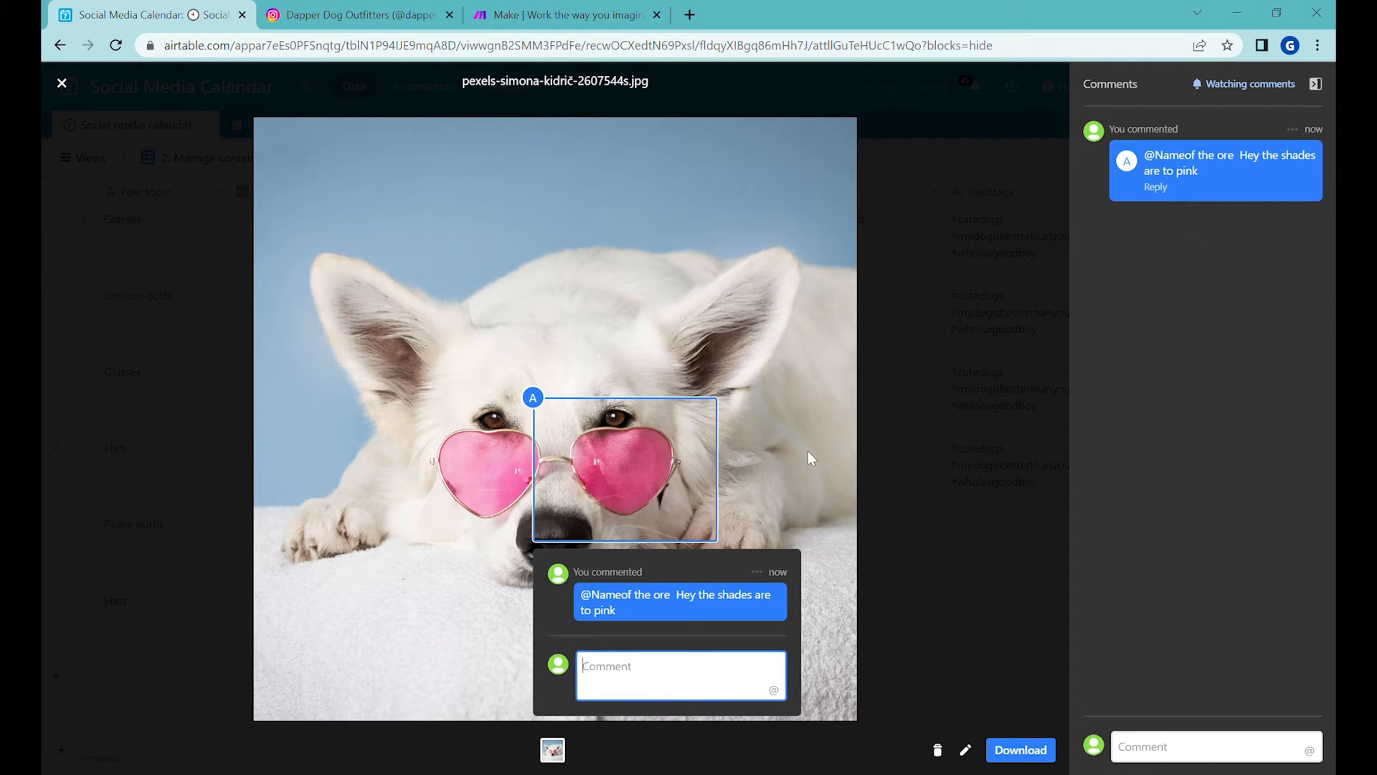
pyautogui.moveTo(483, 427)
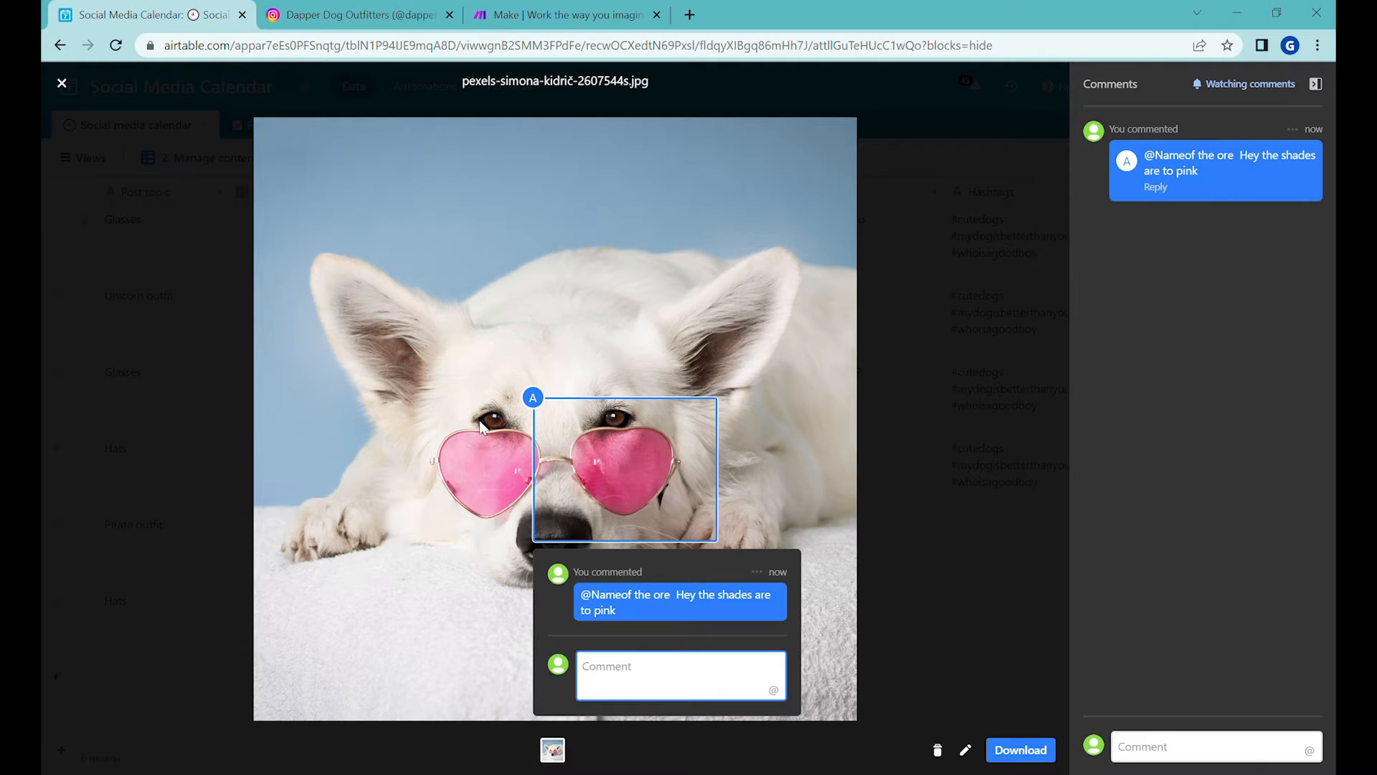
pyautogui.moveTo(41, 64)
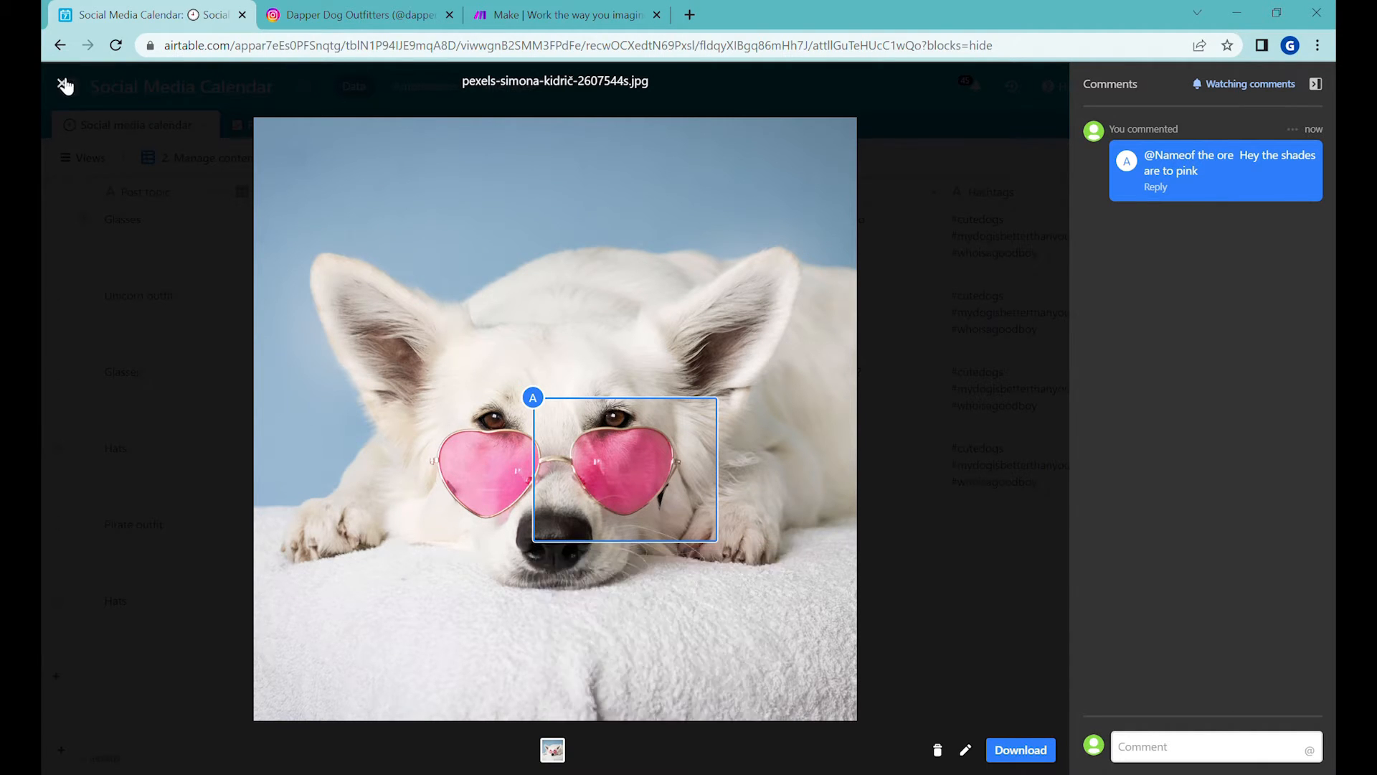
# - Leave the photo preview and set the first Glasses record's Status to Approved
pyautogui.click(65, 86)
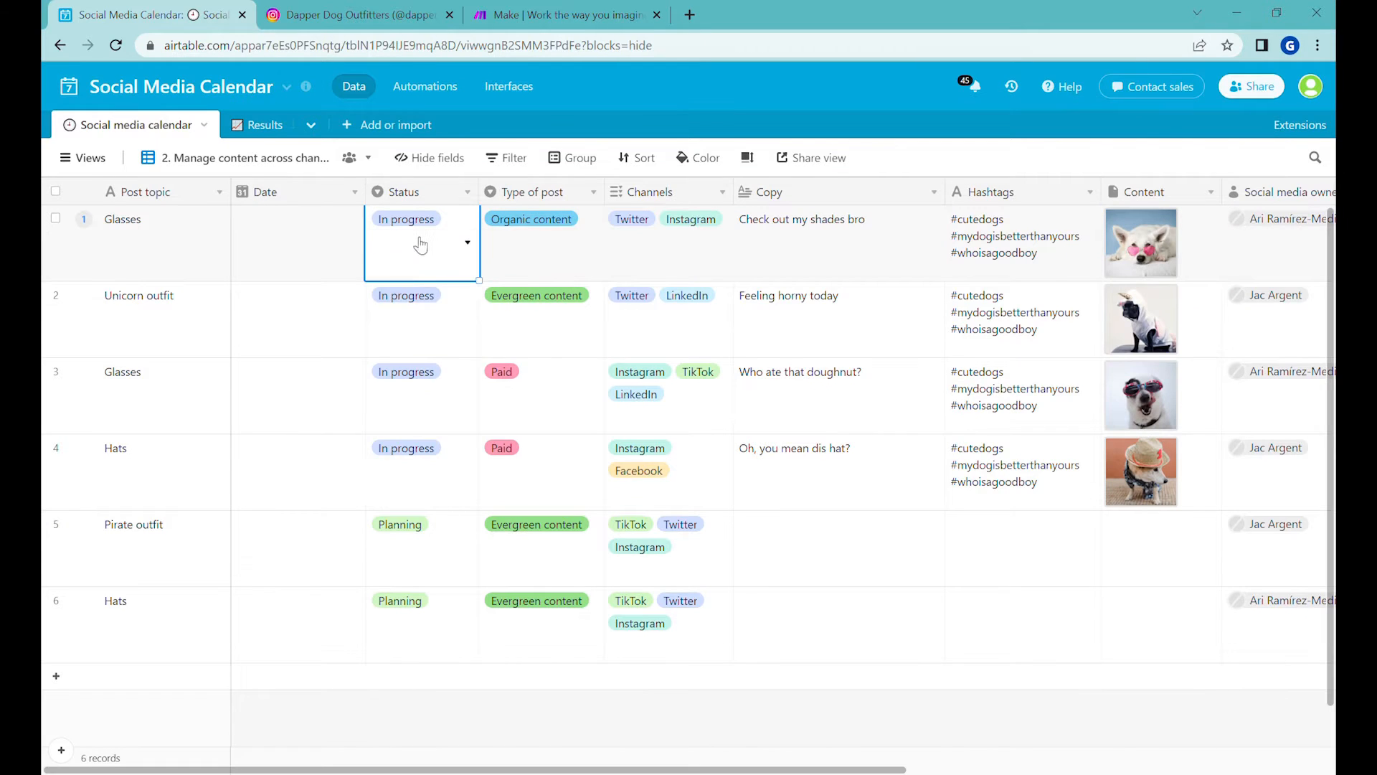
pyautogui.click(402, 218)
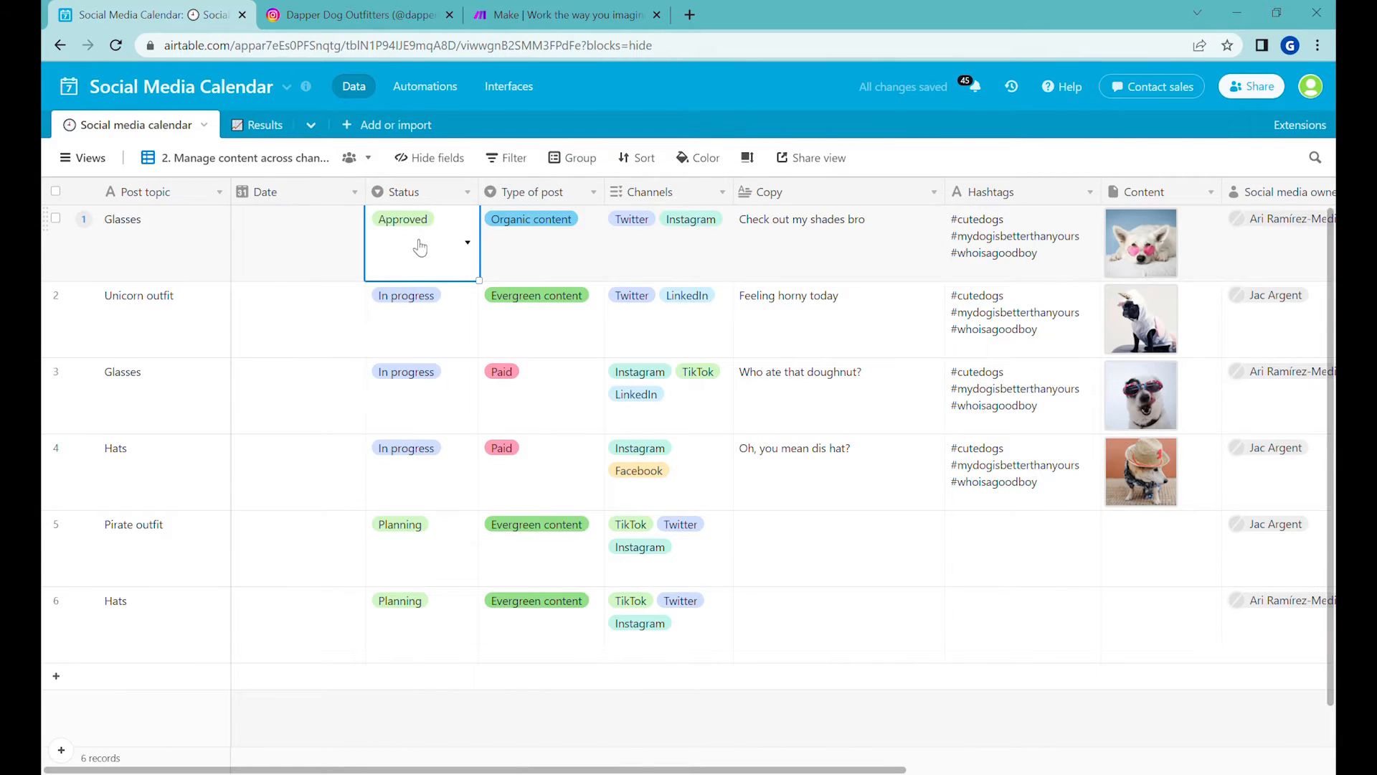
pyautogui.click(369, 157)
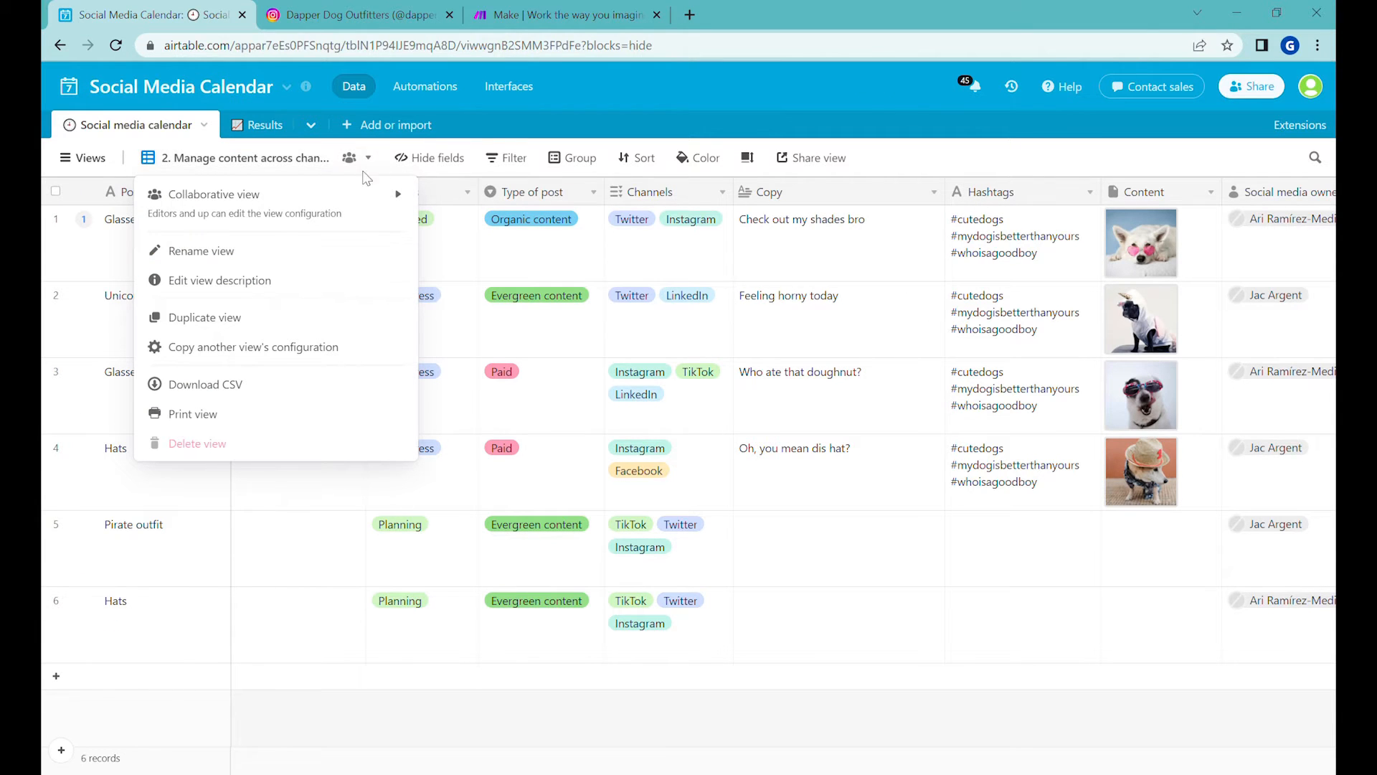
pyautogui.moveTo(213, 194)
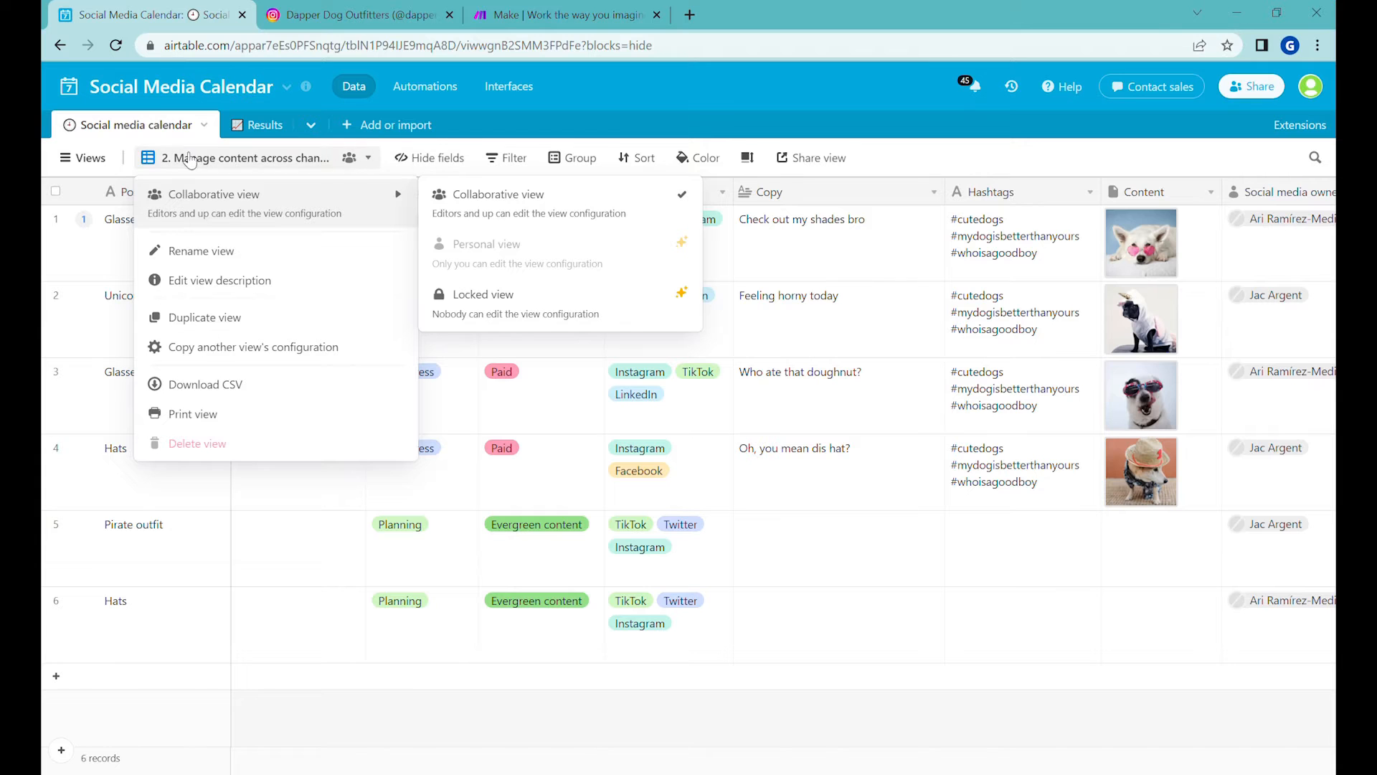
# - Duplicate the Manage content across channels view and name the copy '4. Approved for Publ…'
pyautogui.click(83, 158)
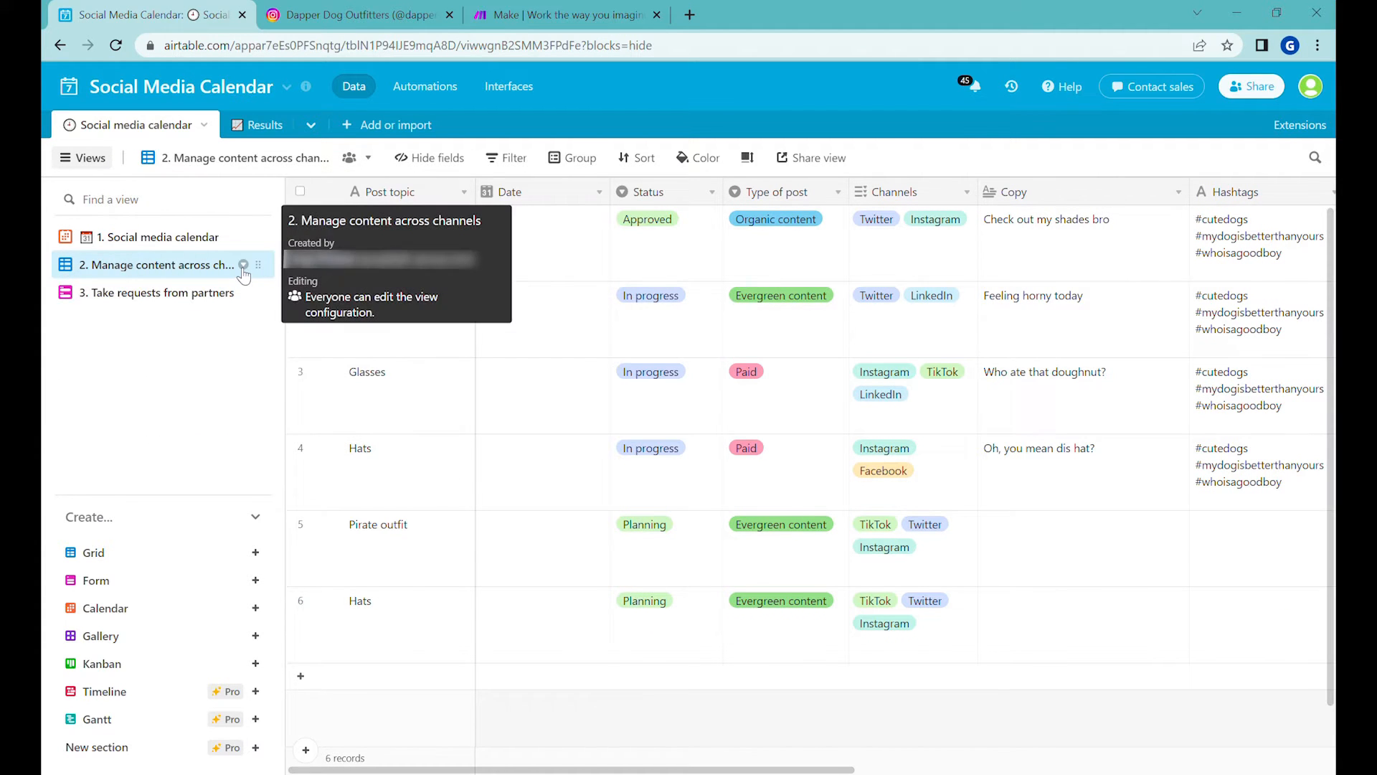
pyautogui.click(244, 264)
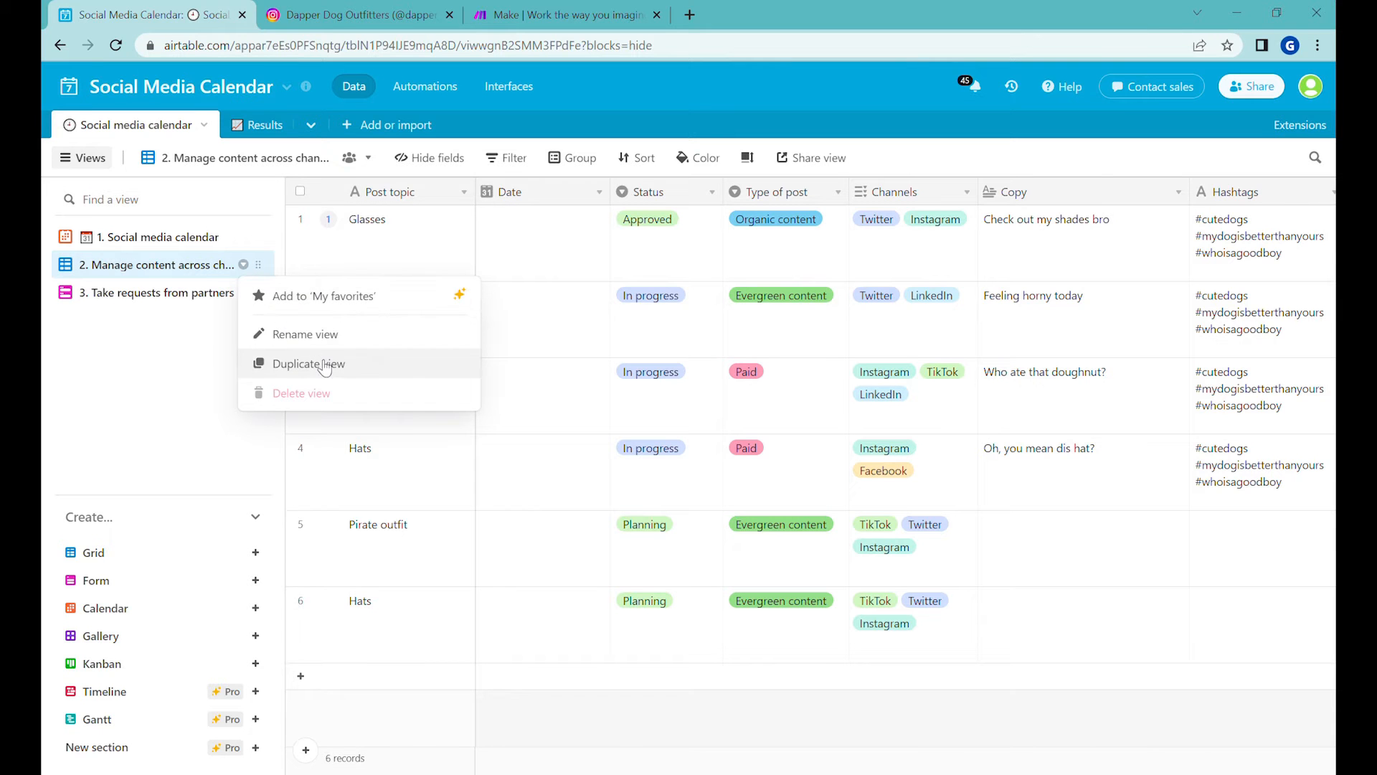
pyautogui.click(309, 363)
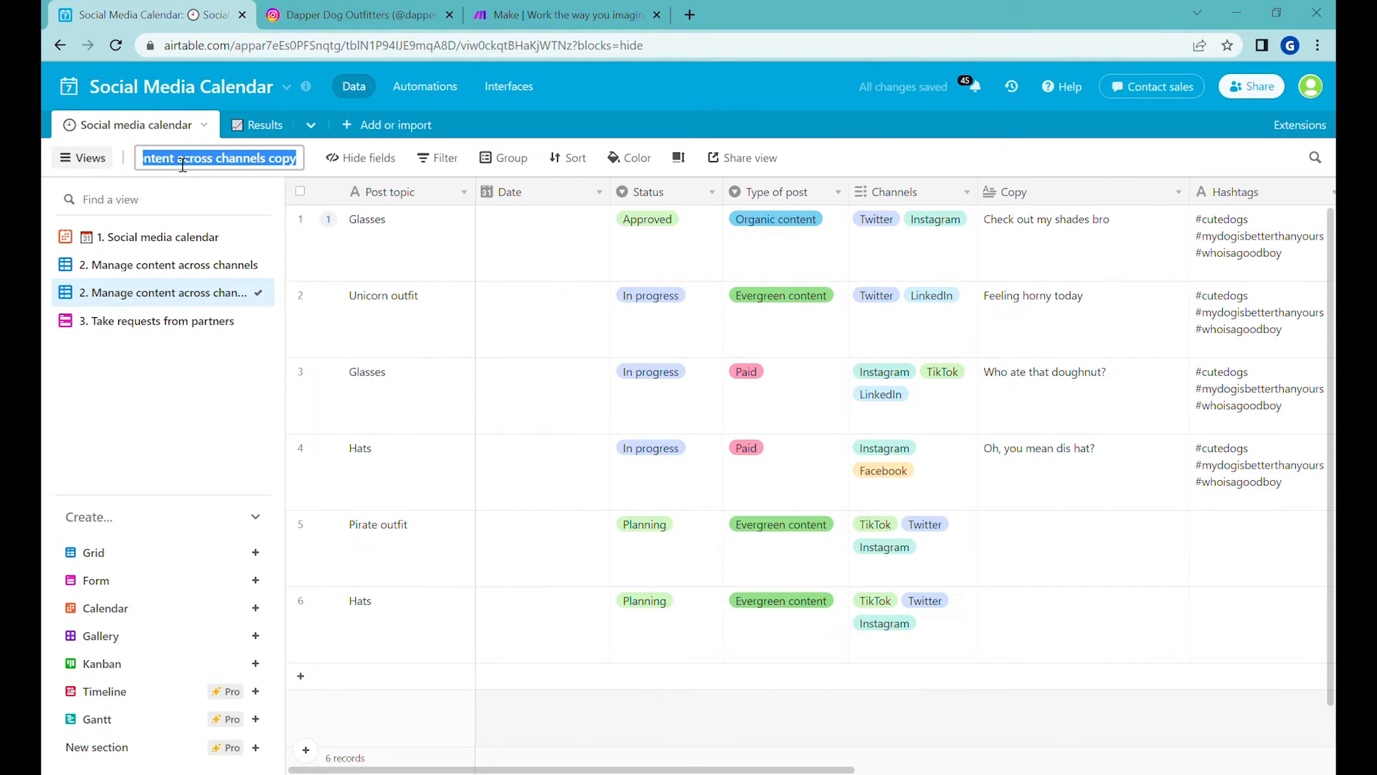
pyautogui.write('4. A')
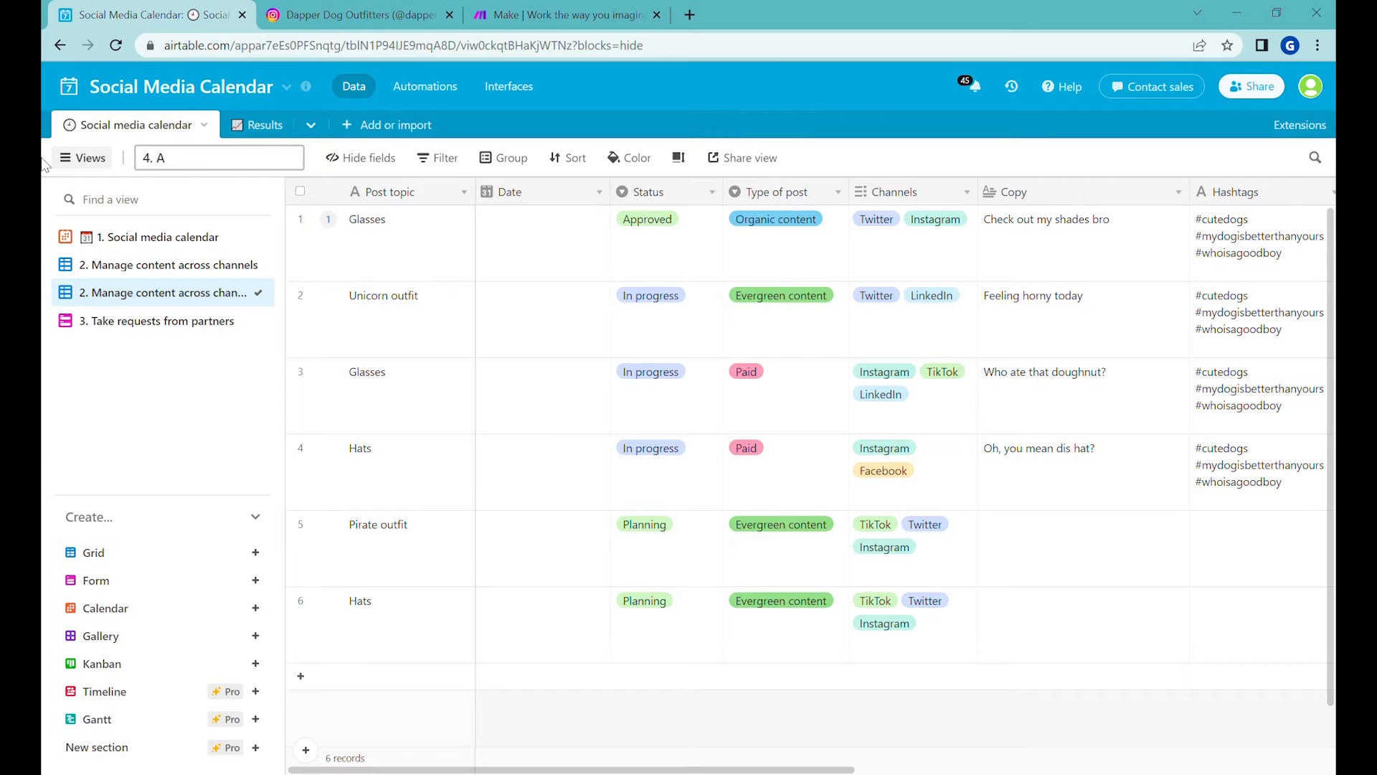
pyautogui.write('pproved for Publishing')
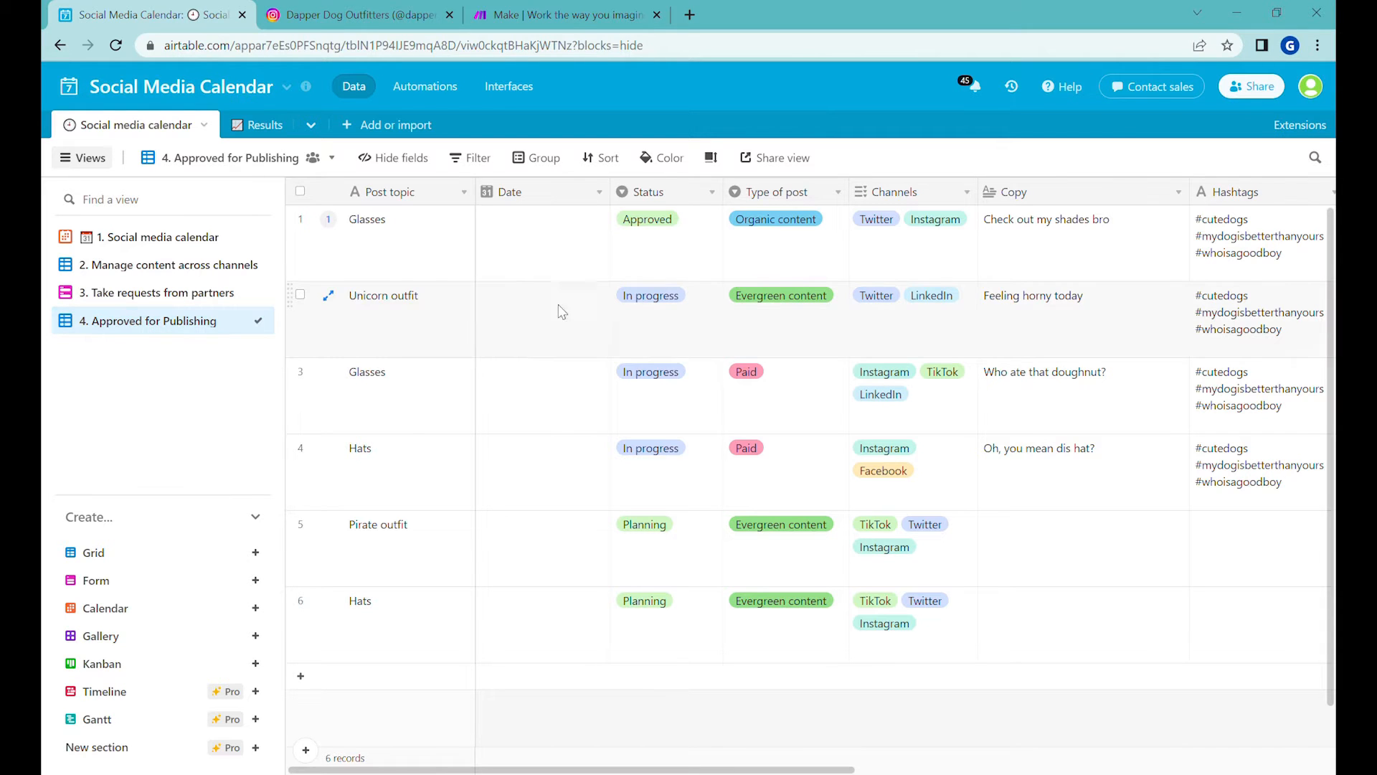
# - Filter the new view to show only records whose Status is Approved
pyautogui.click(478, 158)
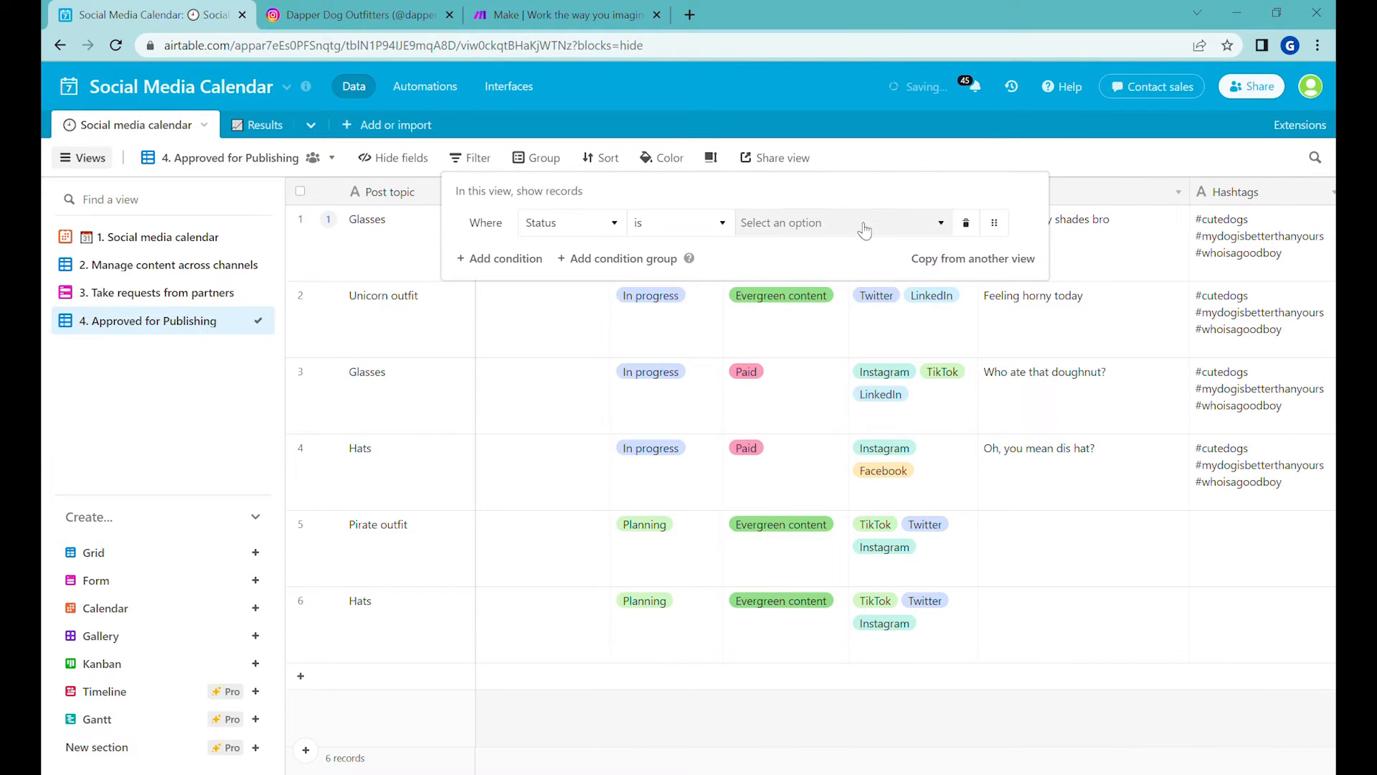
pyautogui.click(835, 223)
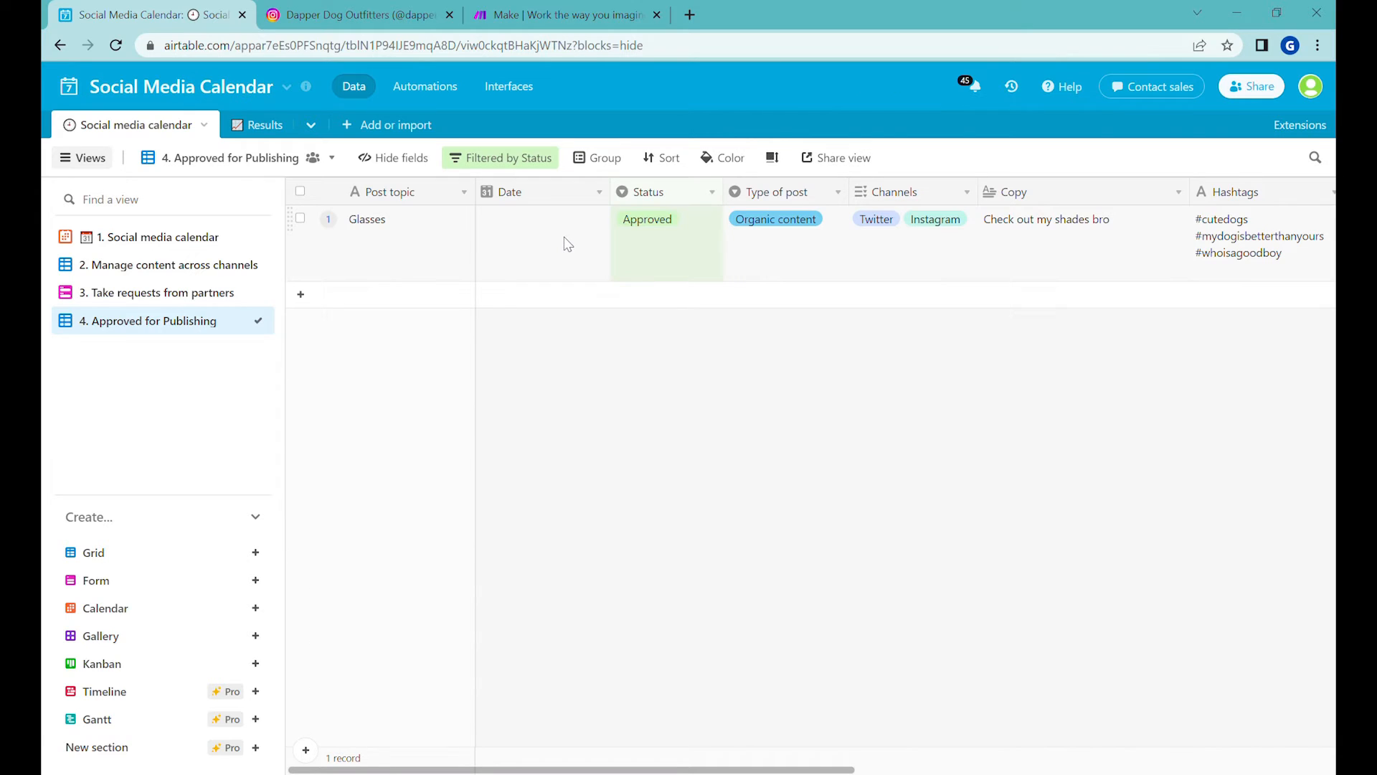
# - Set the Glasses post's date to July 23, 2022
pyautogui.click(542, 218)
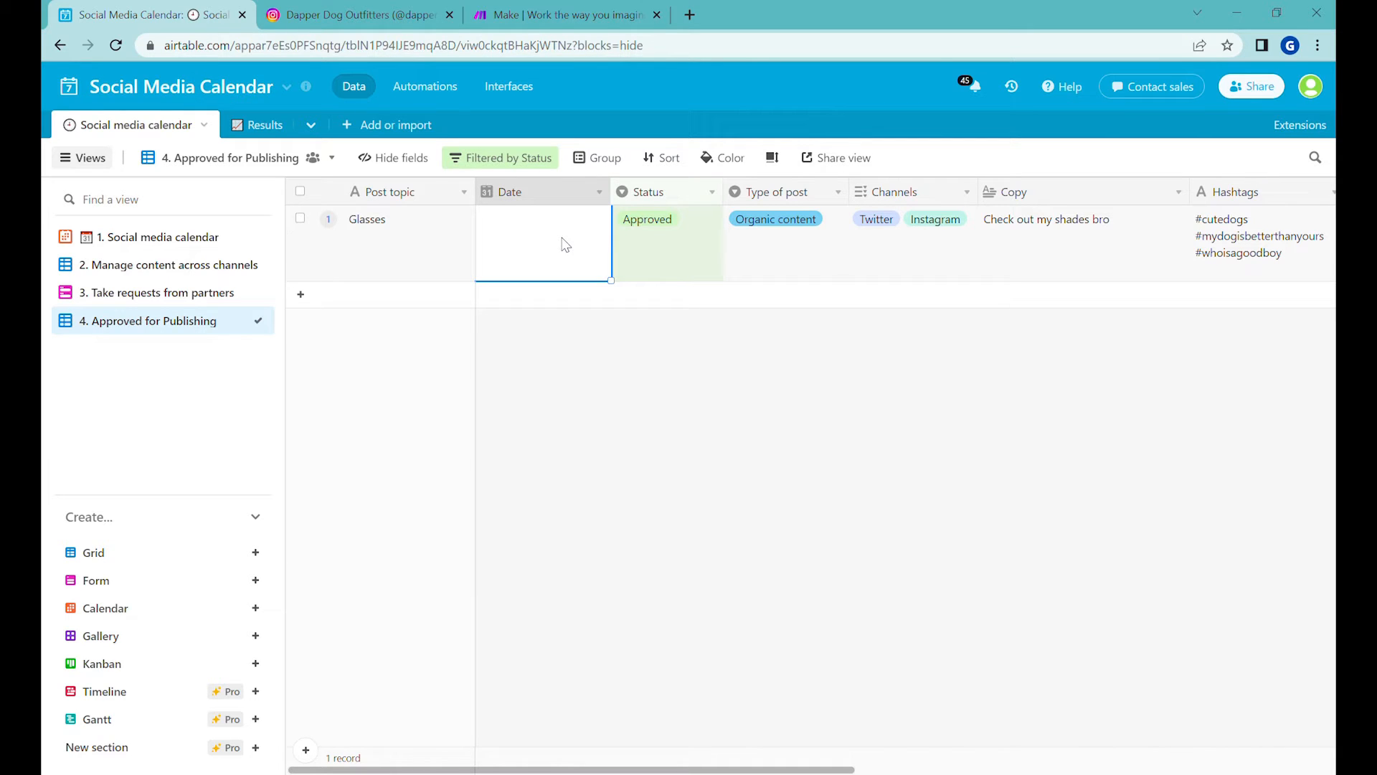
pyautogui.click(541, 218)
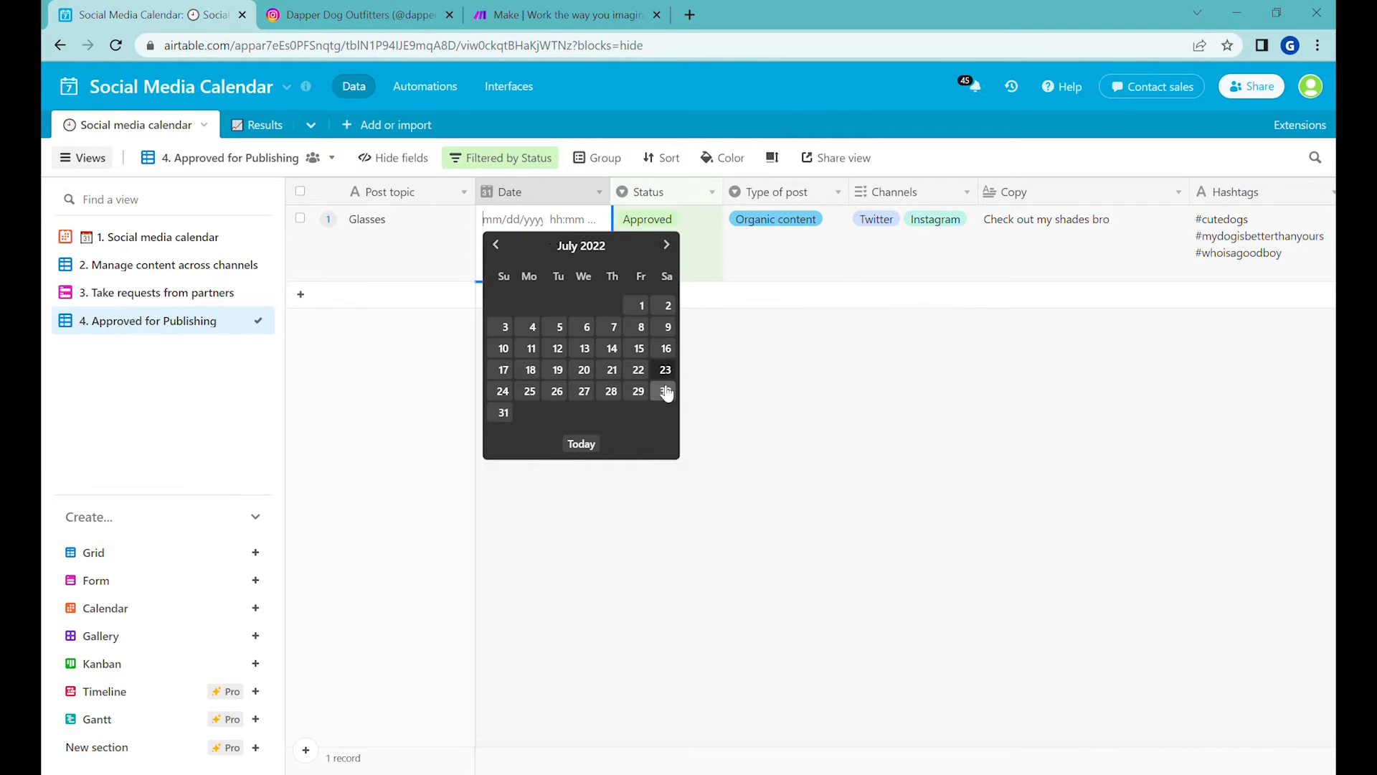
pyautogui.click(664, 390)
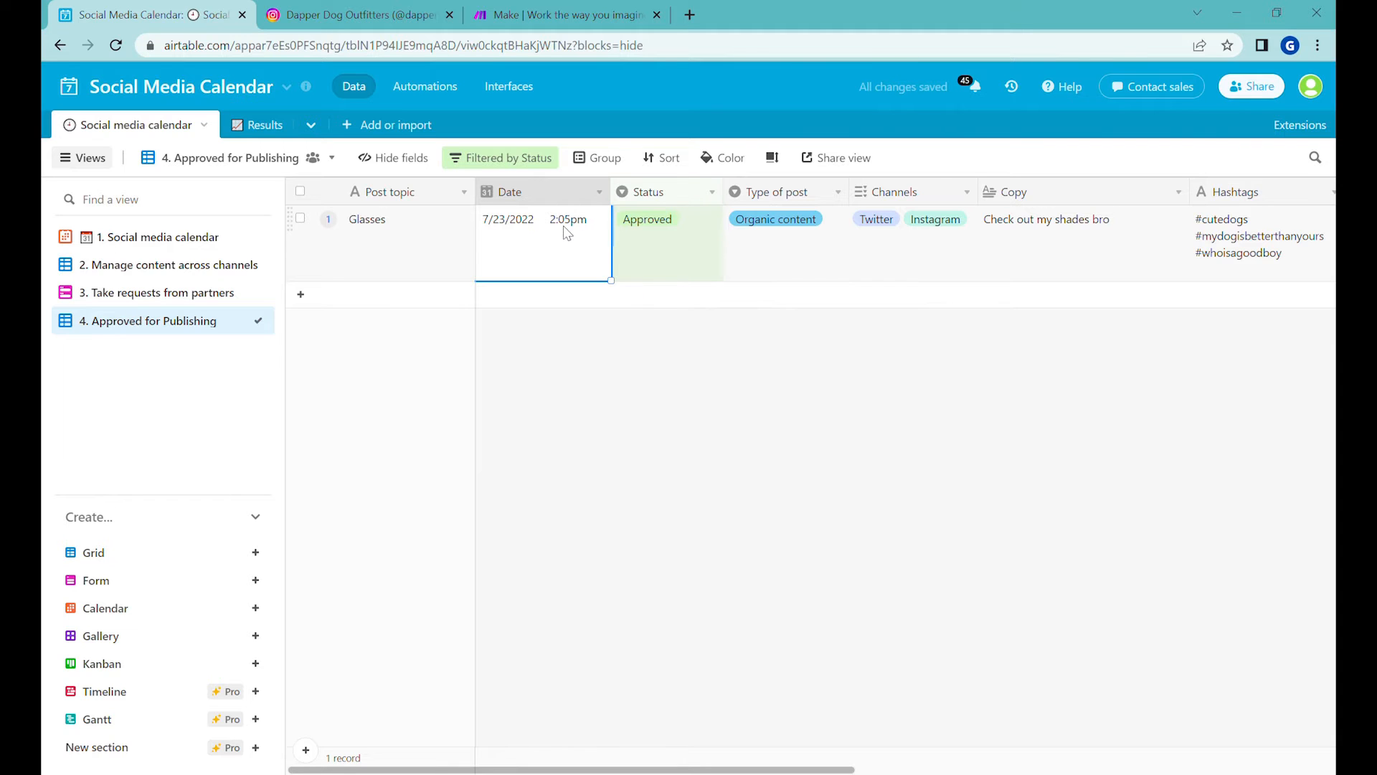
pyautogui.click(568, 218)
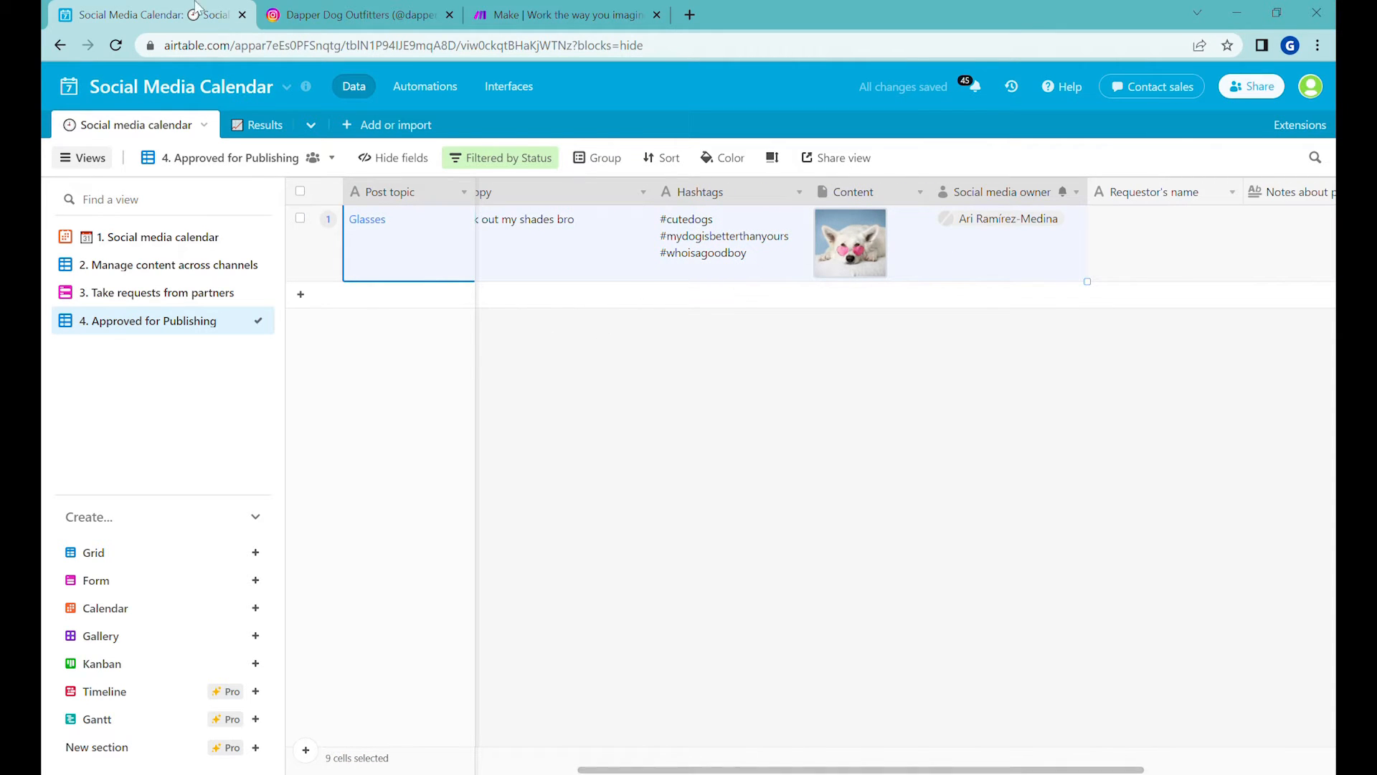
# - Compare against the Dapper Dog Outfitters Instagram profile, then bring up the Make website
pyautogui.click(356, 14)
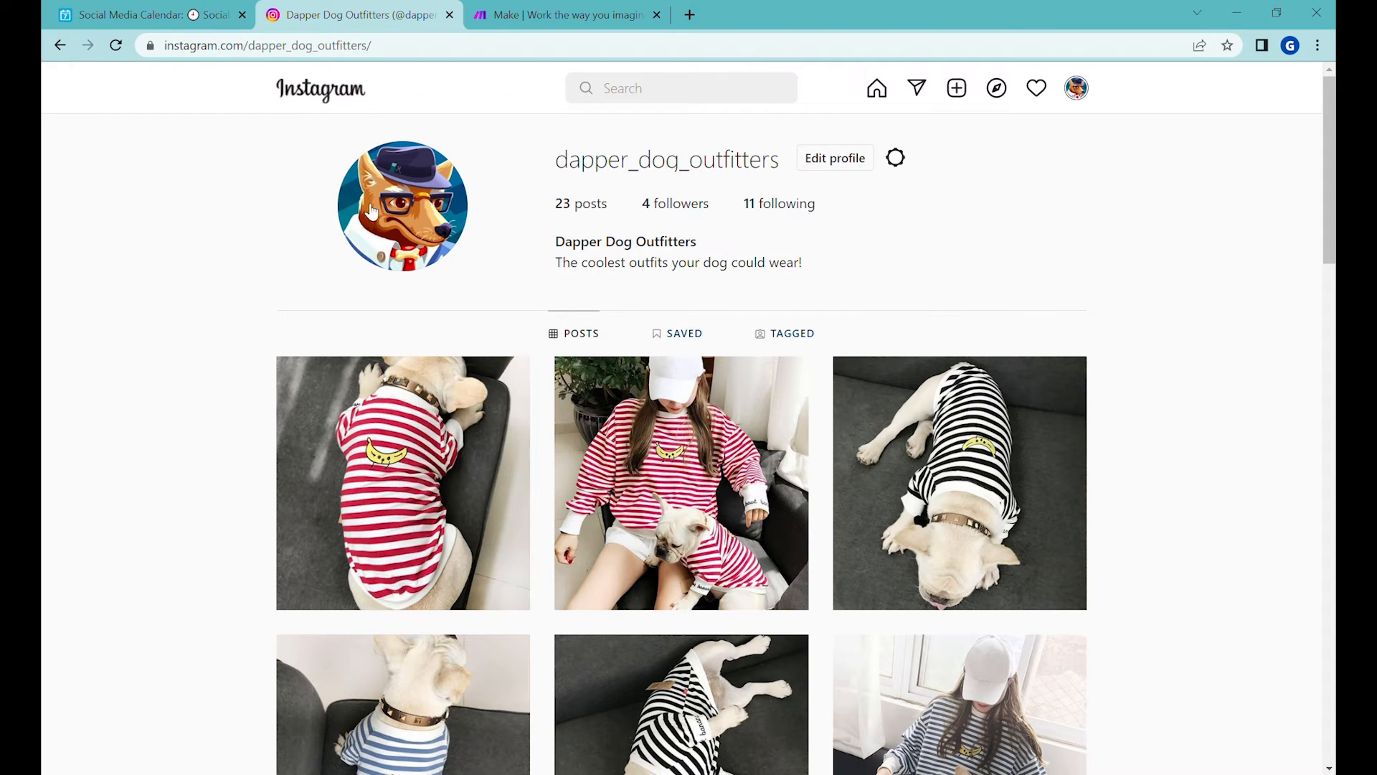
pyautogui.click(150, 14)
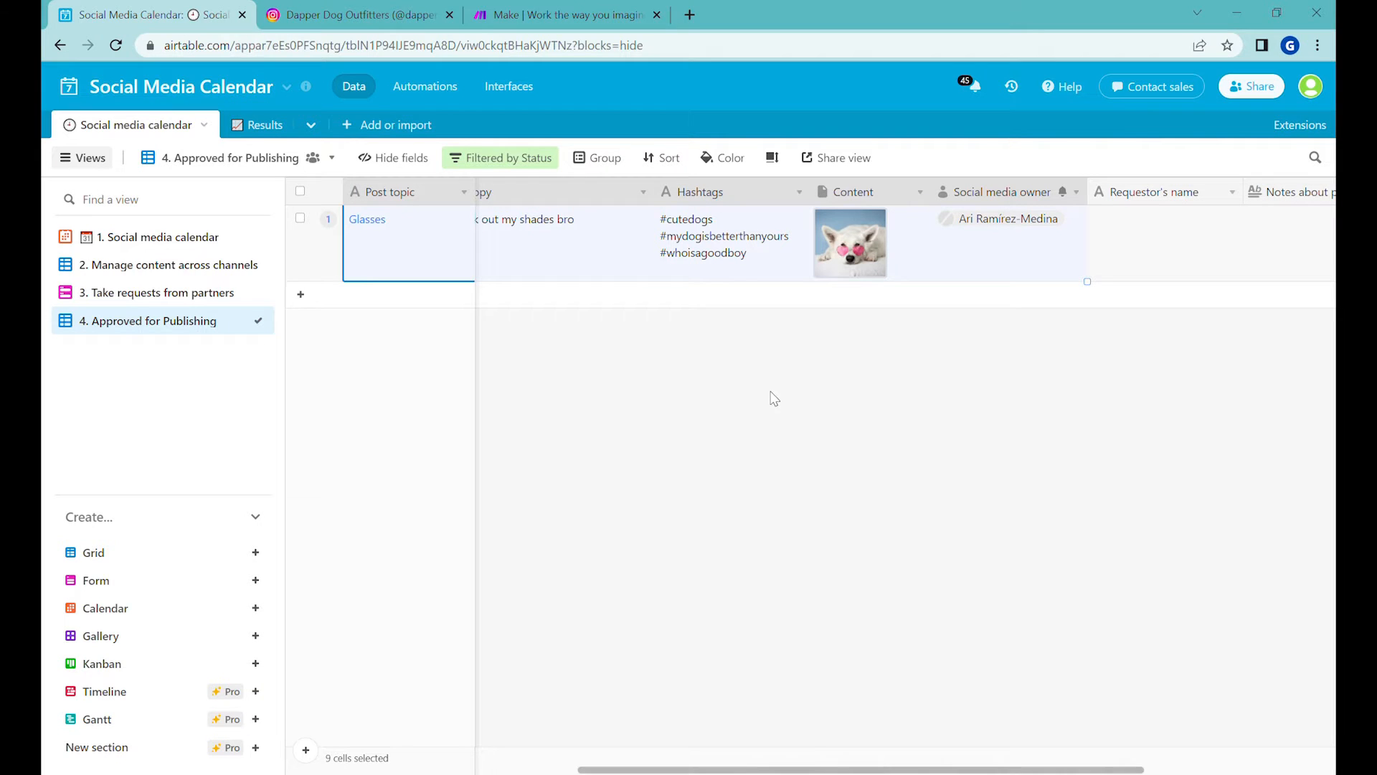
pyautogui.click(566, 15)
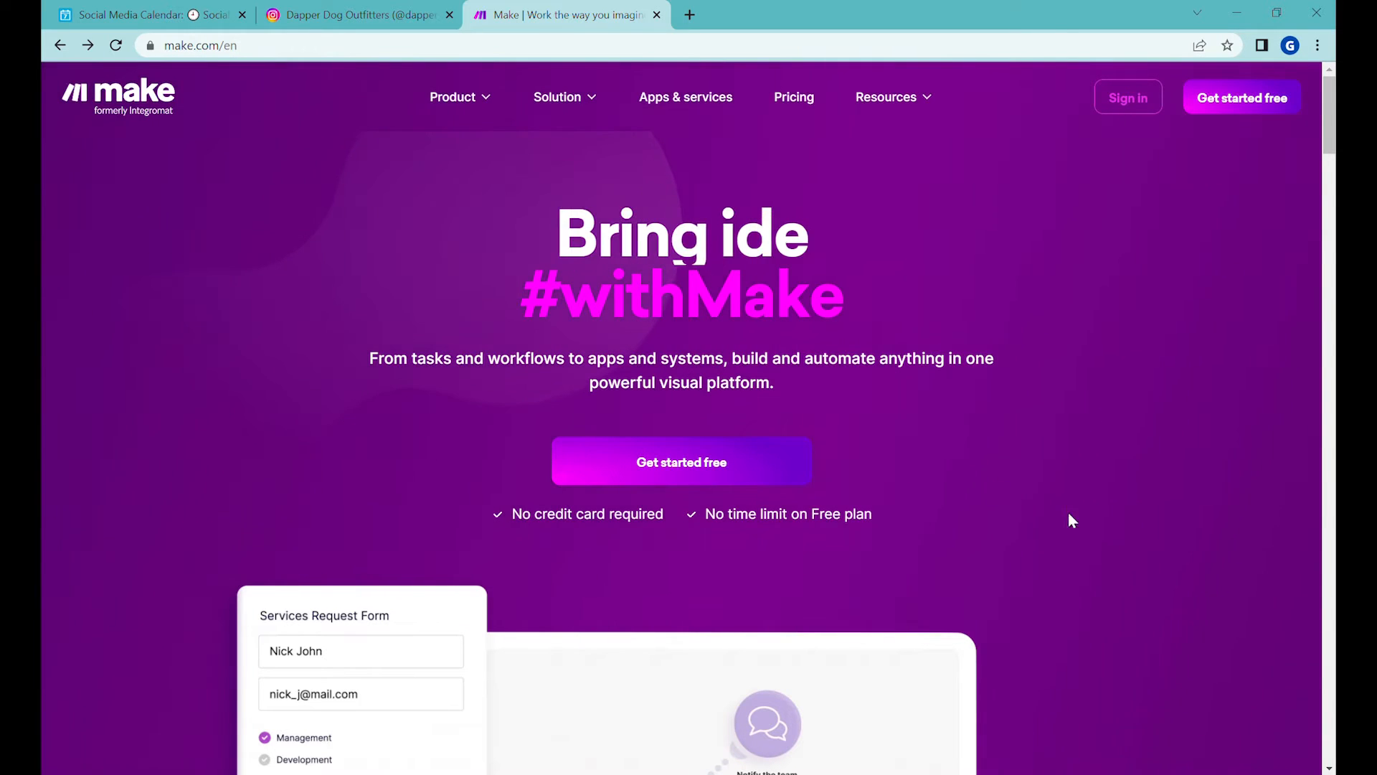
# - Sign in to the Make platform and reach the Business Automated organization dashboard
pyautogui.click(1127, 98)
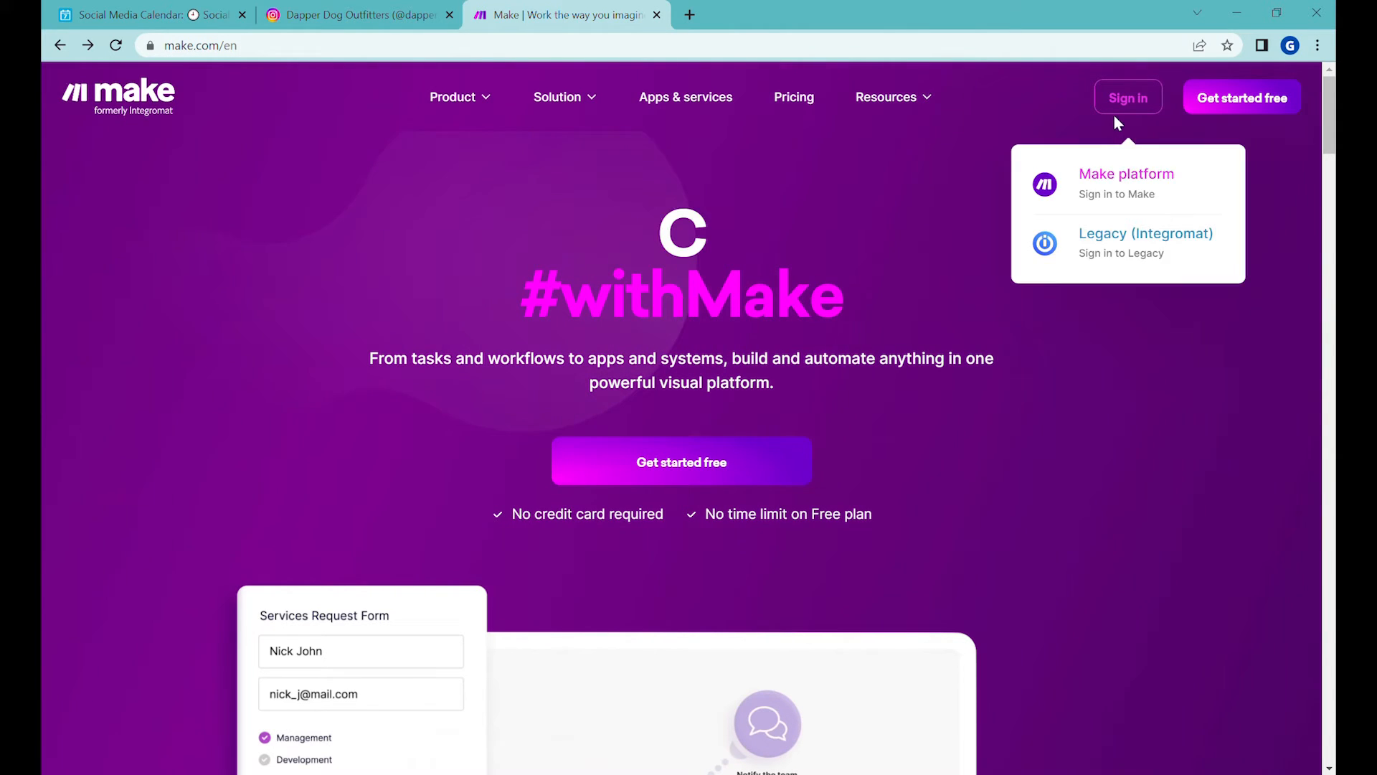
pyautogui.moveTo(360, 91)
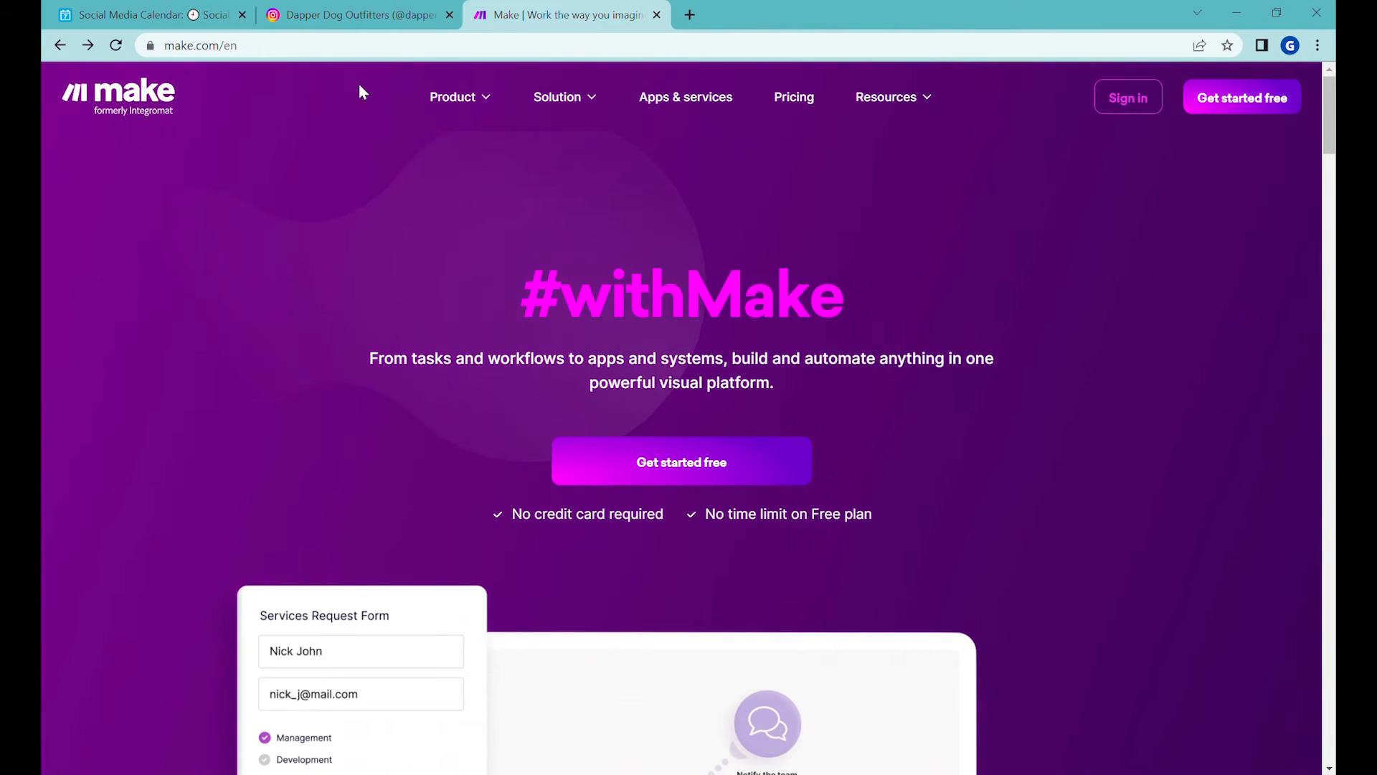
pyautogui.click(1128, 96)
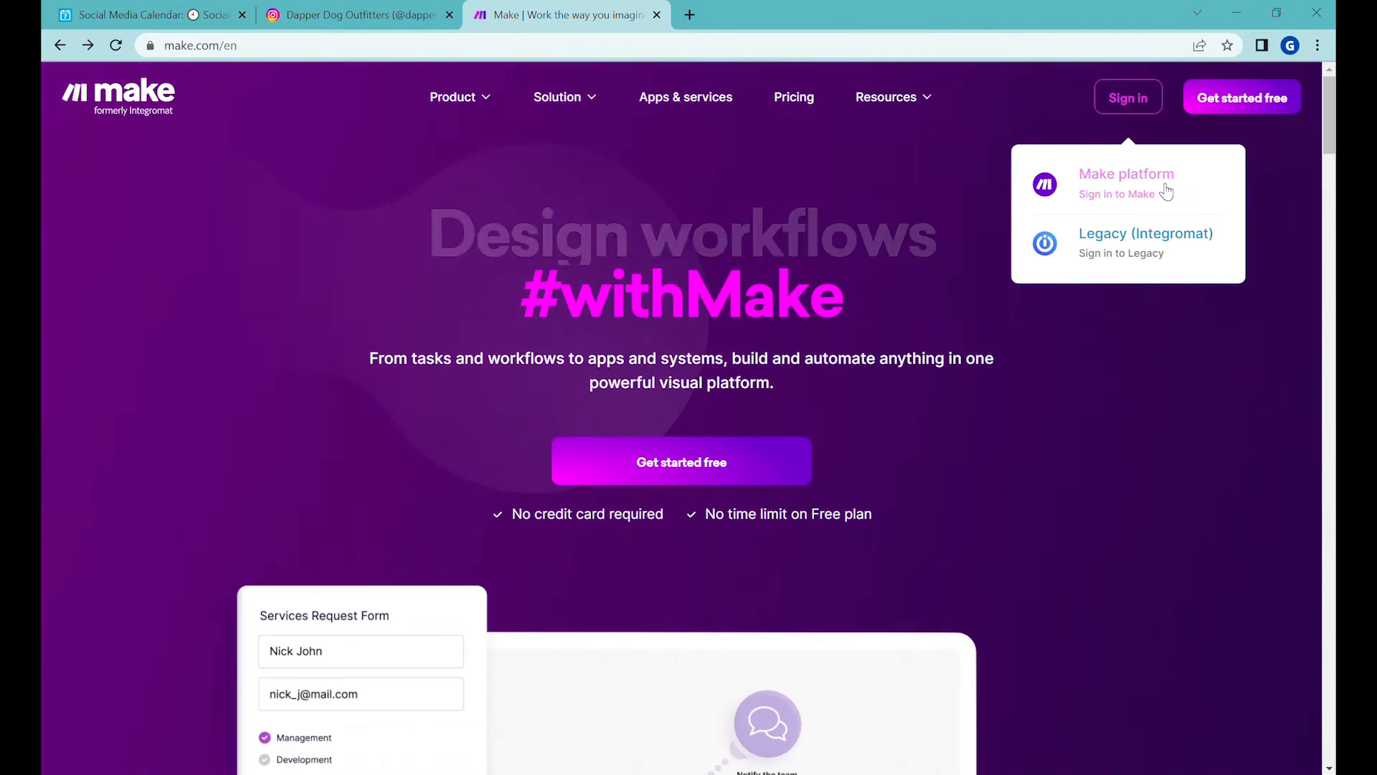
pyautogui.click(1127, 182)
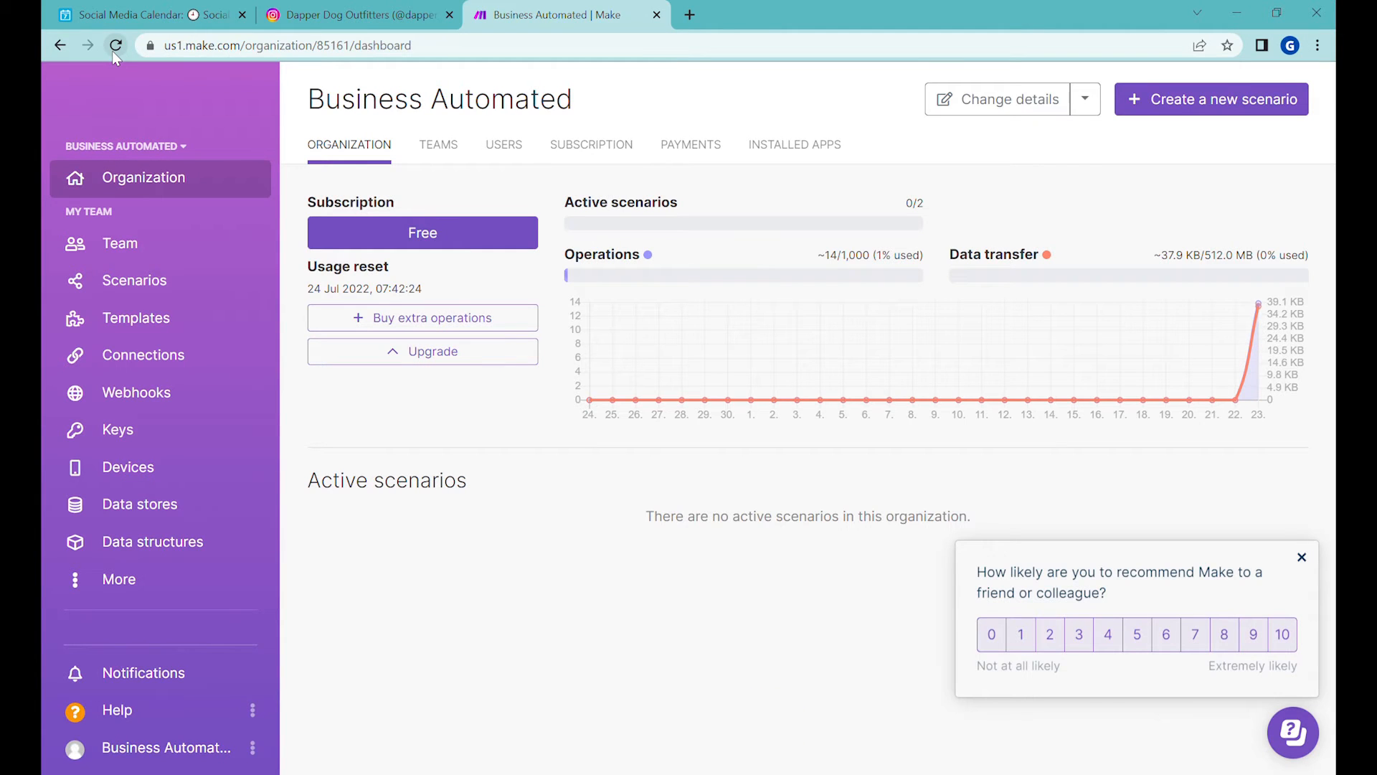
pyautogui.click(115, 44)
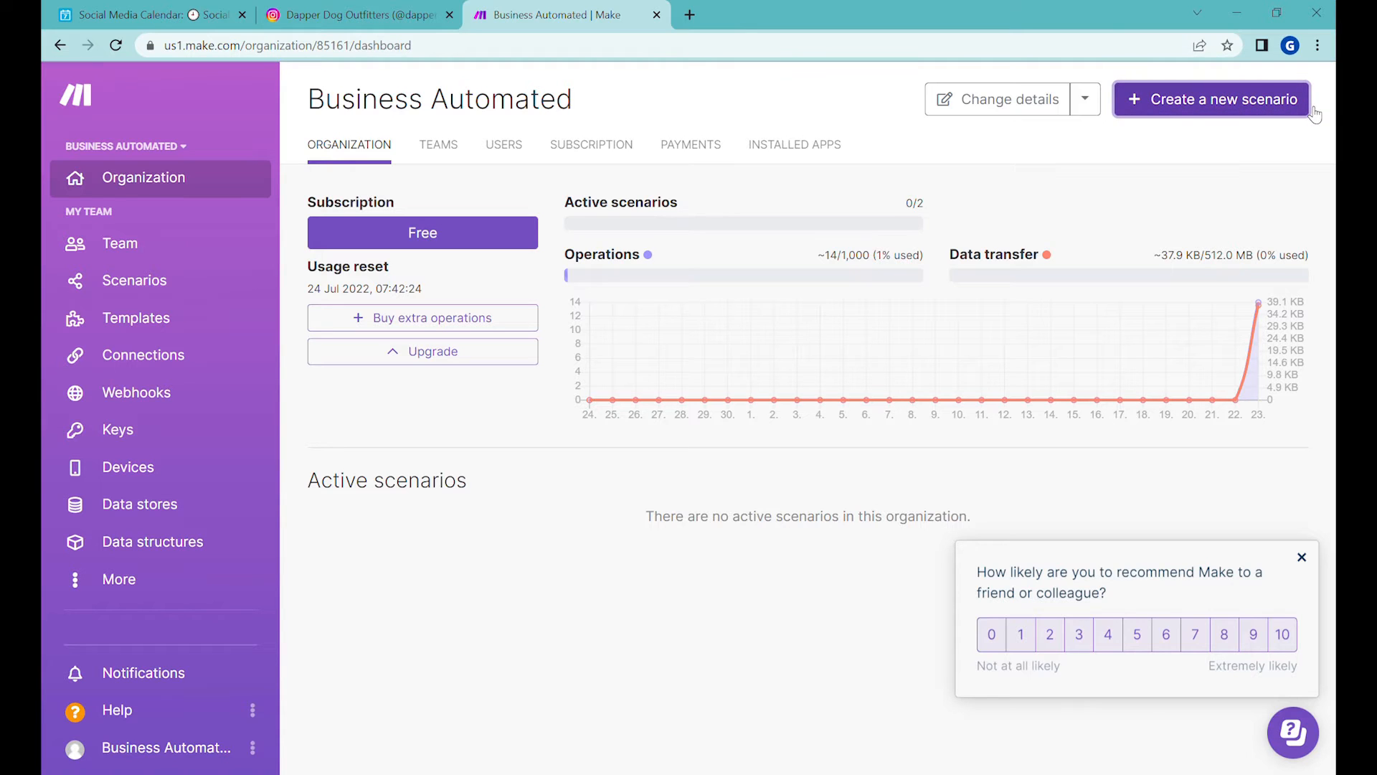
# - Create a new scenario starting with Airtable's Search Records module
pyautogui.click(1212, 99)
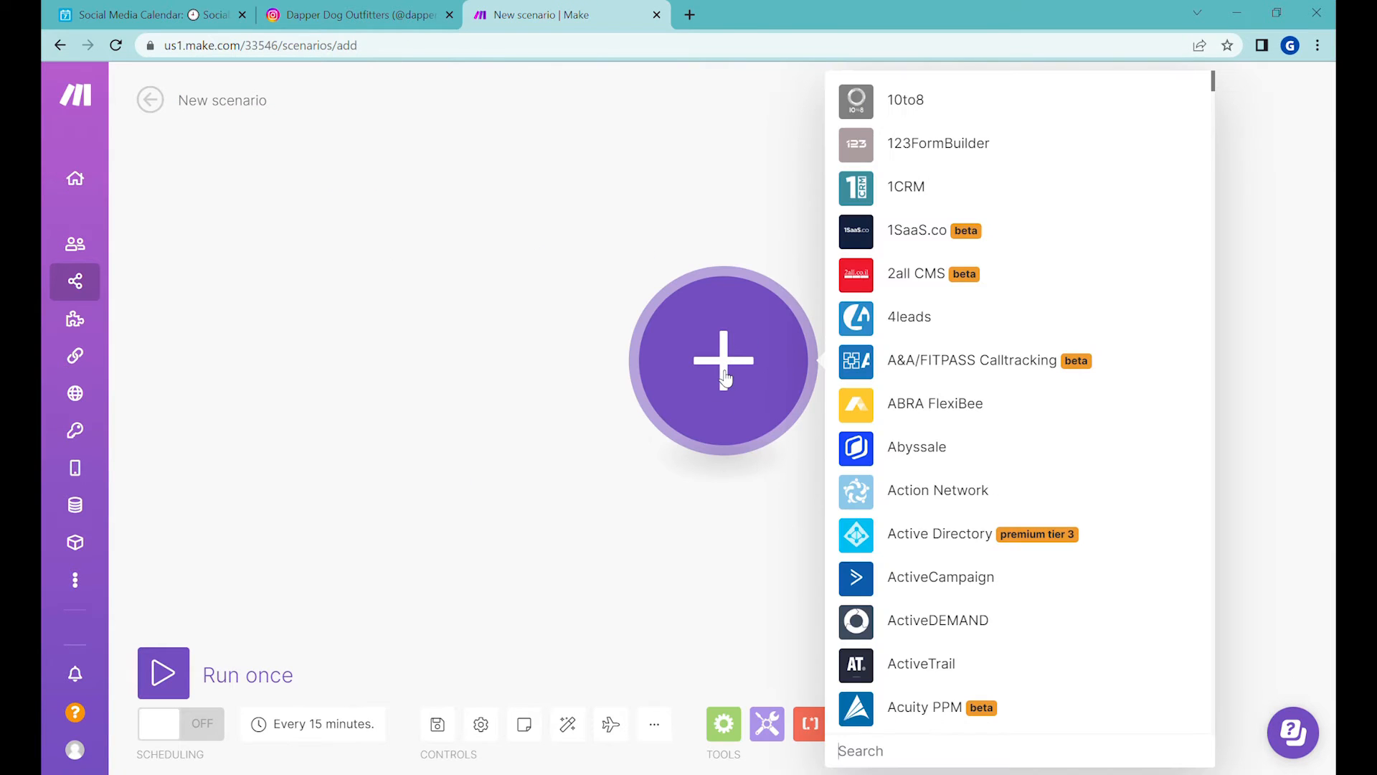
pyautogui.write('airtable')
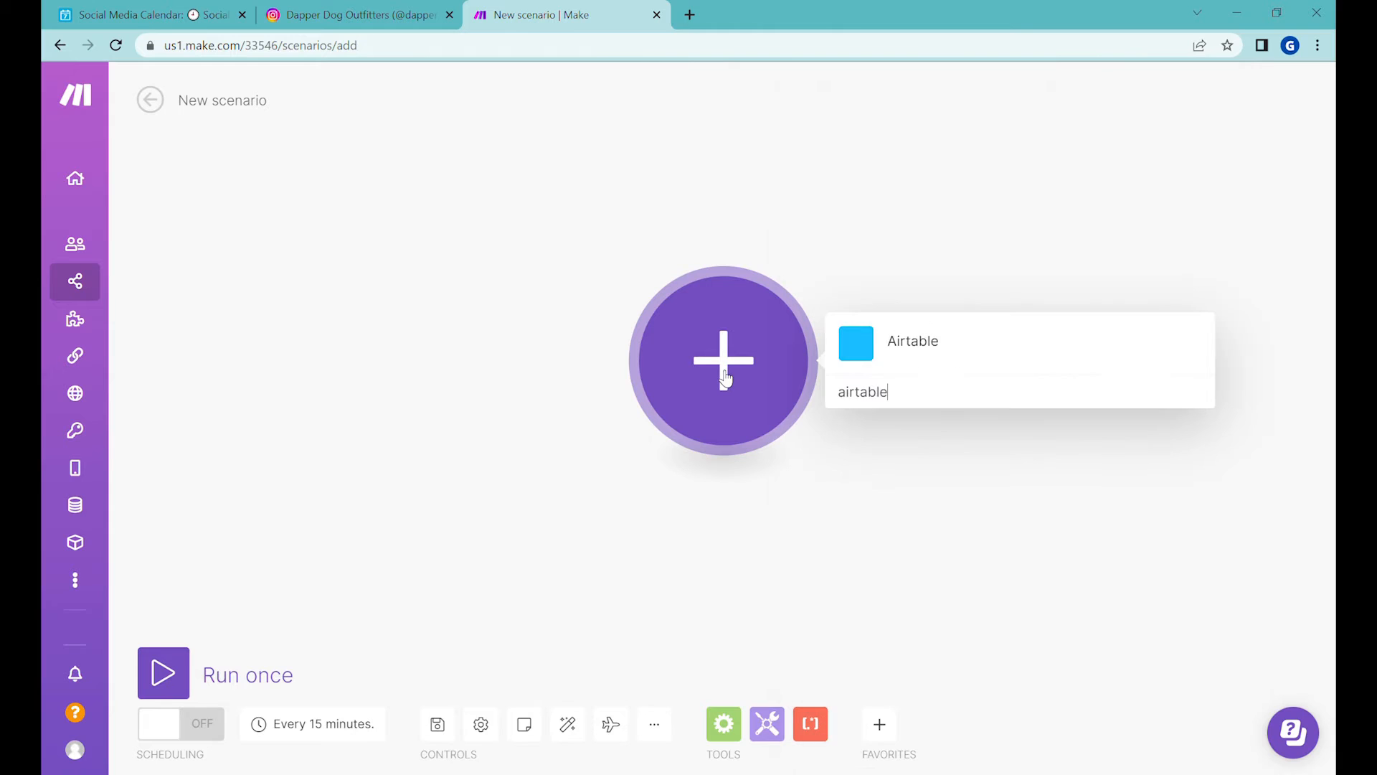
pyautogui.click(912, 342)
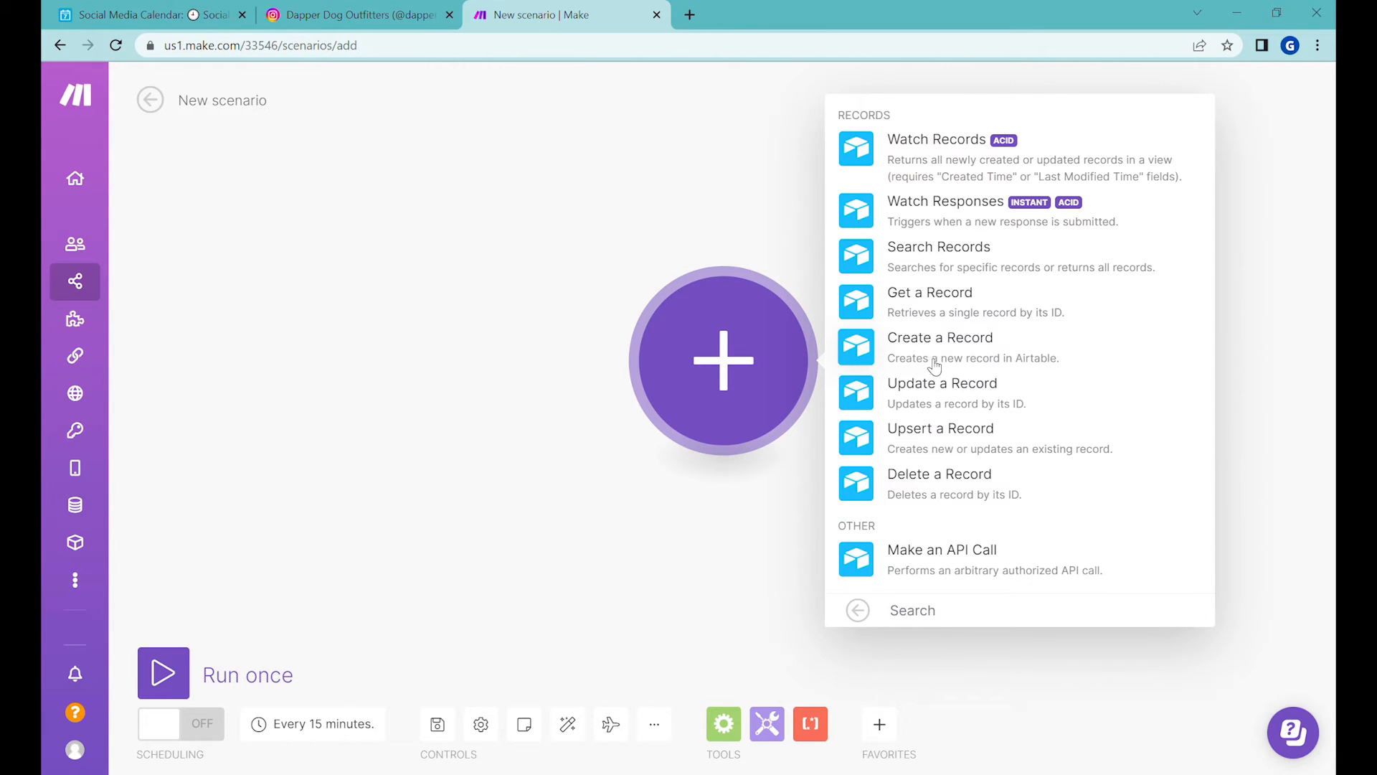
pyautogui.moveTo(894, 338)
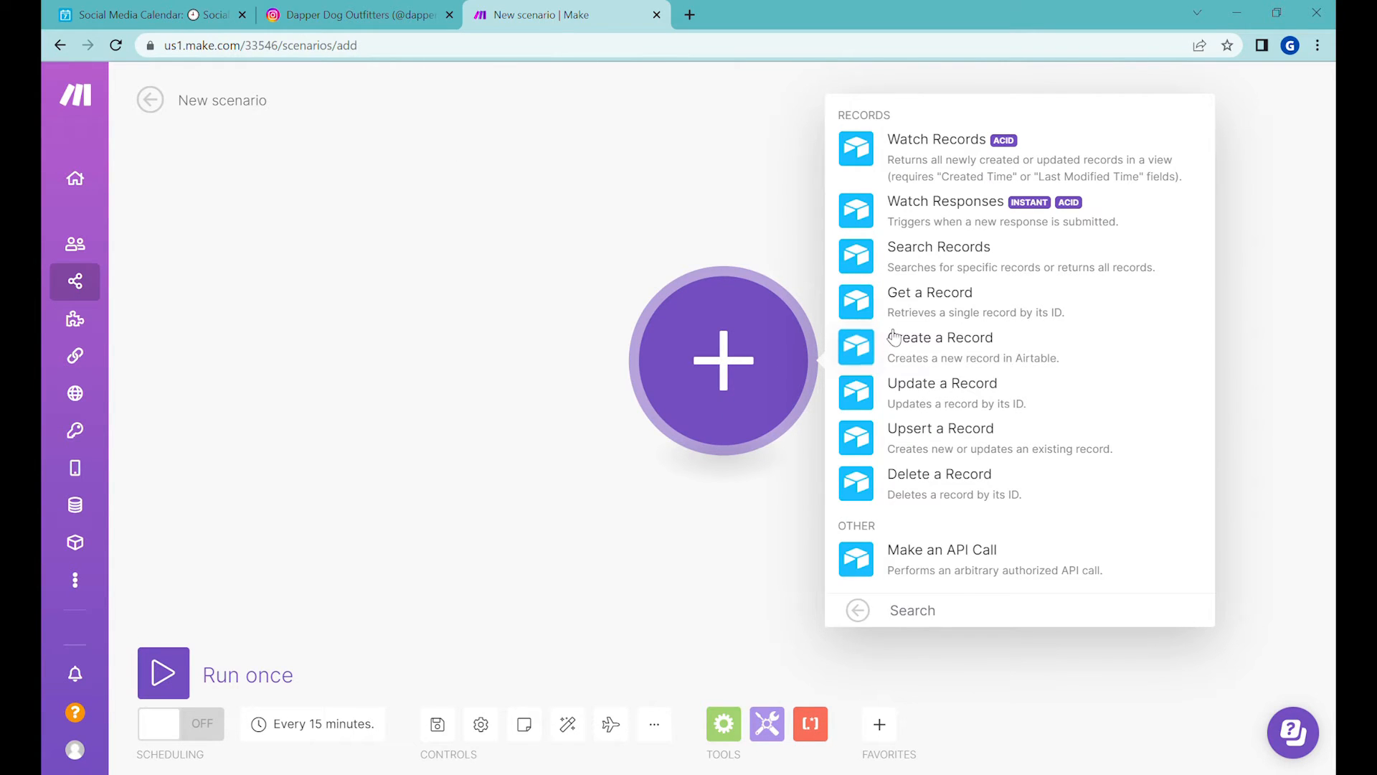
pyautogui.click(938, 247)
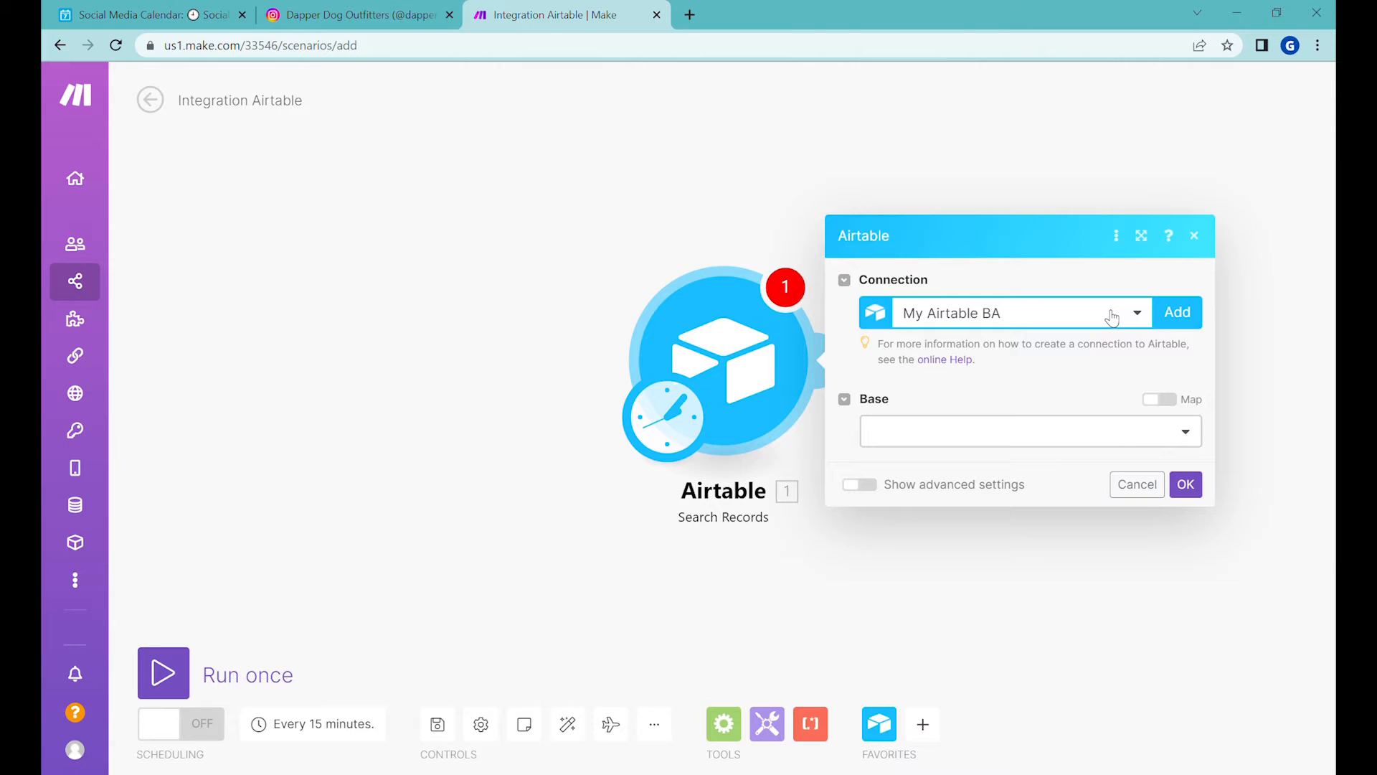
pyautogui.moveTo(180, 46)
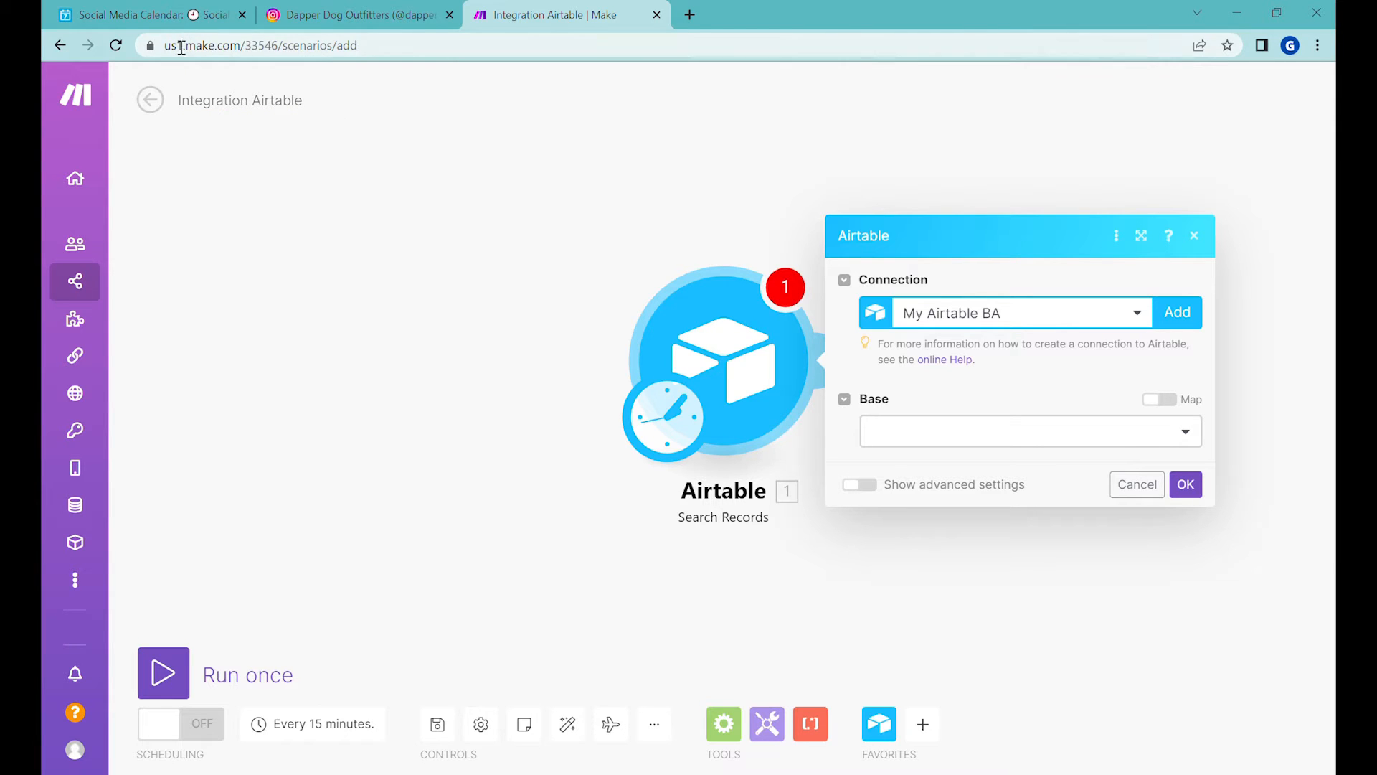
pyautogui.moveTo(530, 190)
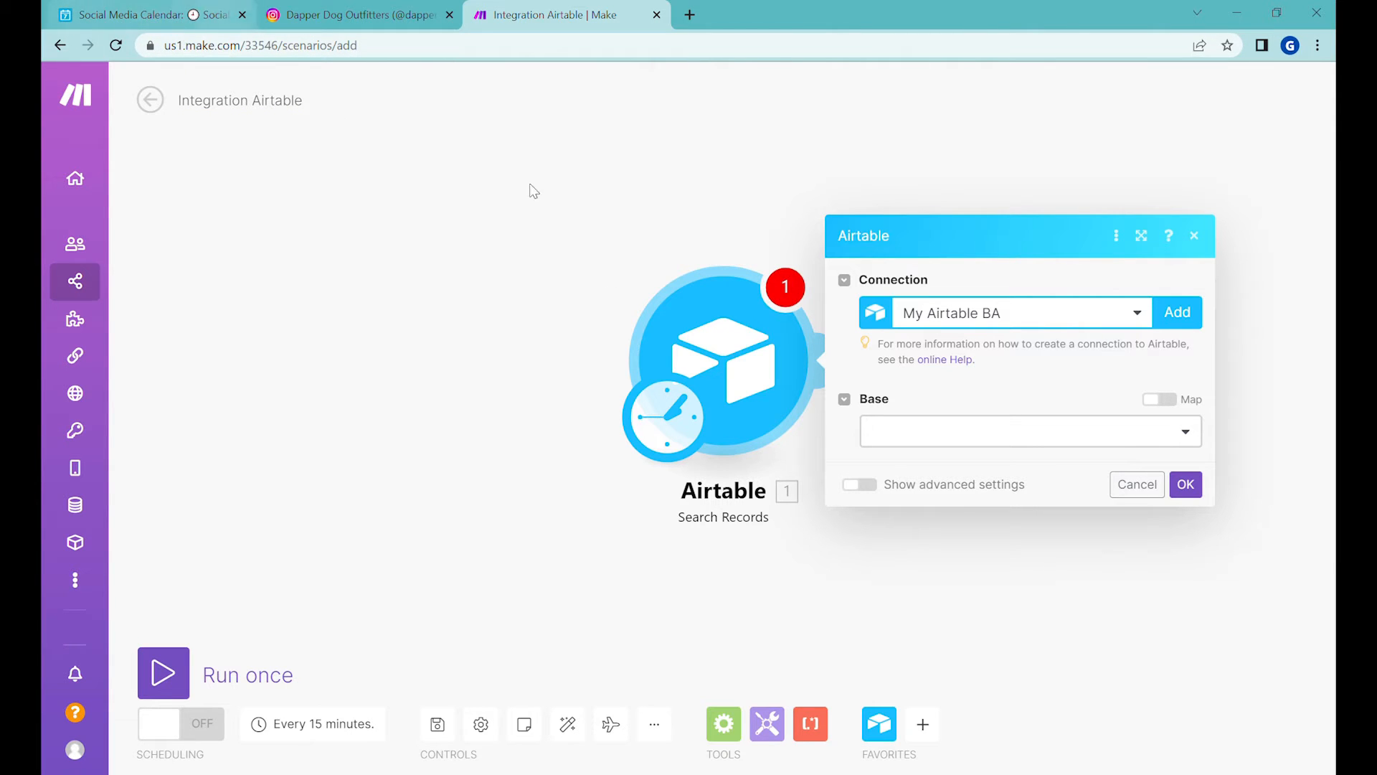
pyautogui.moveTo(1024, 352)
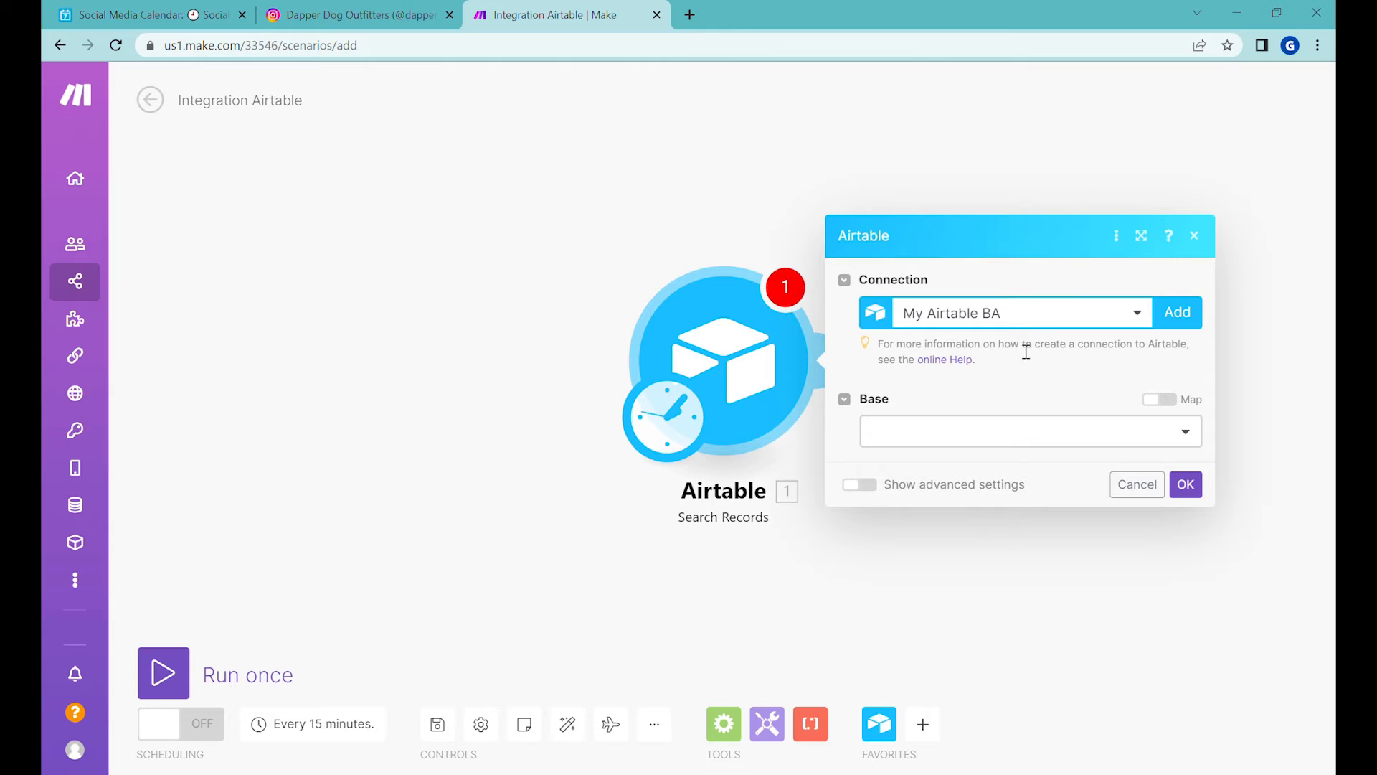
pyautogui.moveTo(1018, 442)
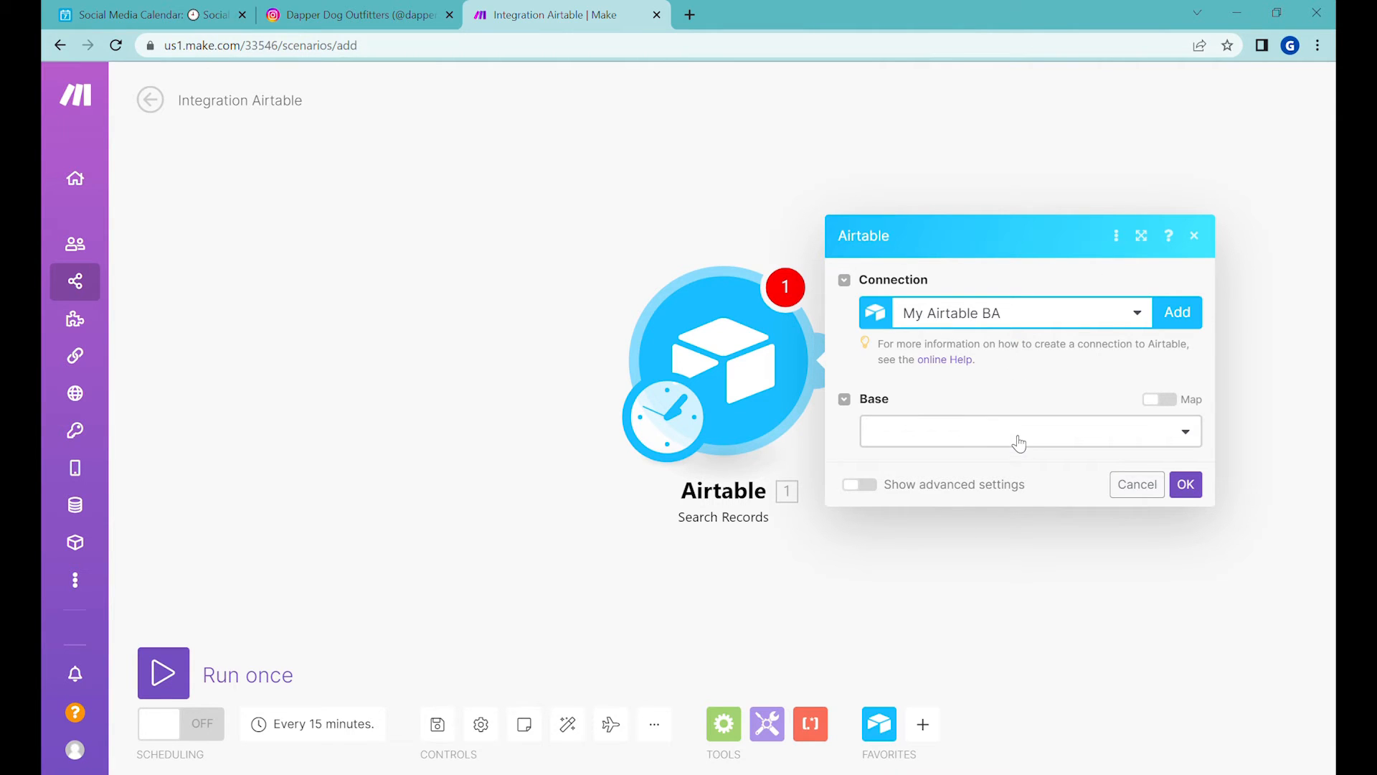
# - Choose the Social Media Calendar base and its Social media calendar table
pyautogui.click(1019, 431)
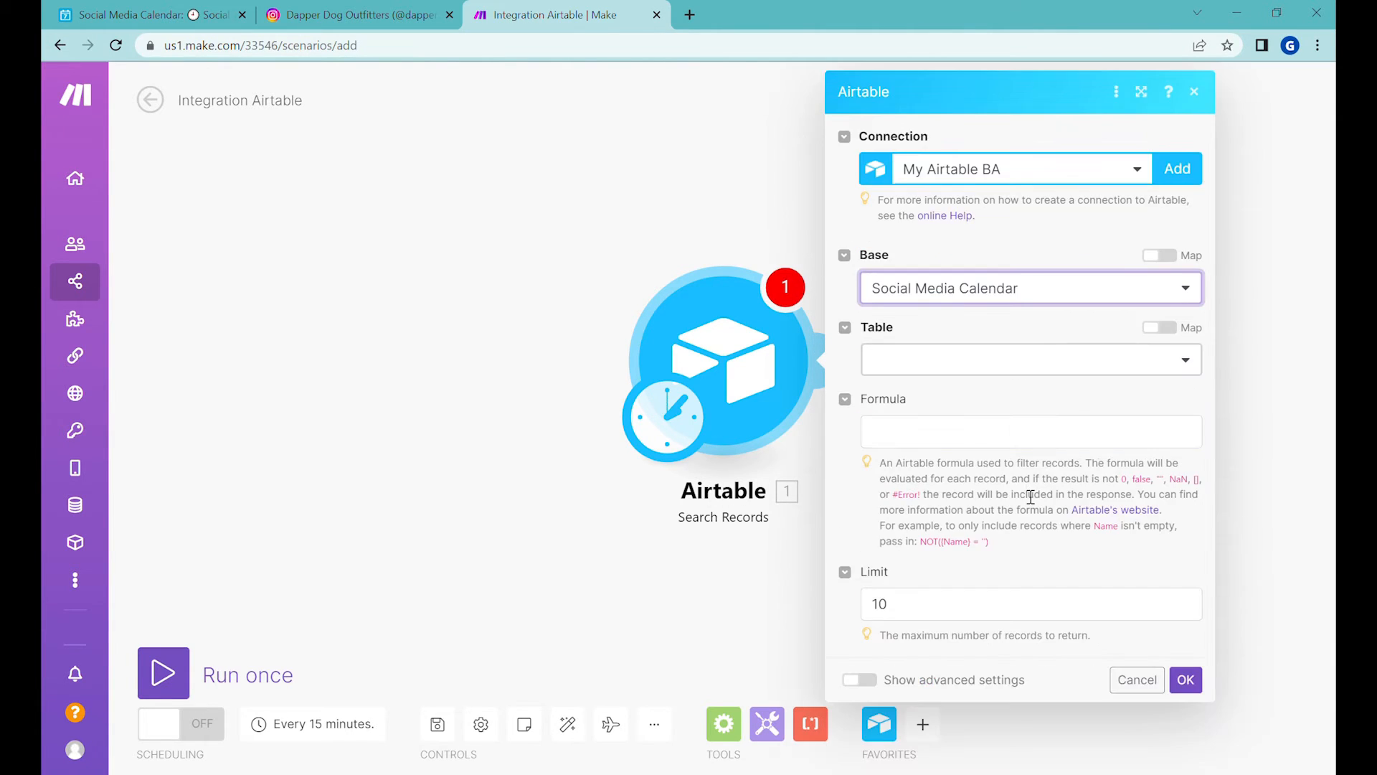
pyautogui.click(1027, 359)
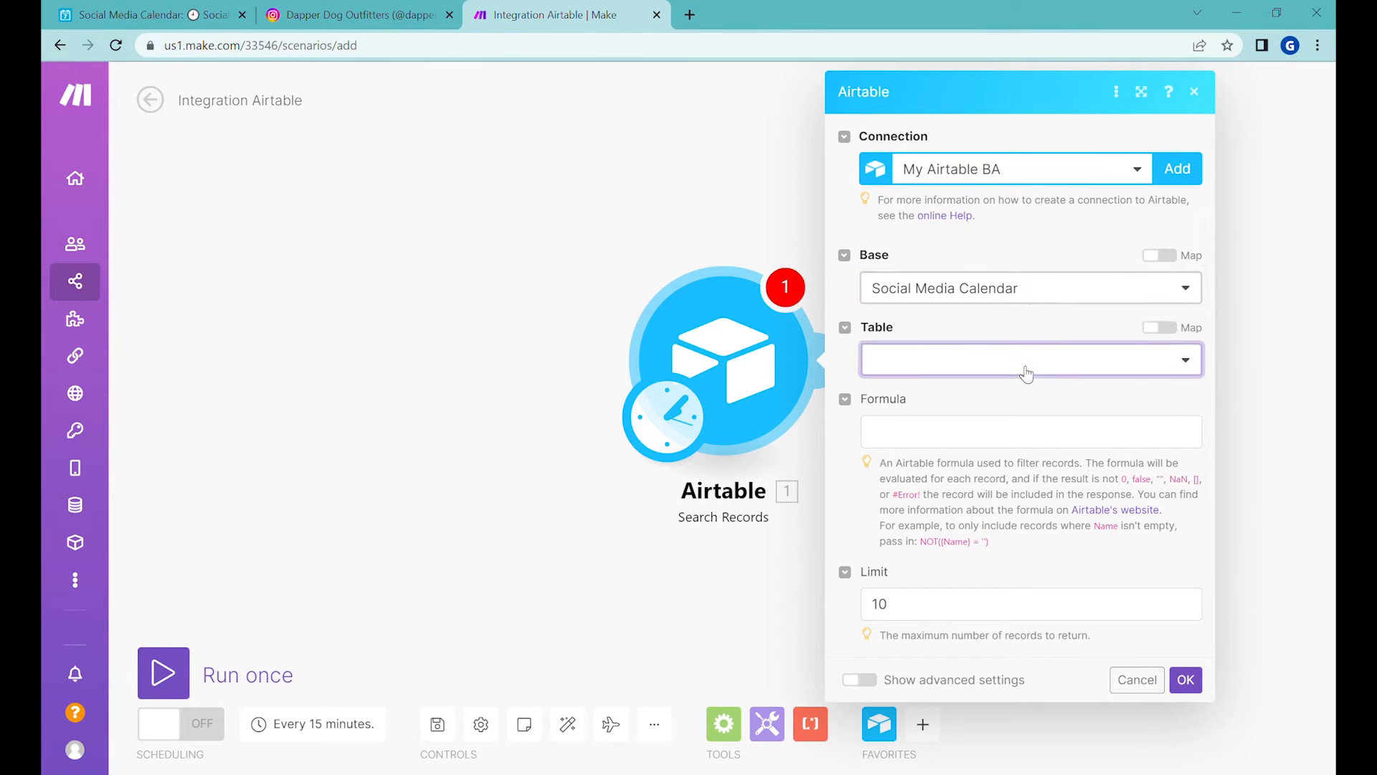
pyautogui.click(1027, 359)
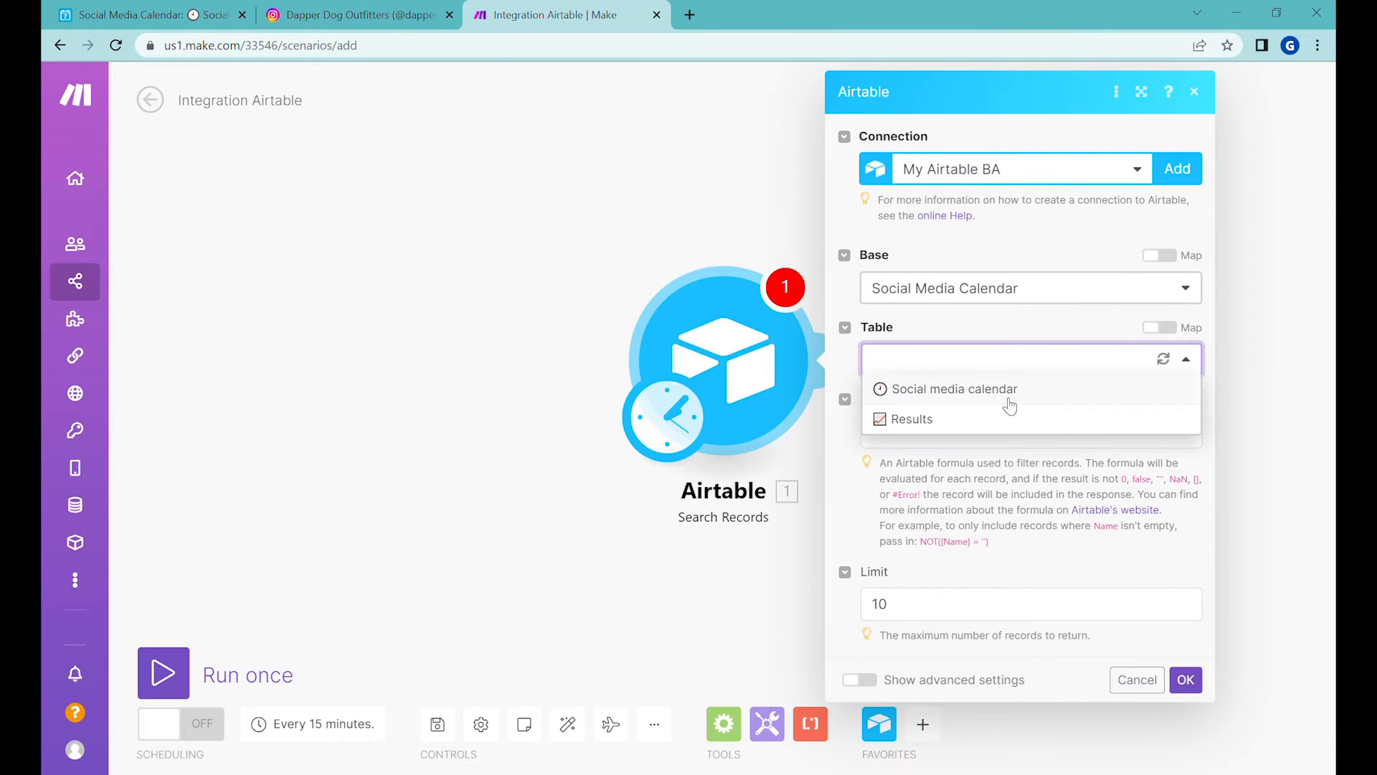
pyautogui.click(957, 389)
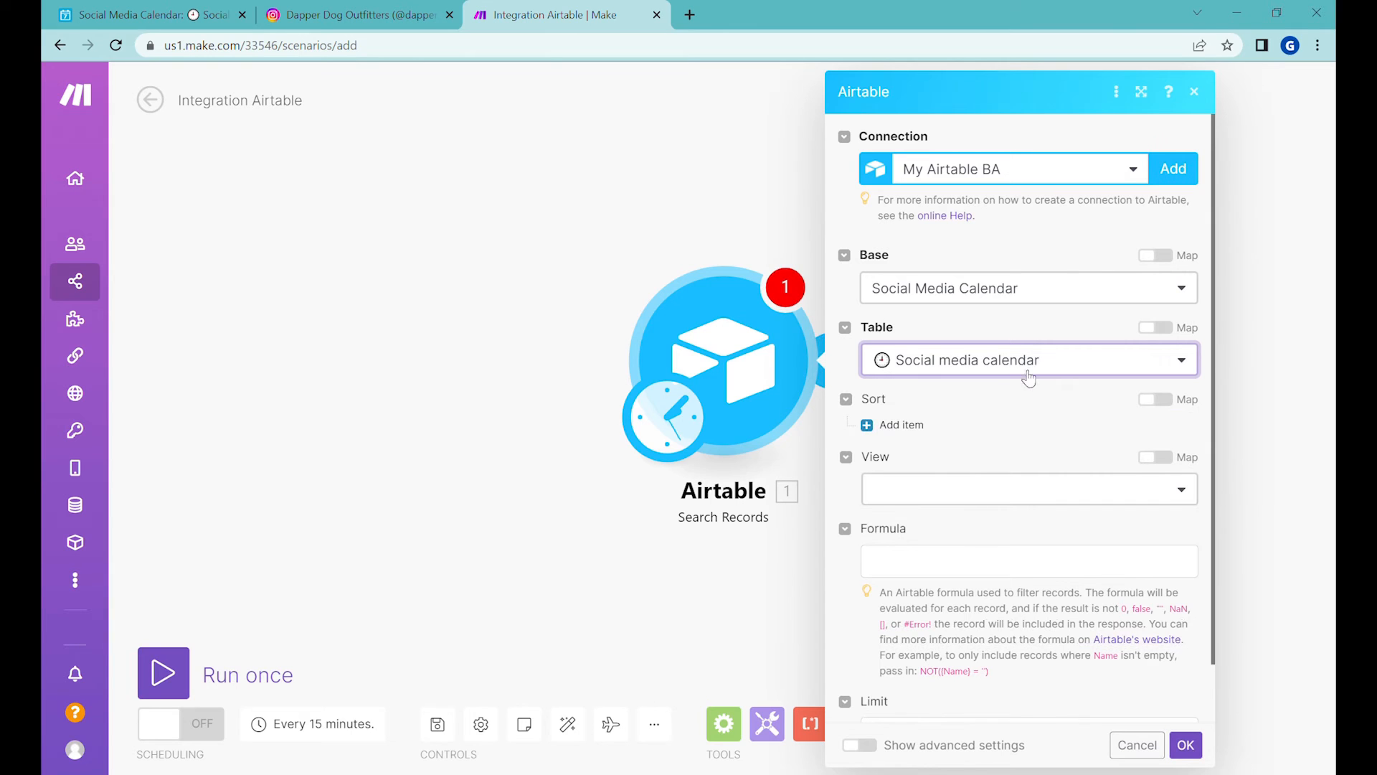
pyautogui.moveTo(1122, 505)
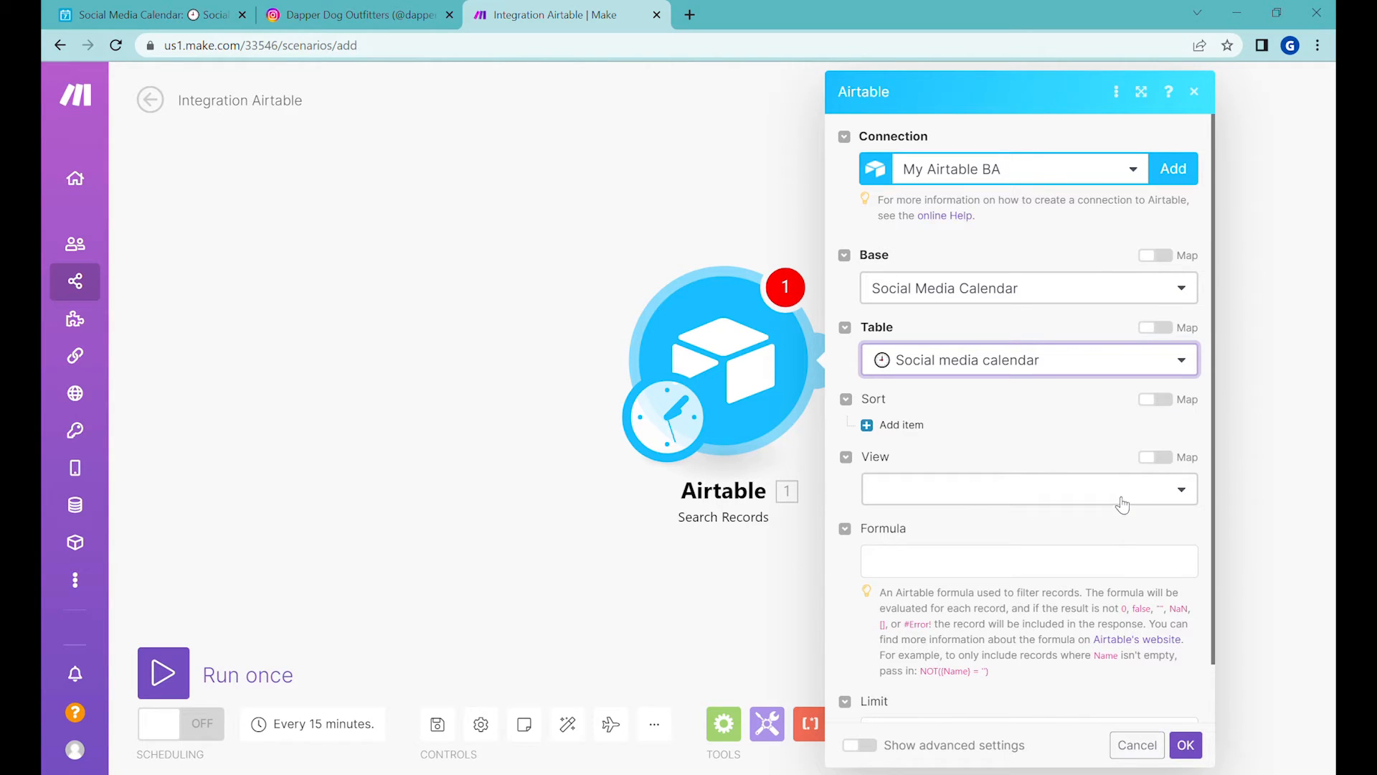
# - Pick the 4. Approved for Publishing view and confirm the search settings
pyautogui.click(1027, 489)
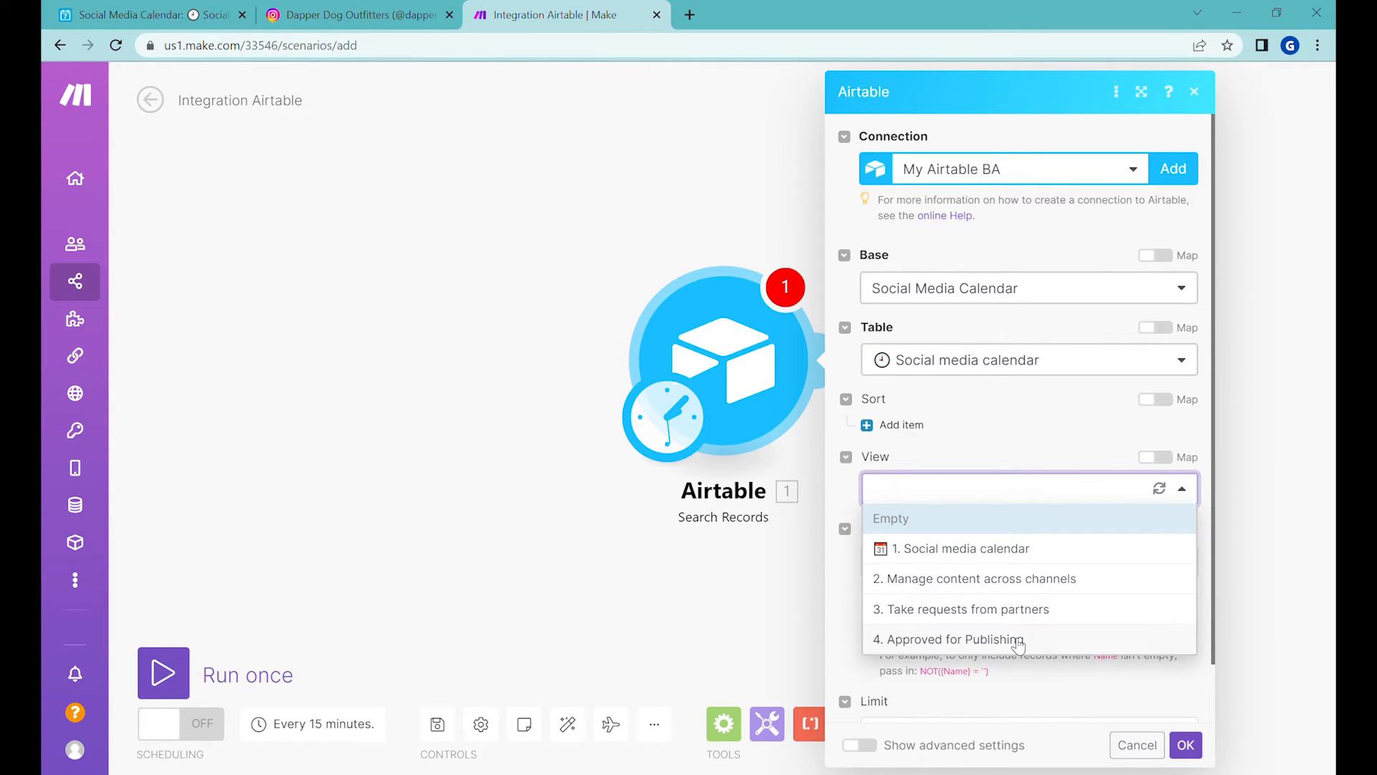
pyautogui.click(949, 640)
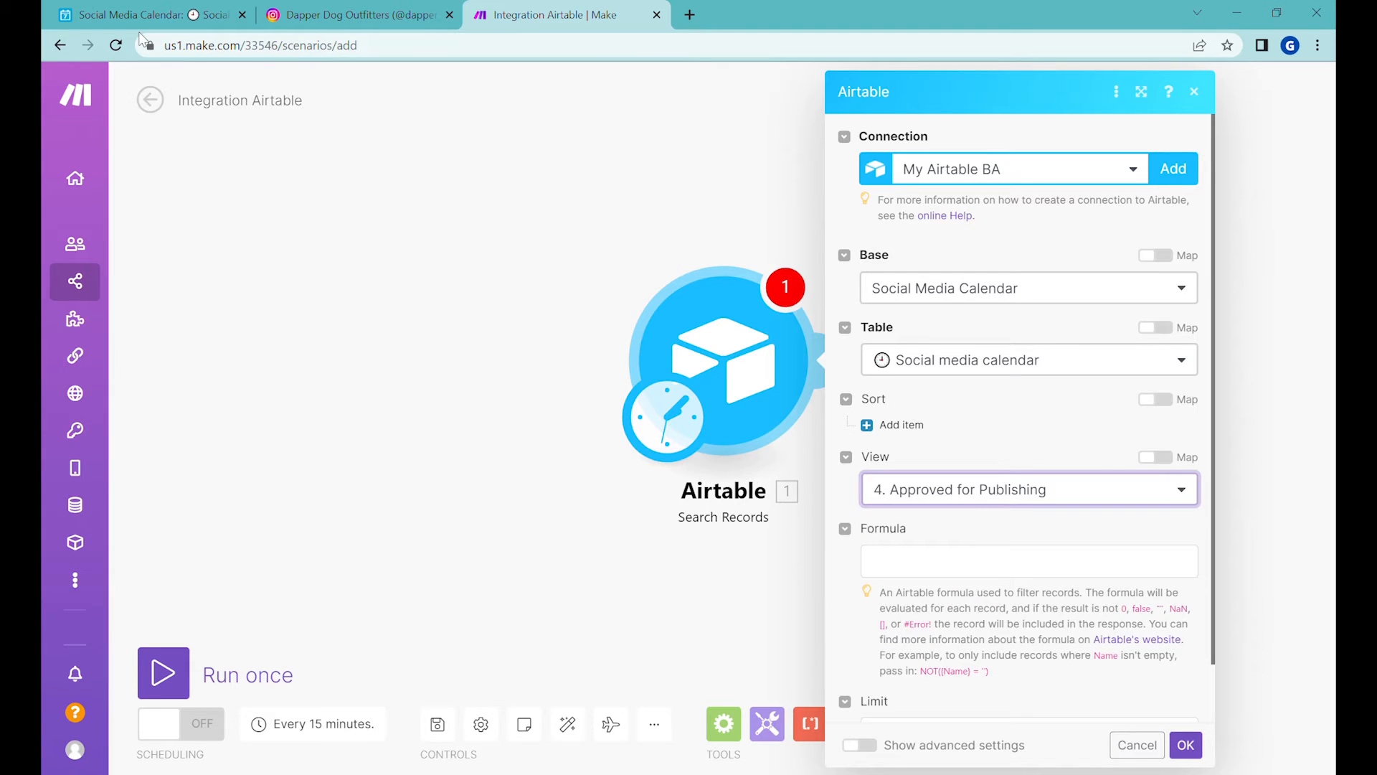
pyautogui.scroll(-3)
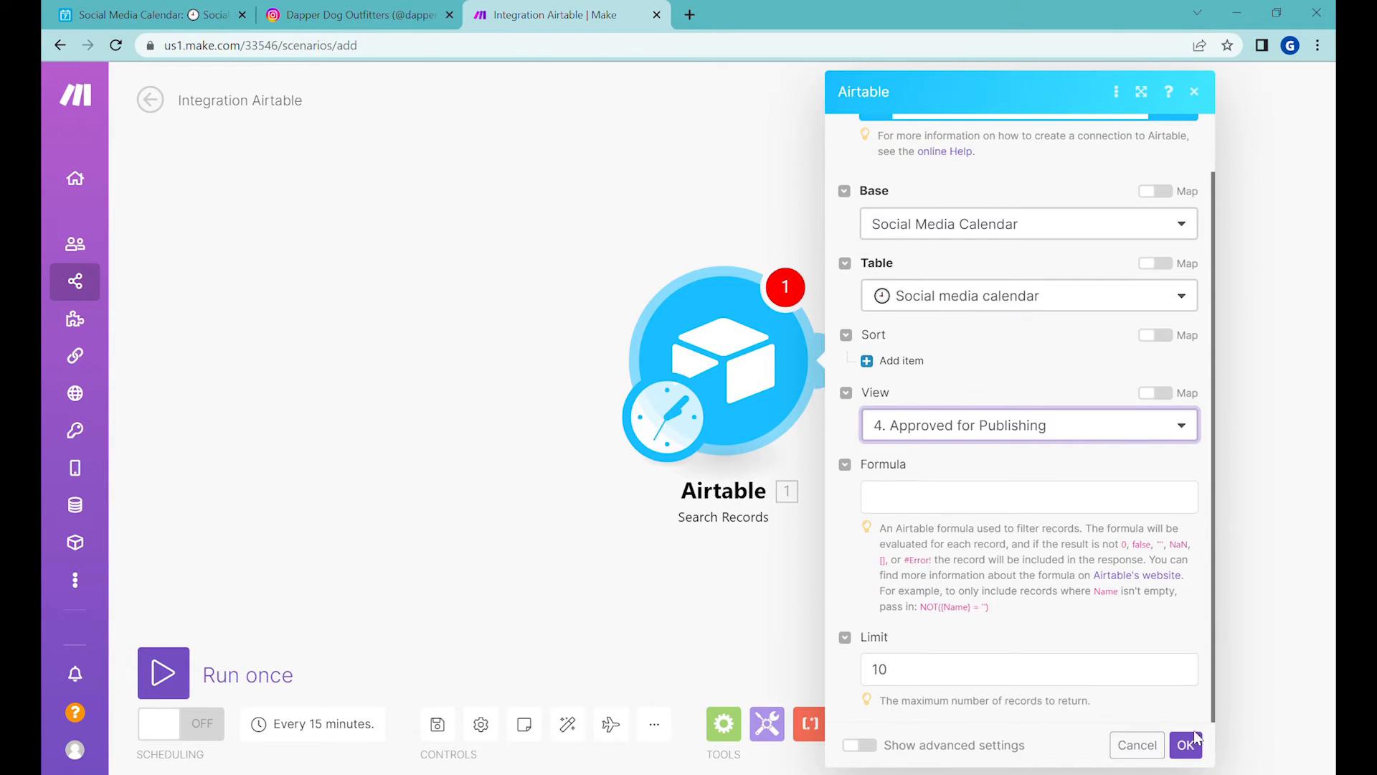
pyautogui.click(1186, 744)
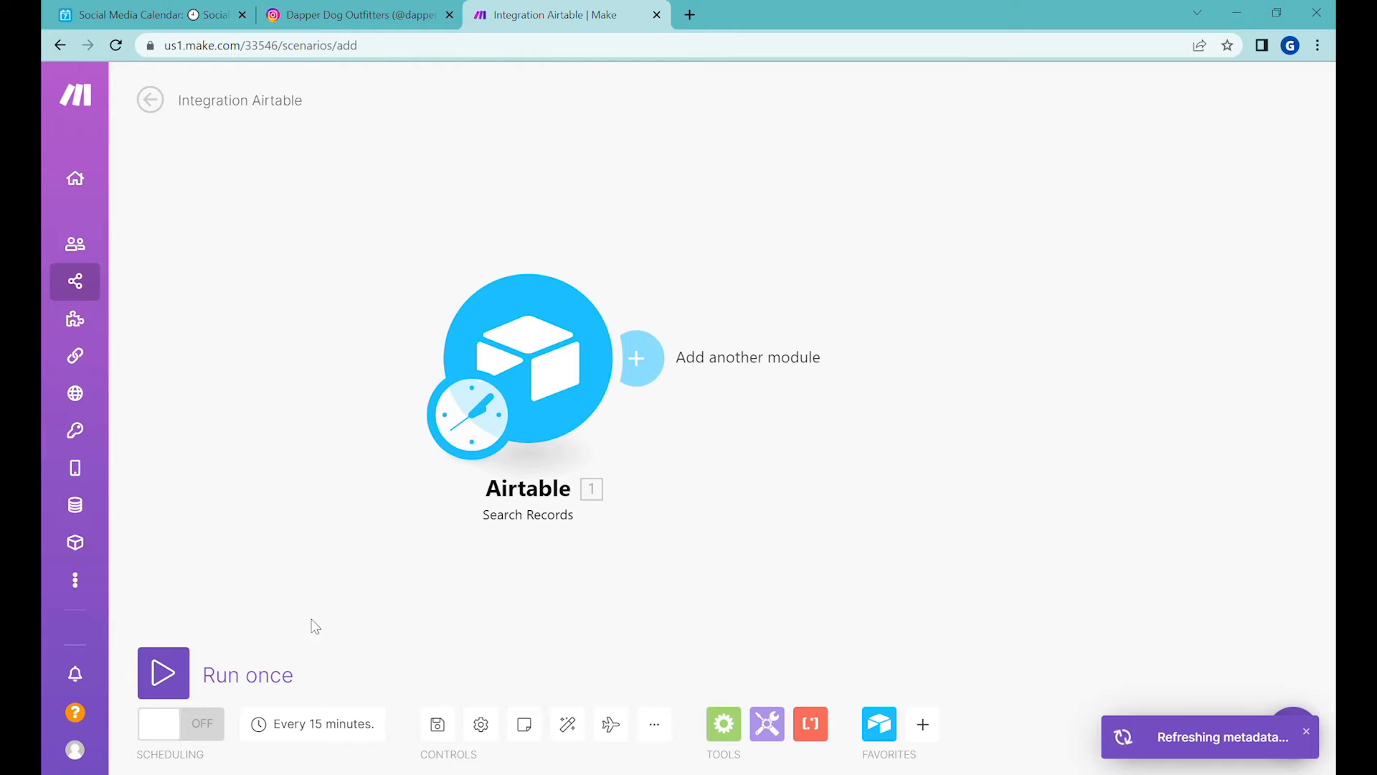
pyautogui.click(162, 673)
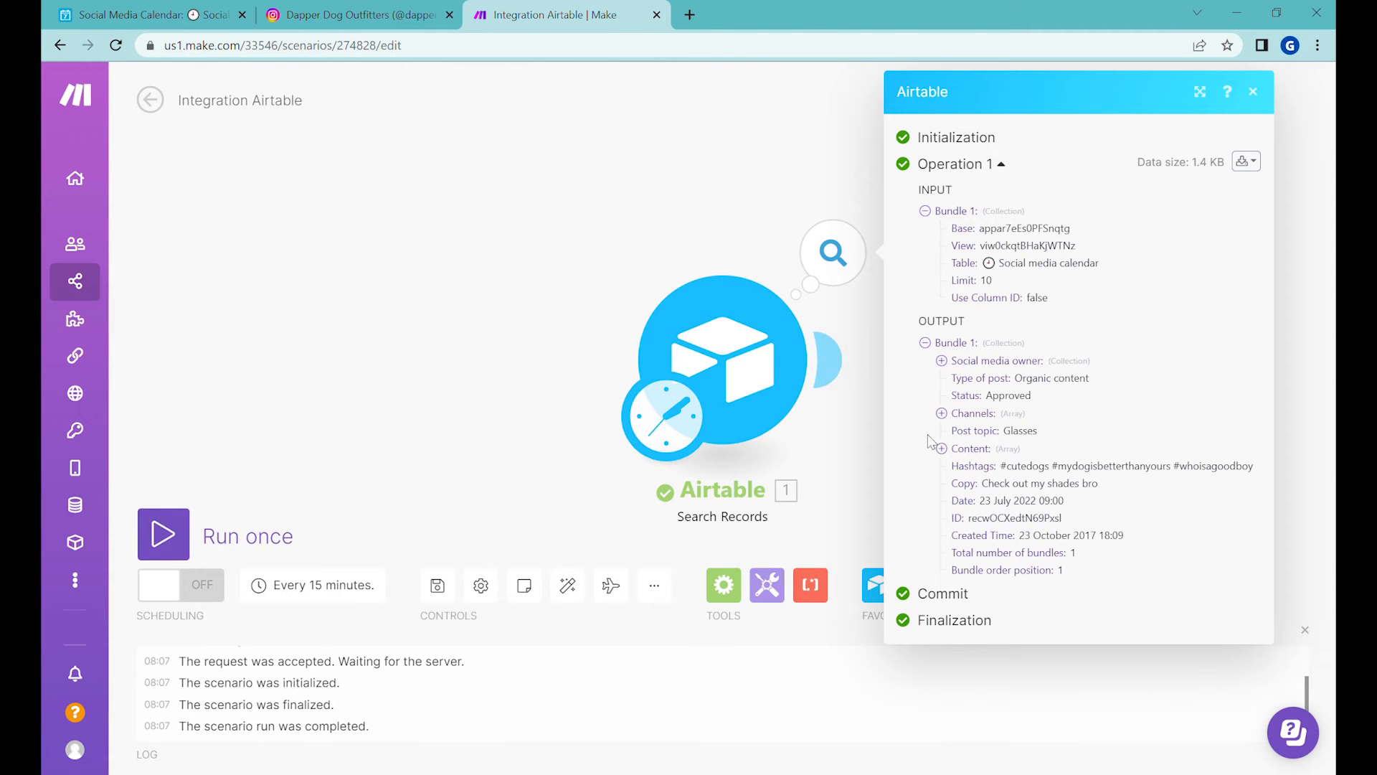
pyautogui.click(145, 14)
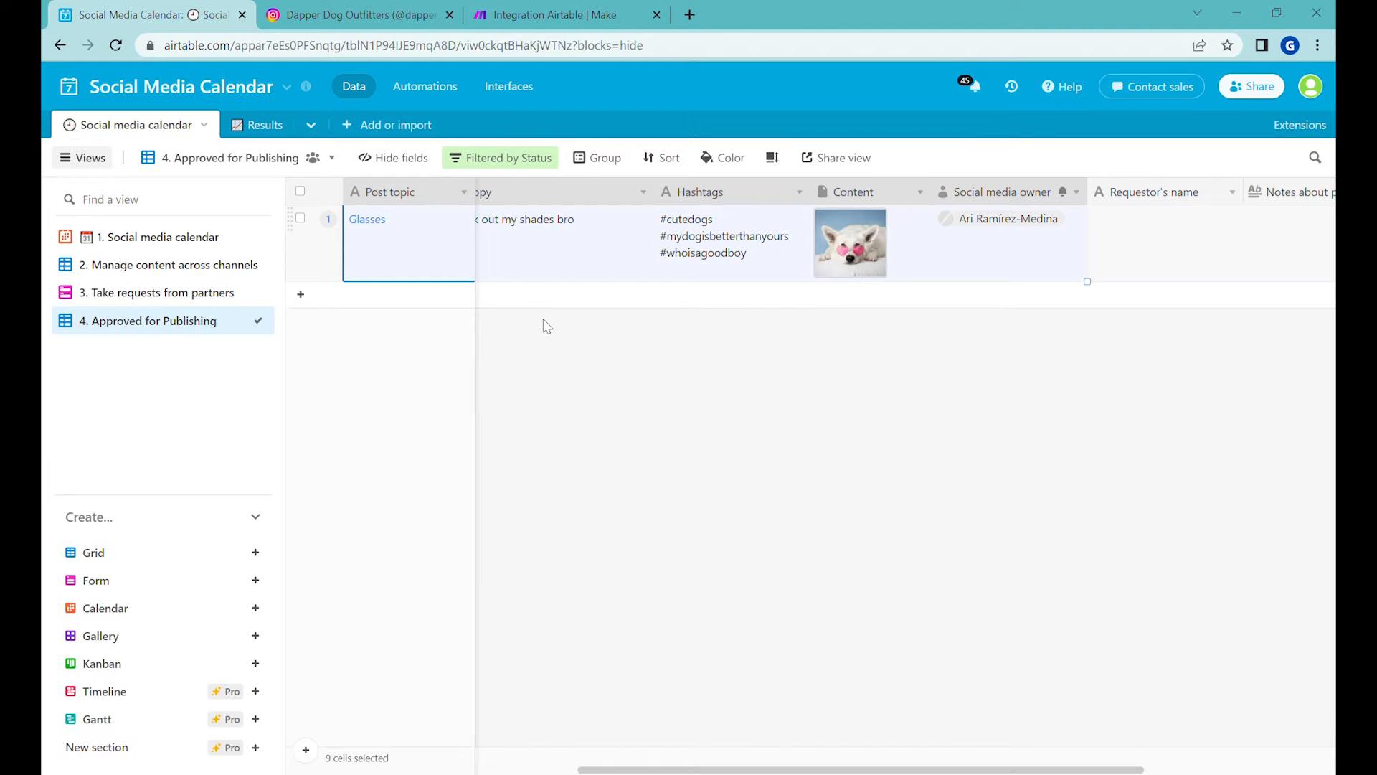
pyautogui.click(565, 14)
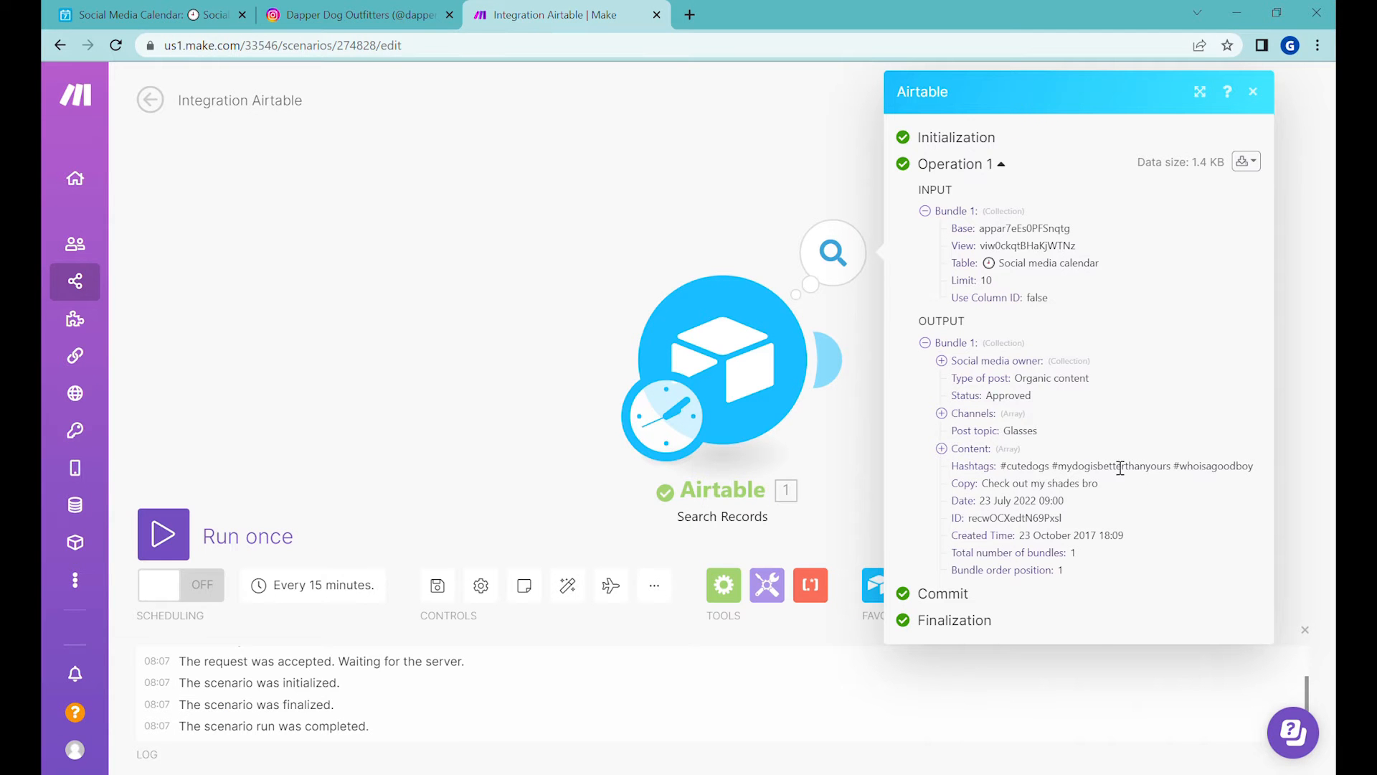
pyautogui.moveTo(1035, 394)
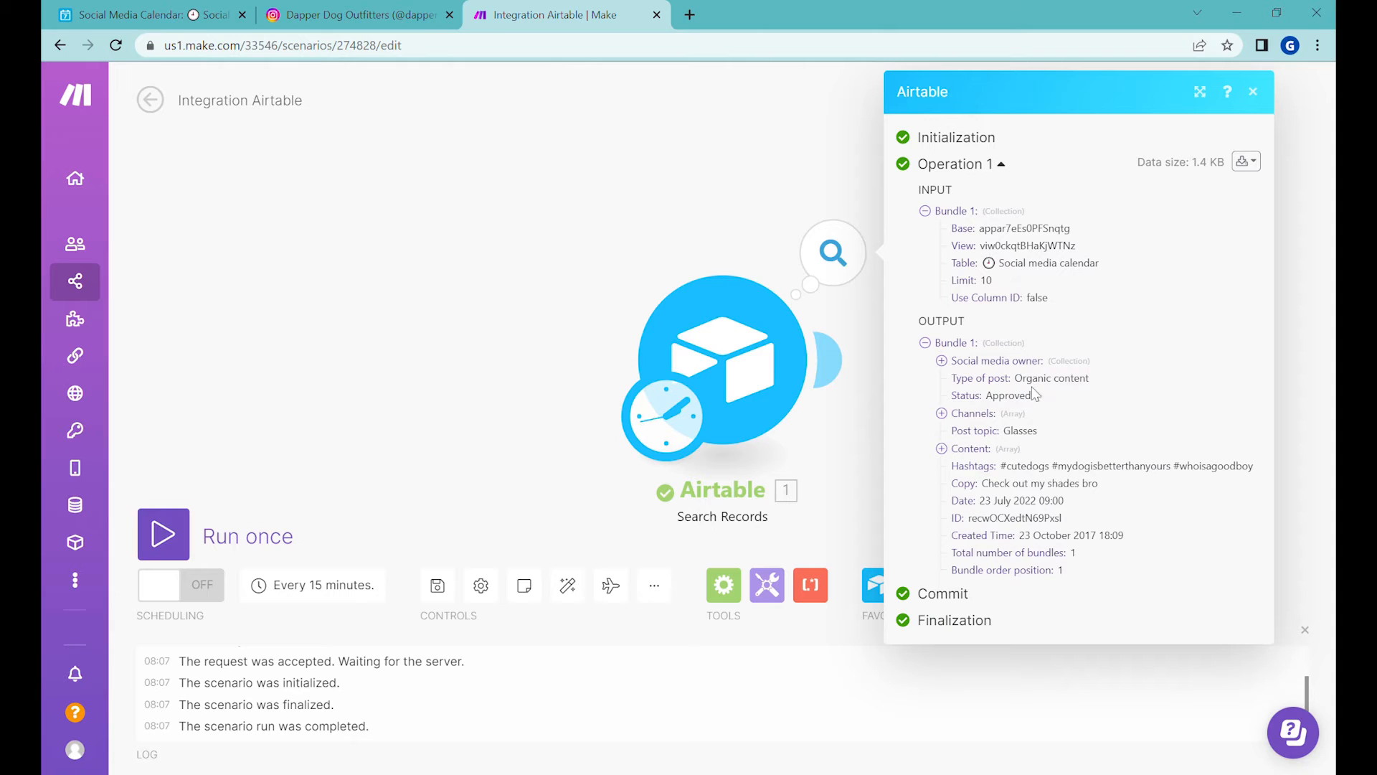
pyautogui.moveTo(939, 445)
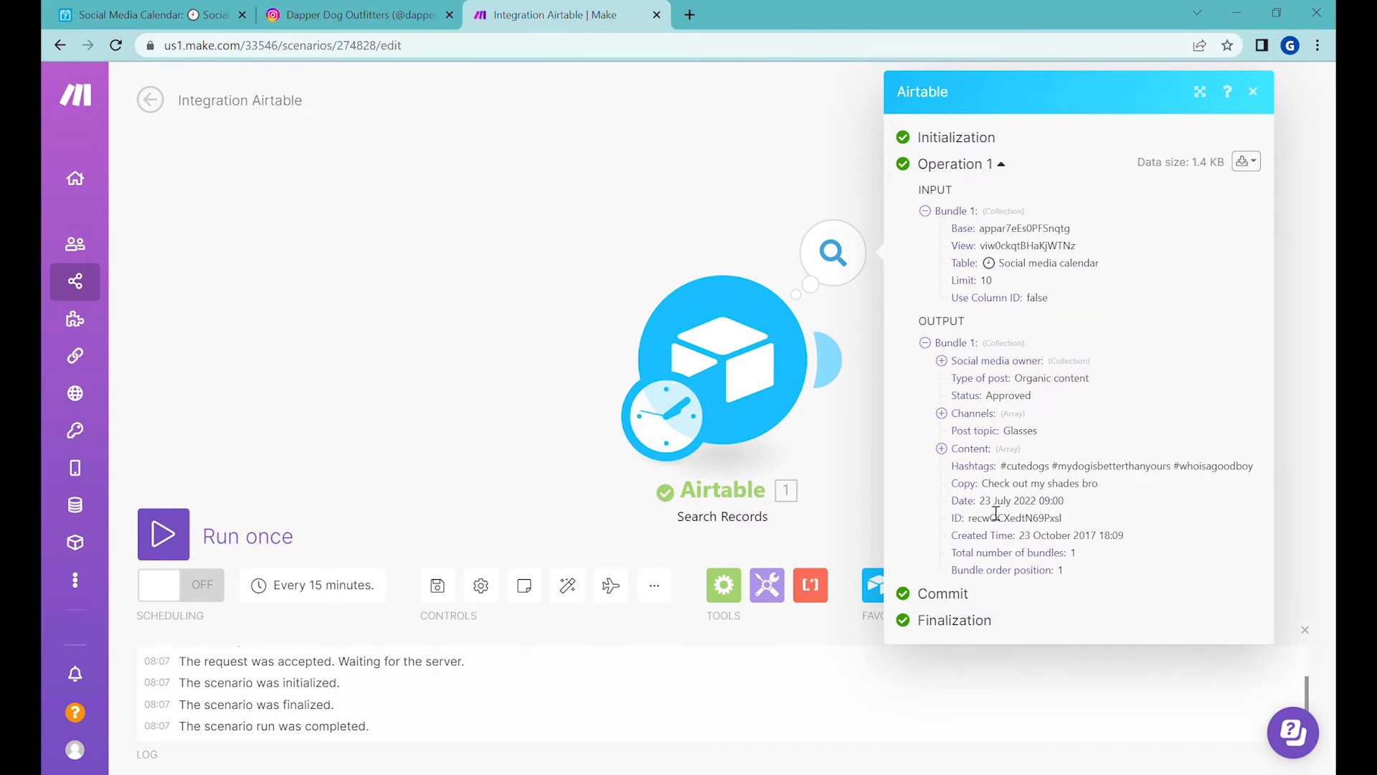
pyautogui.click(1254, 92)
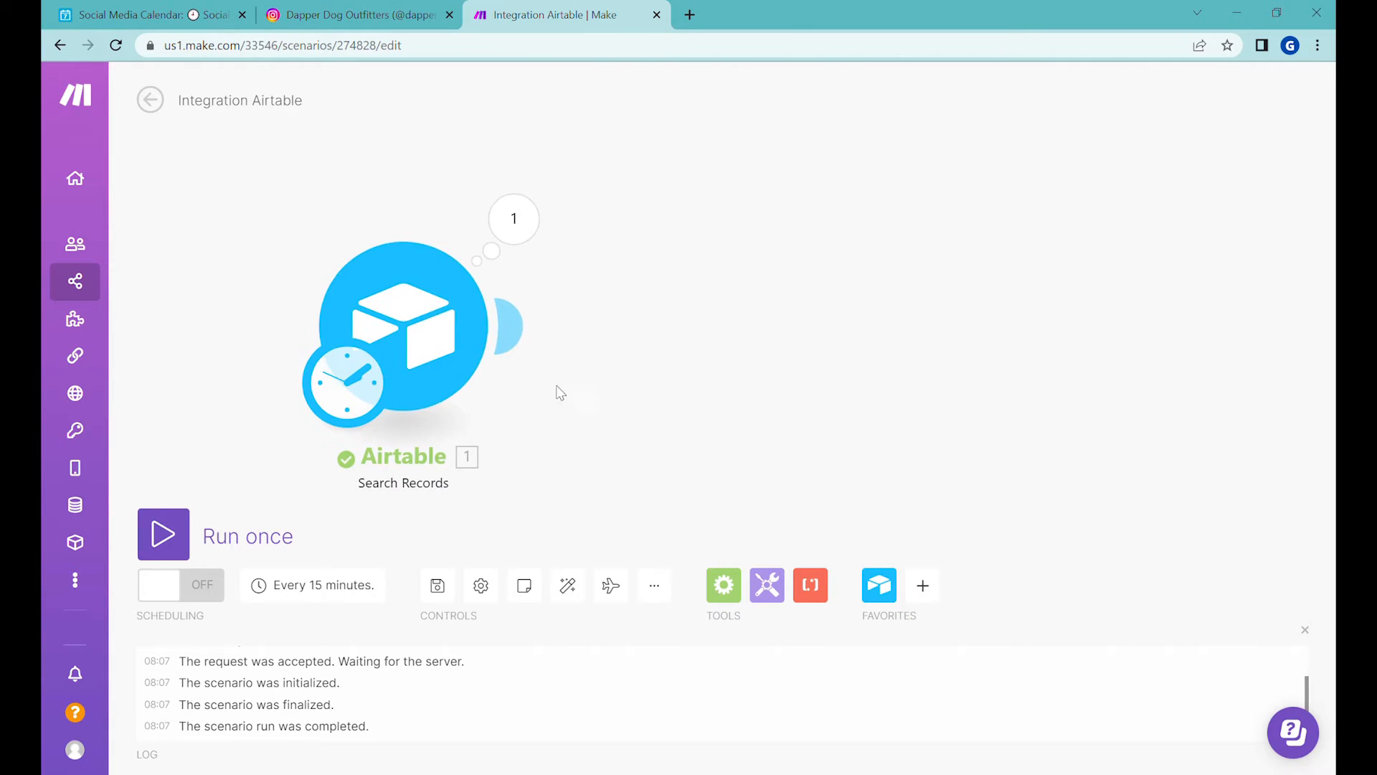
pyautogui.moveTo(417, 205)
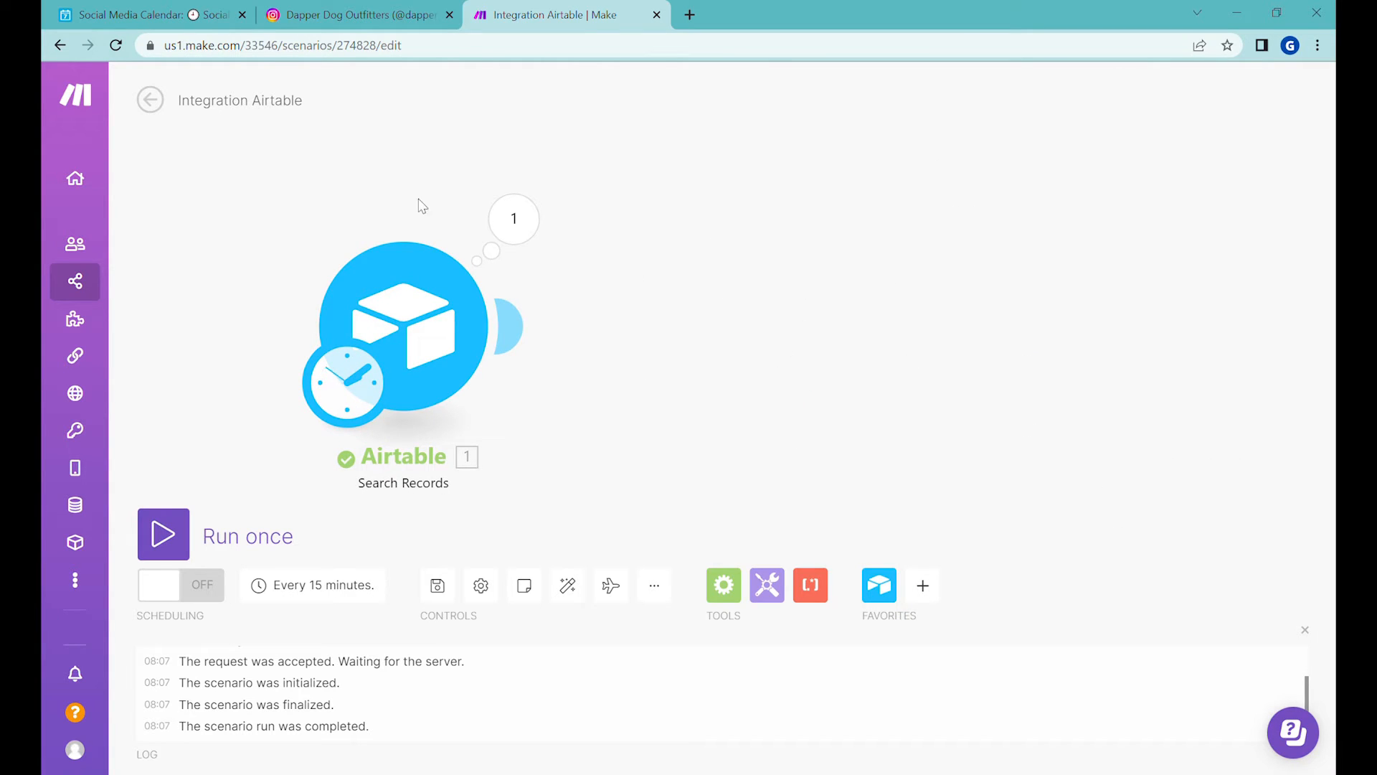
# - Add Instagram for Business' Create a Photo Post module after the Airtable search
pyautogui.click(923, 584)
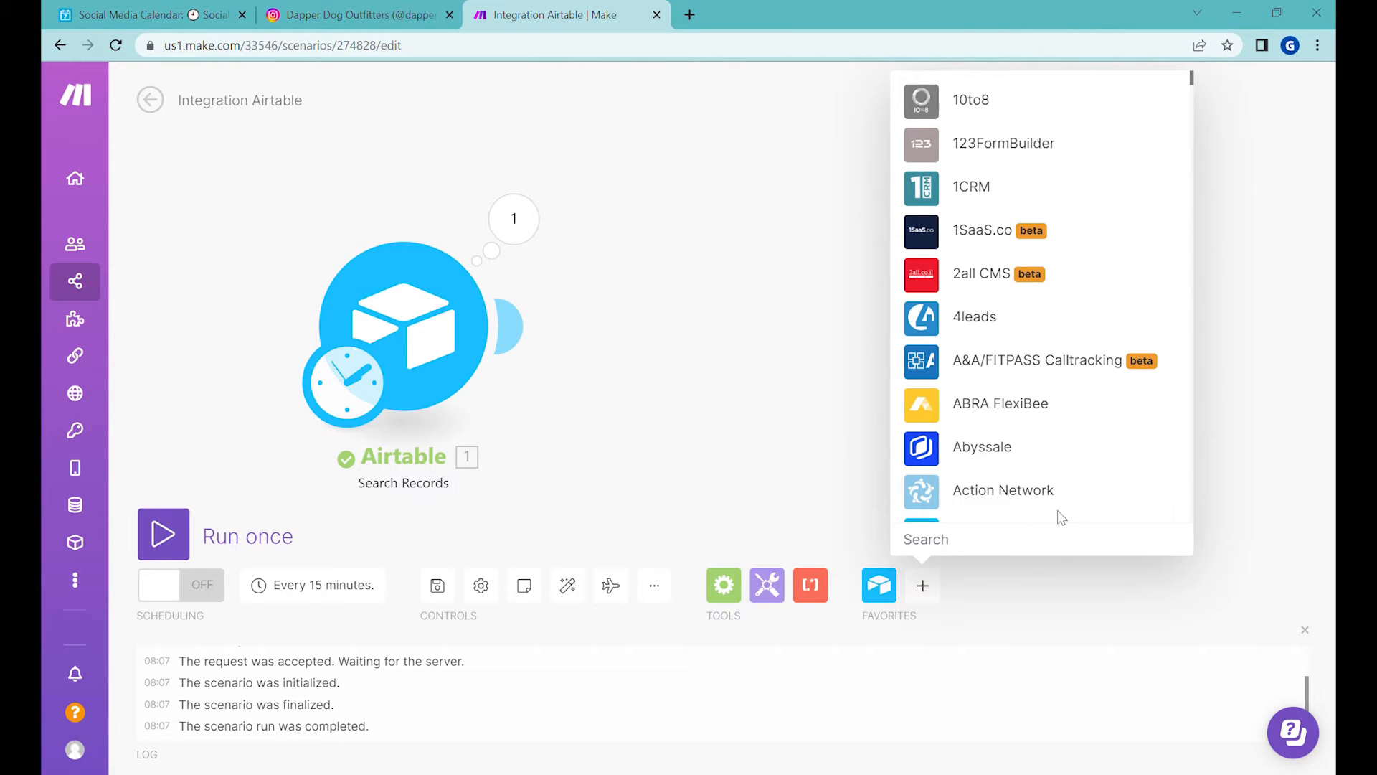
pyautogui.write('instagr')
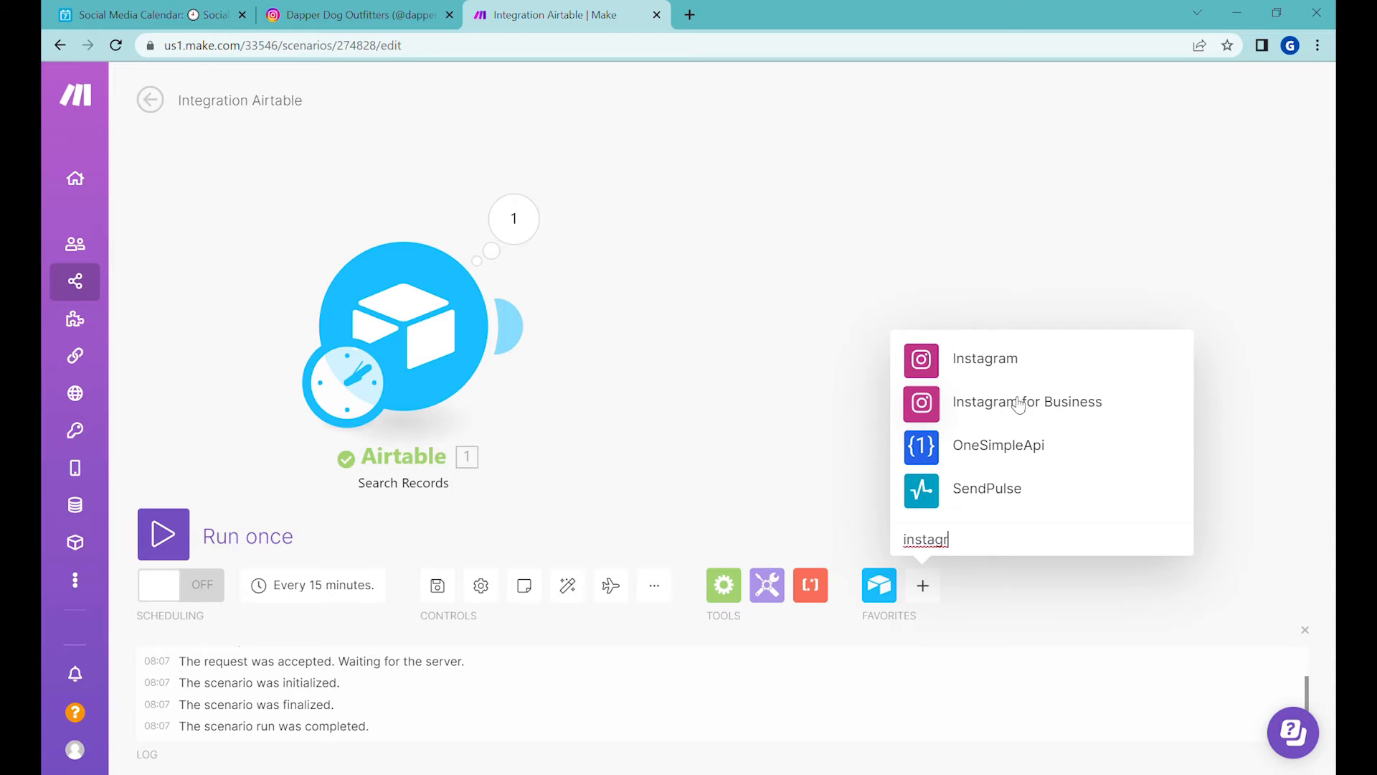
pyautogui.moveTo(875, 412)
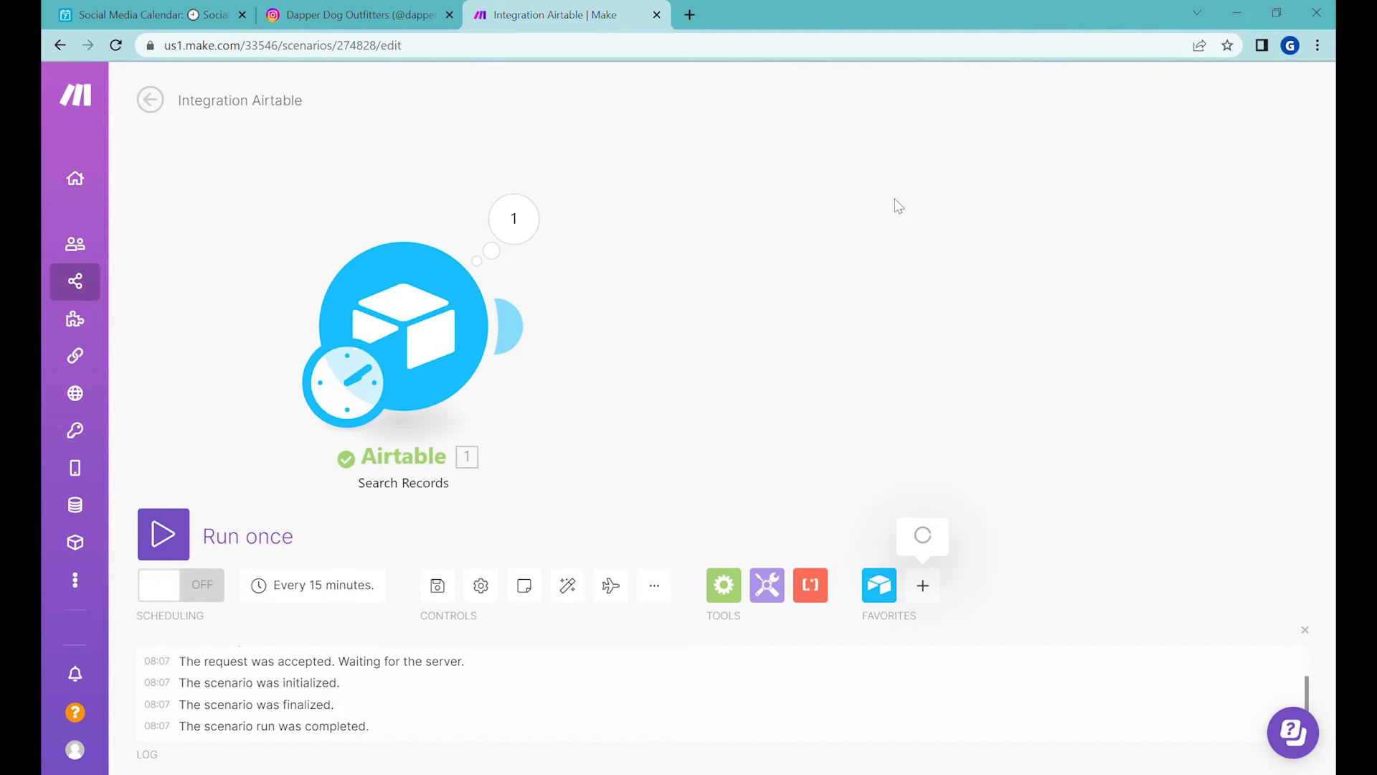
pyautogui.click(922, 585)
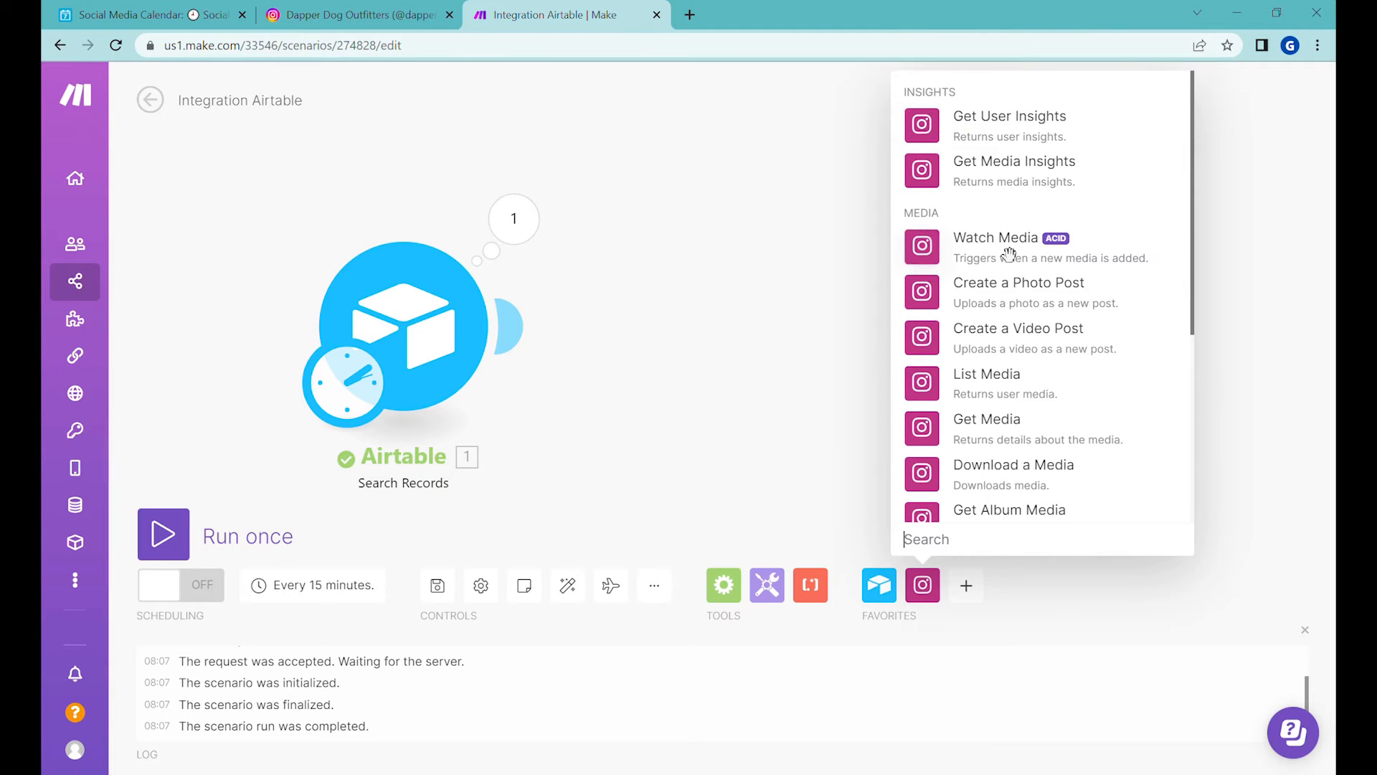
pyautogui.scroll(-3)
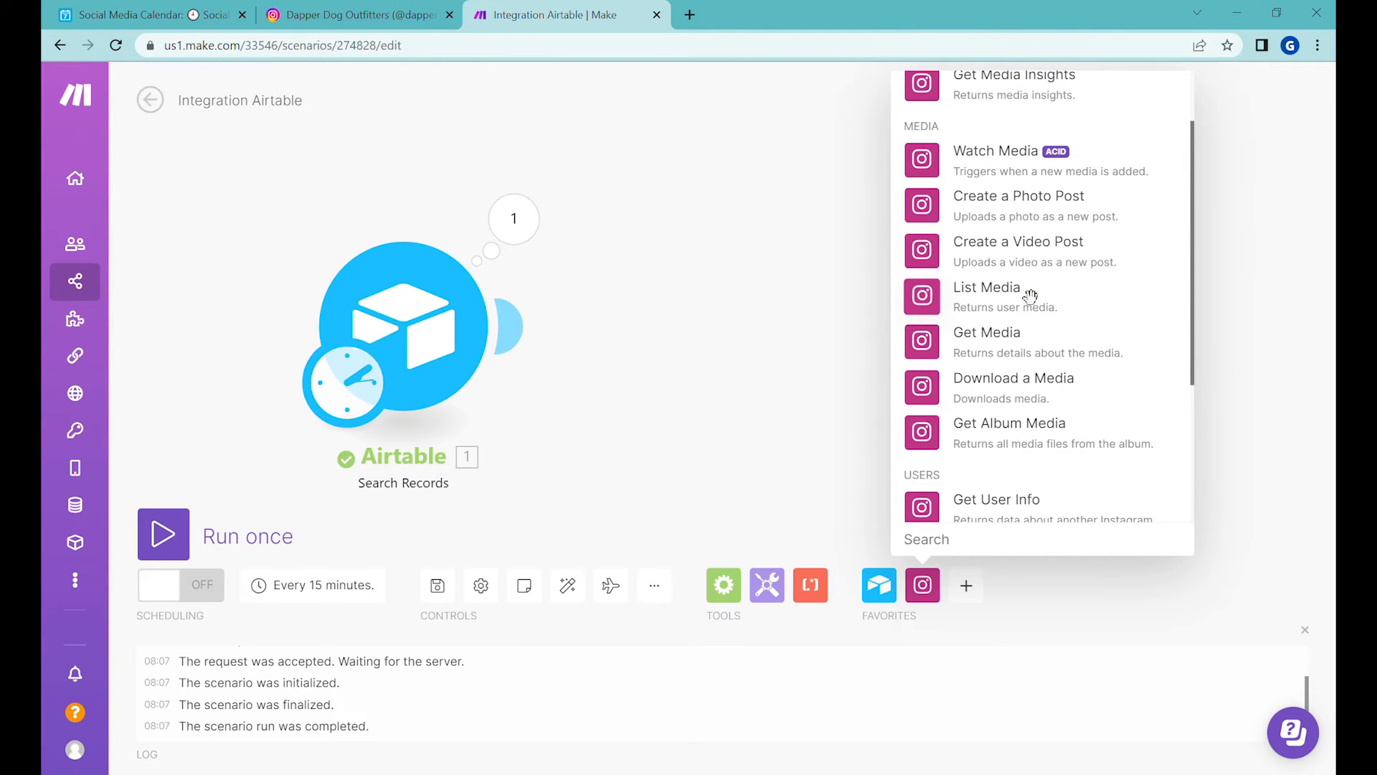
pyautogui.click(1019, 197)
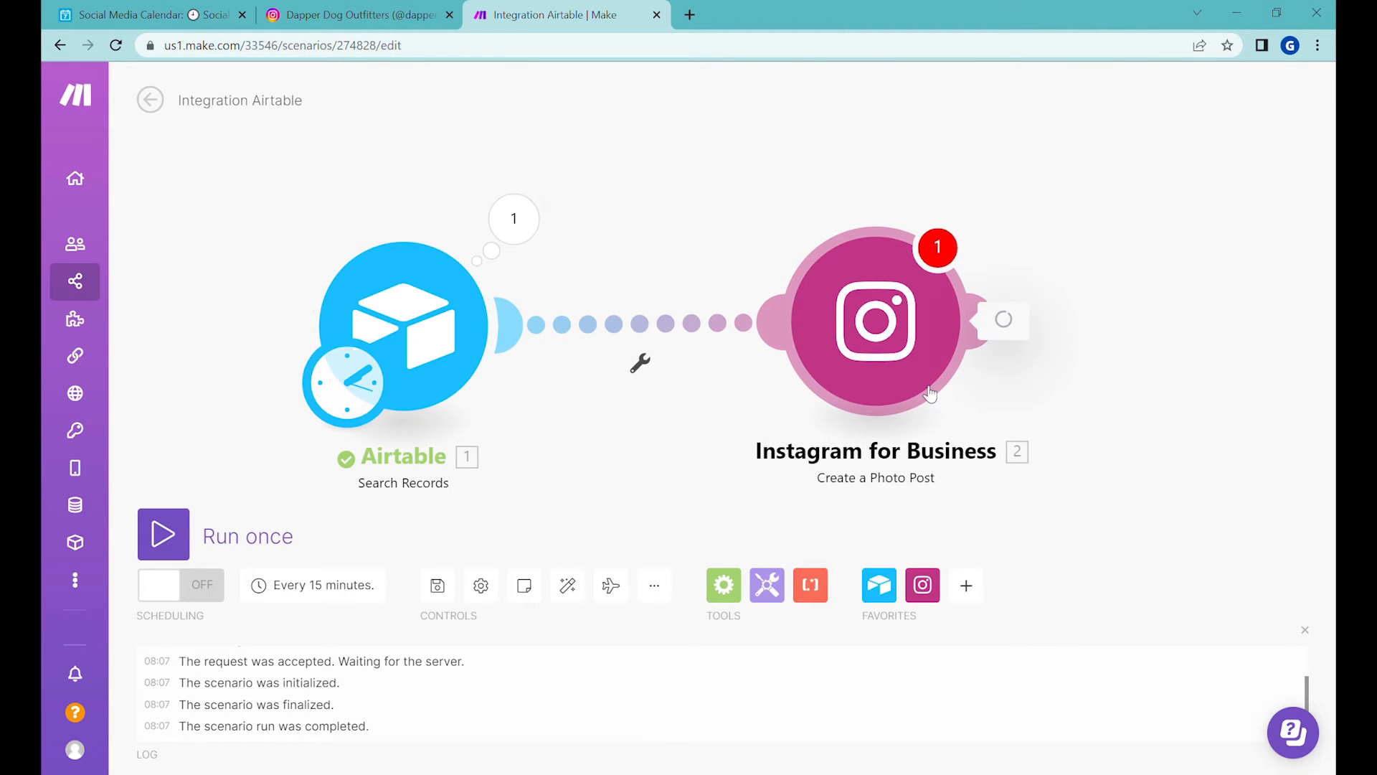
# - Point the Instagram module's My Facebook connection at the Dapper Dogs Outfitters (San Francisco) page
pyautogui.click(874, 320)
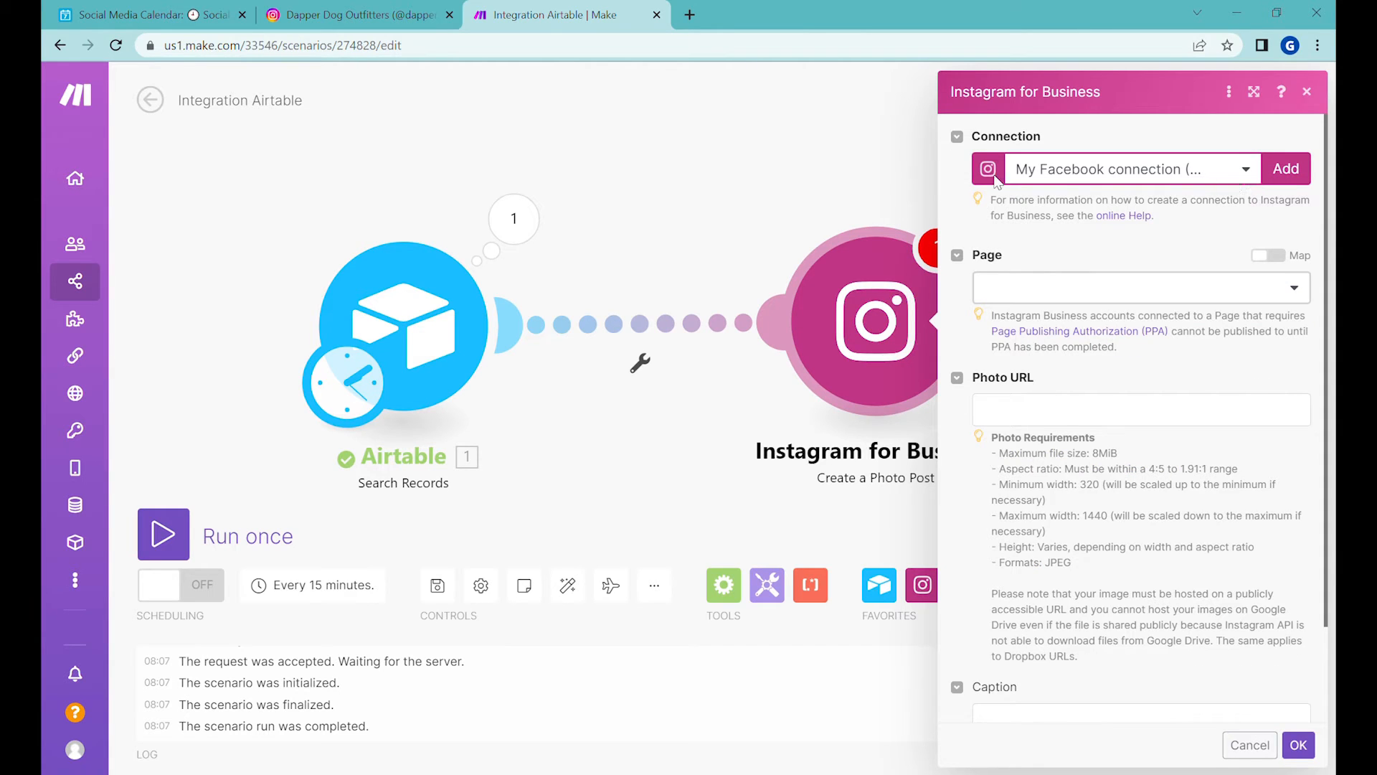
pyautogui.moveTo(1286, 168)
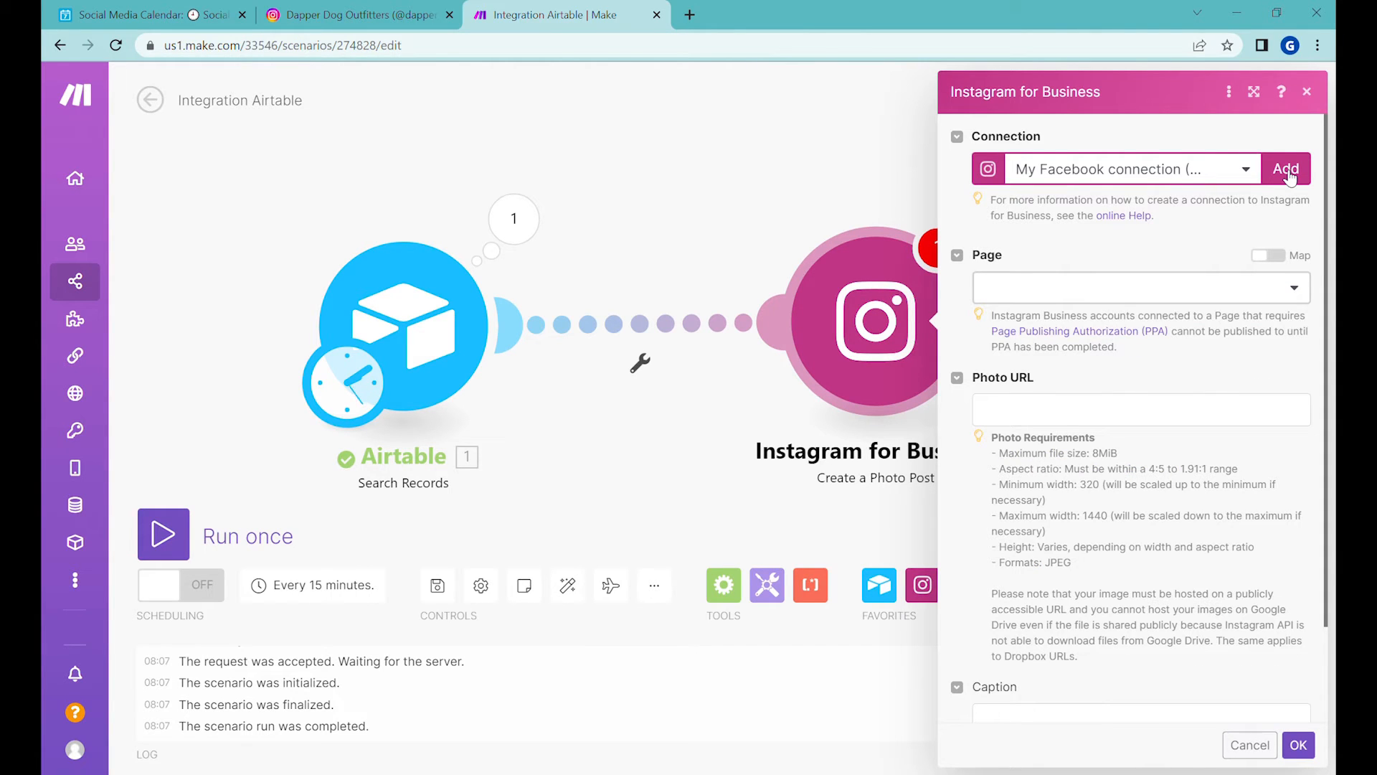
pyautogui.moveTo(1176, 204)
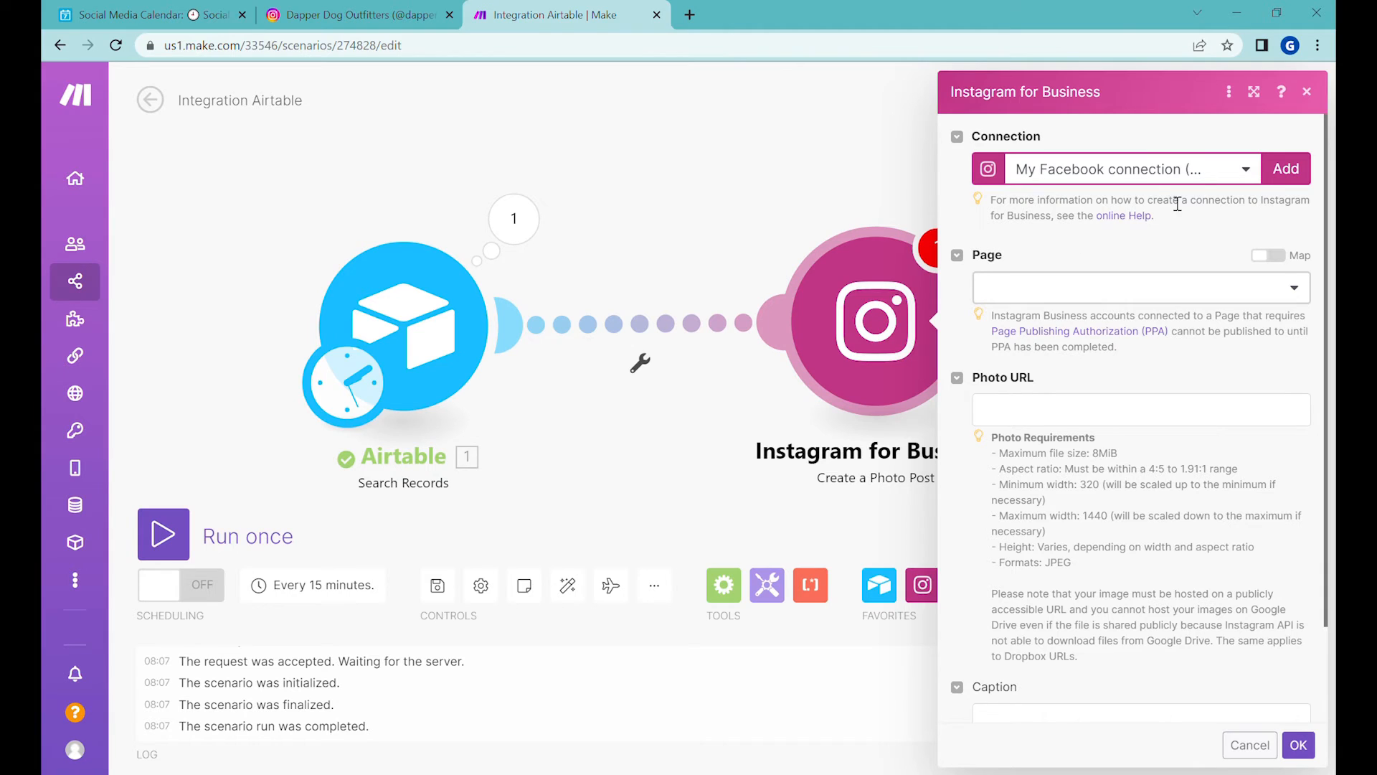
pyautogui.moveTo(1113, 215)
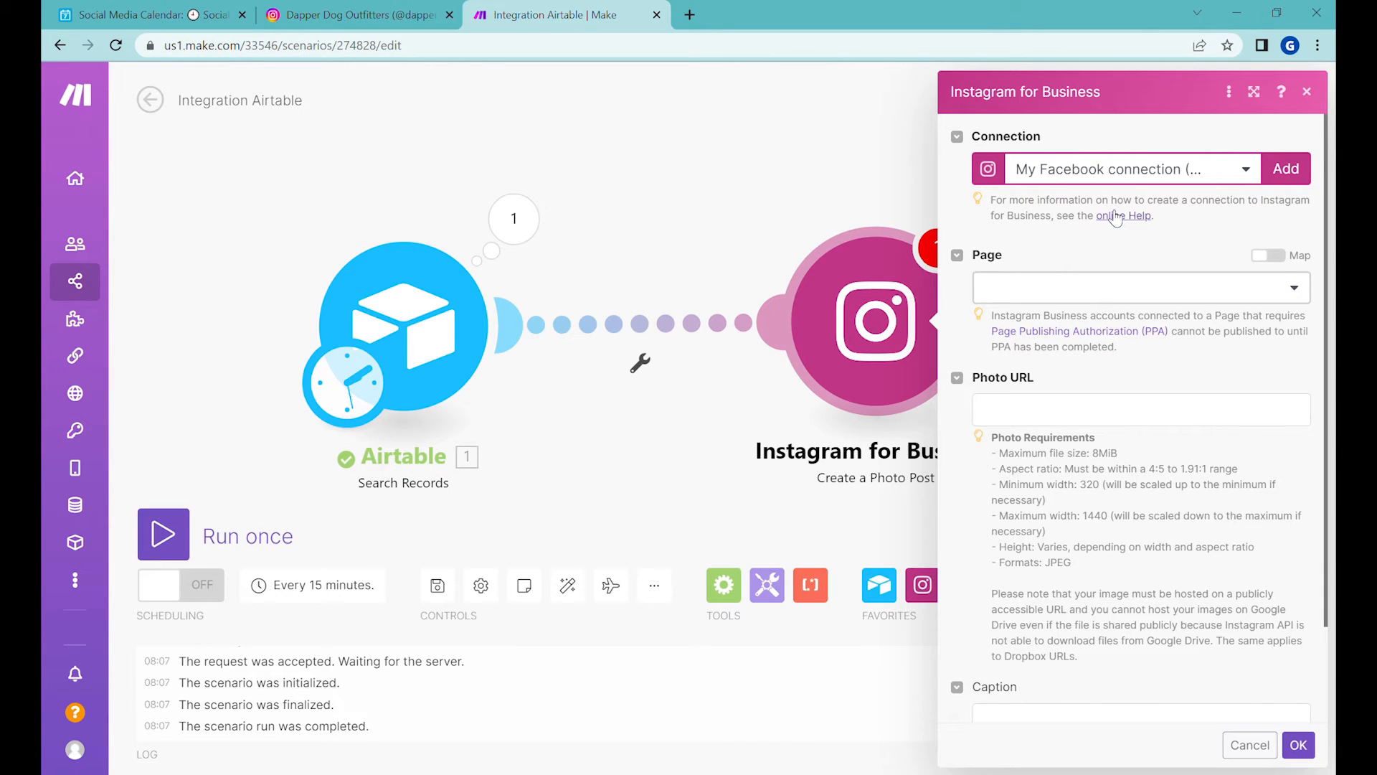
pyautogui.moveTo(1071, 287)
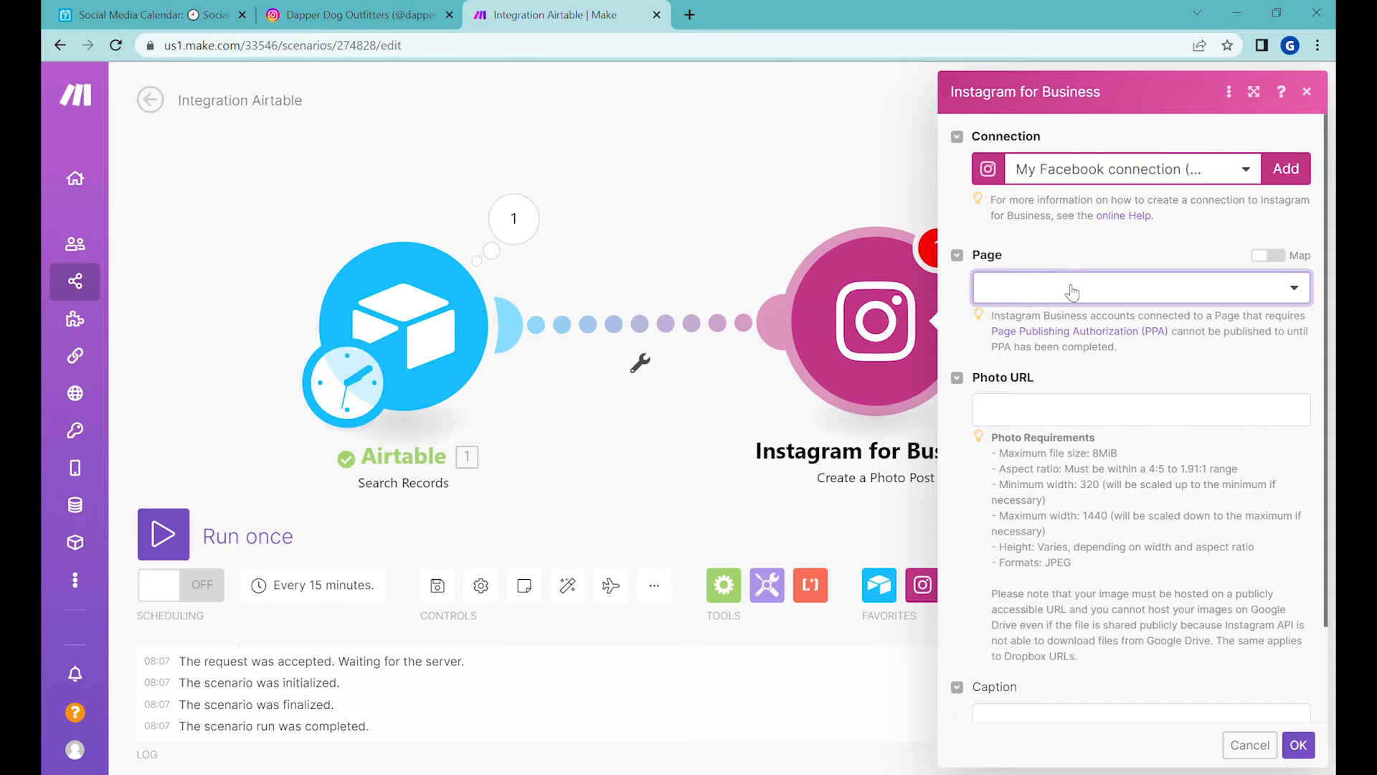
pyautogui.click(1134, 287)
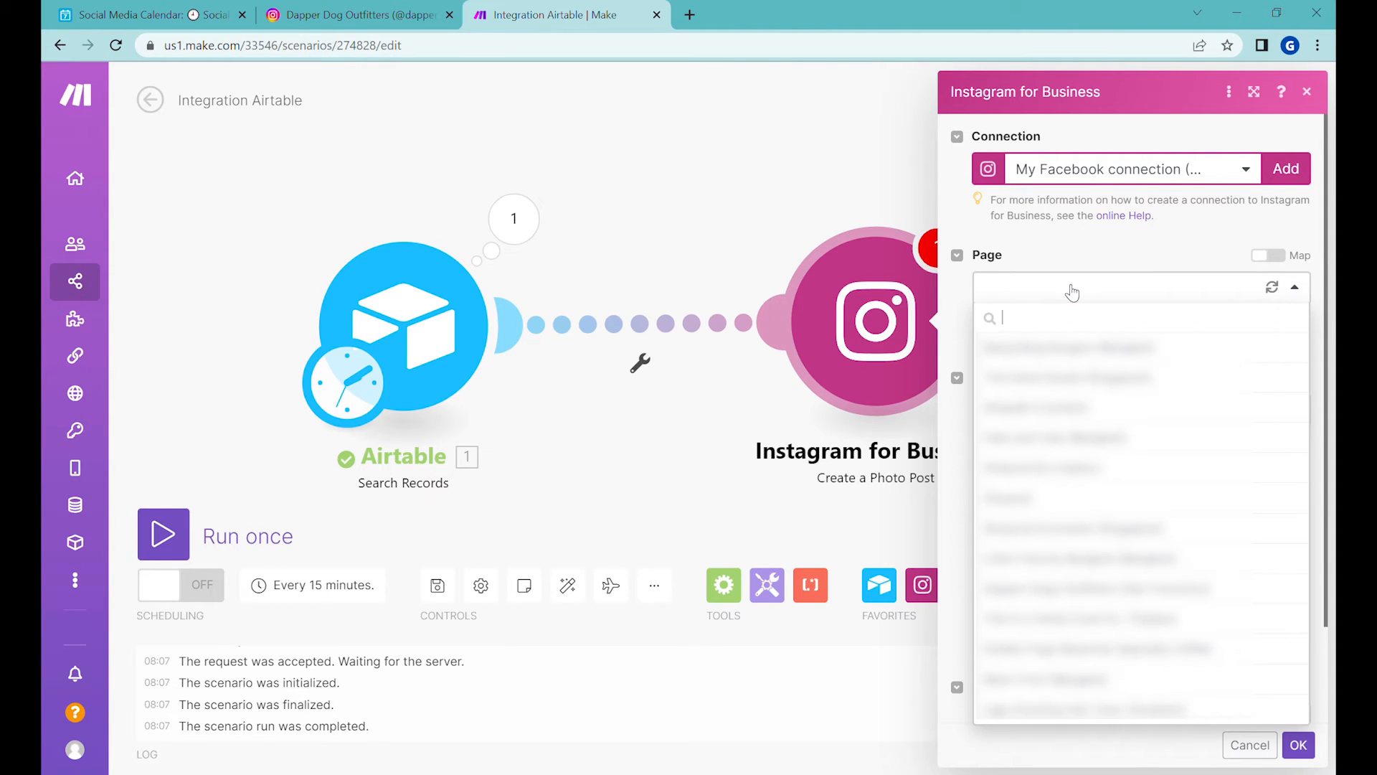
pyautogui.click(1068, 347)
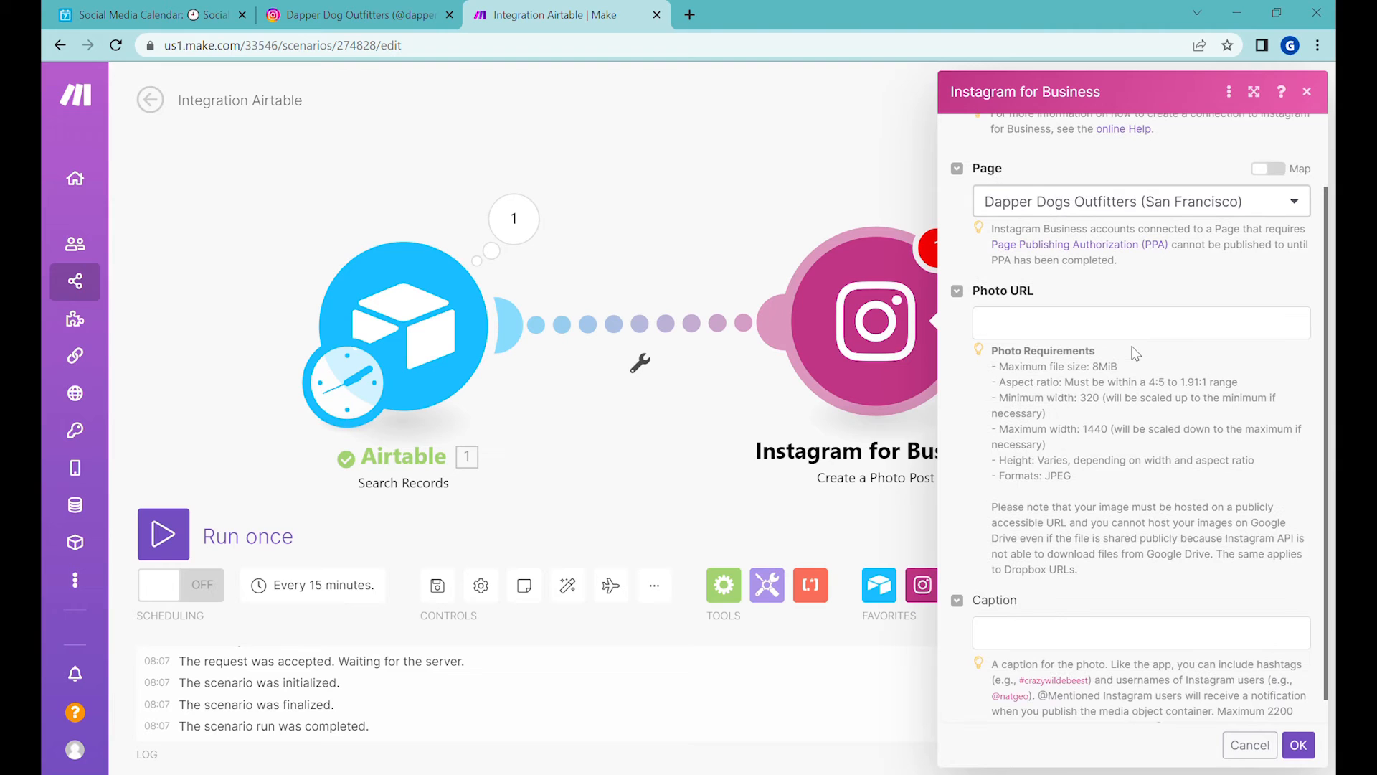
pyautogui.scroll(3)
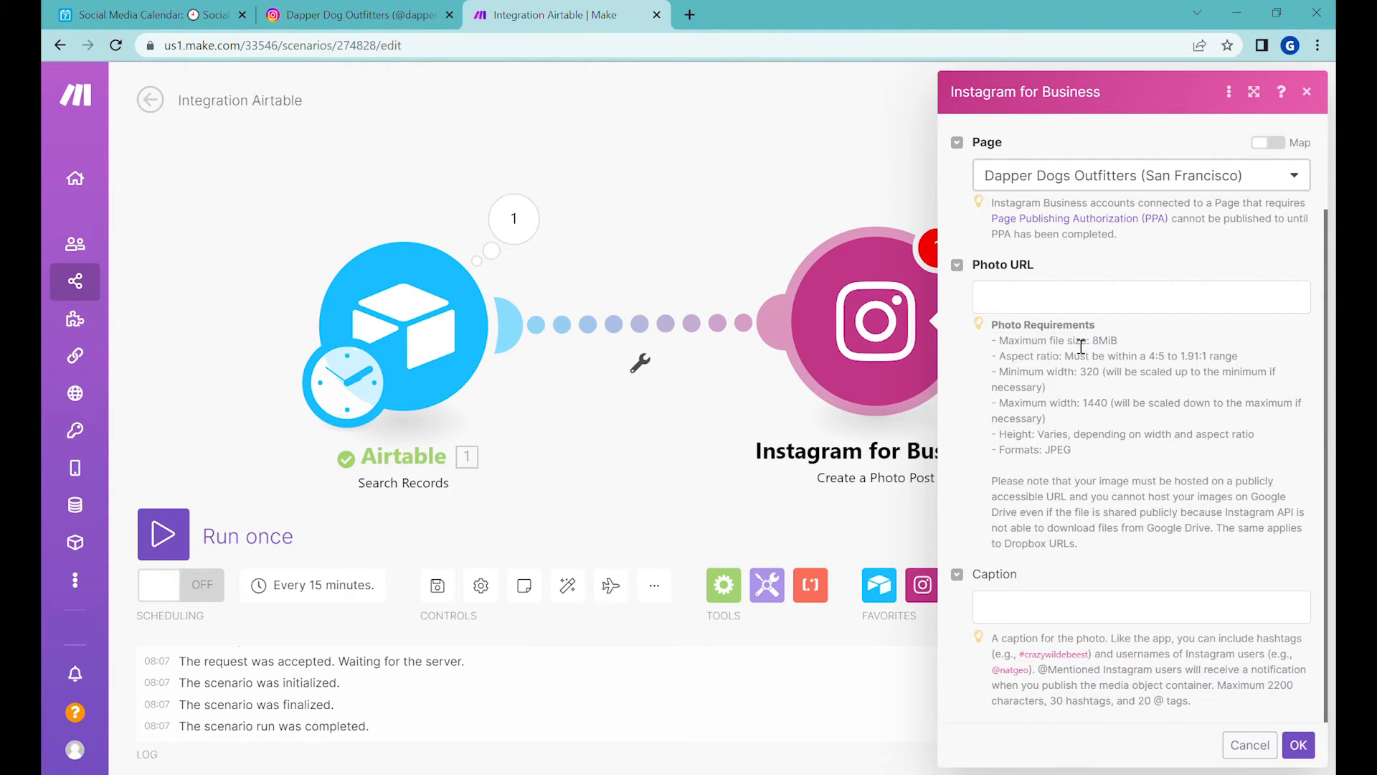
pyautogui.moveTo(1257, 363)
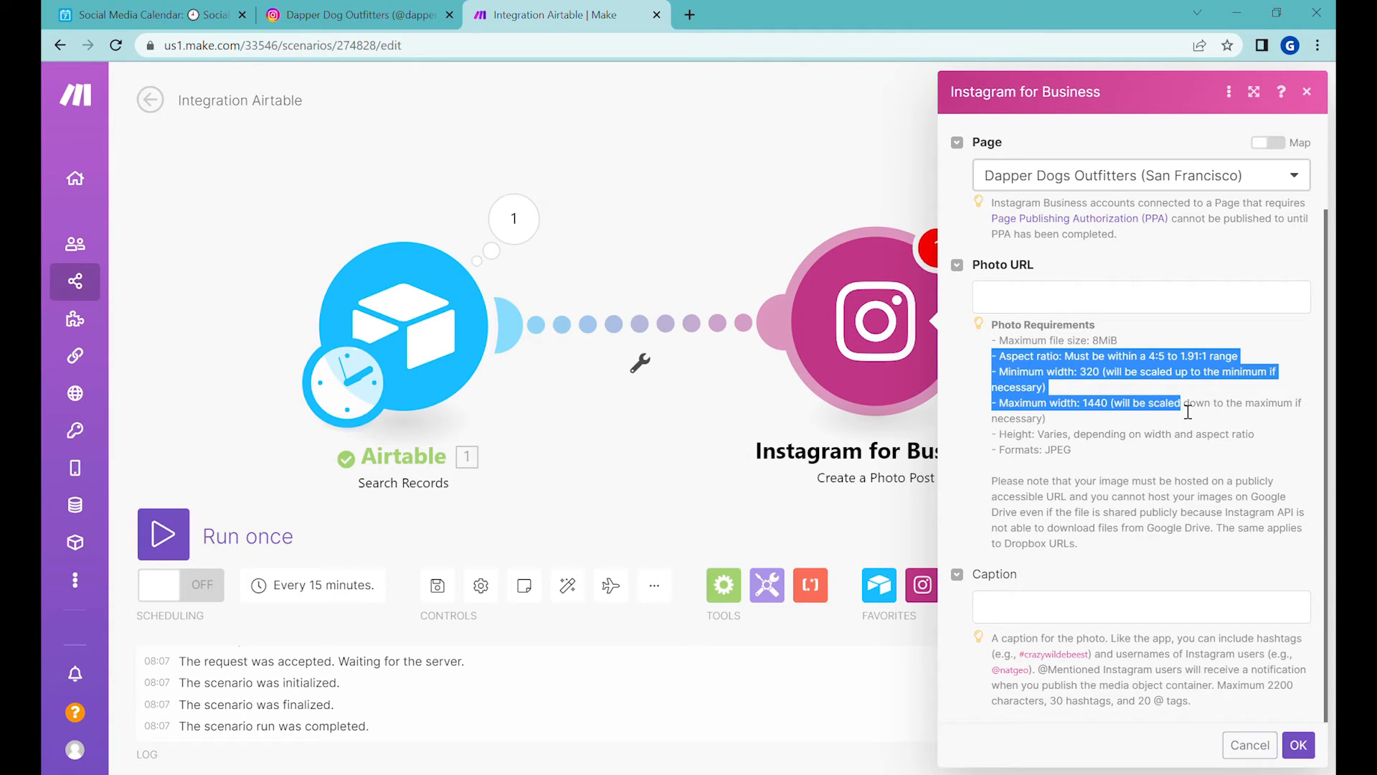
pyautogui.moveTo(1067, 201)
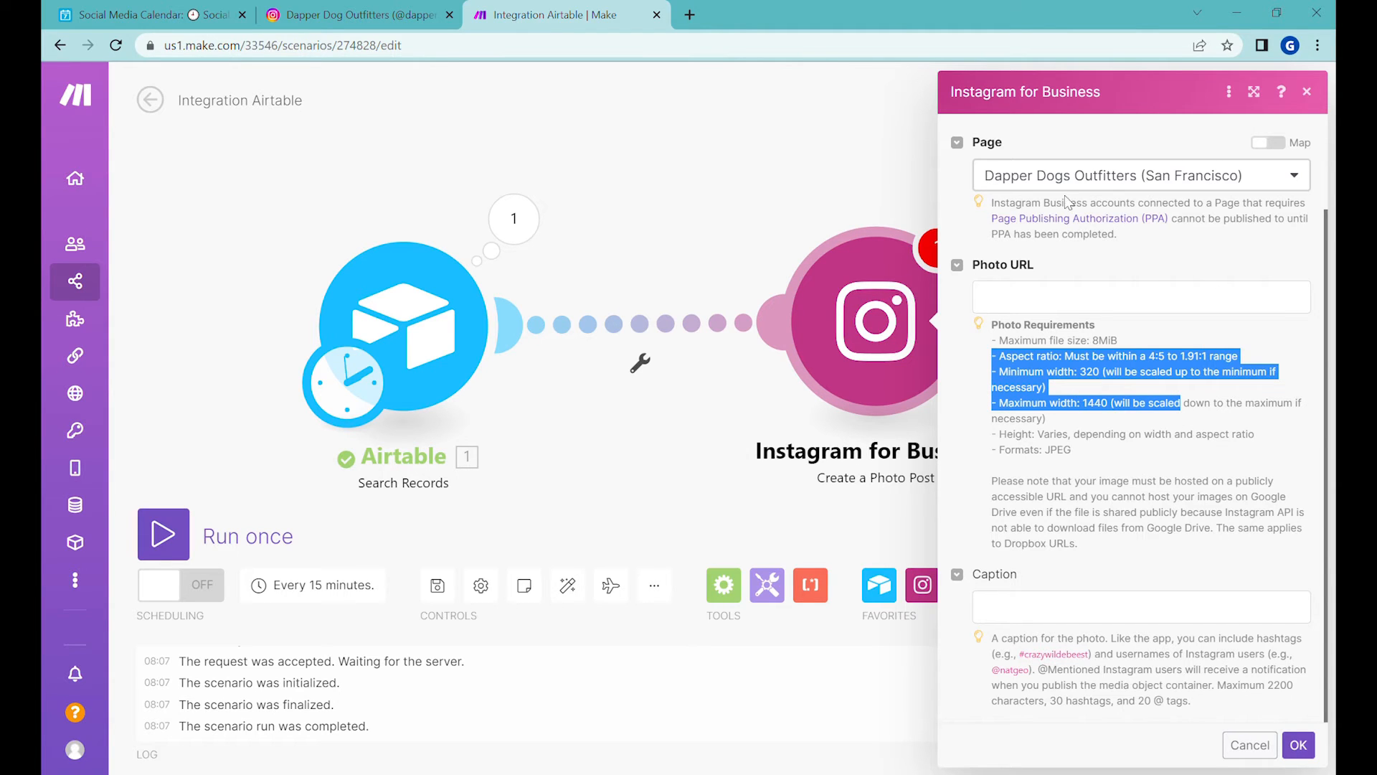
pyautogui.moveTo(1179, 418)
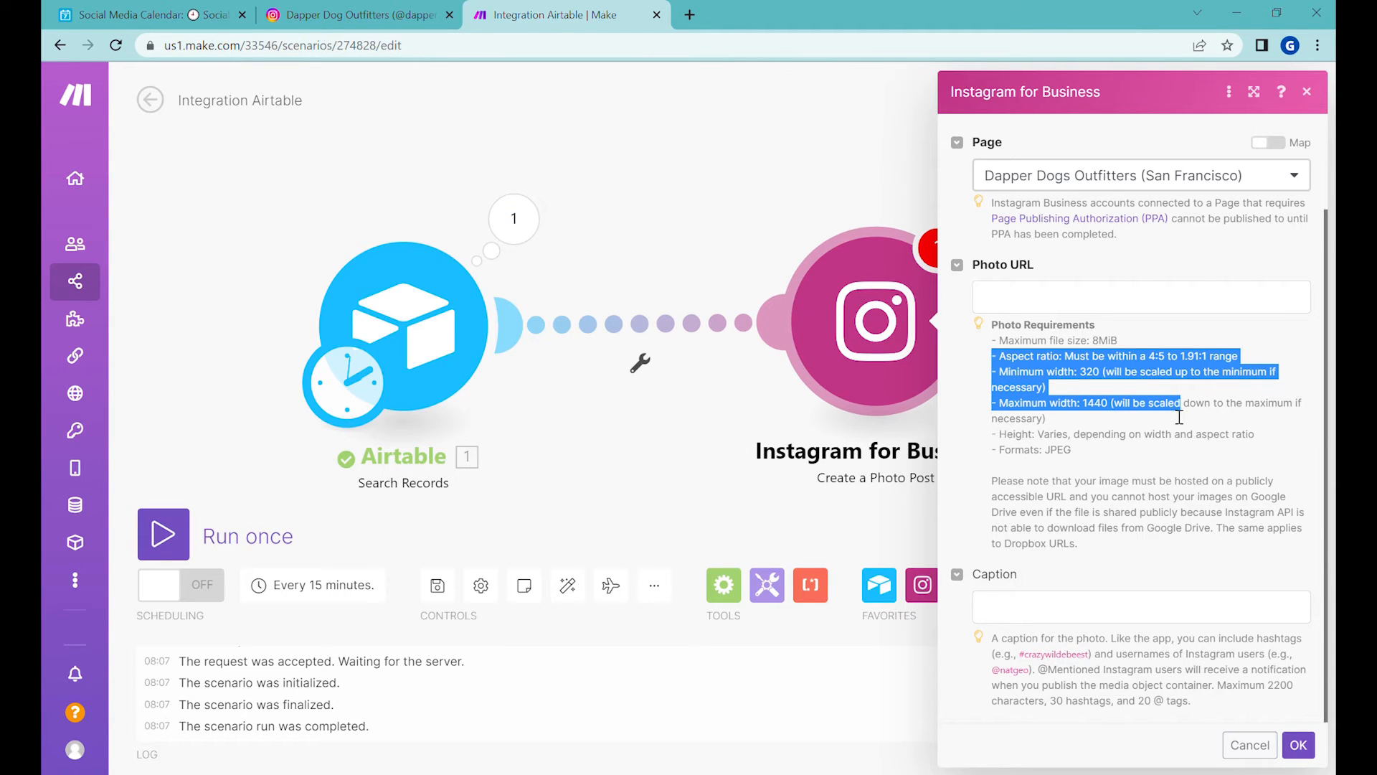
pyautogui.click(1138, 352)
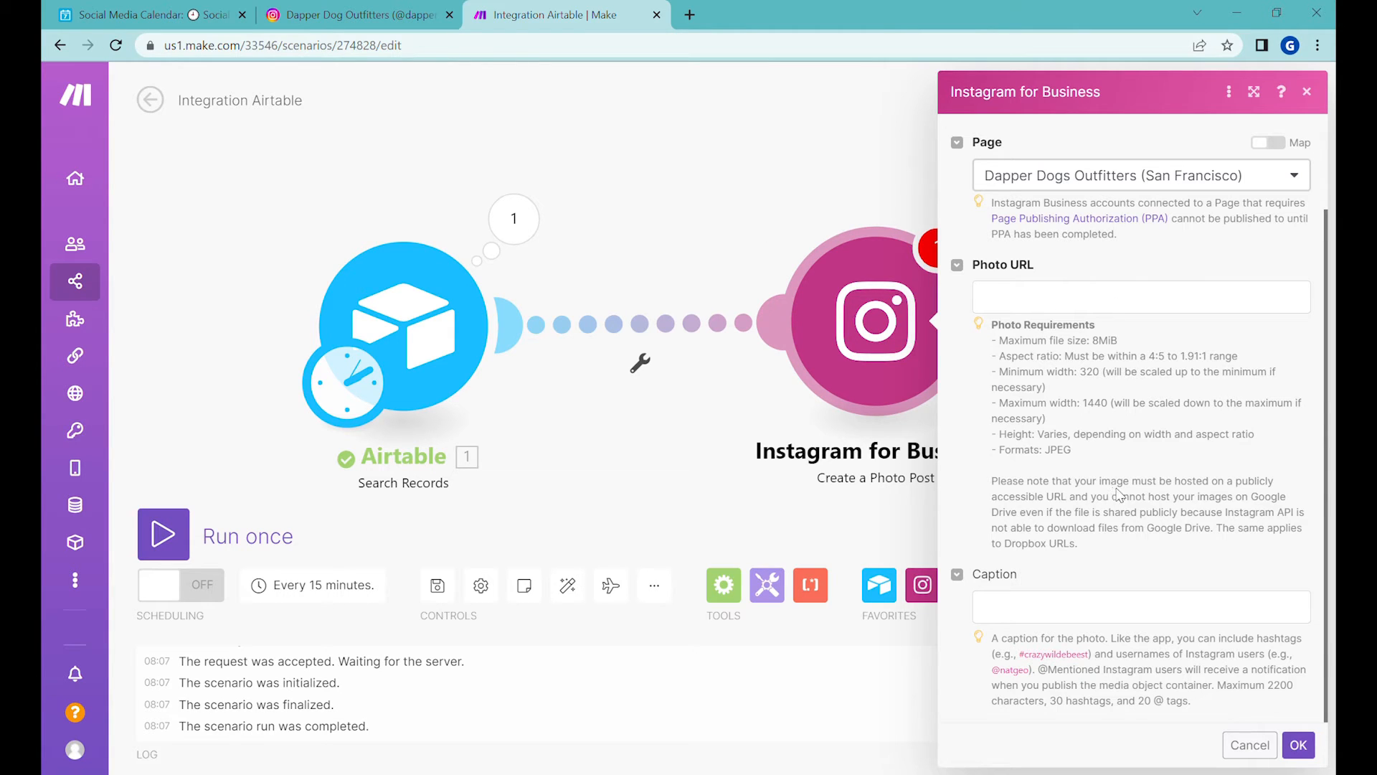
pyautogui.moveTo(449, 161)
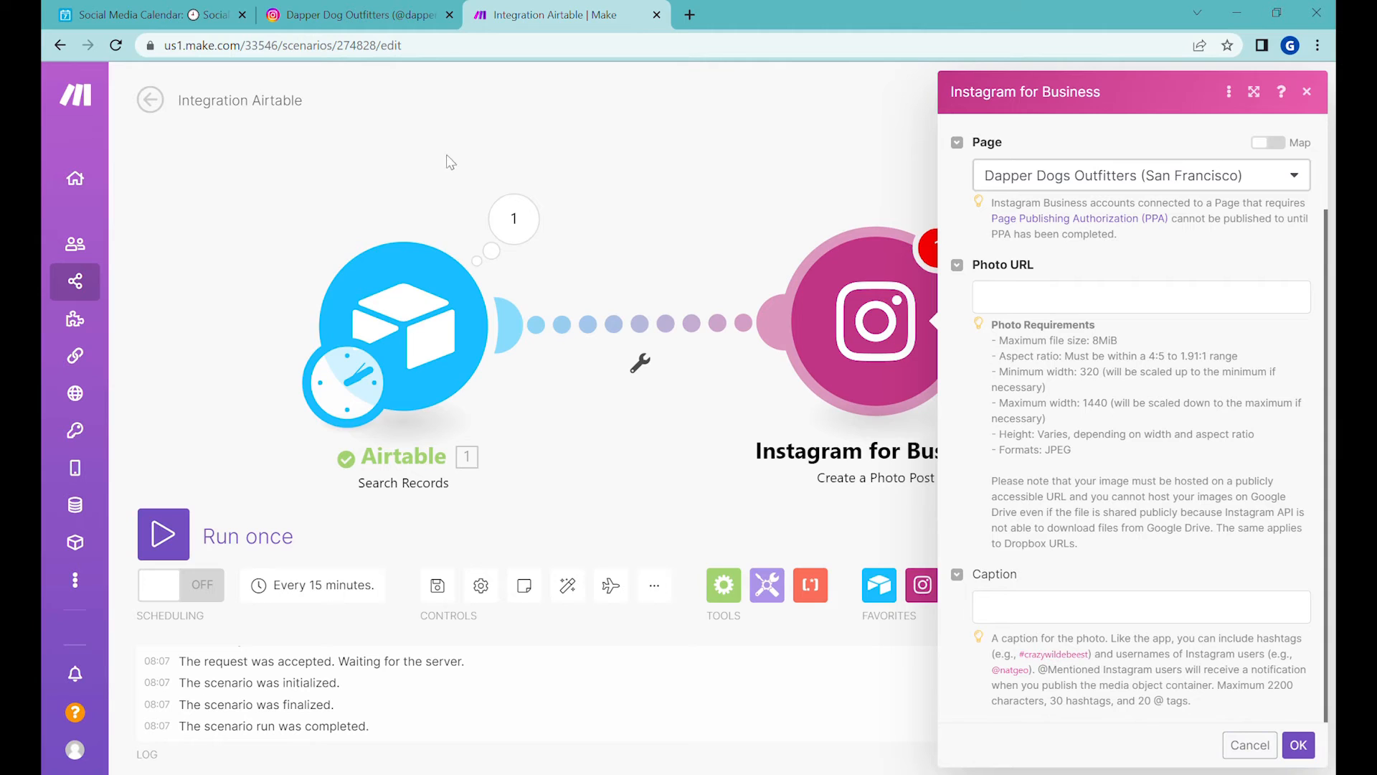
pyautogui.moveTo(1016, 255)
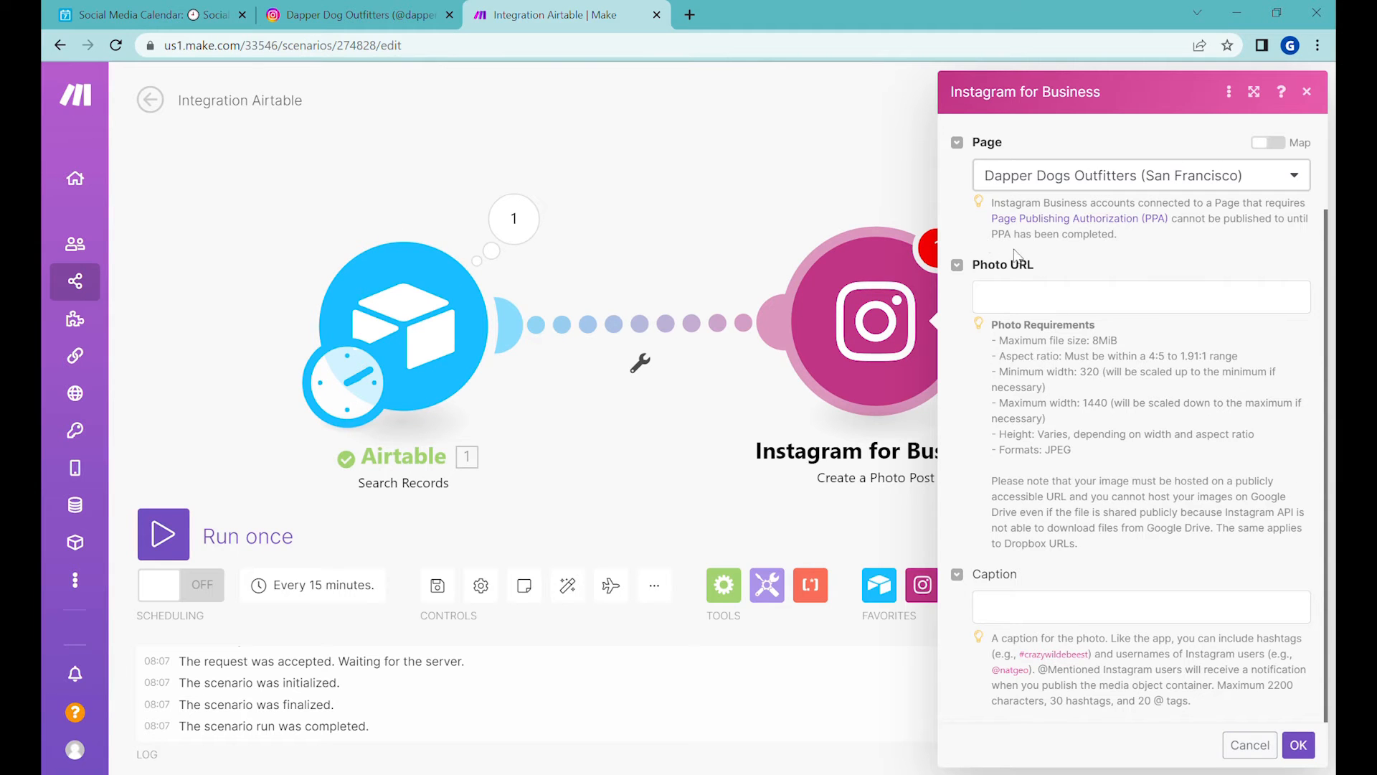
# - Map the Airtable record's Content attachment URL into the Photo URL field
pyautogui.click(1141, 297)
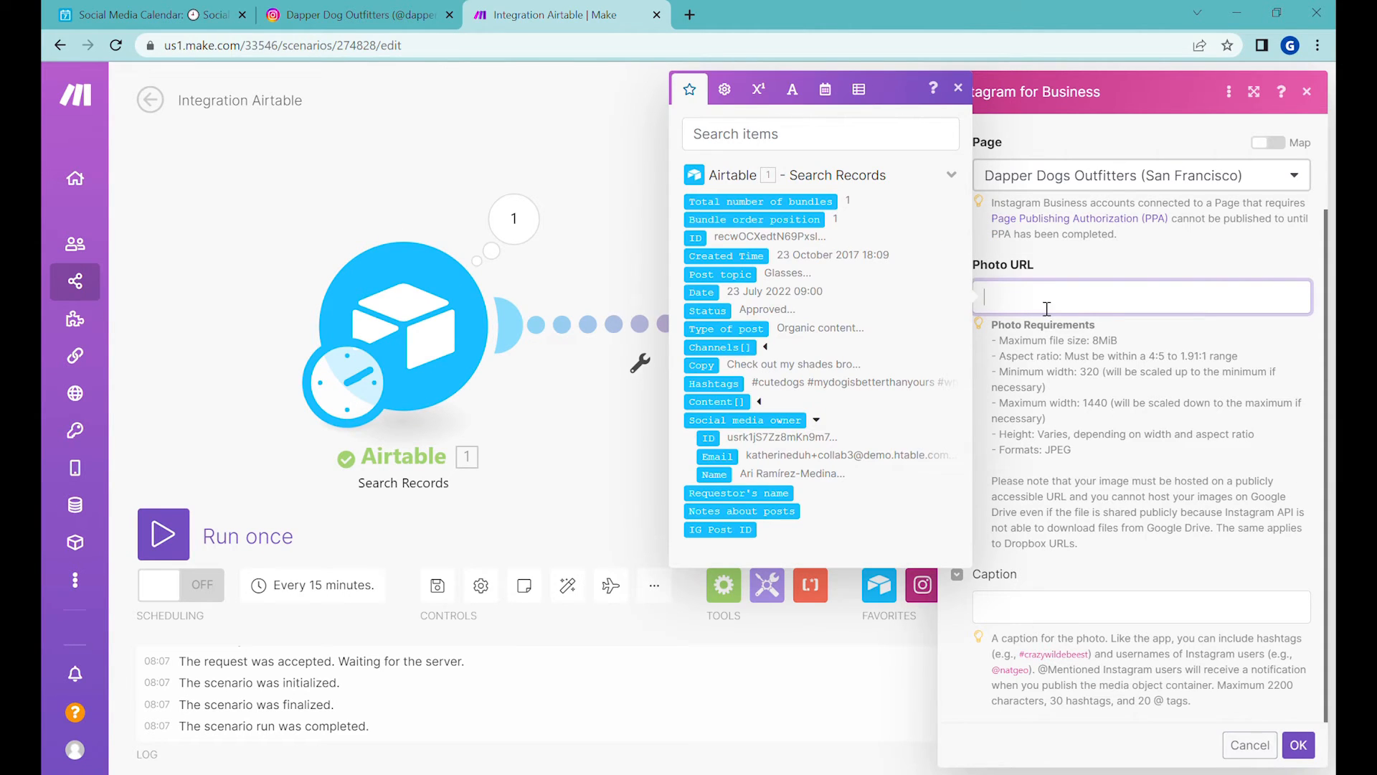
pyautogui.moveTo(489, 308)
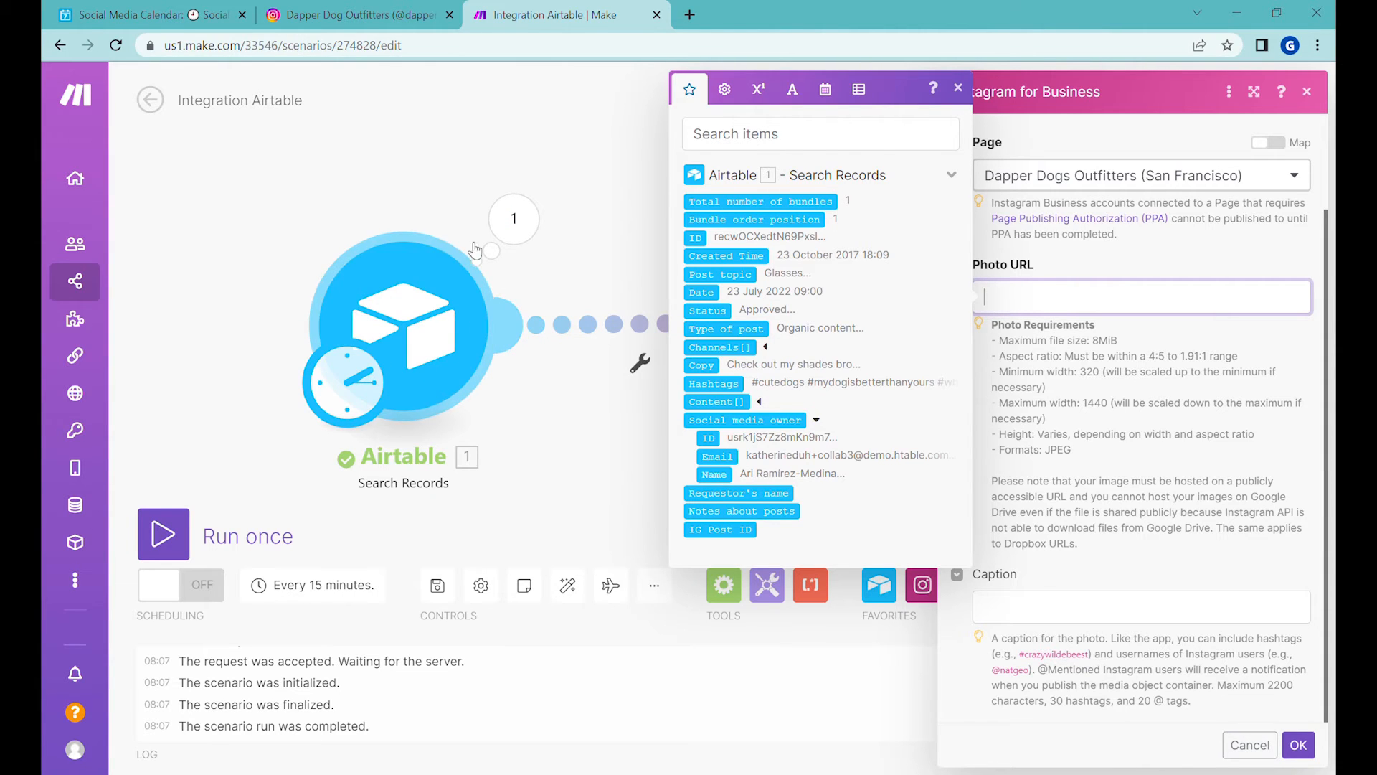
pyautogui.moveTo(733, 241)
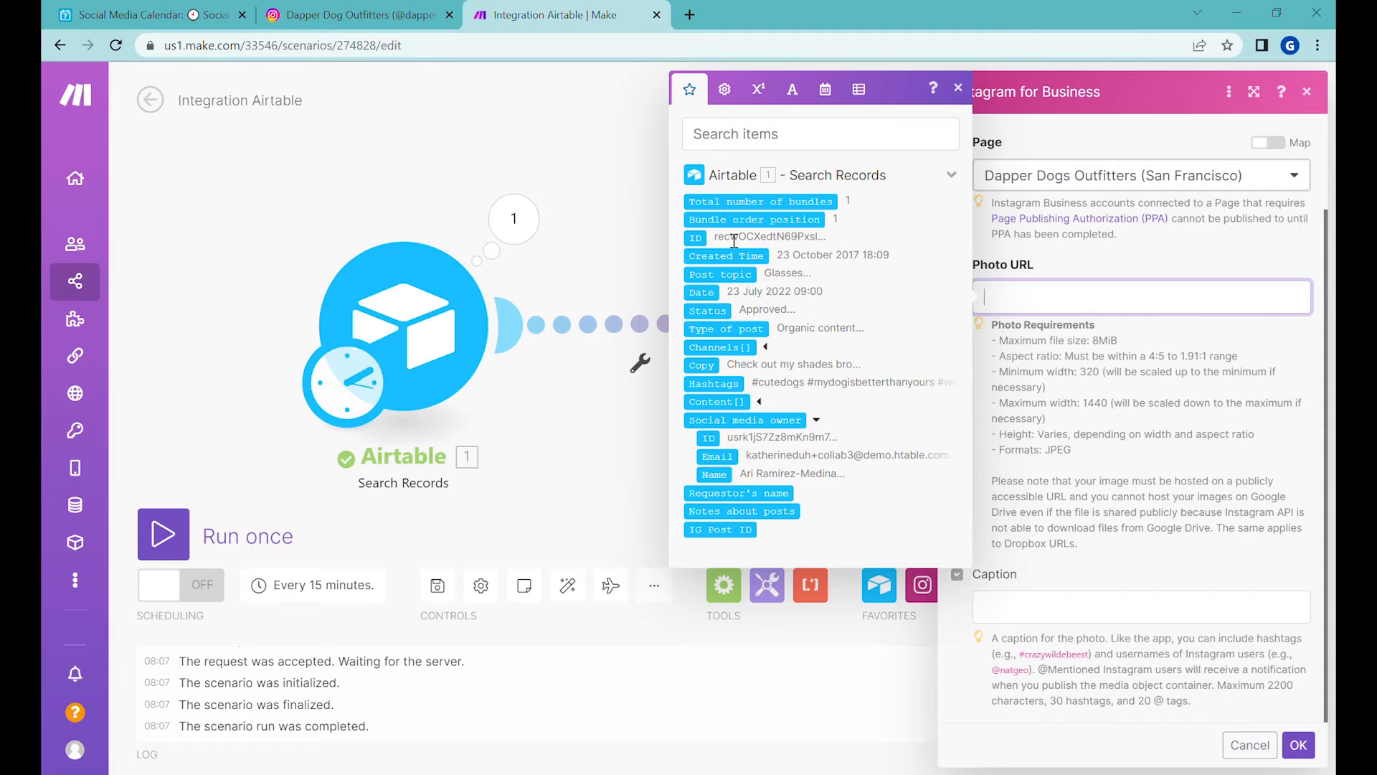
pyautogui.moveTo(726, 366)
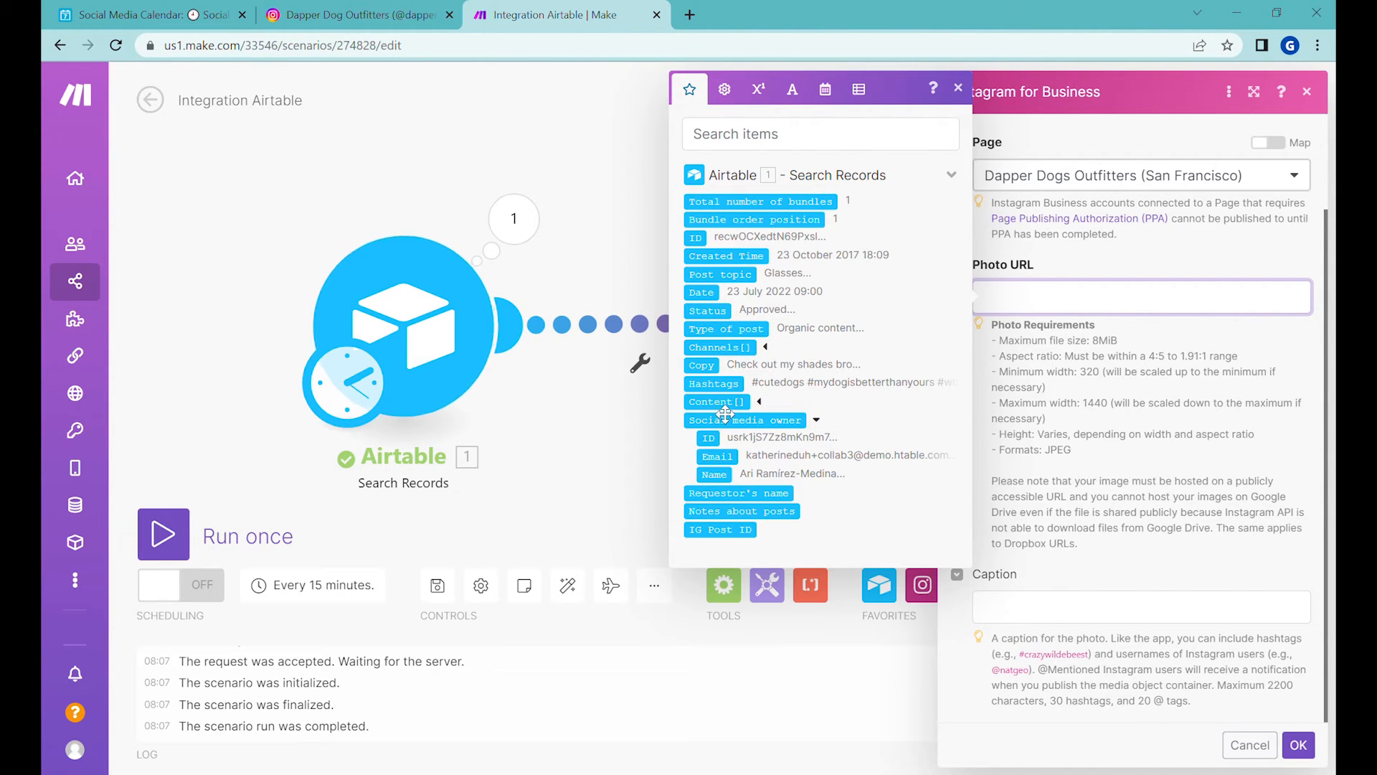
pyautogui.click(145, 14)
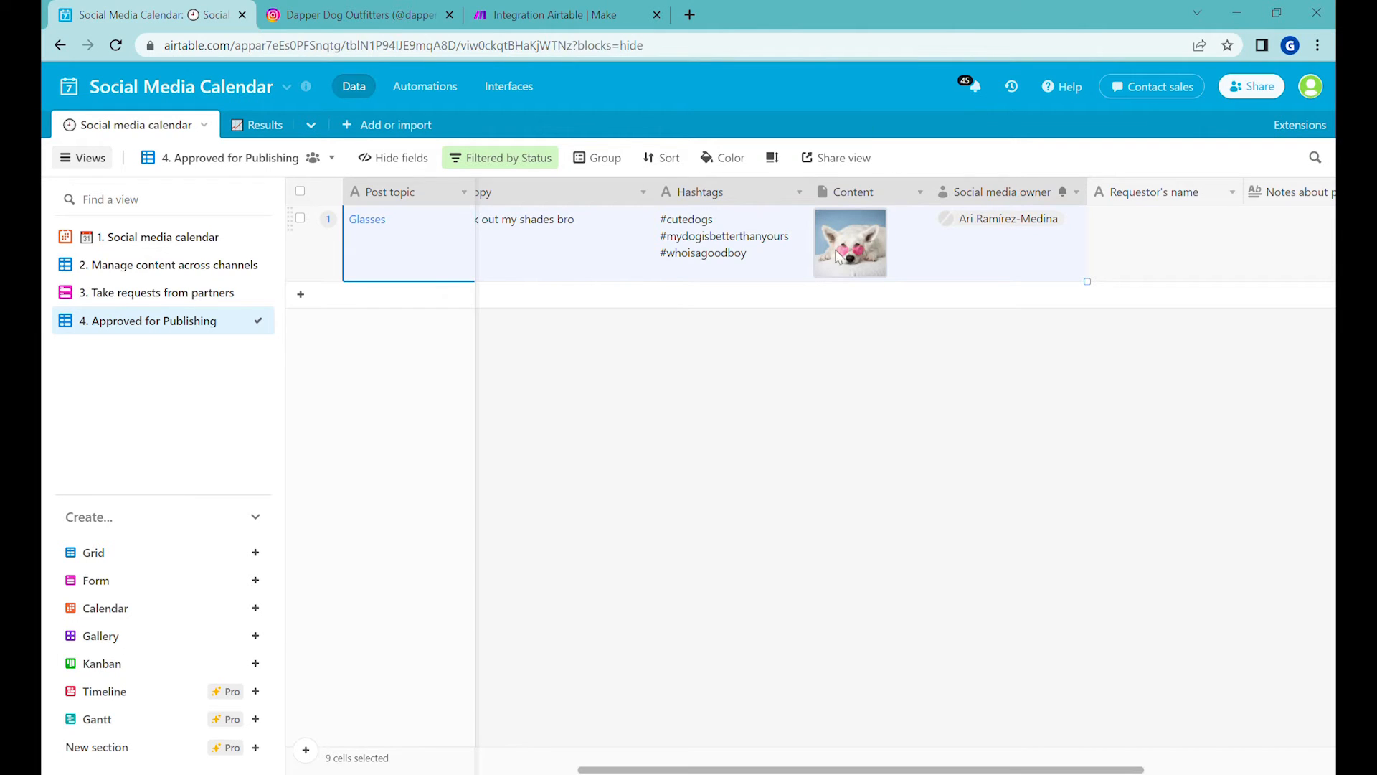
pyautogui.click(562, 14)
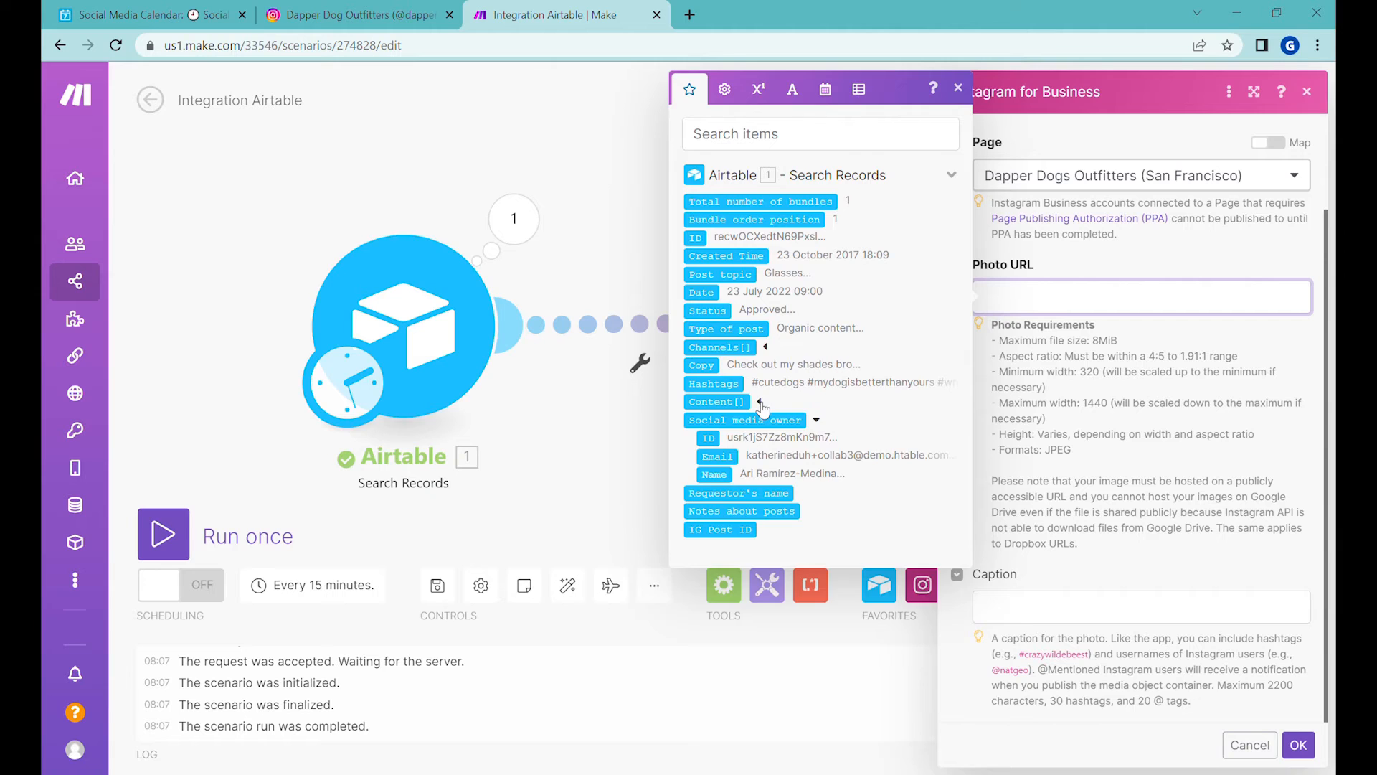
pyautogui.click(759, 402)
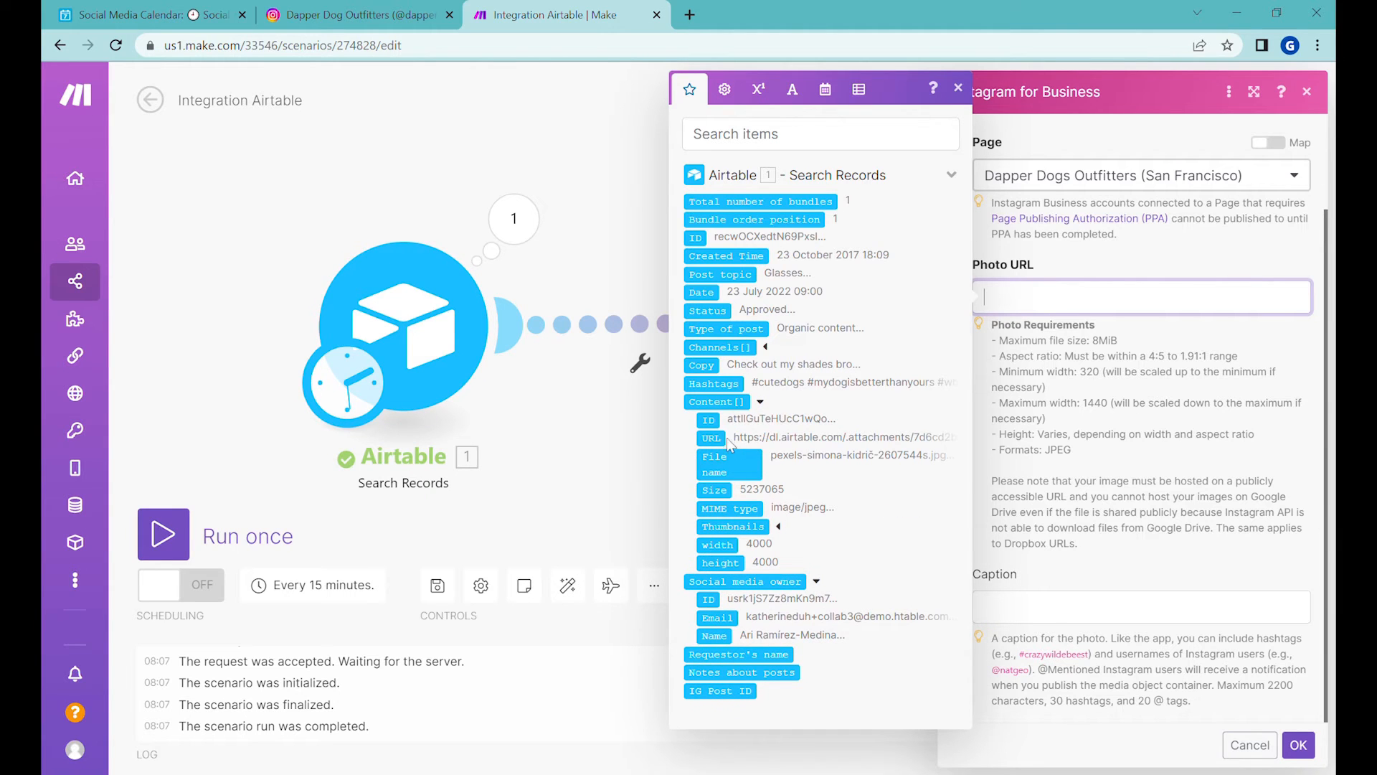
pyautogui.moveTo(712, 437)
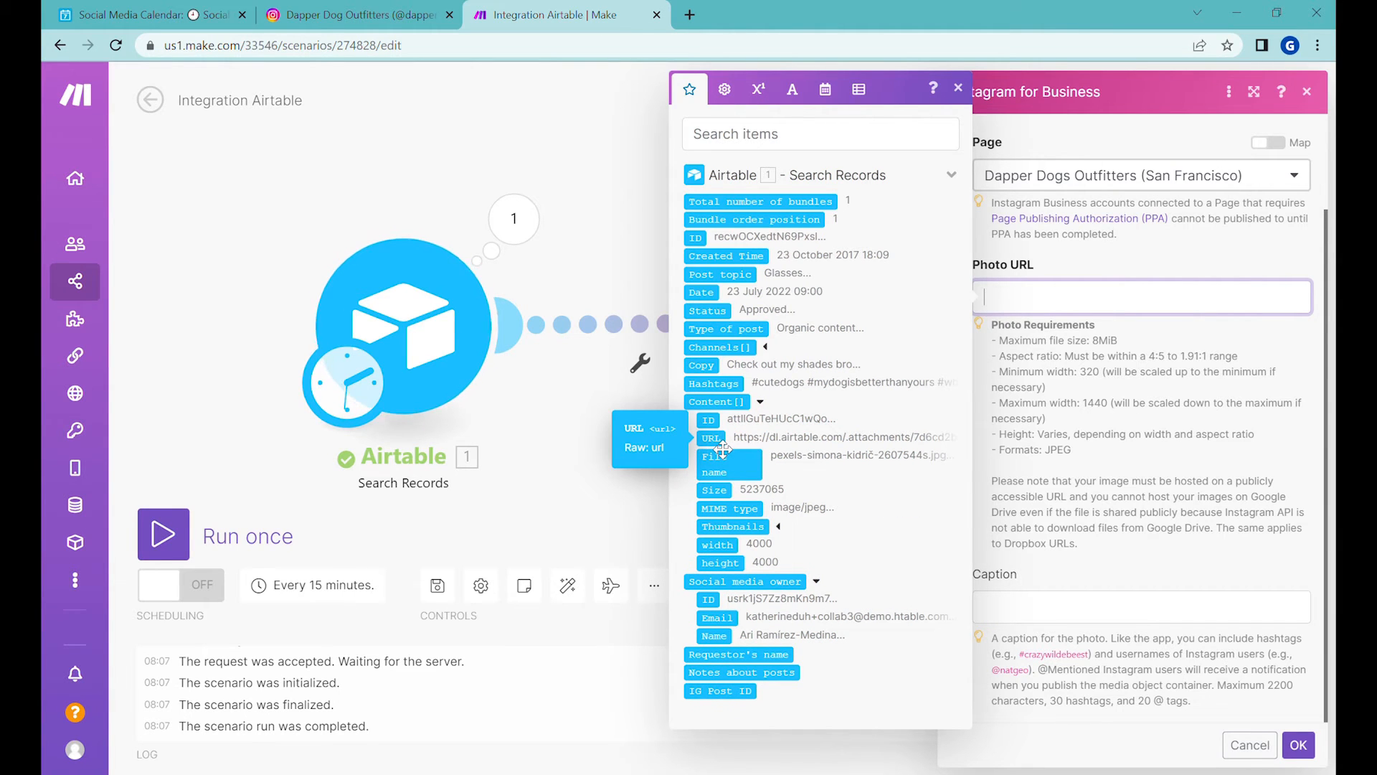
pyautogui.click(711, 438)
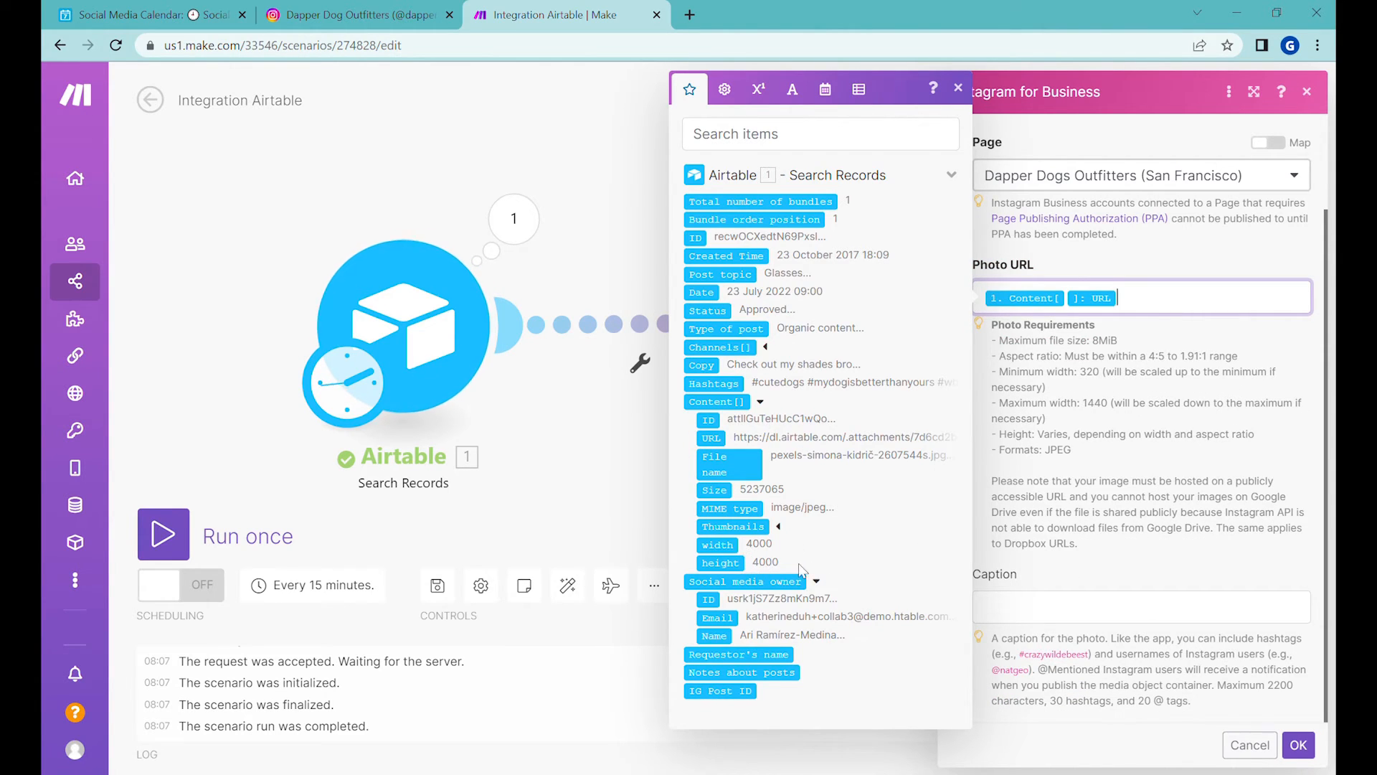
pyautogui.moveTo(808, 575)
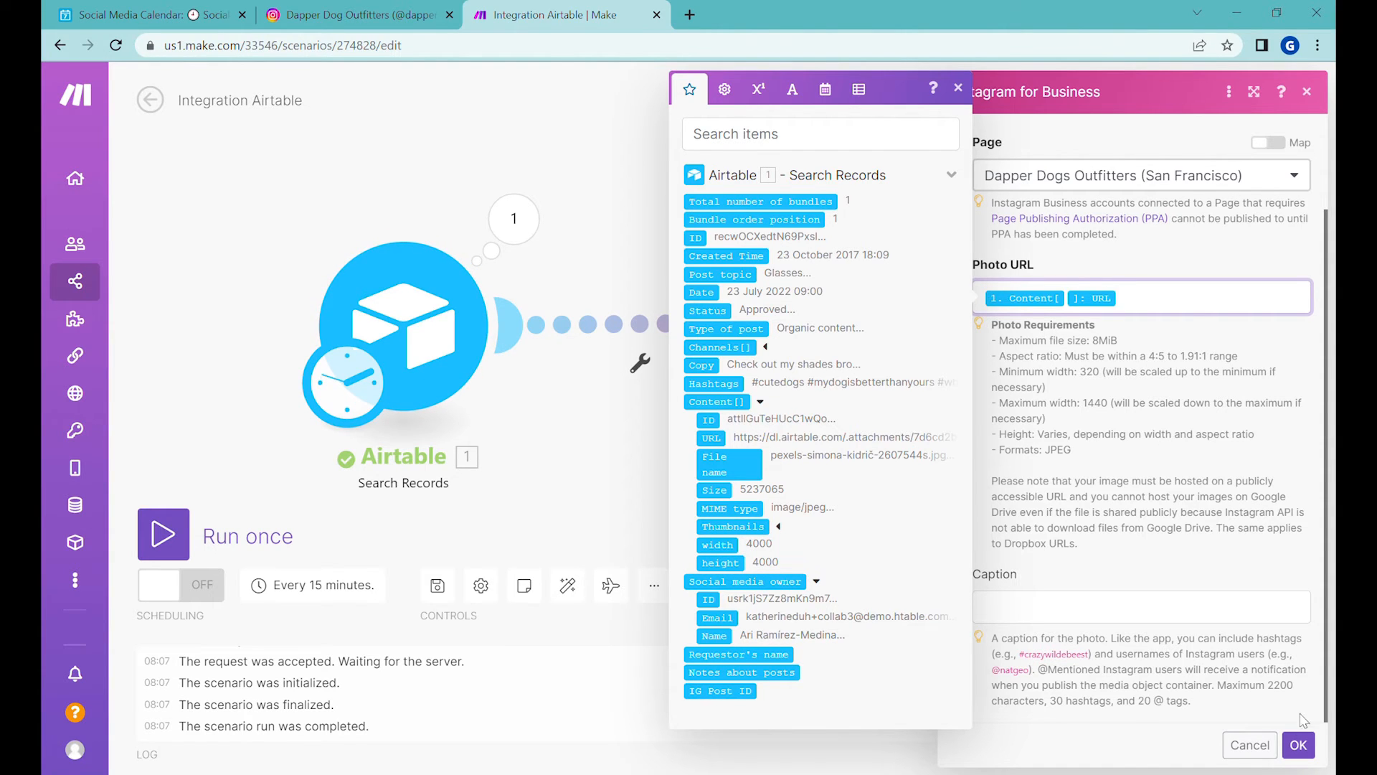
pyautogui.click(958, 87)
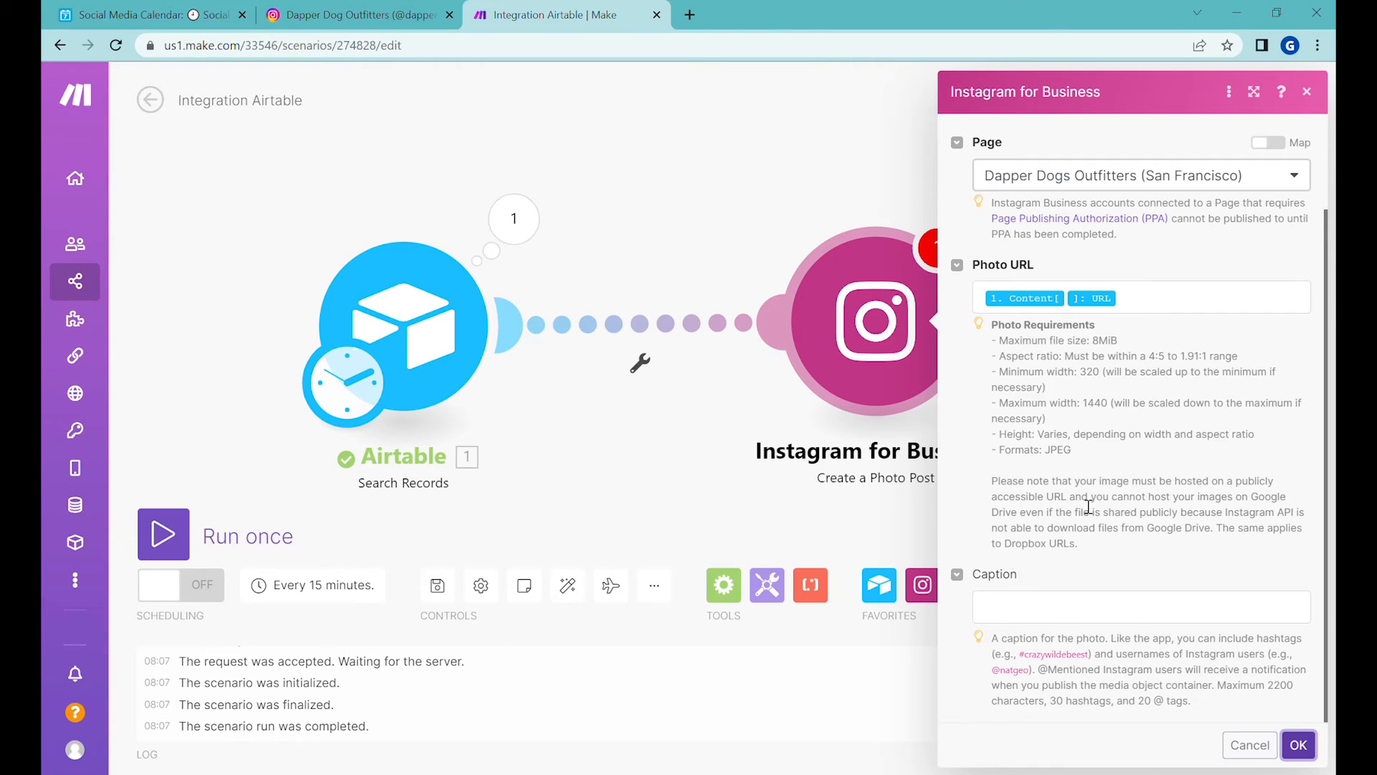
# - Build the caption from the record's Copy and Hashtags and save the module
pyautogui.click(1141, 606)
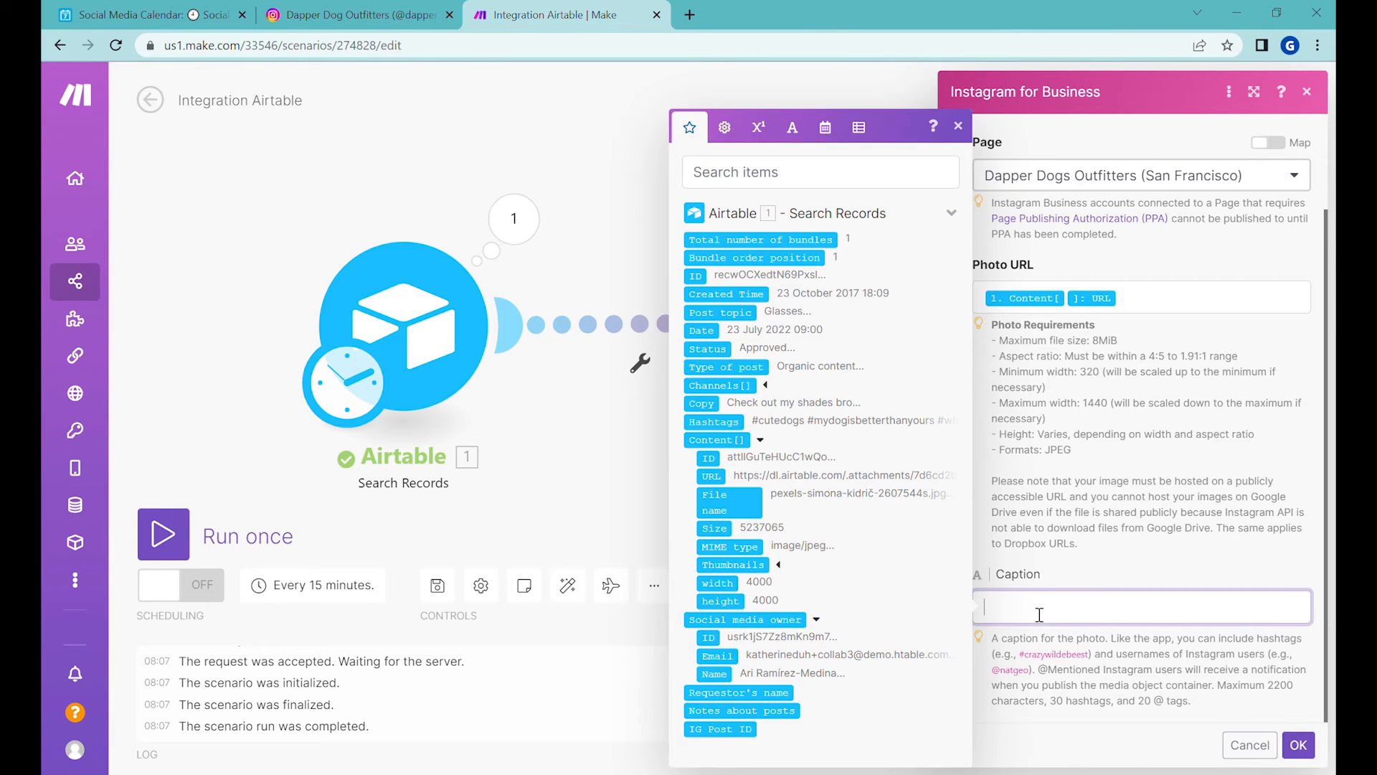
pyautogui.moveTo(807, 377)
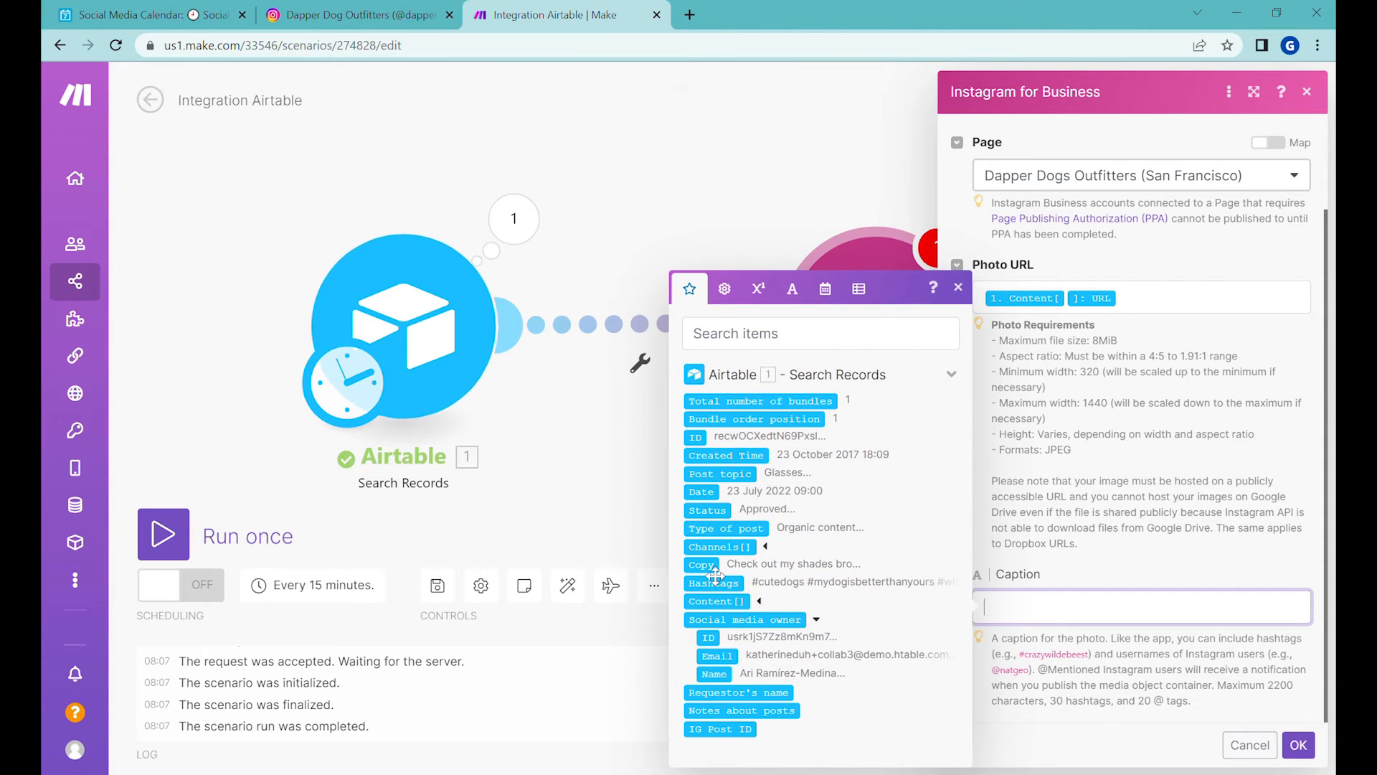
pyautogui.click(700, 562)
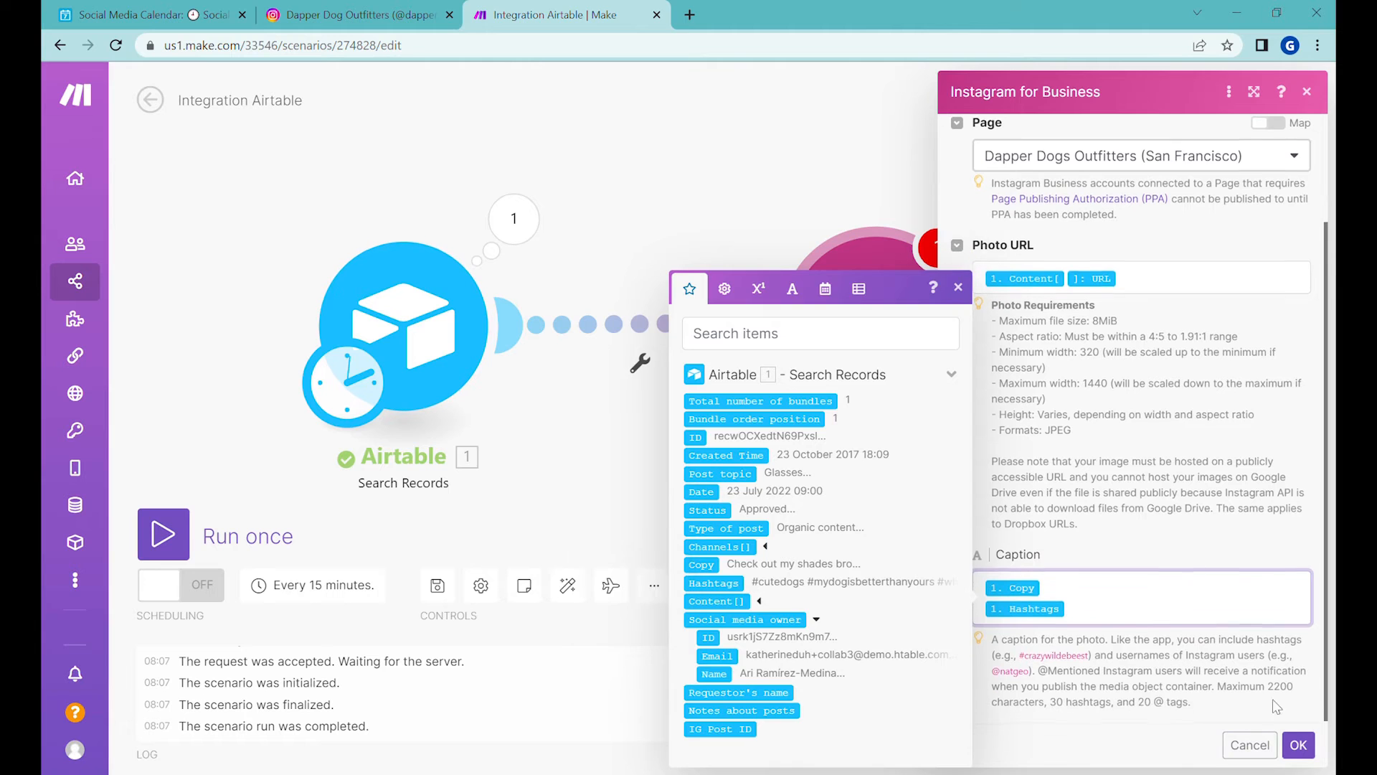
pyautogui.click(1297, 745)
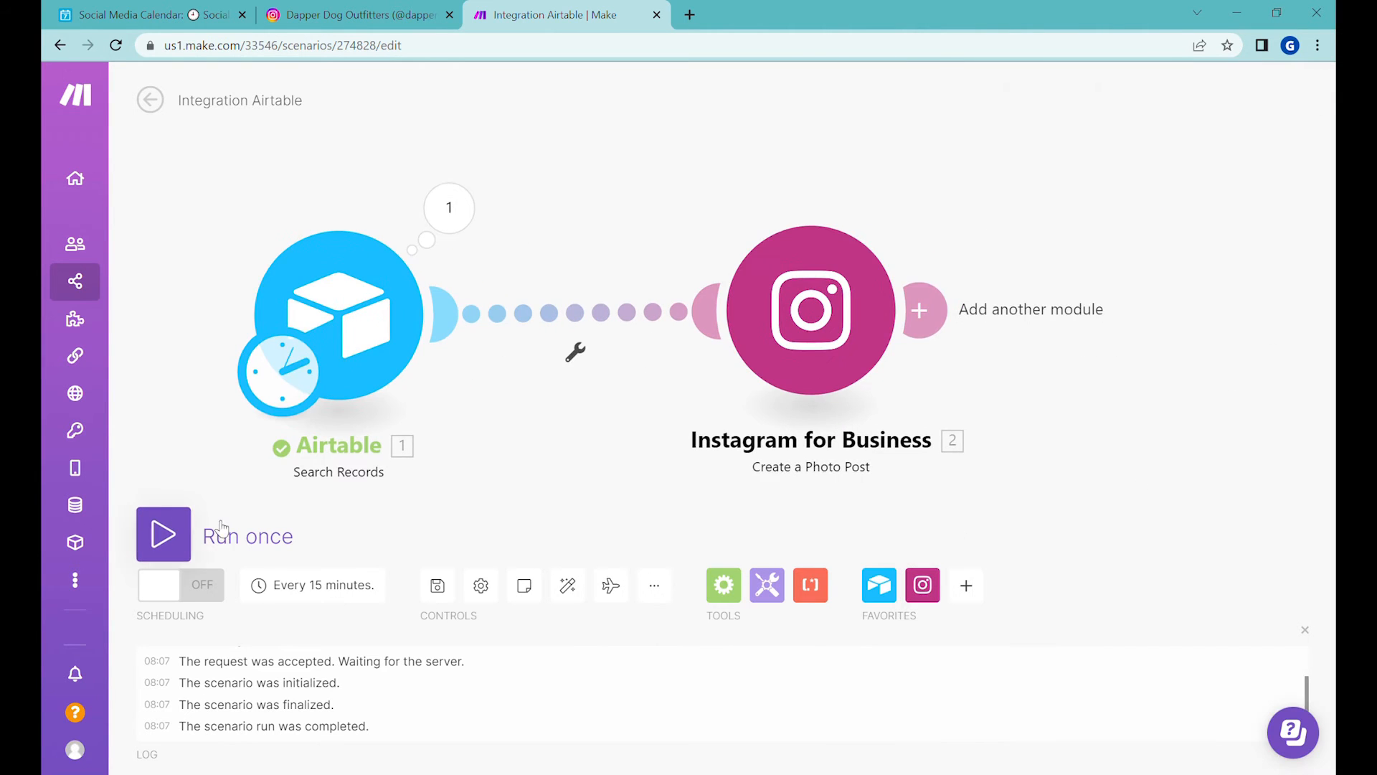
# - Run the scenario once and go to Instagram to see the published post
pyautogui.click(162, 534)
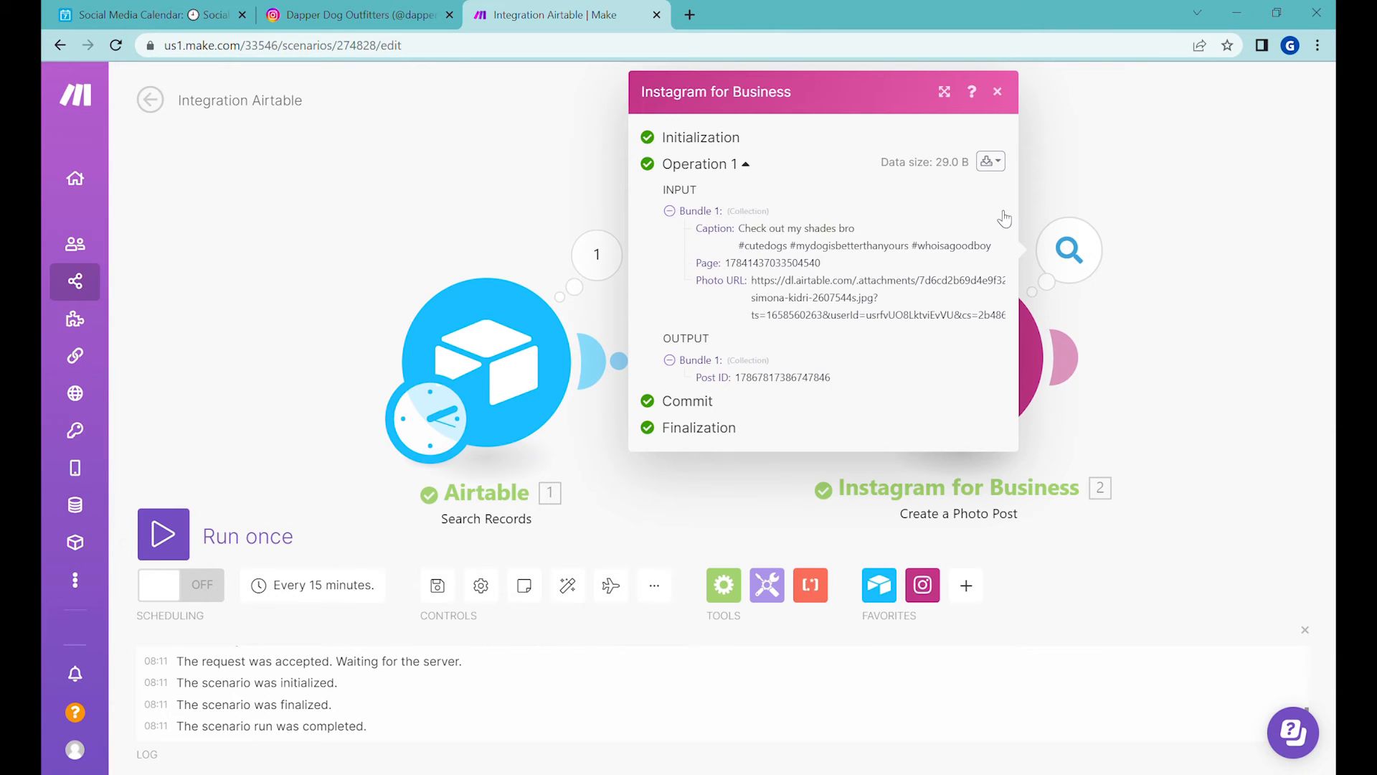
pyautogui.click(351, 15)
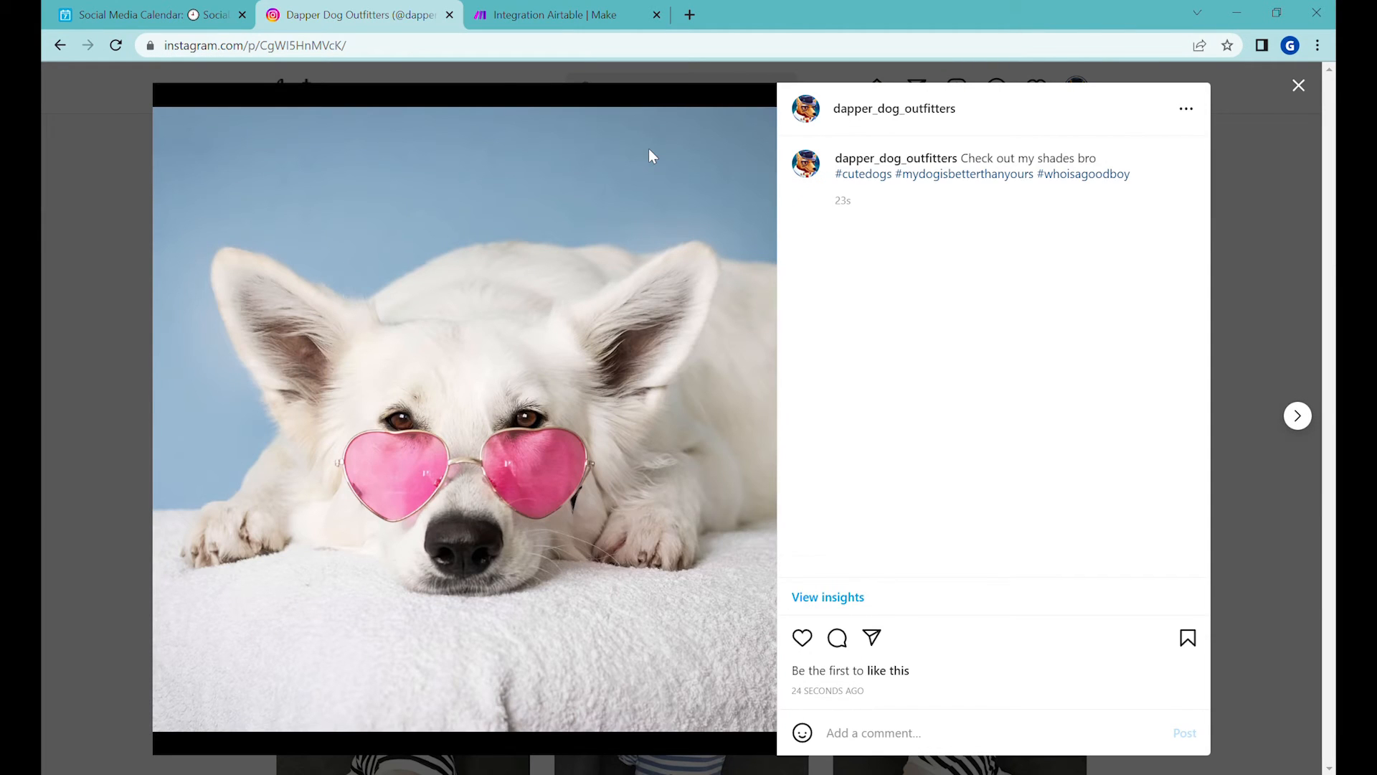
# - Check the new post's 'Check out my shades bro' caption, close the run details and bring up Airtable
pyautogui.doubleClick(1025, 158)
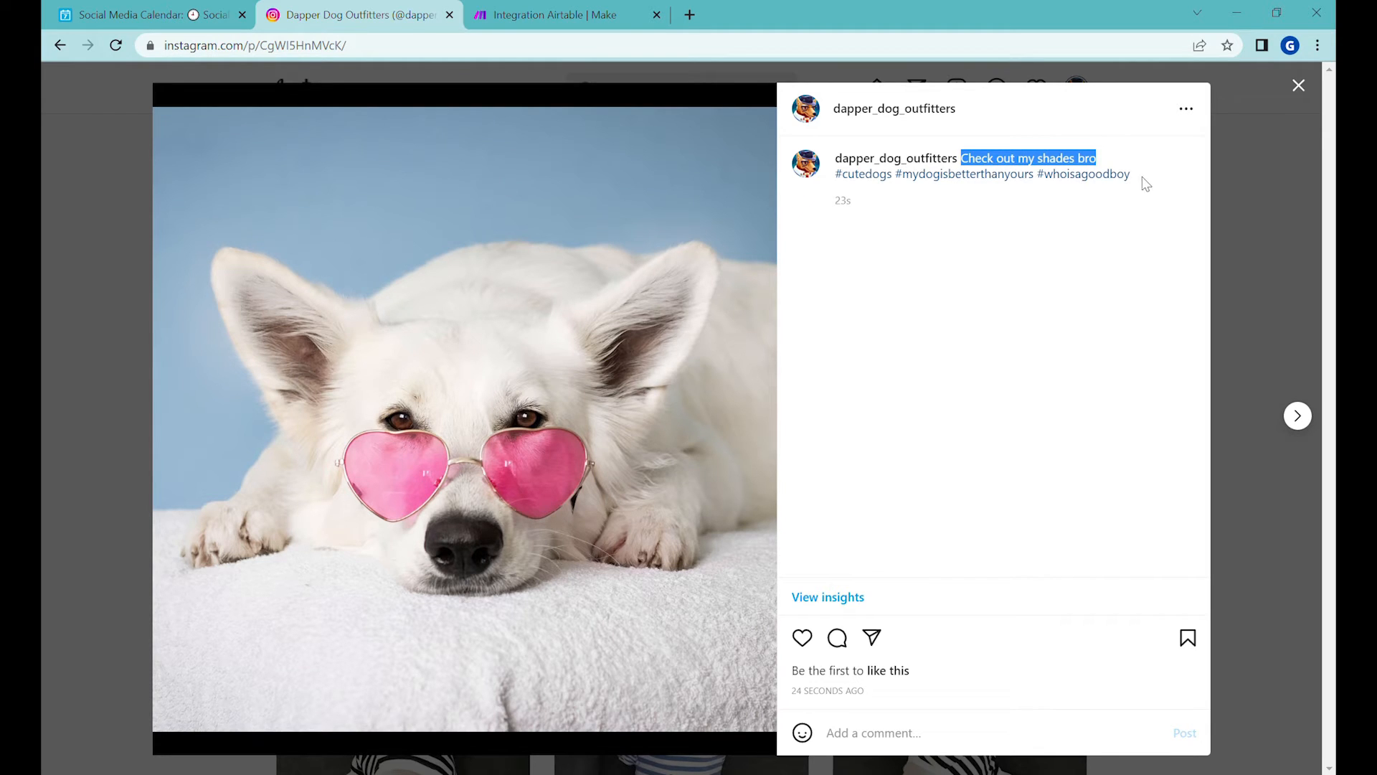
pyautogui.moveTo(545, 129)
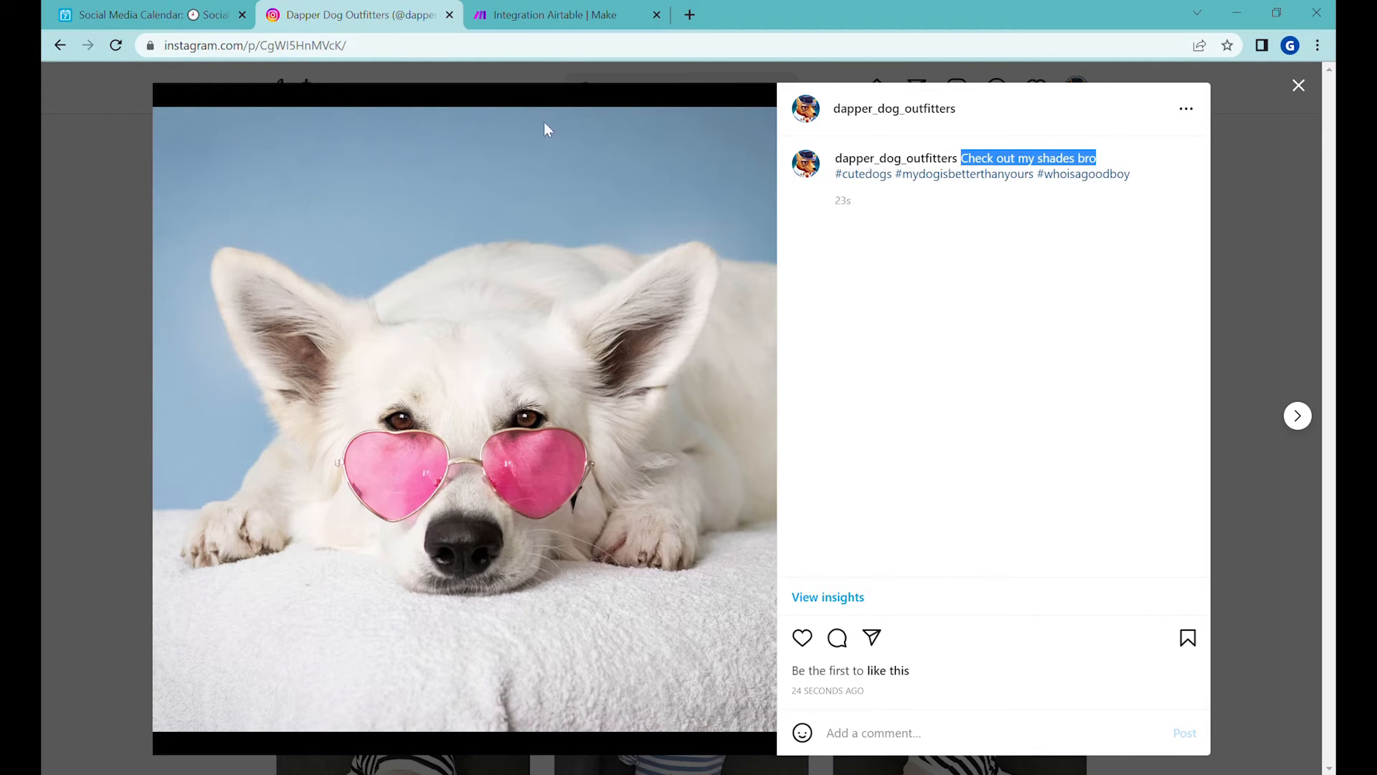
pyautogui.click(567, 15)
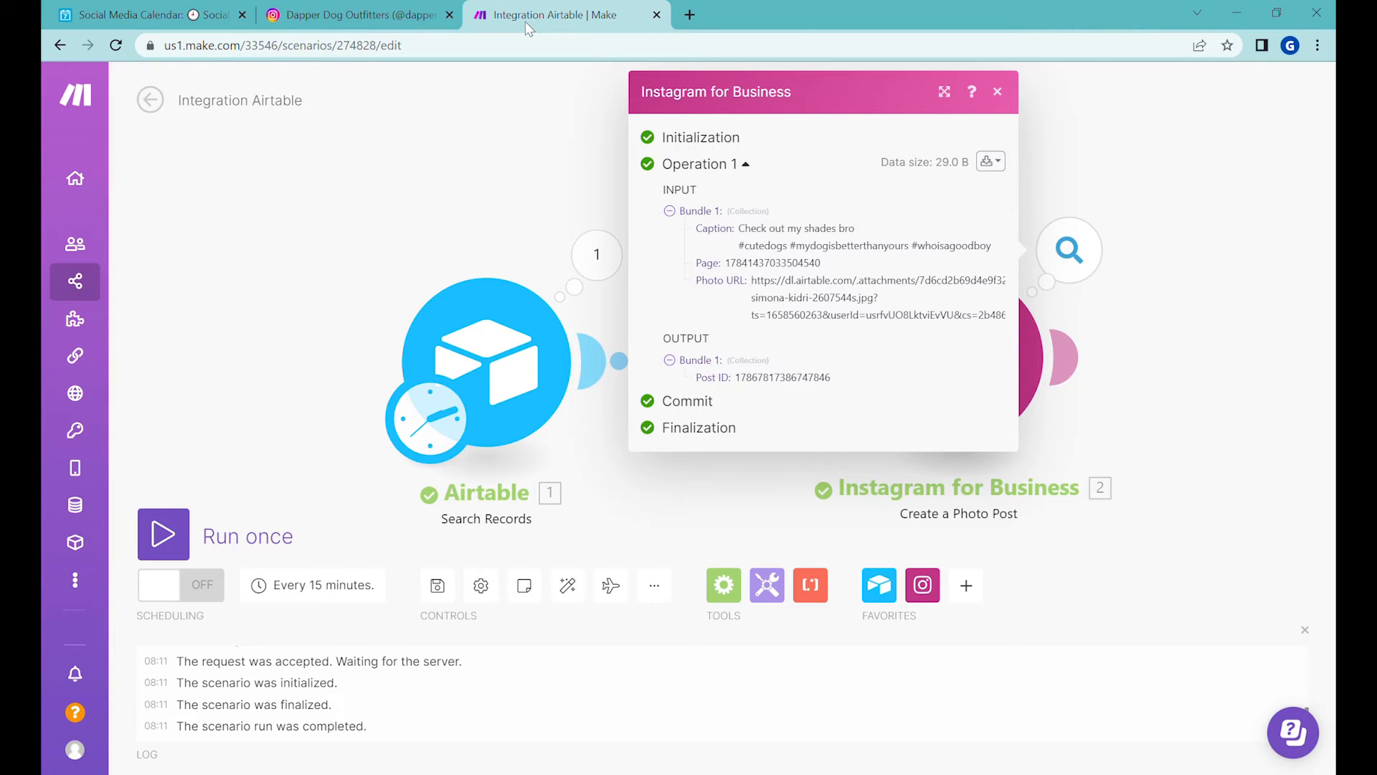
pyautogui.click(997, 92)
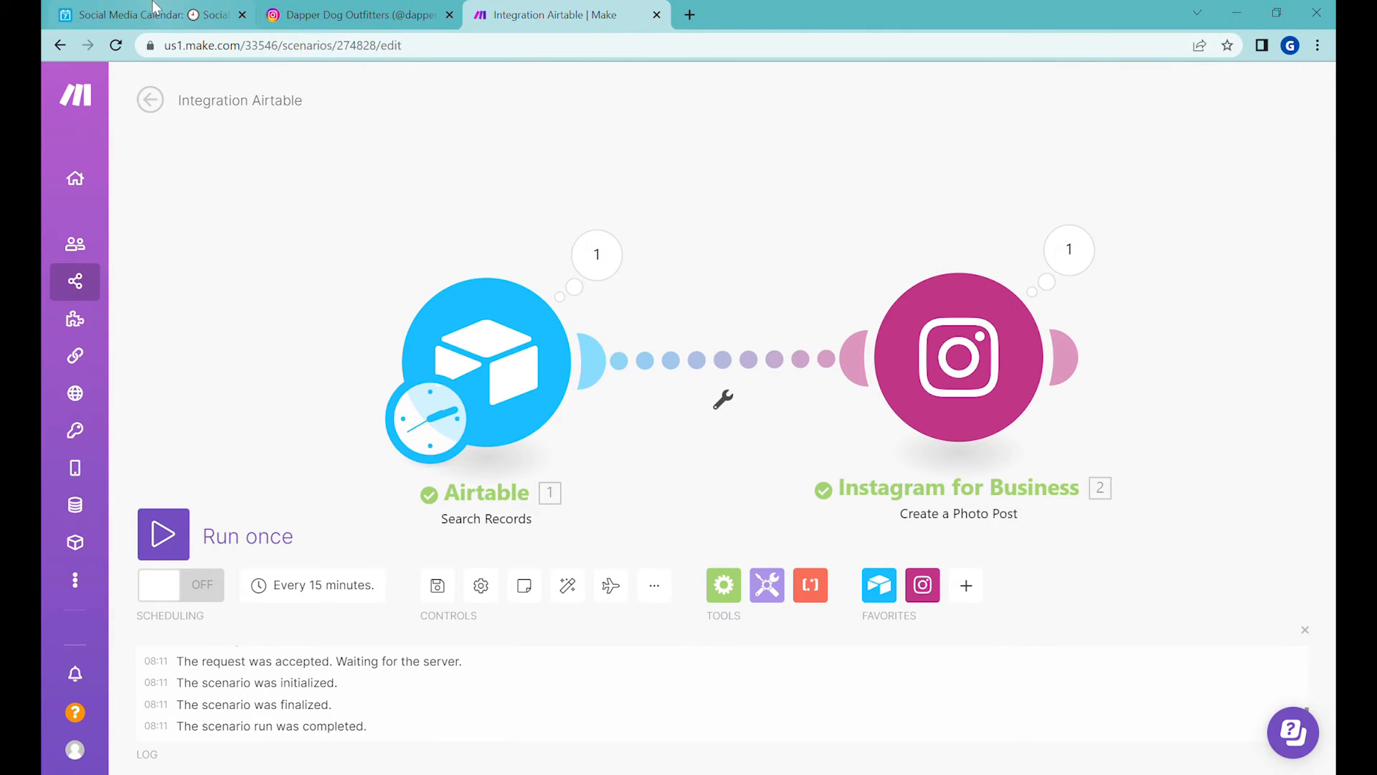
pyautogui.click(145, 14)
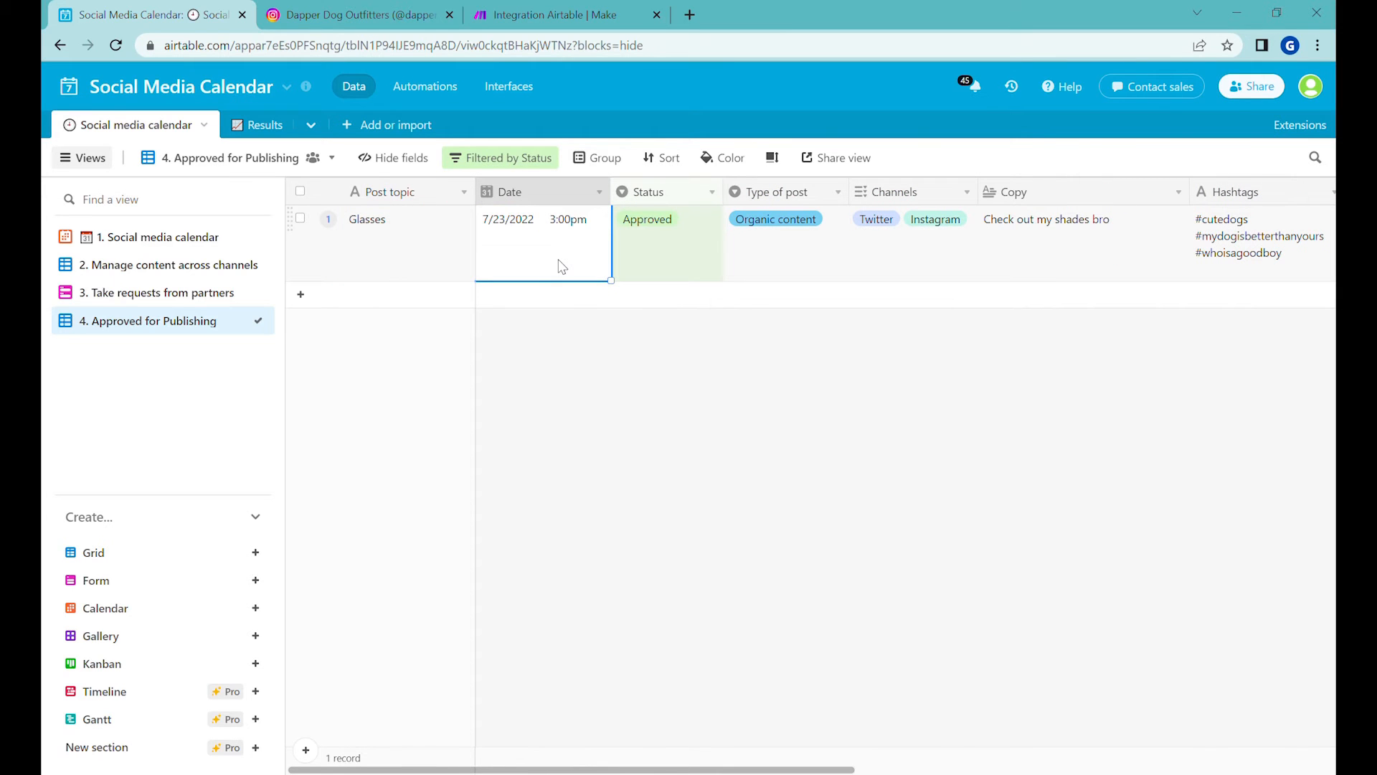
pyautogui.moveTo(597, 244)
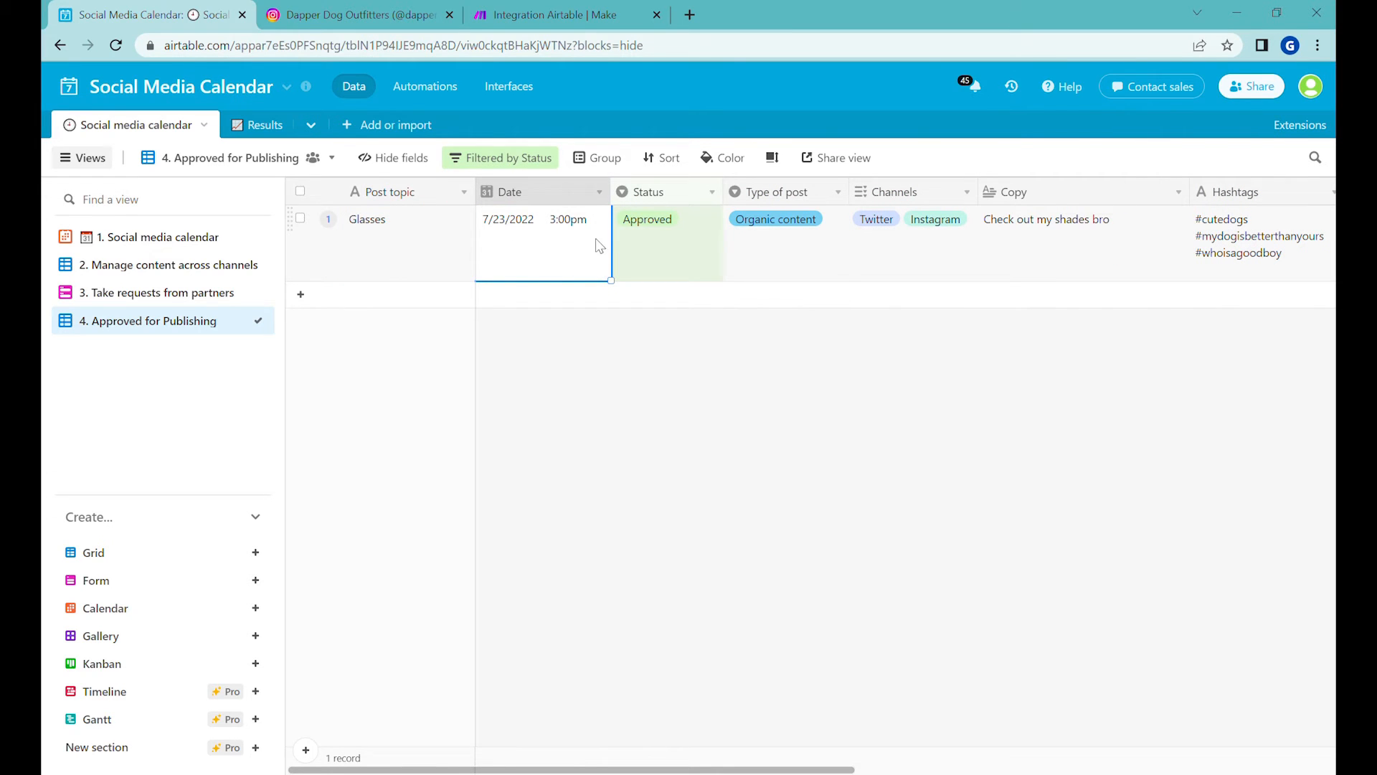
# - Return from the Approved for Publishing view to the Make scenario
pyautogui.click(562, 15)
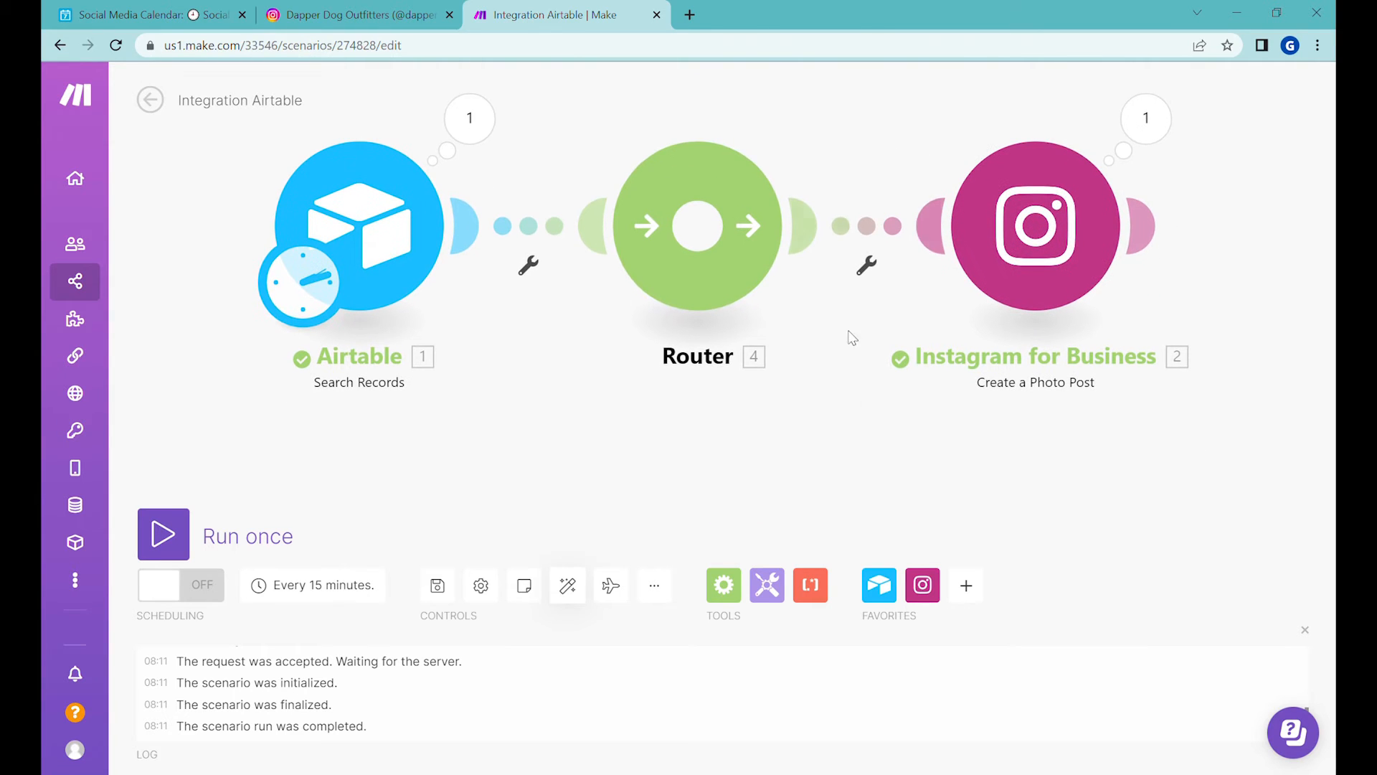
pyautogui.moveTo(989, 573)
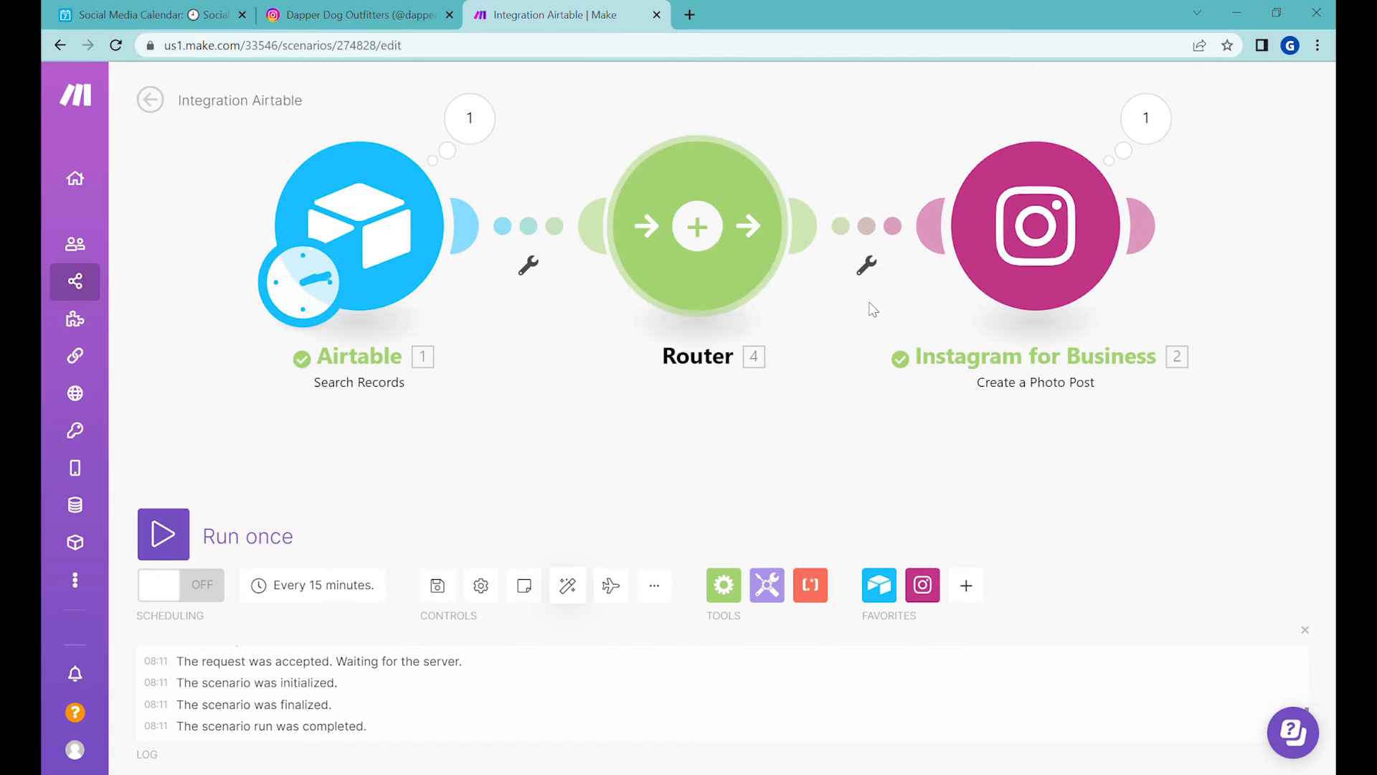
pyautogui.moveTo(492, 299)
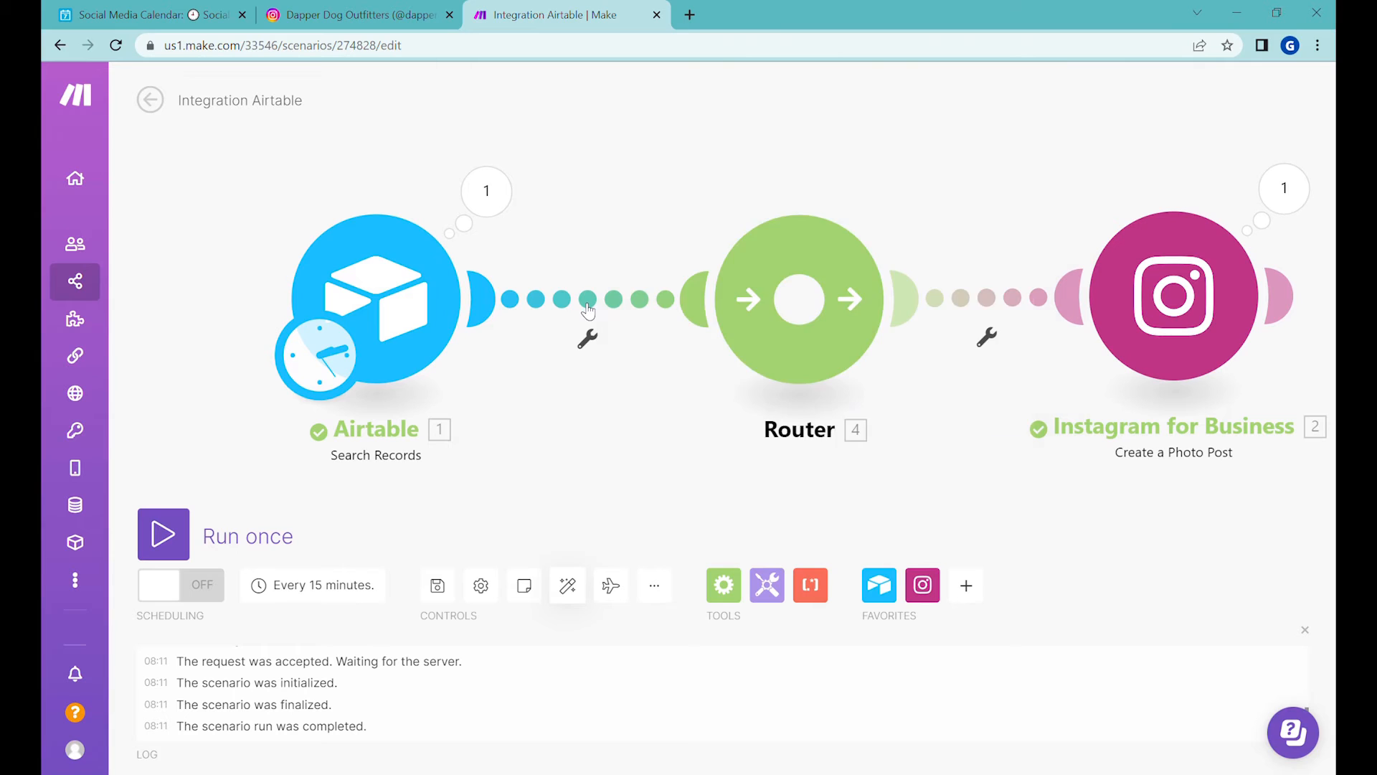
# - Start a filter on the link between the Airtable search and the Router
pyautogui.click(587, 339)
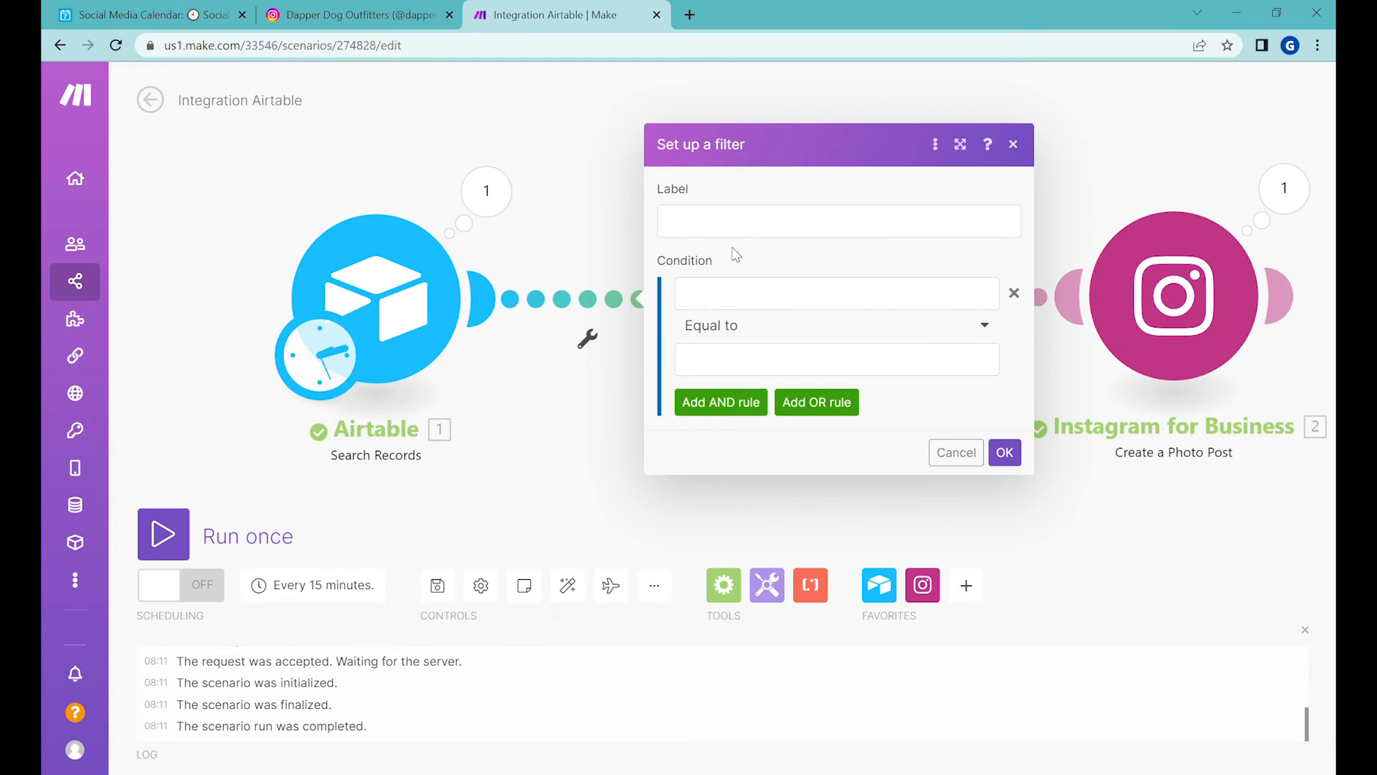
# - Label the filter 'Posting date is now' and base its condition on the record's Date
pyautogui.write('Posting')
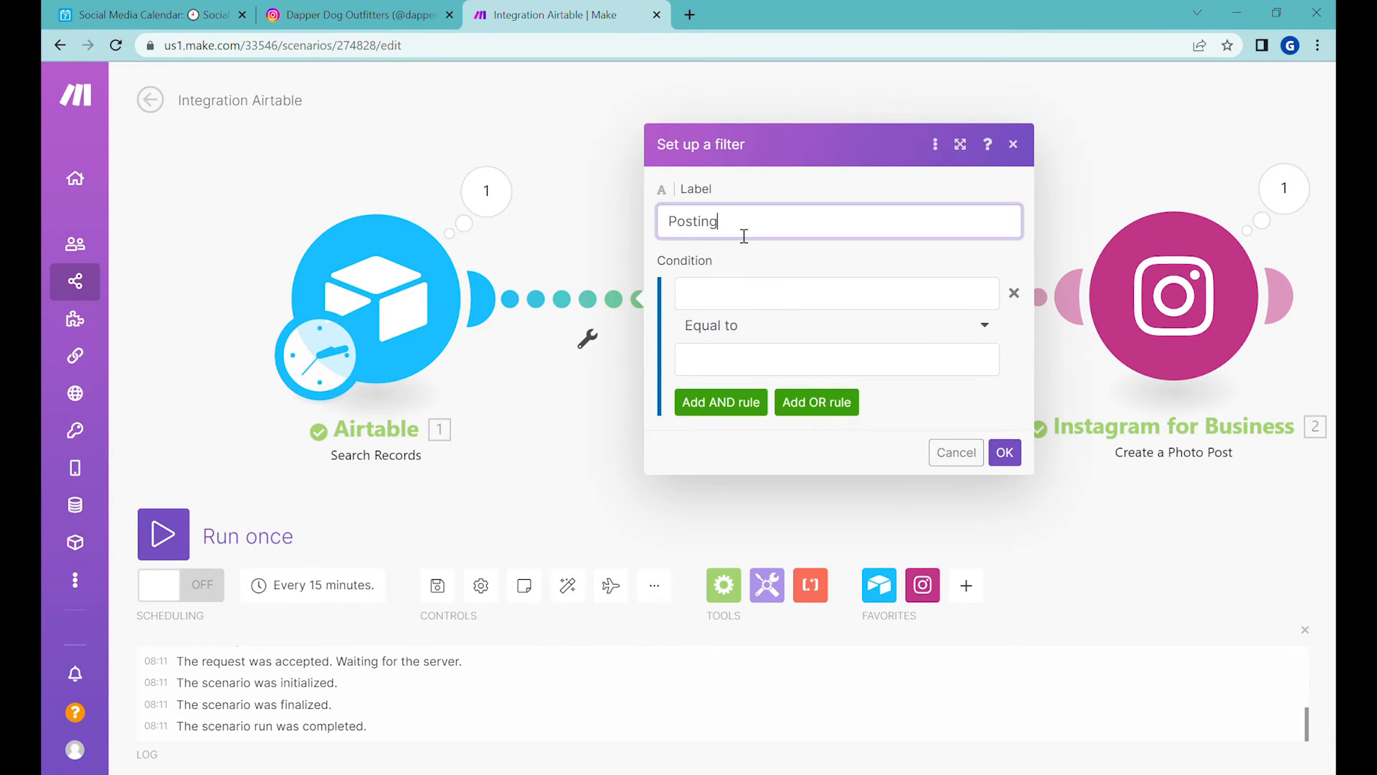
pyautogui.write('date is no')
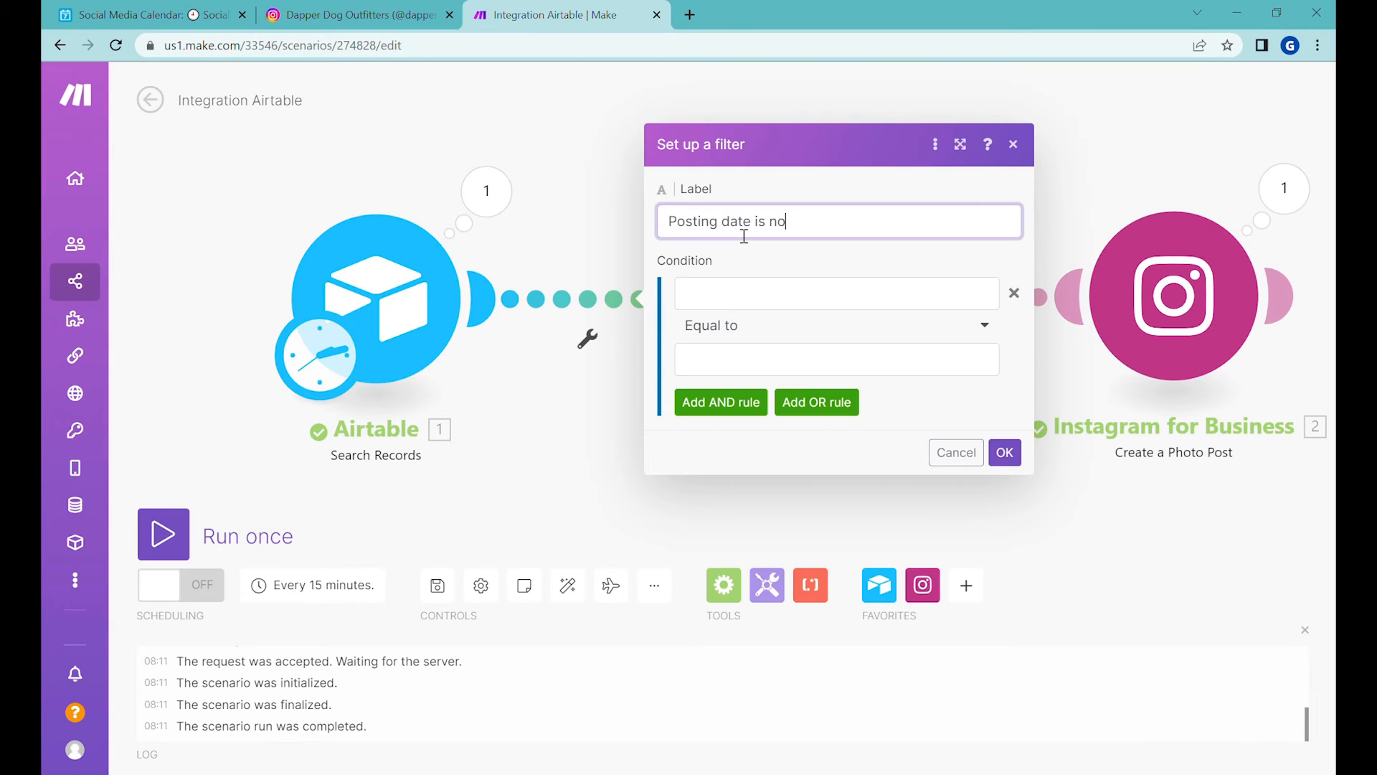
pyautogui.click(835, 292)
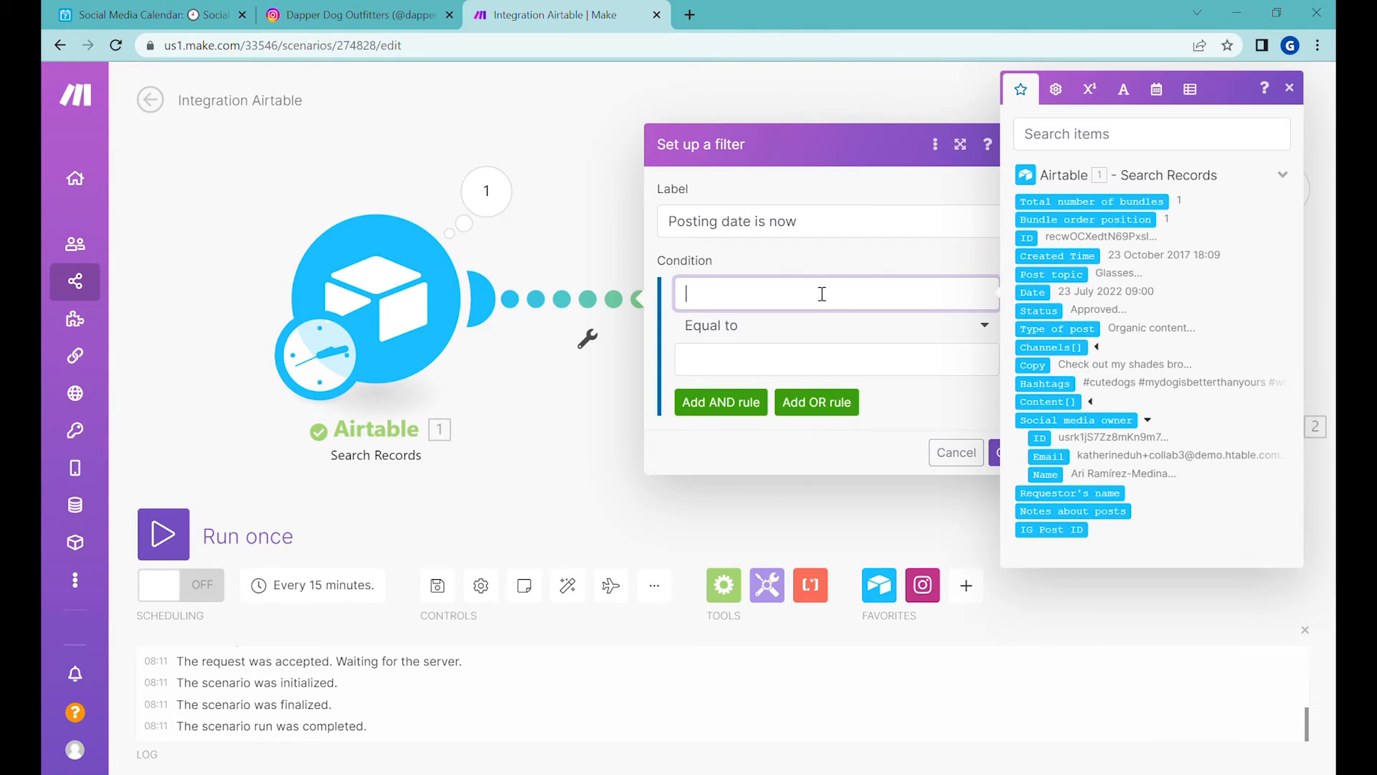
pyautogui.moveTo(1033, 291)
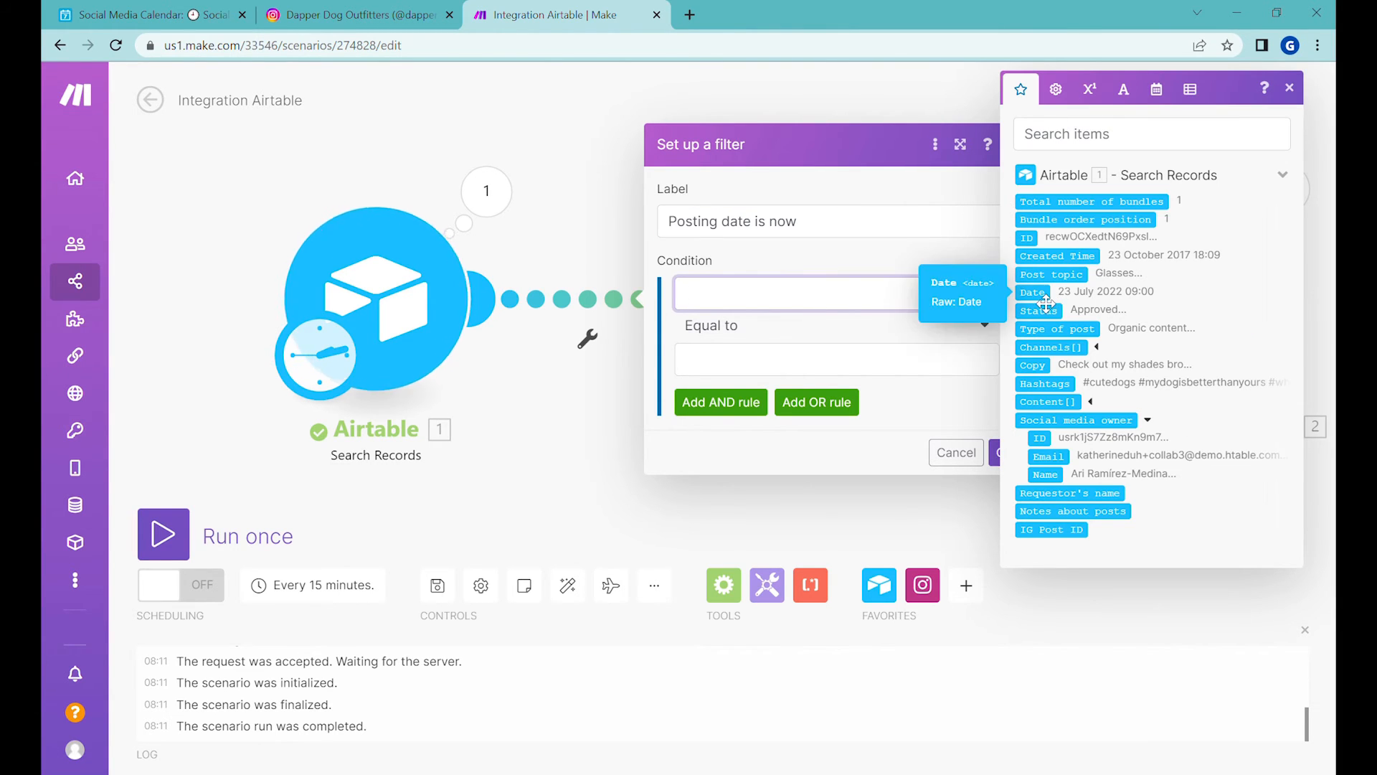
pyautogui.click(835, 325)
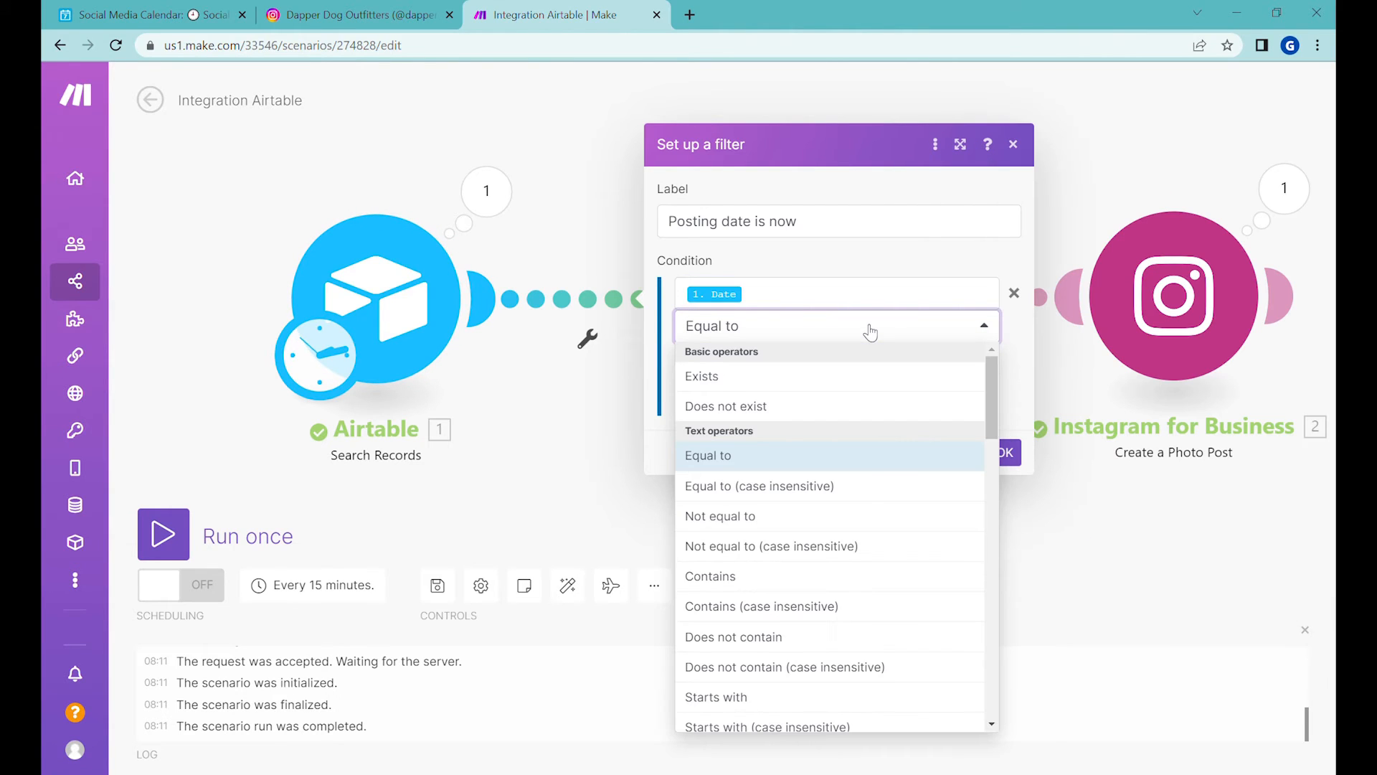
# - Require the Date to be earlier than or equal to now as the comparison value
pyautogui.scroll(-3)
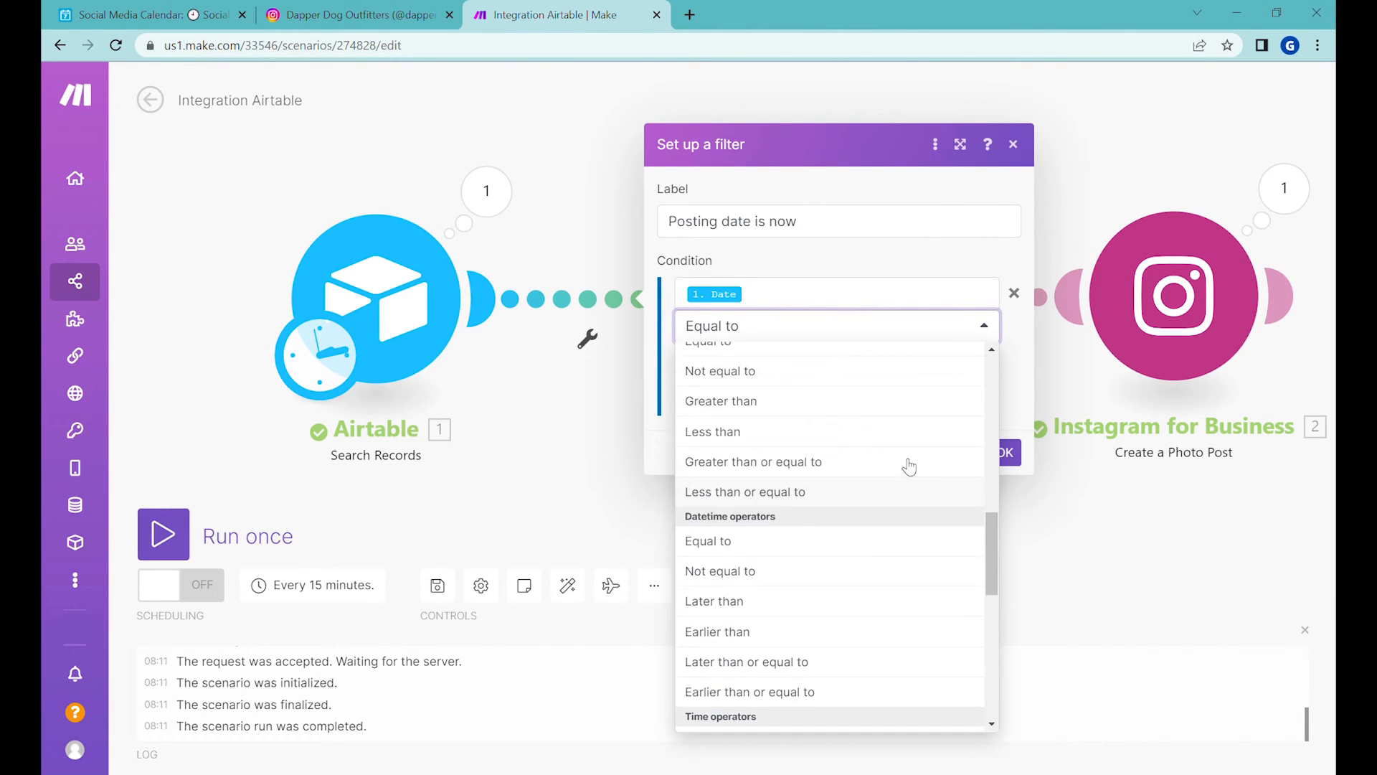
pyautogui.scroll(3)
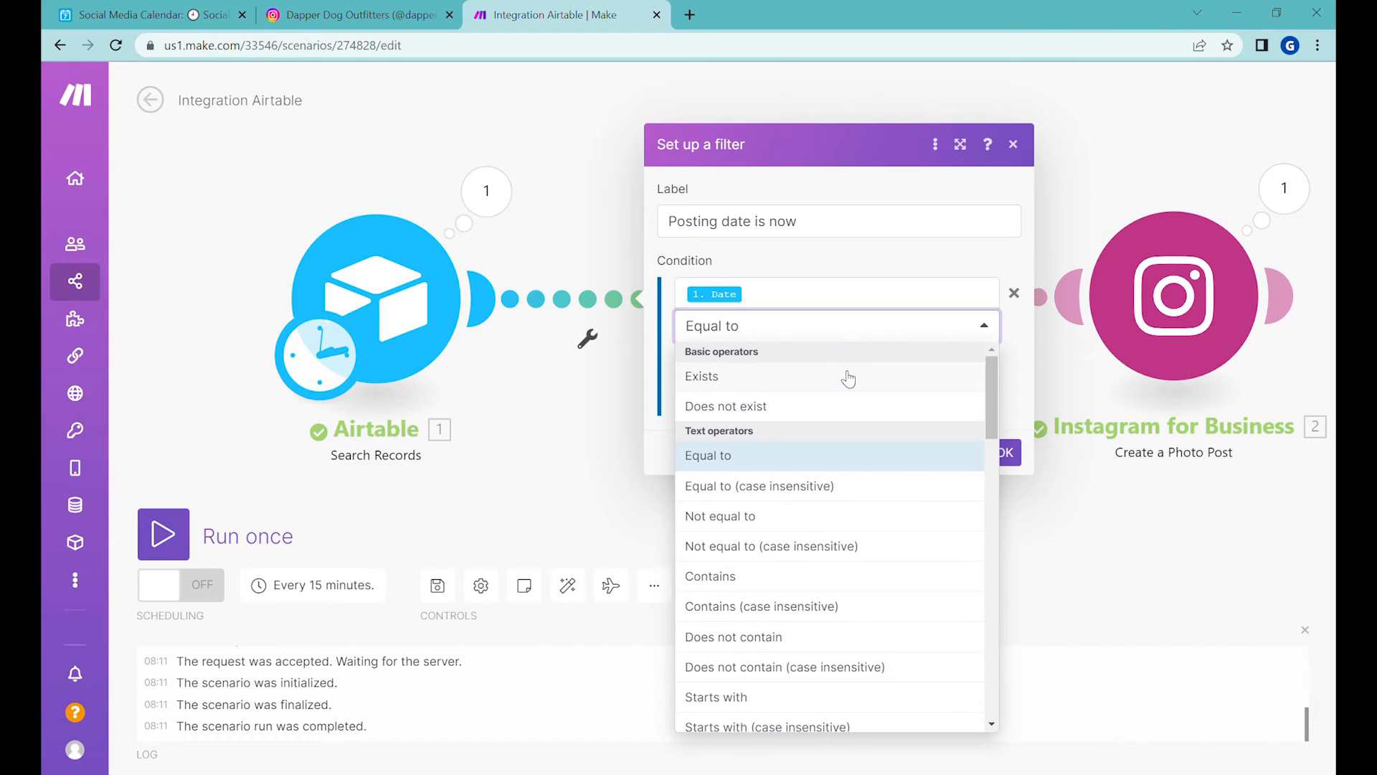
pyautogui.moveTo(769, 351)
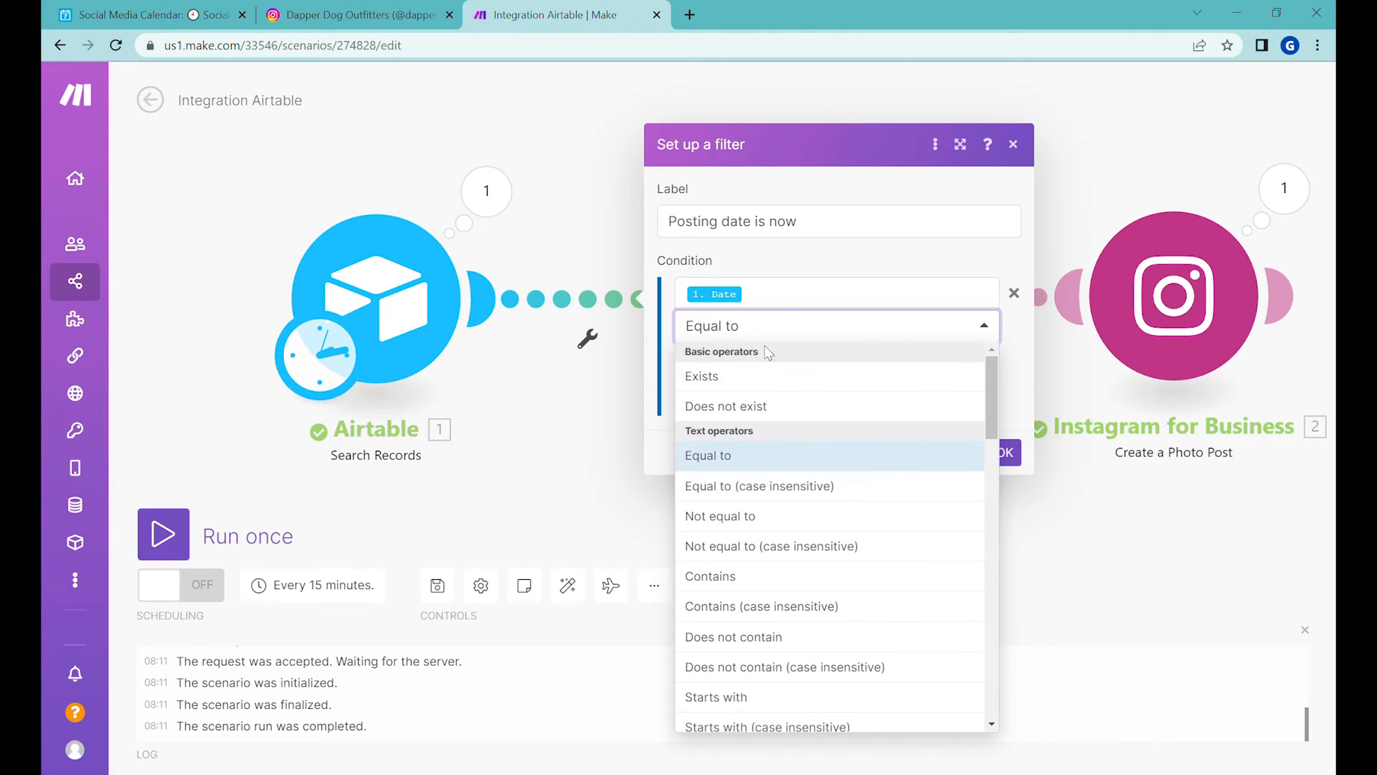
pyautogui.moveTo(744, 439)
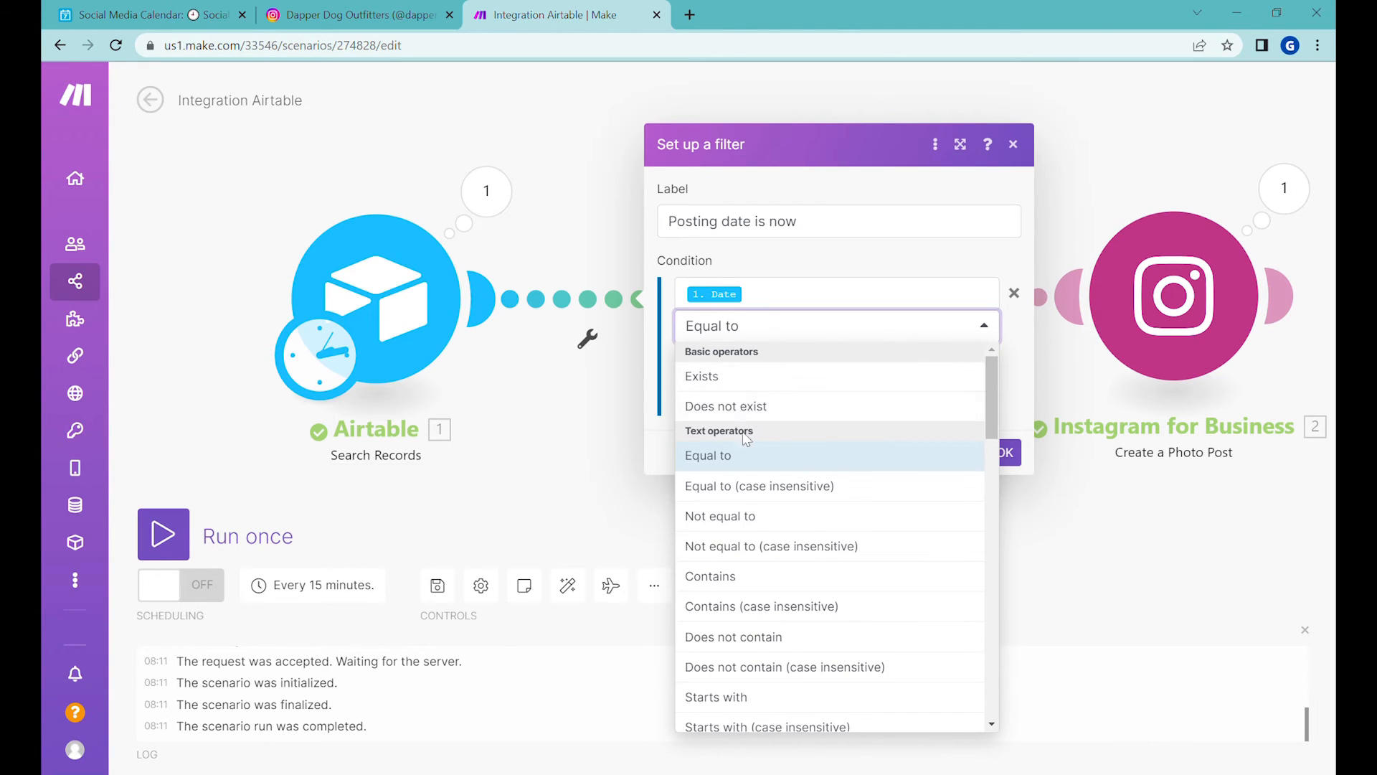
pyautogui.scroll(-3)
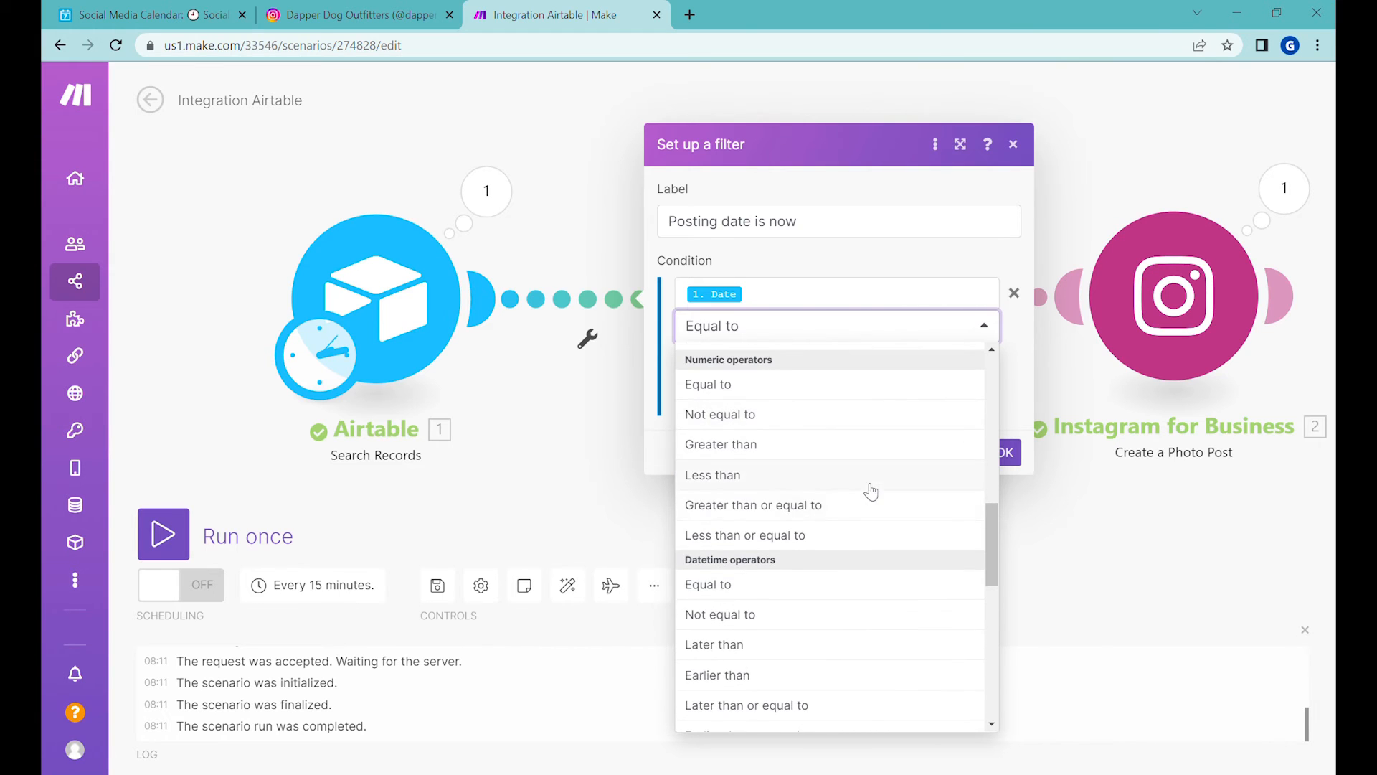
pyautogui.scroll(-3)
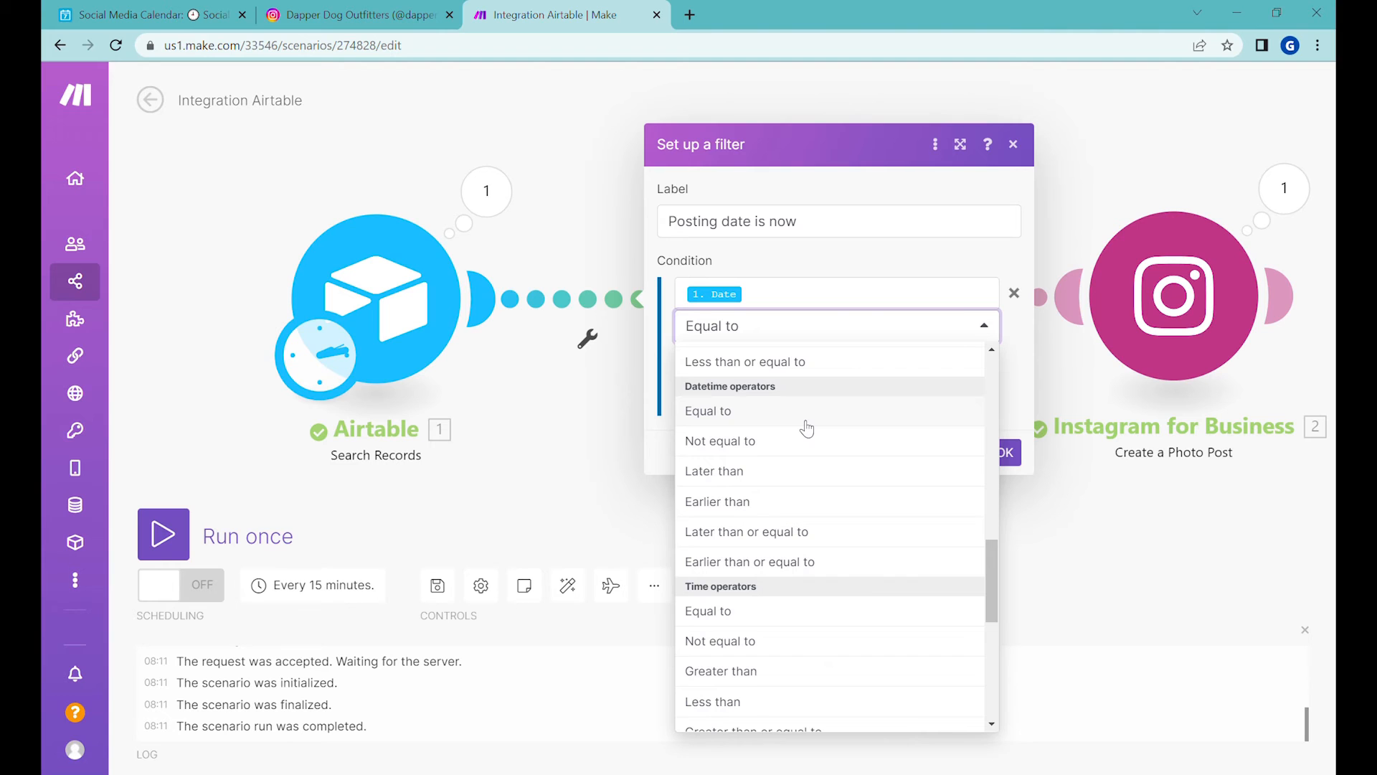
pyautogui.moveTo(792, 571)
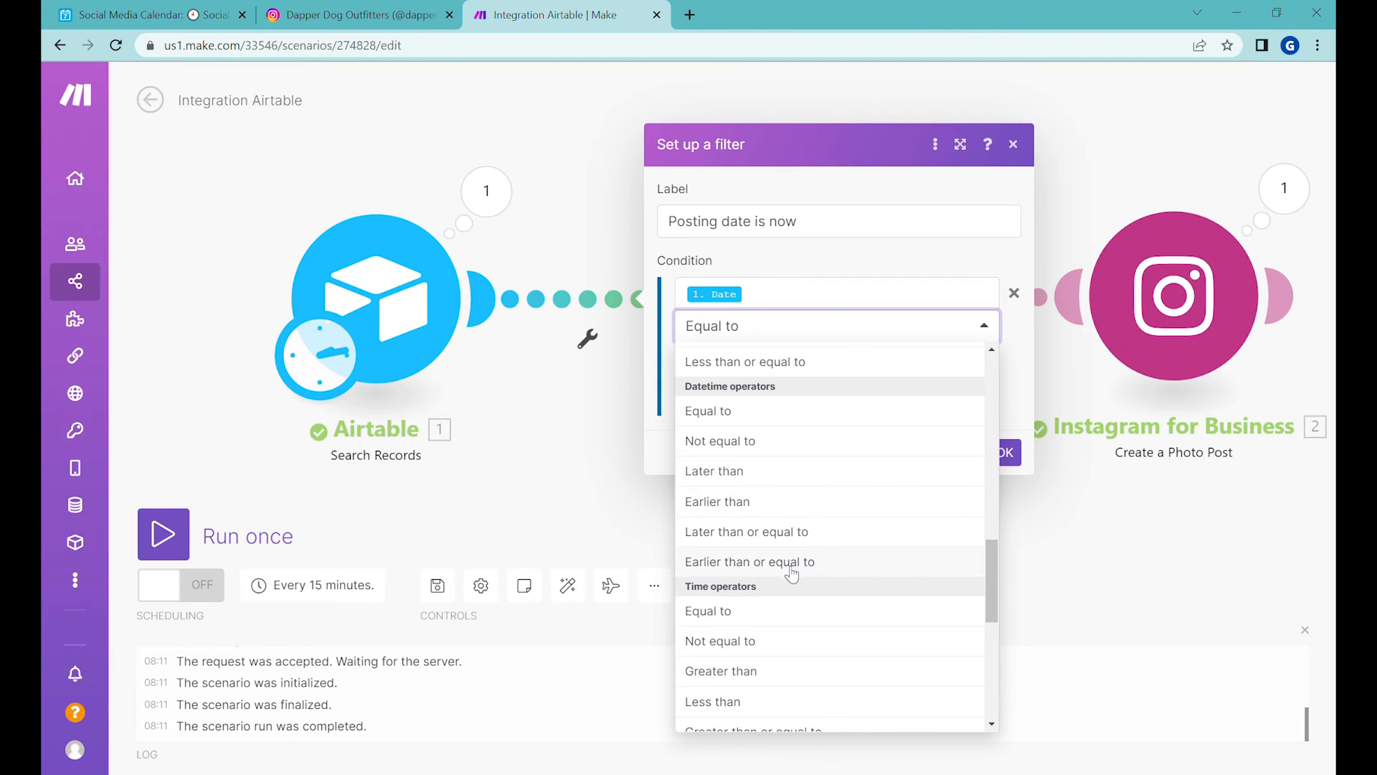
pyautogui.click(749, 561)
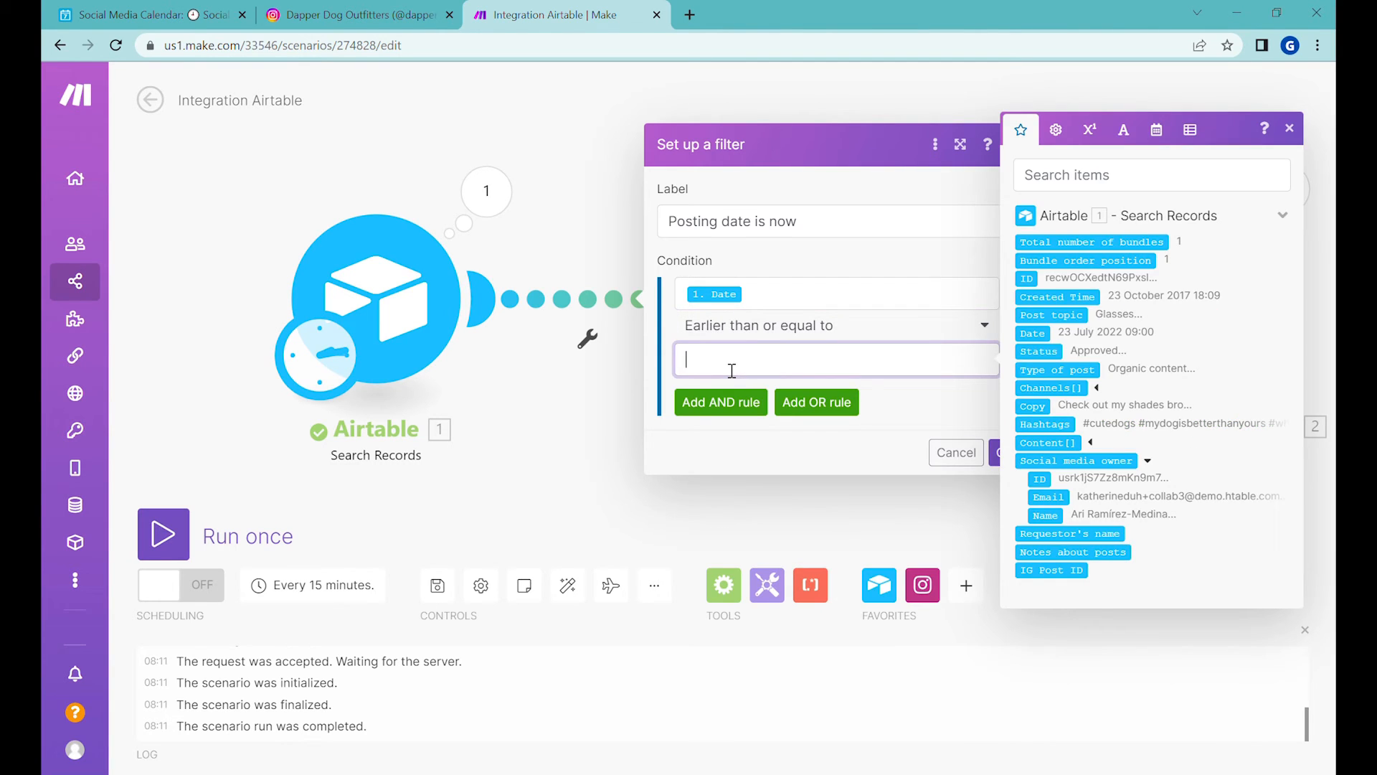
pyautogui.moveTo(1157, 129)
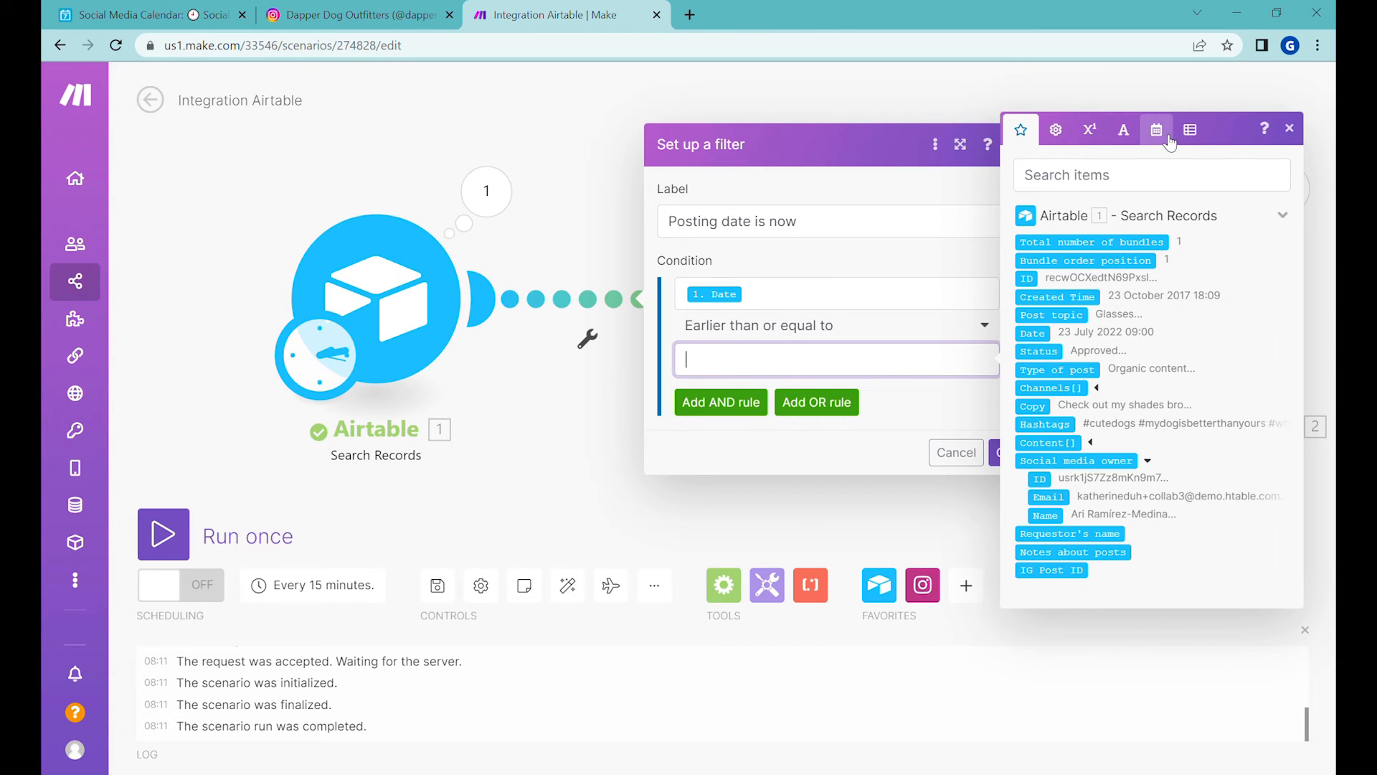
pyautogui.click(1157, 127)
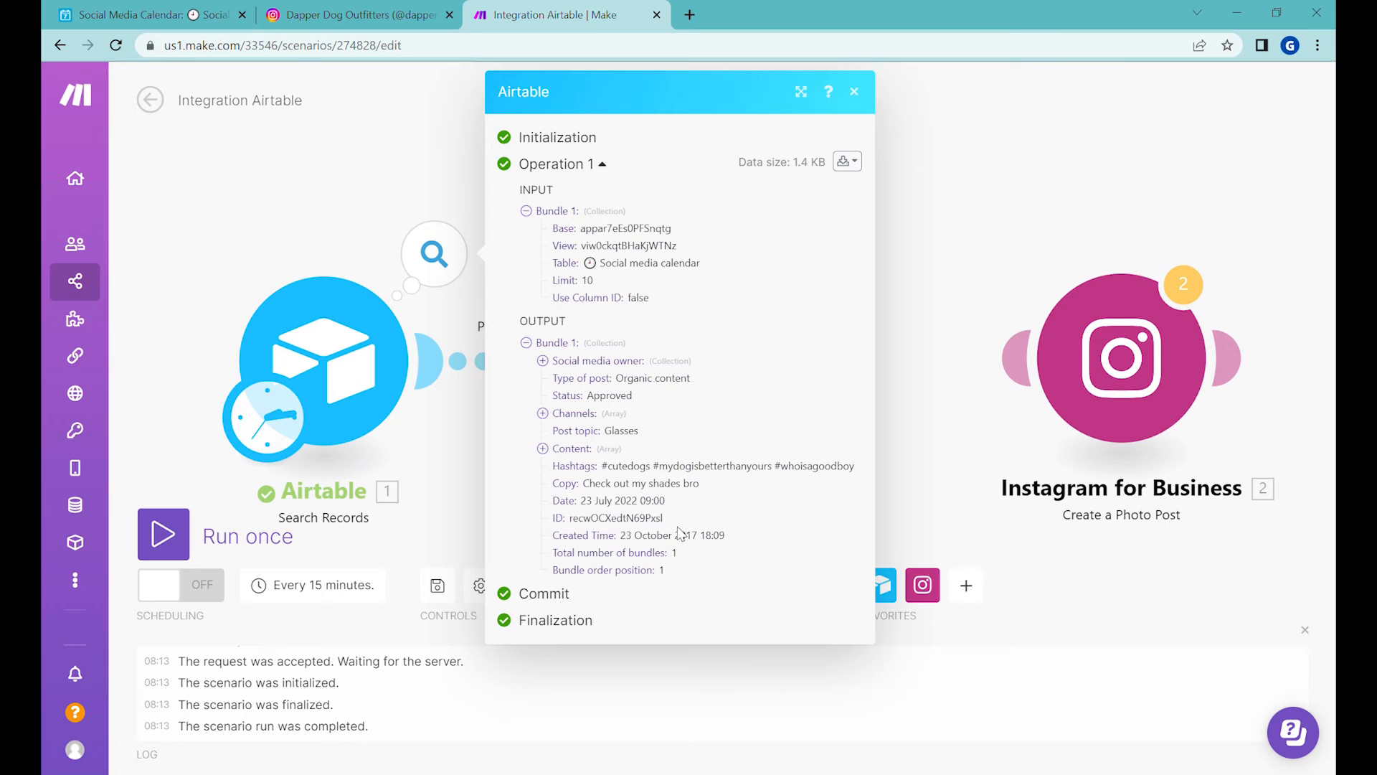
pyautogui.click(852, 92)
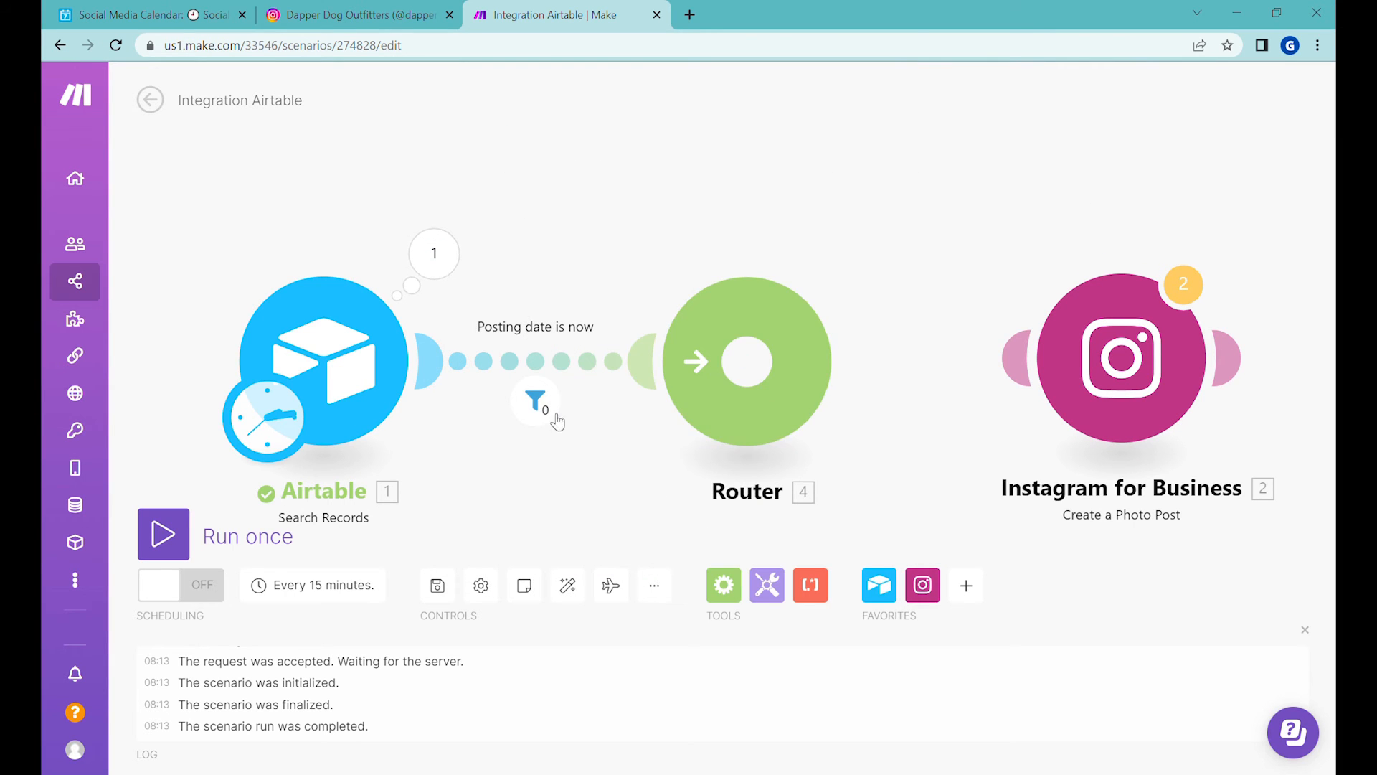
pyautogui.click(536, 402)
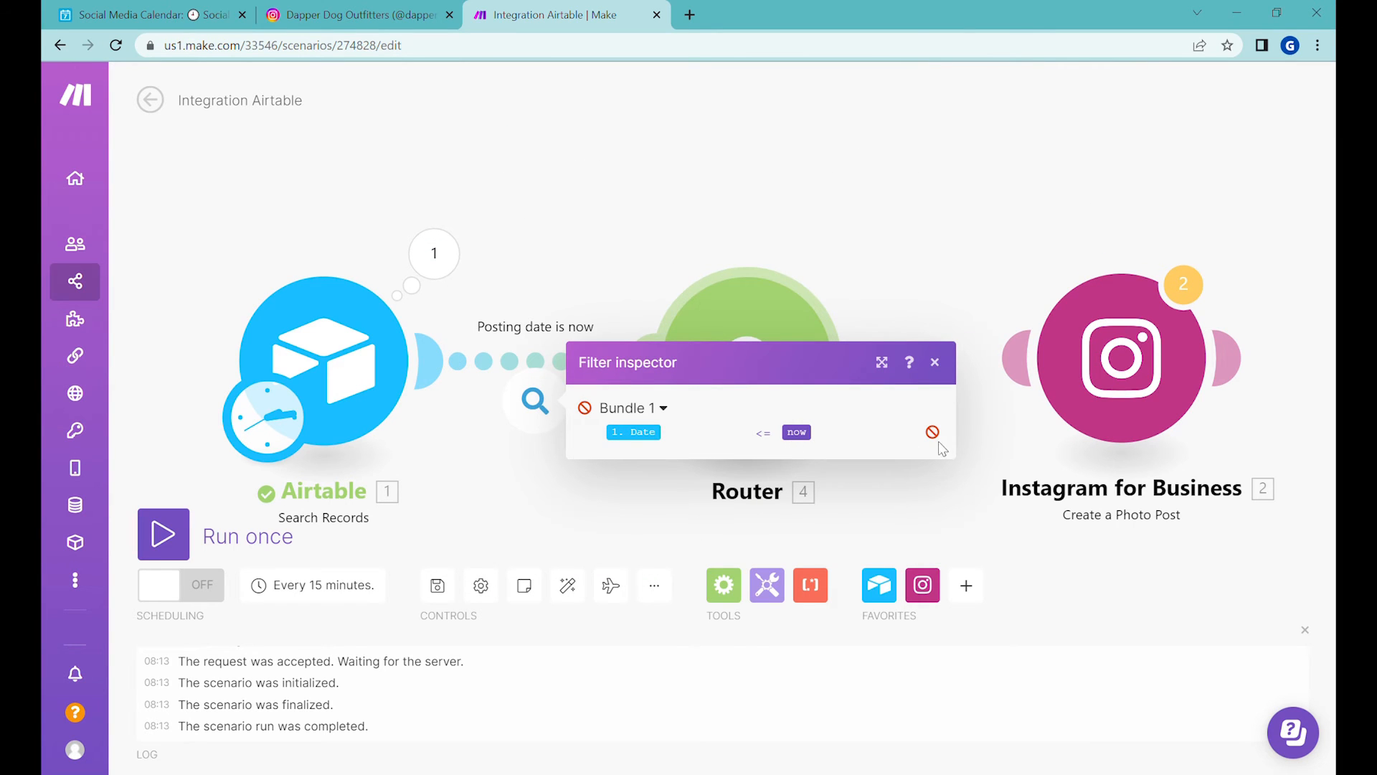
pyautogui.click(934, 361)
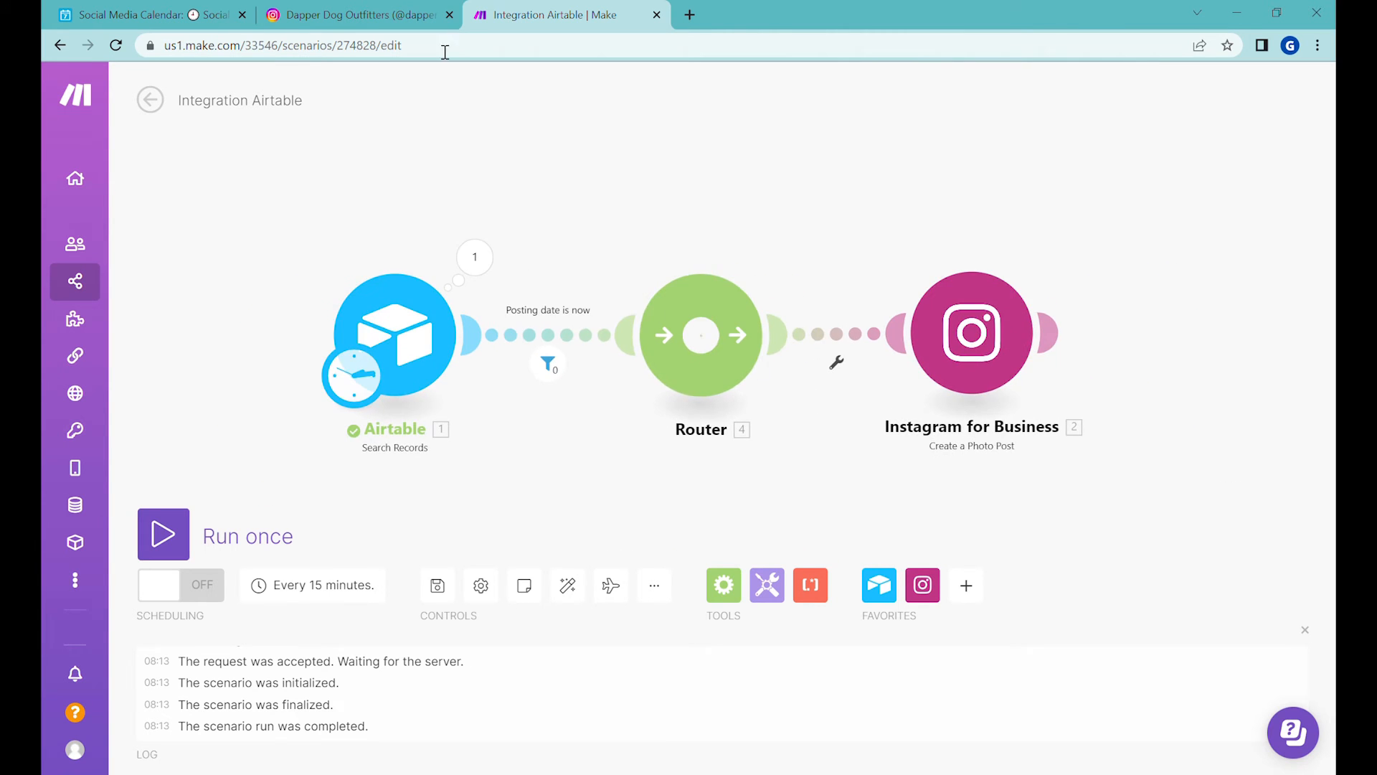
pyautogui.click(145, 14)
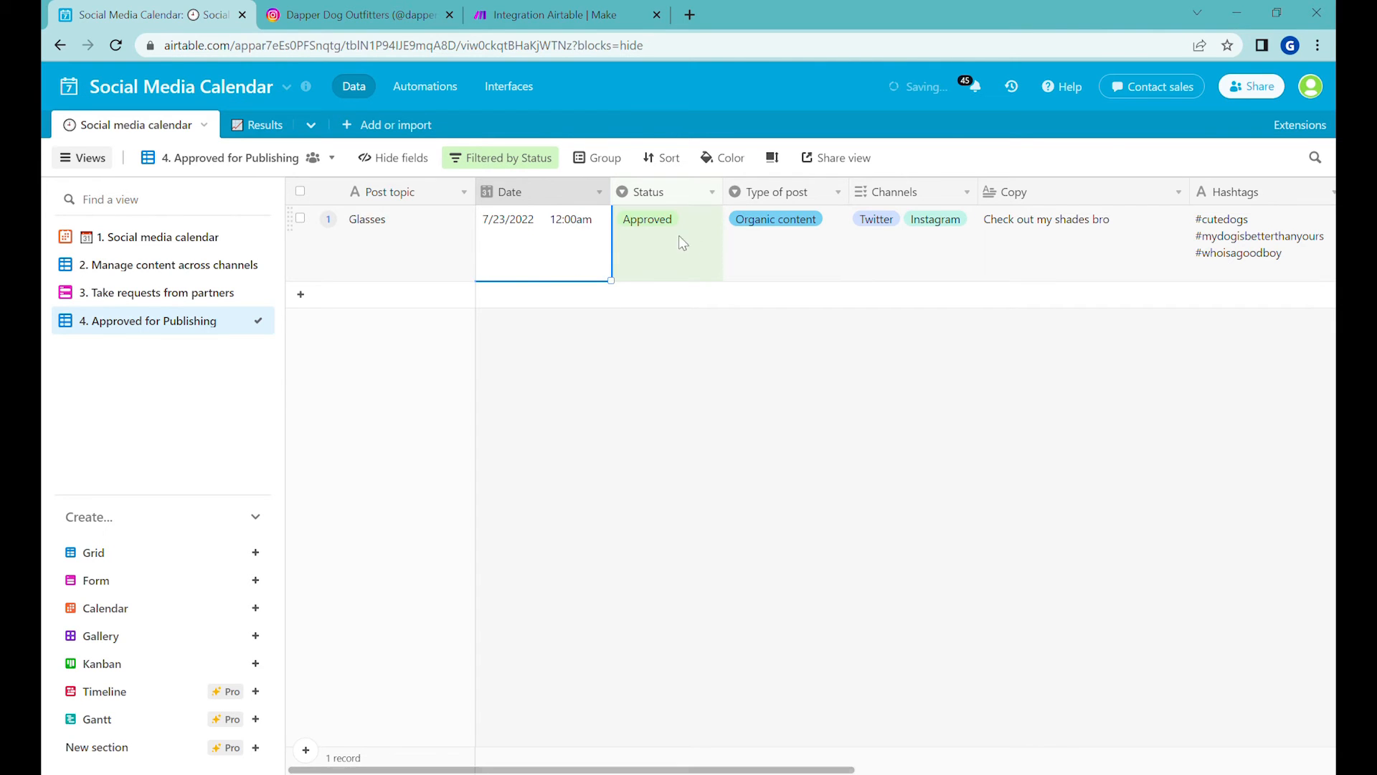
# - Set the Glasses post's time to 1:00am in Airtable and return to Make
pyautogui.click(570, 218)
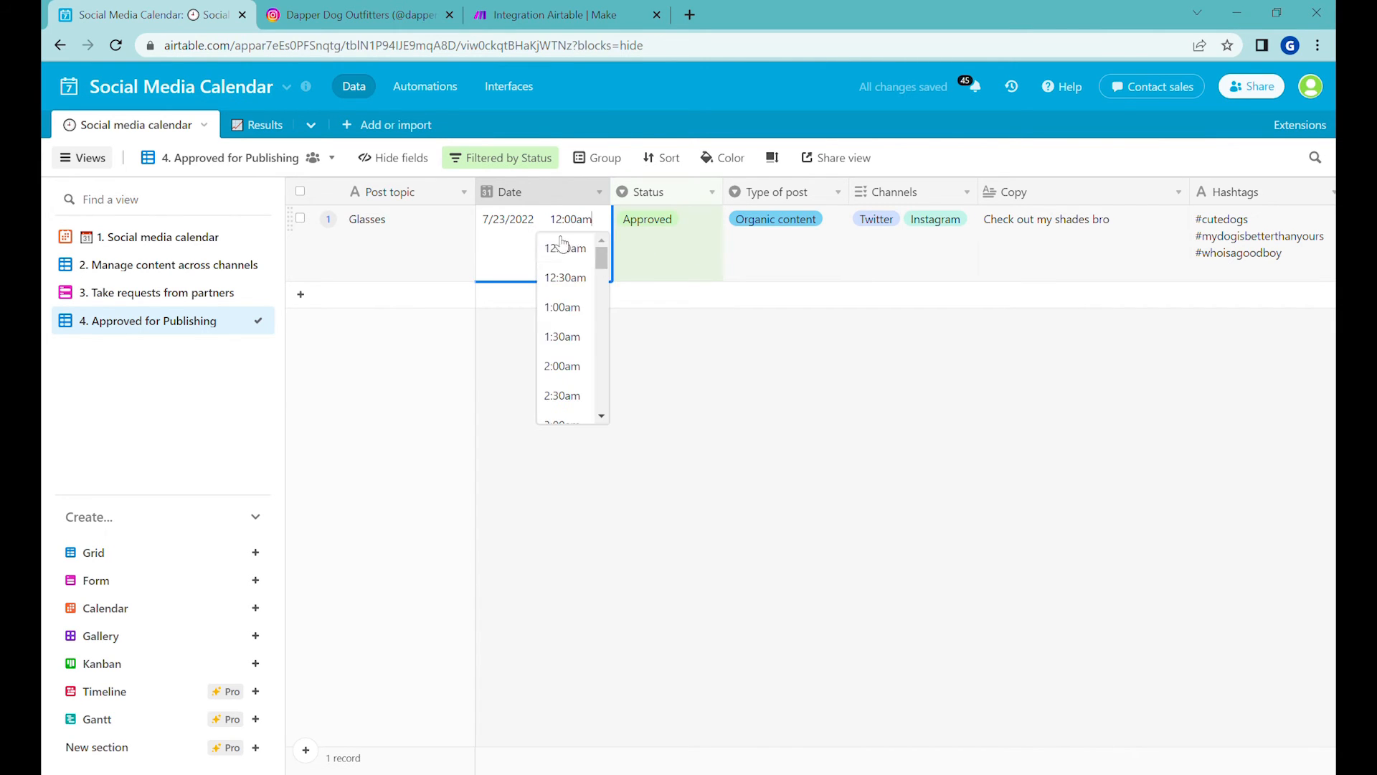
pyautogui.click(562, 307)
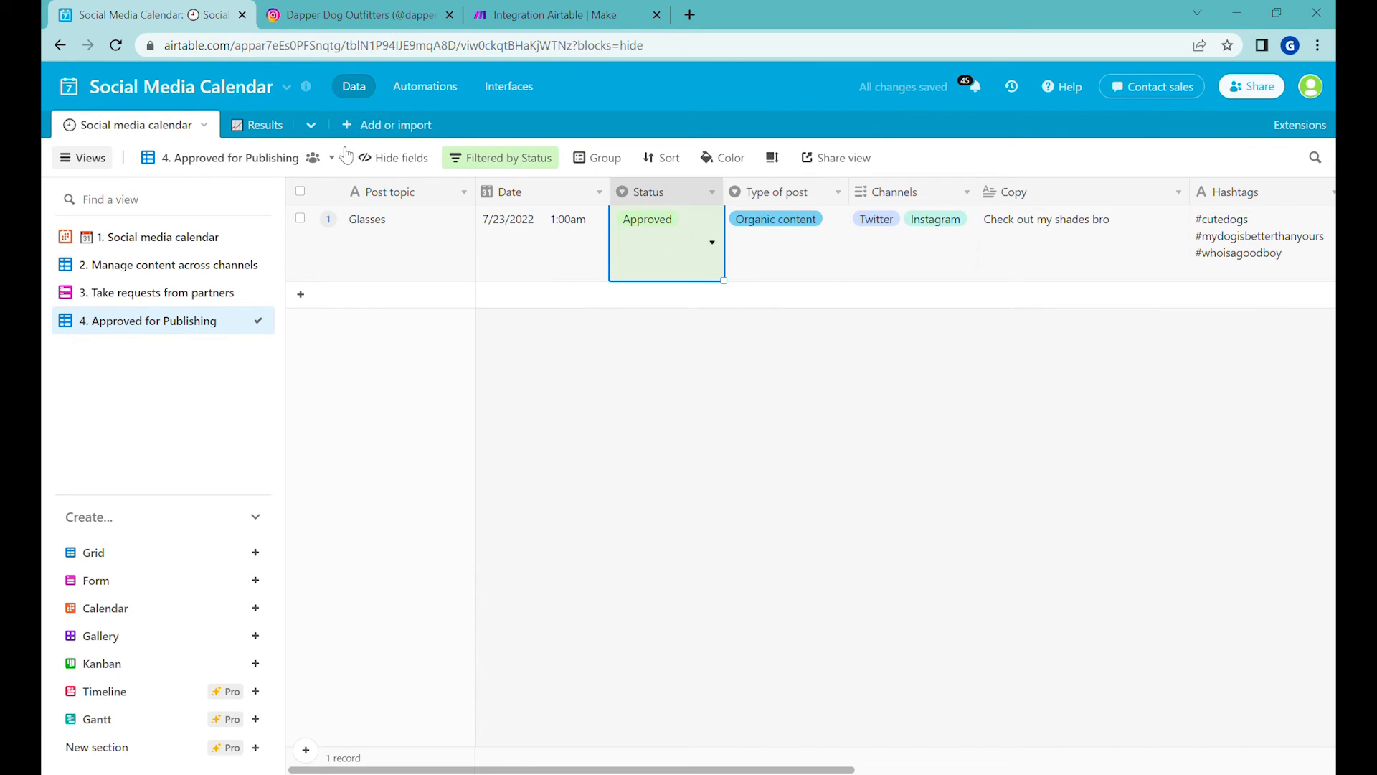
pyautogui.moveTo(832, 245)
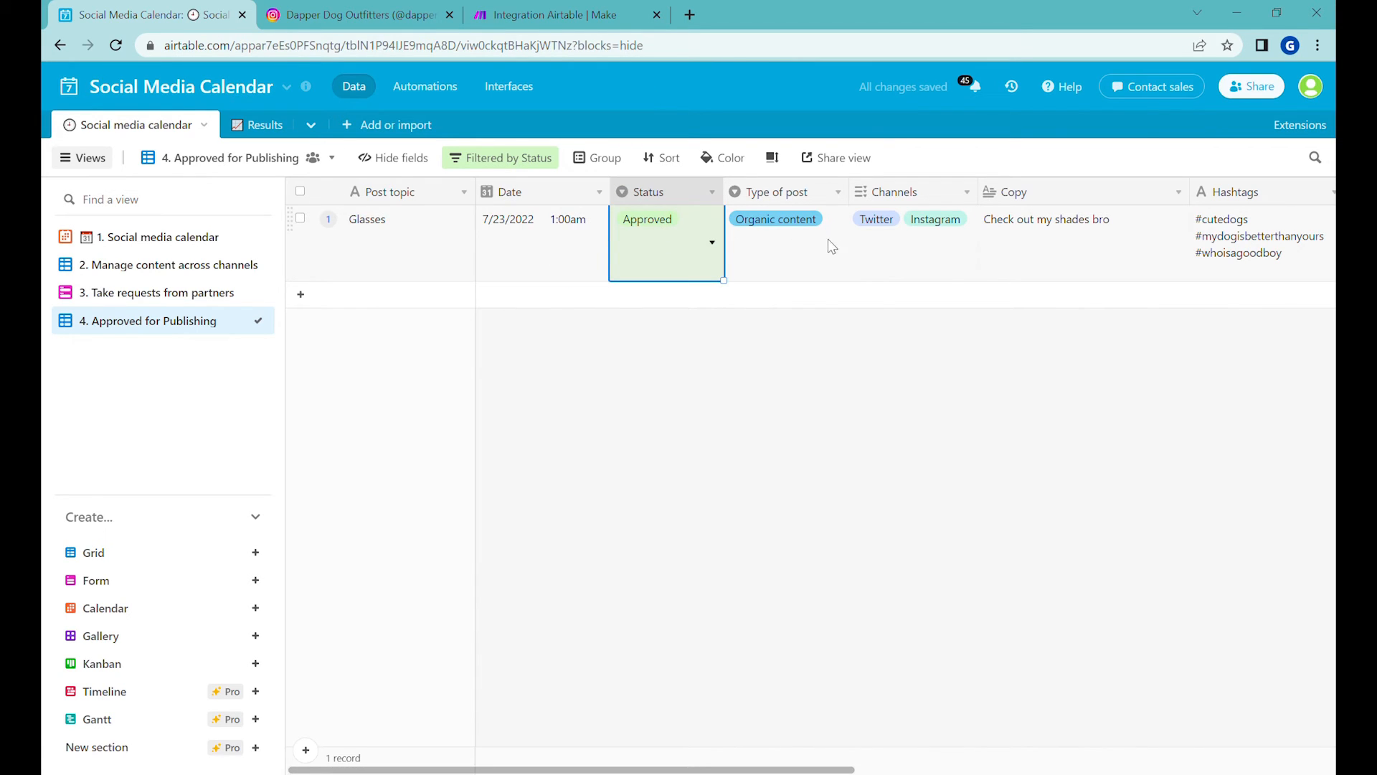
pyautogui.click(567, 14)
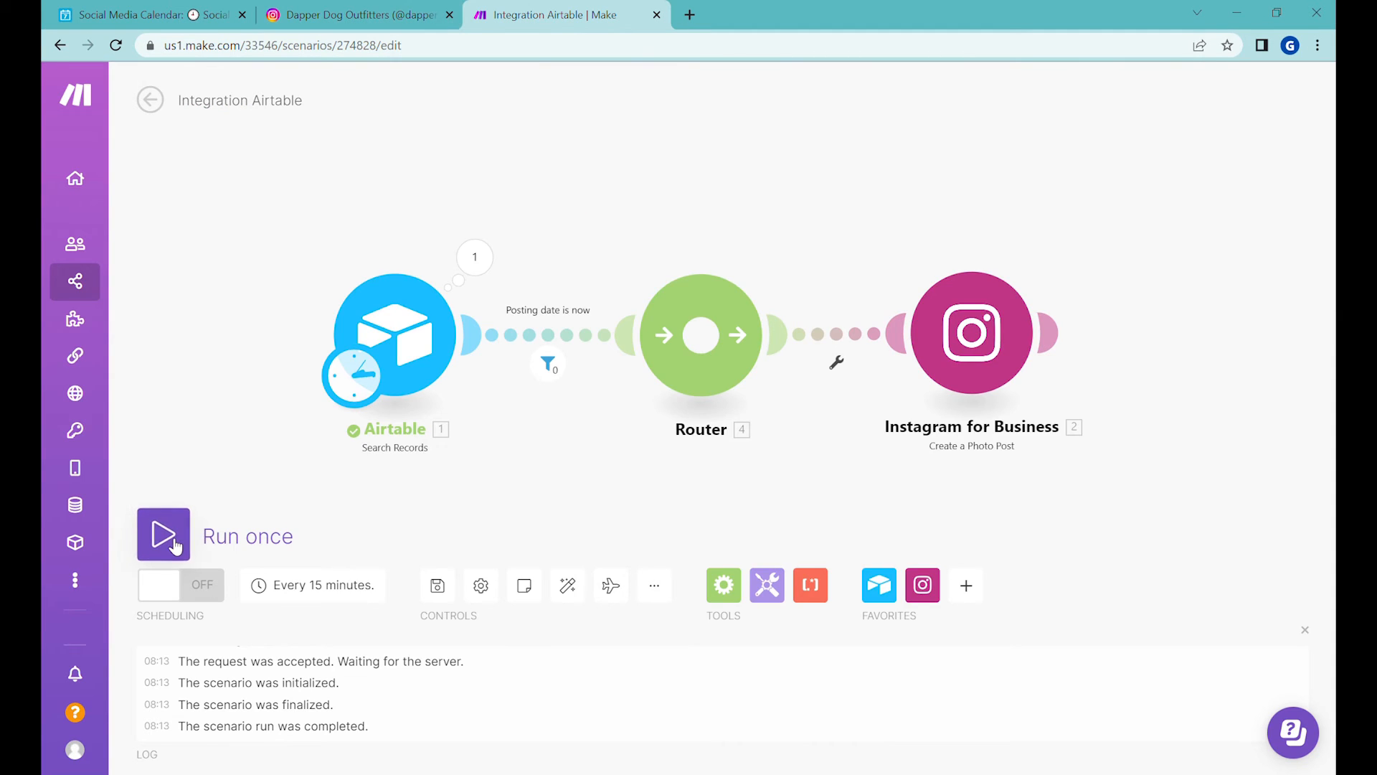
# - Run once, confirm the post on Instagram and both modules completed, then view the Airtable record
pyautogui.click(162, 535)
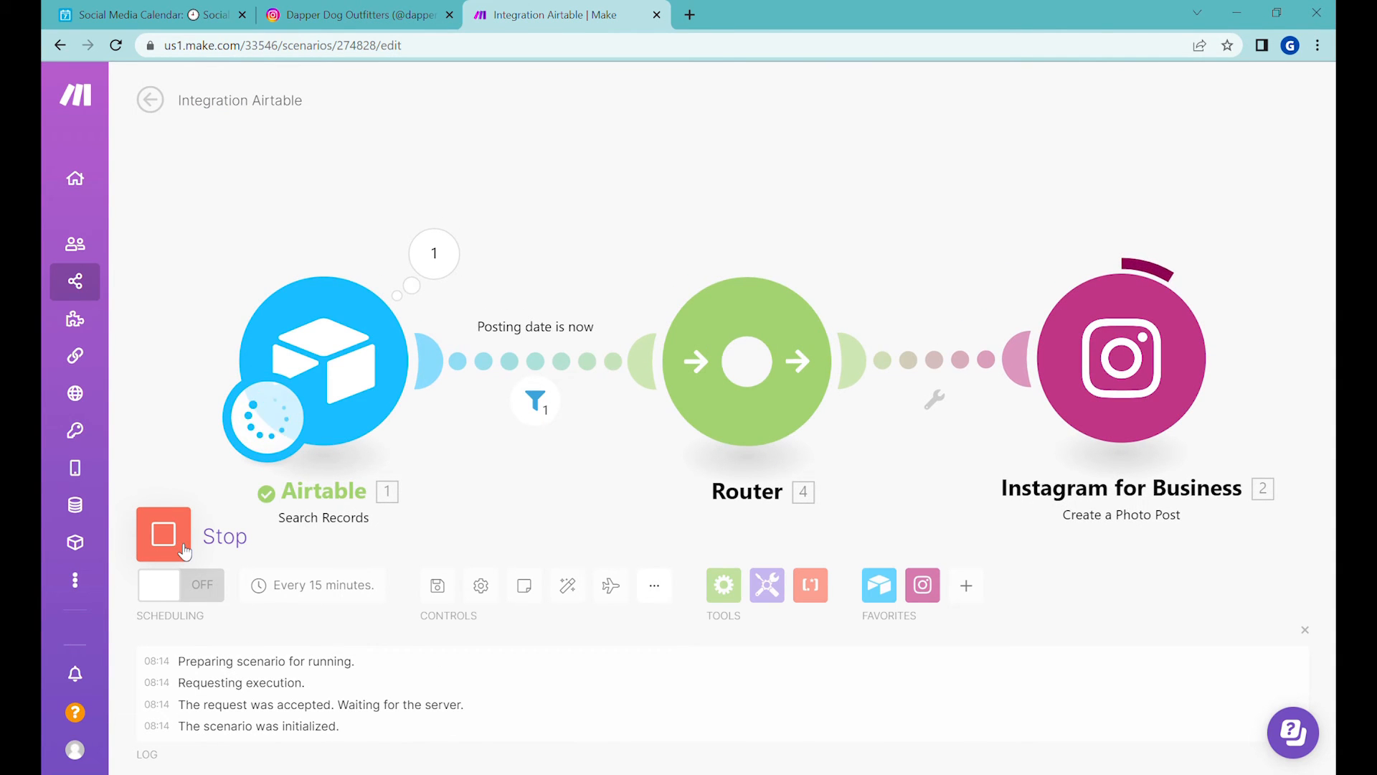
pyautogui.click(356, 14)
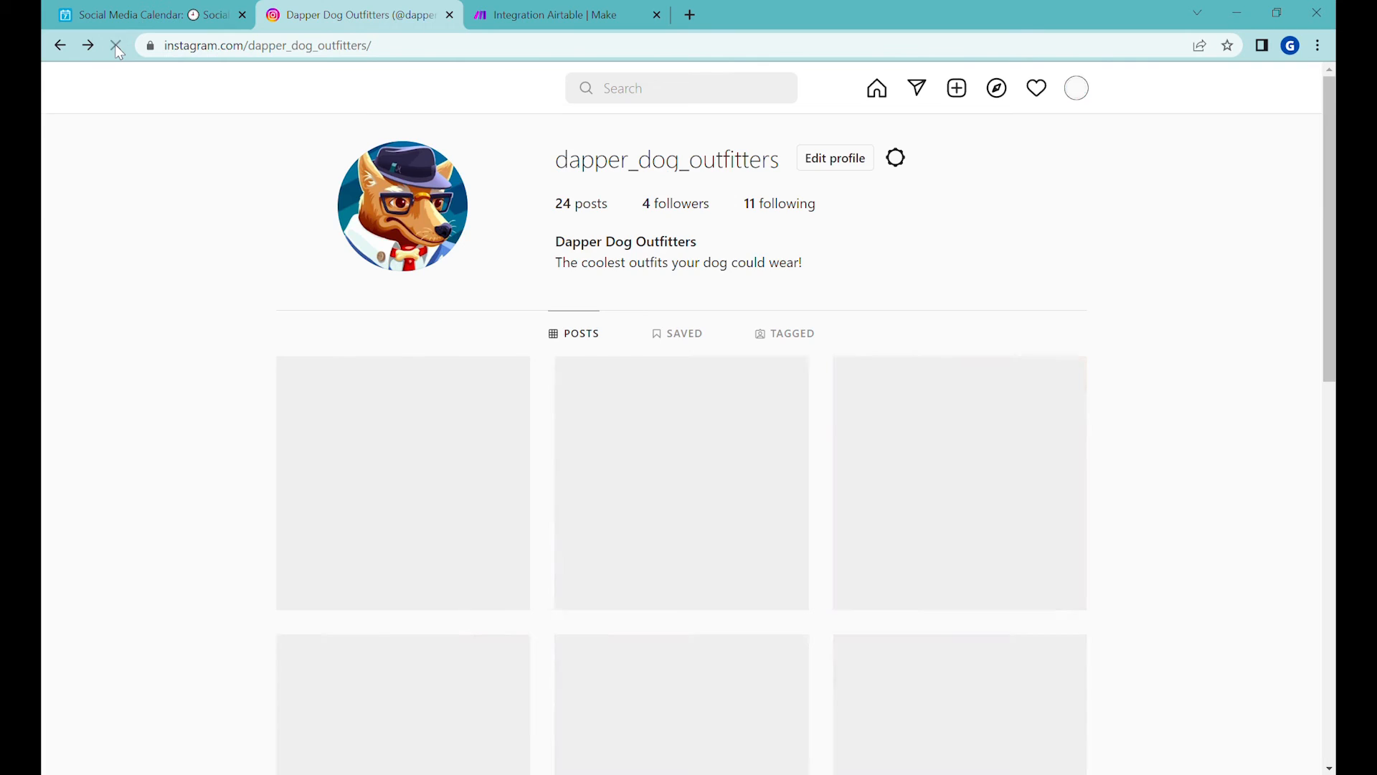
pyautogui.click(566, 14)
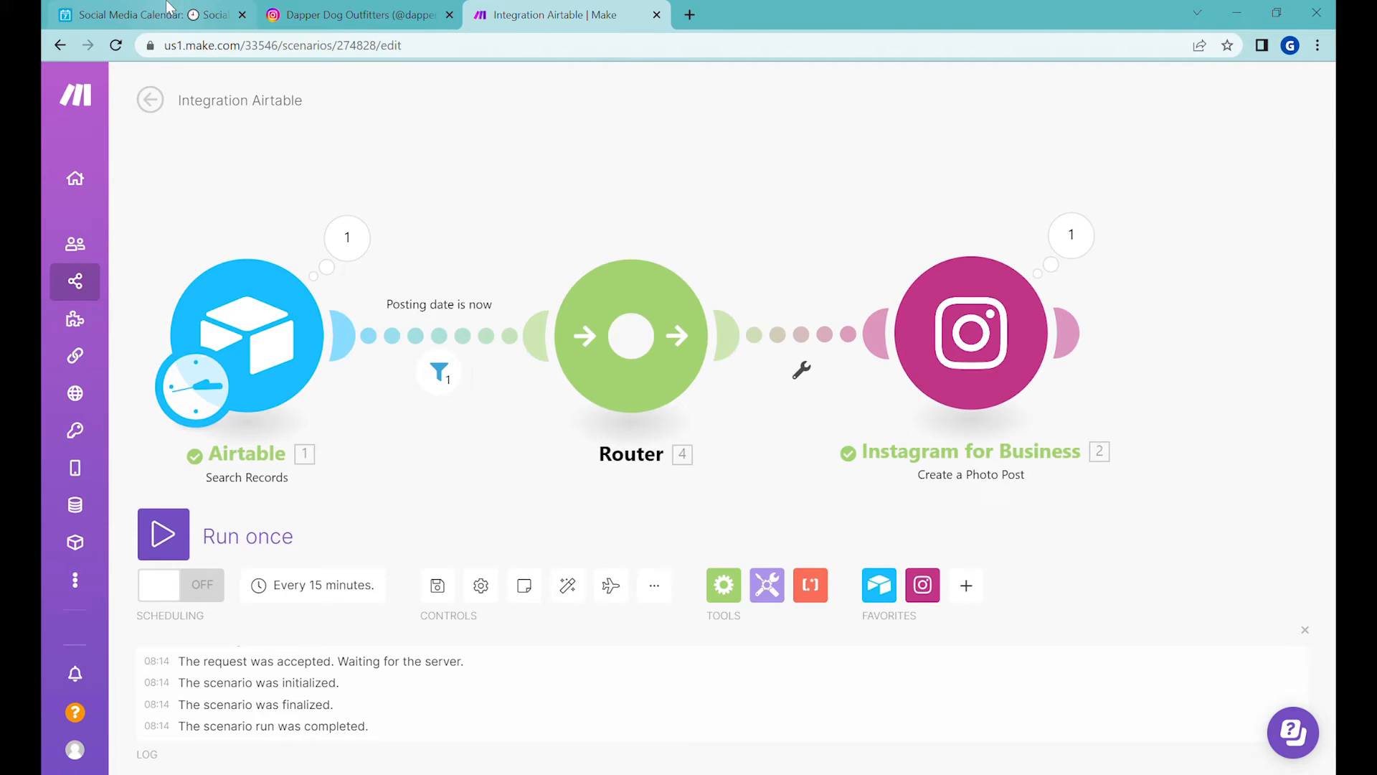
pyautogui.click(145, 14)
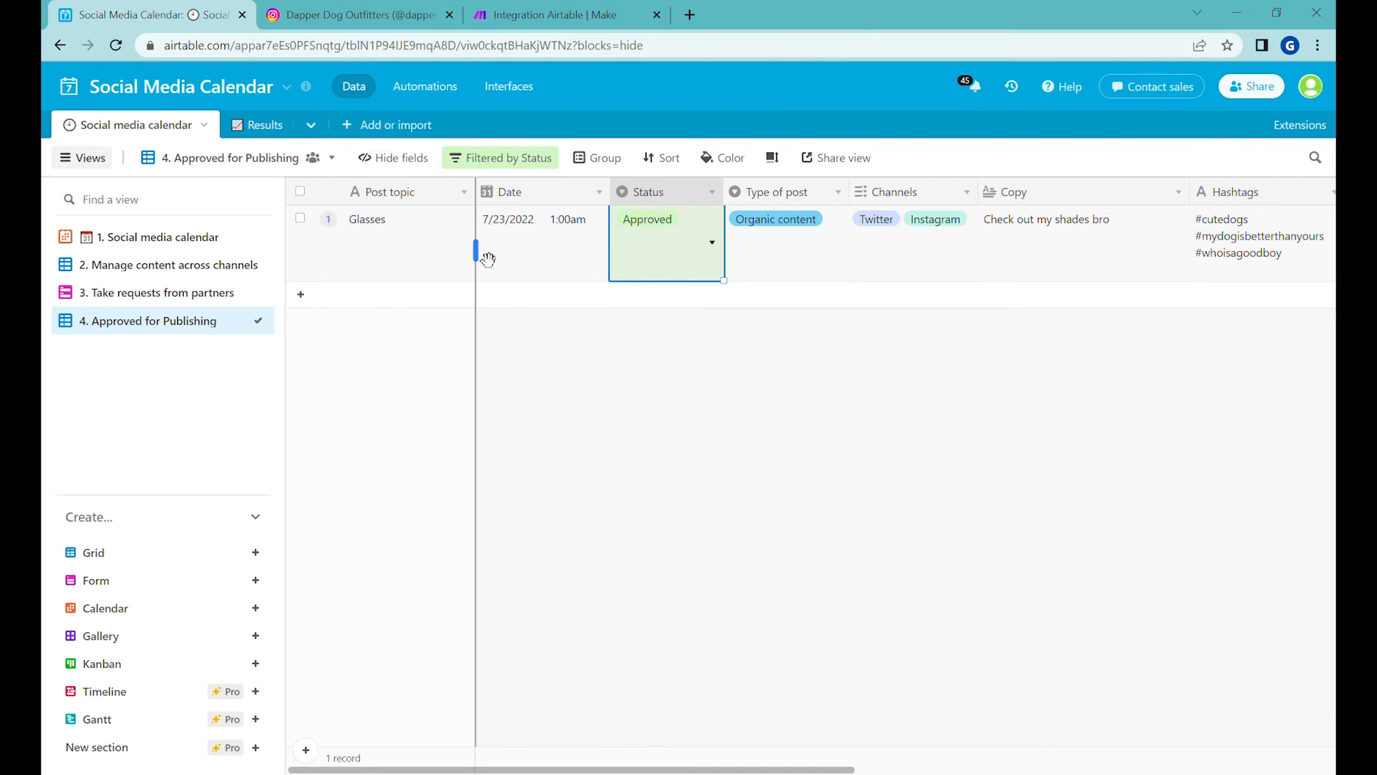
# - Add an Airtable Update a Record module after the Instagram step
pyautogui.click(563, 14)
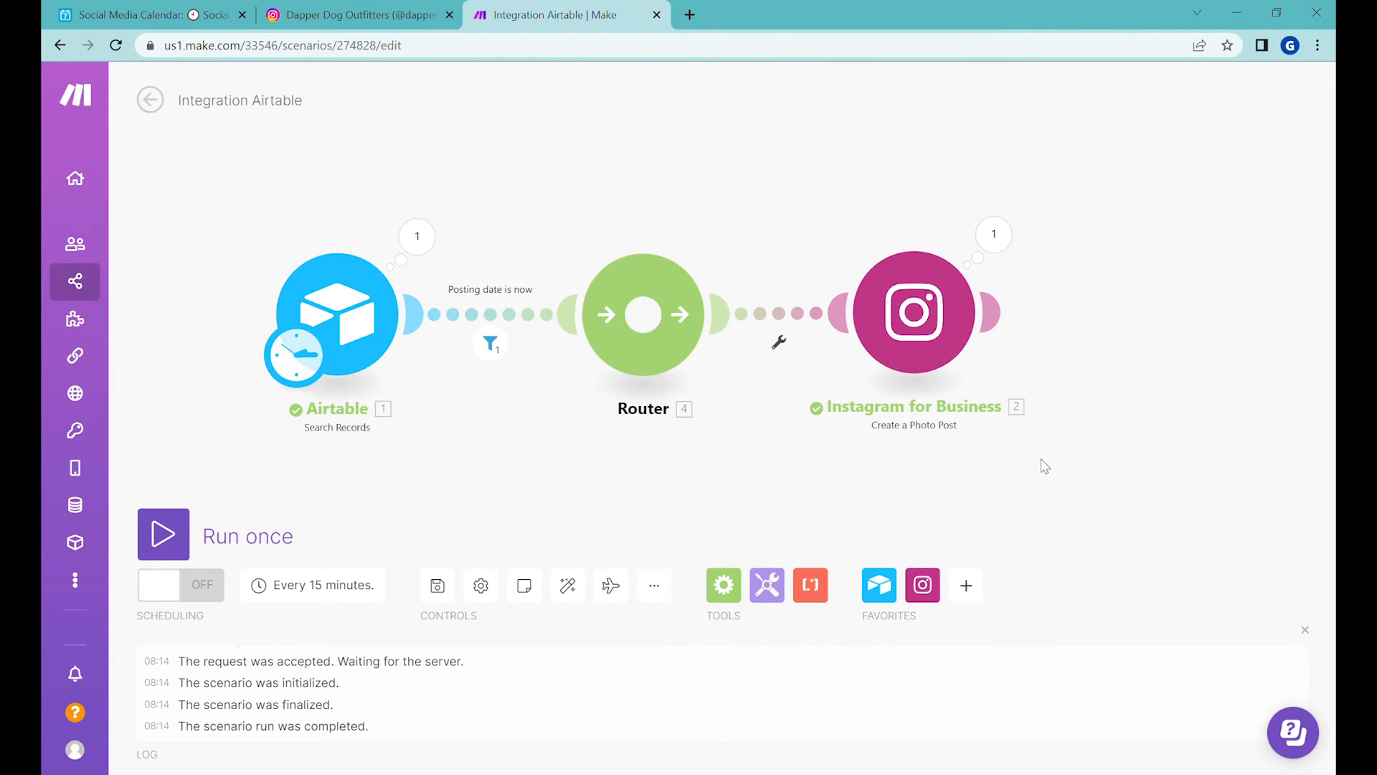
pyautogui.click(878, 586)
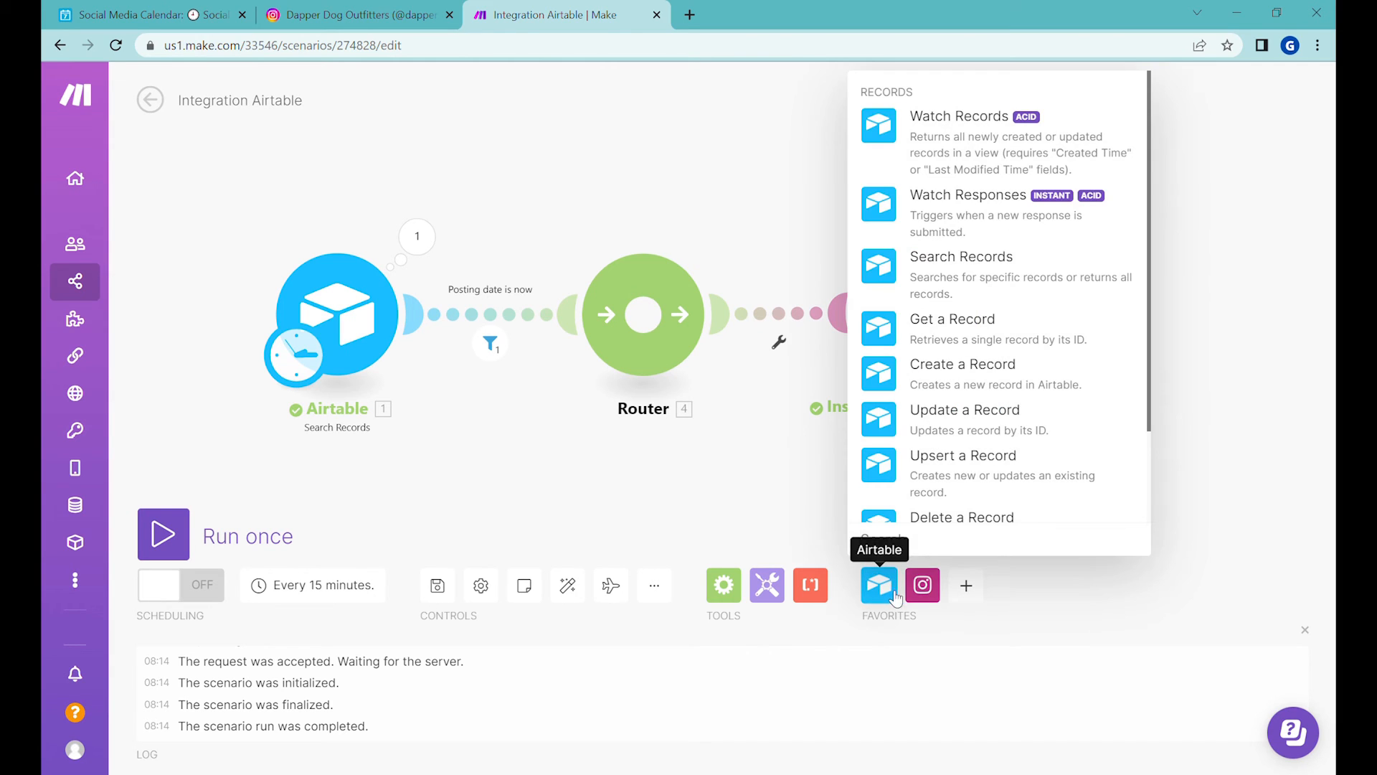
pyautogui.moveTo(1057, 440)
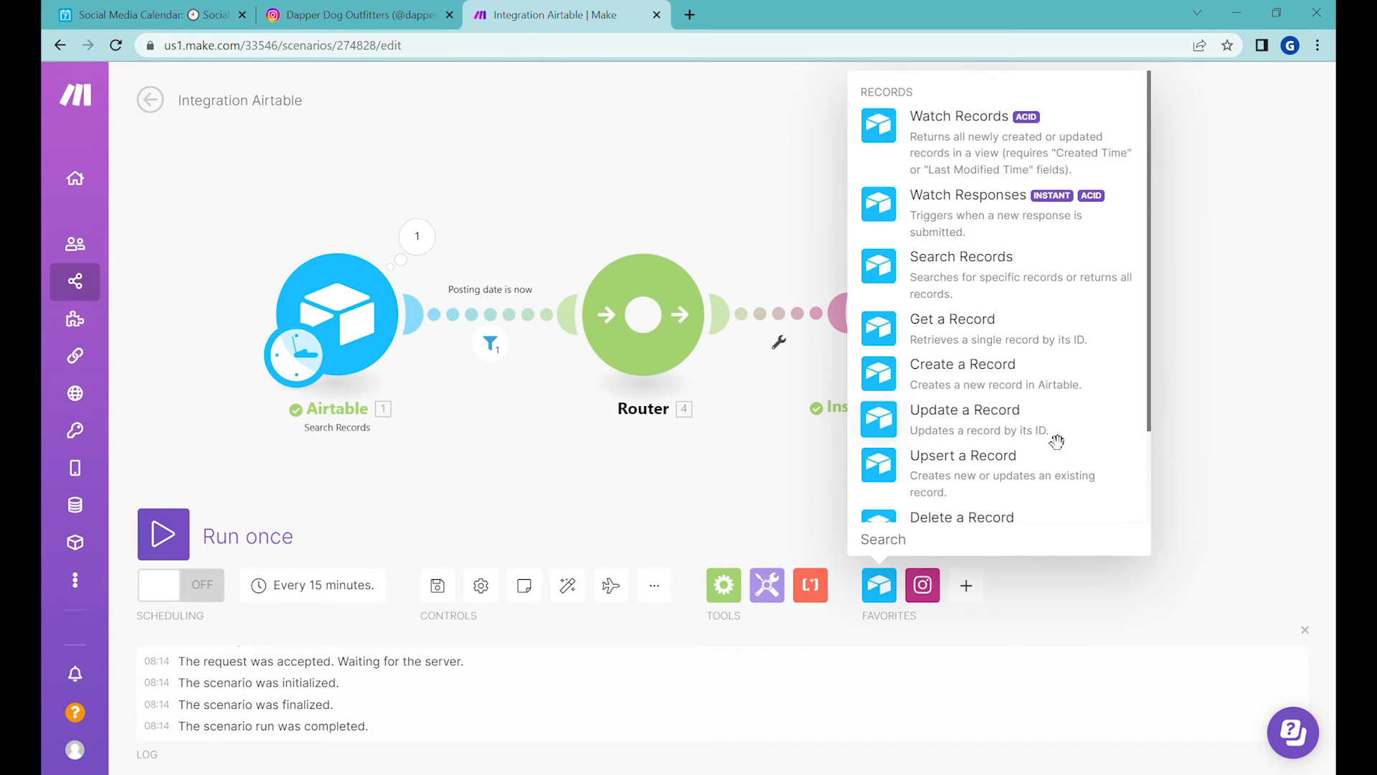
pyautogui.click(964, 409)
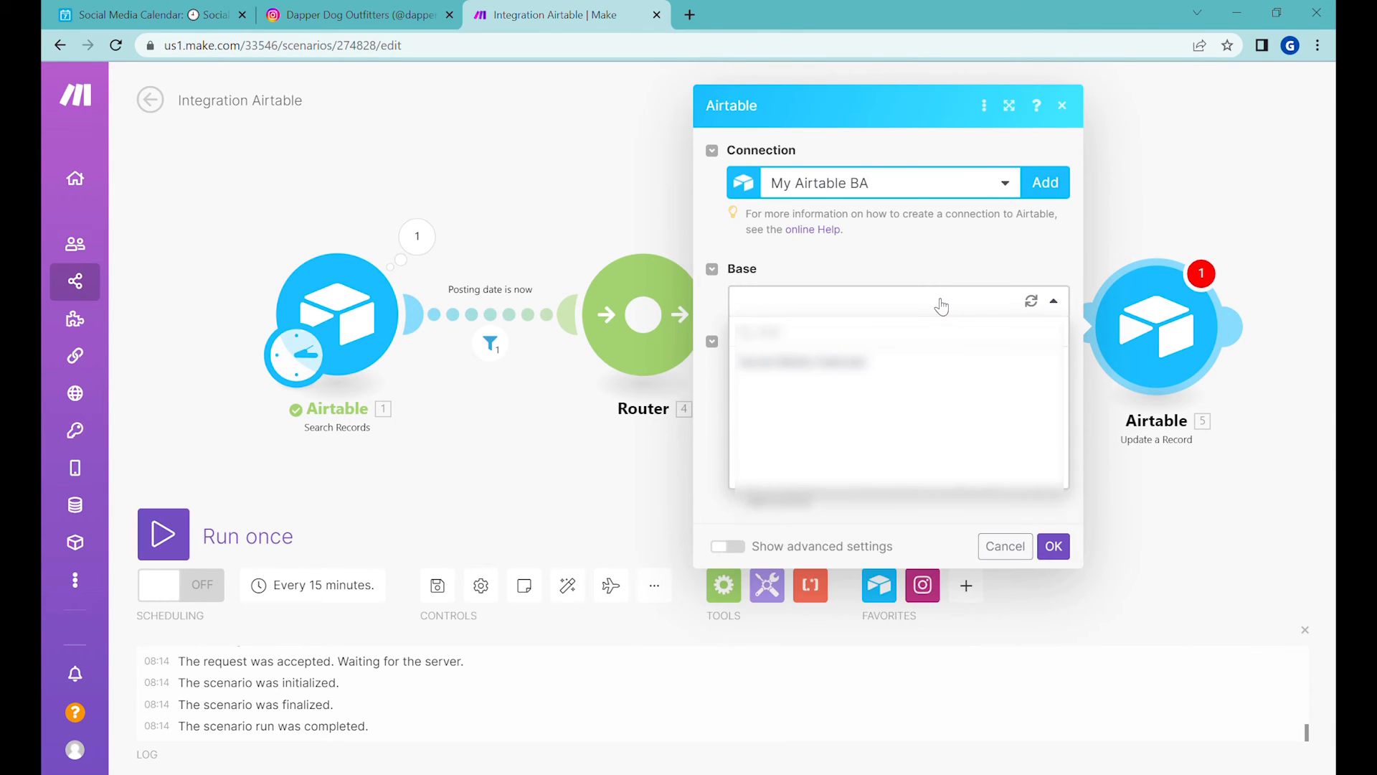
# - Choose the Social Media Calendar base, map the found record's ID and enter Live as Status
pyautogui.click(895, 432)
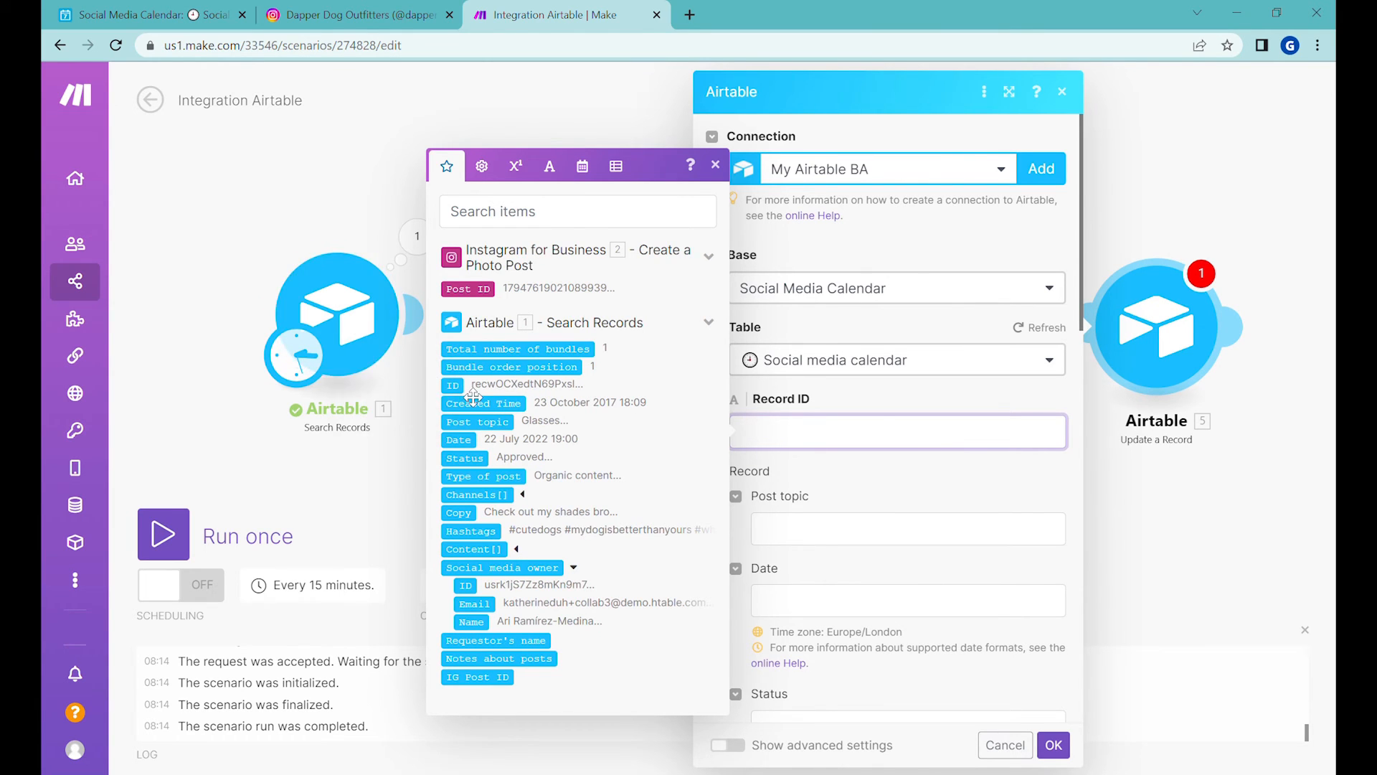
pyautogui.click(454, 385)
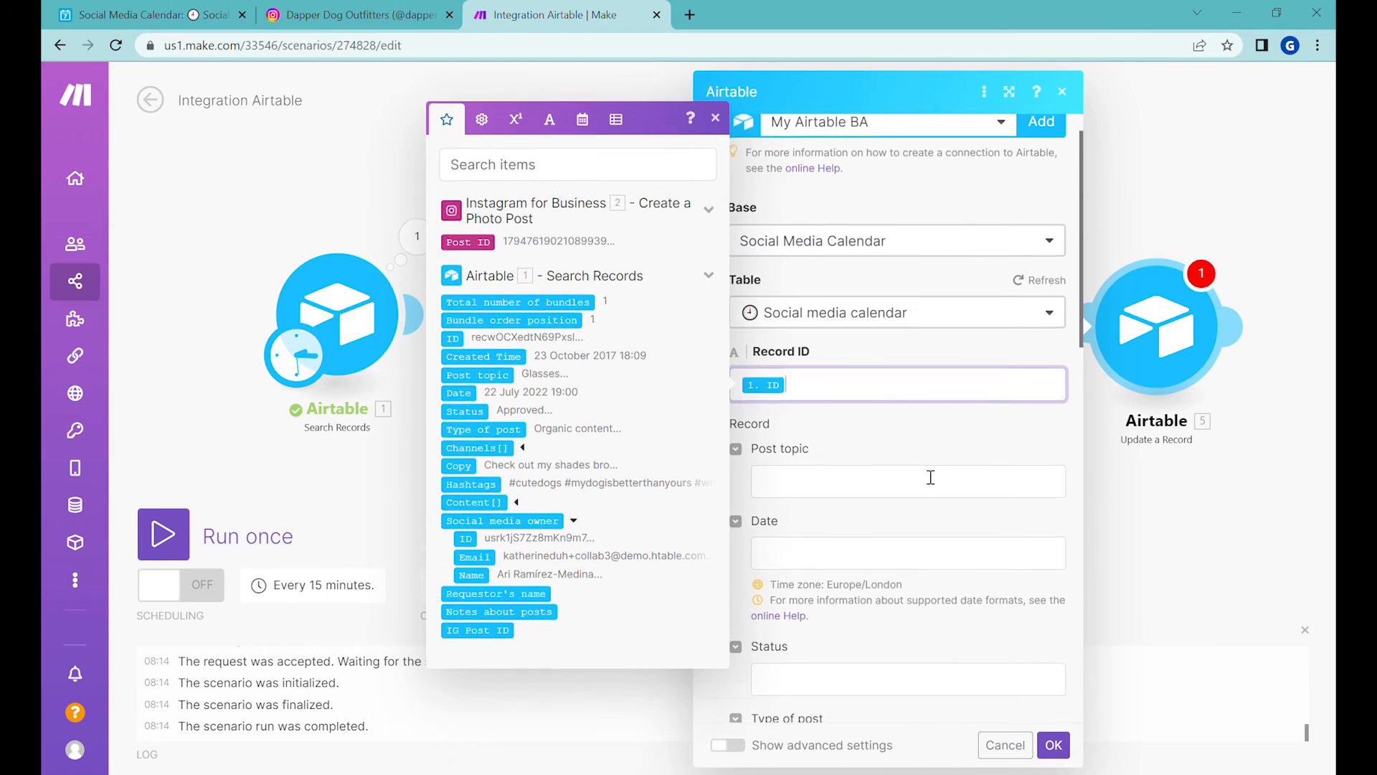
pyautogui.click(714, 117)
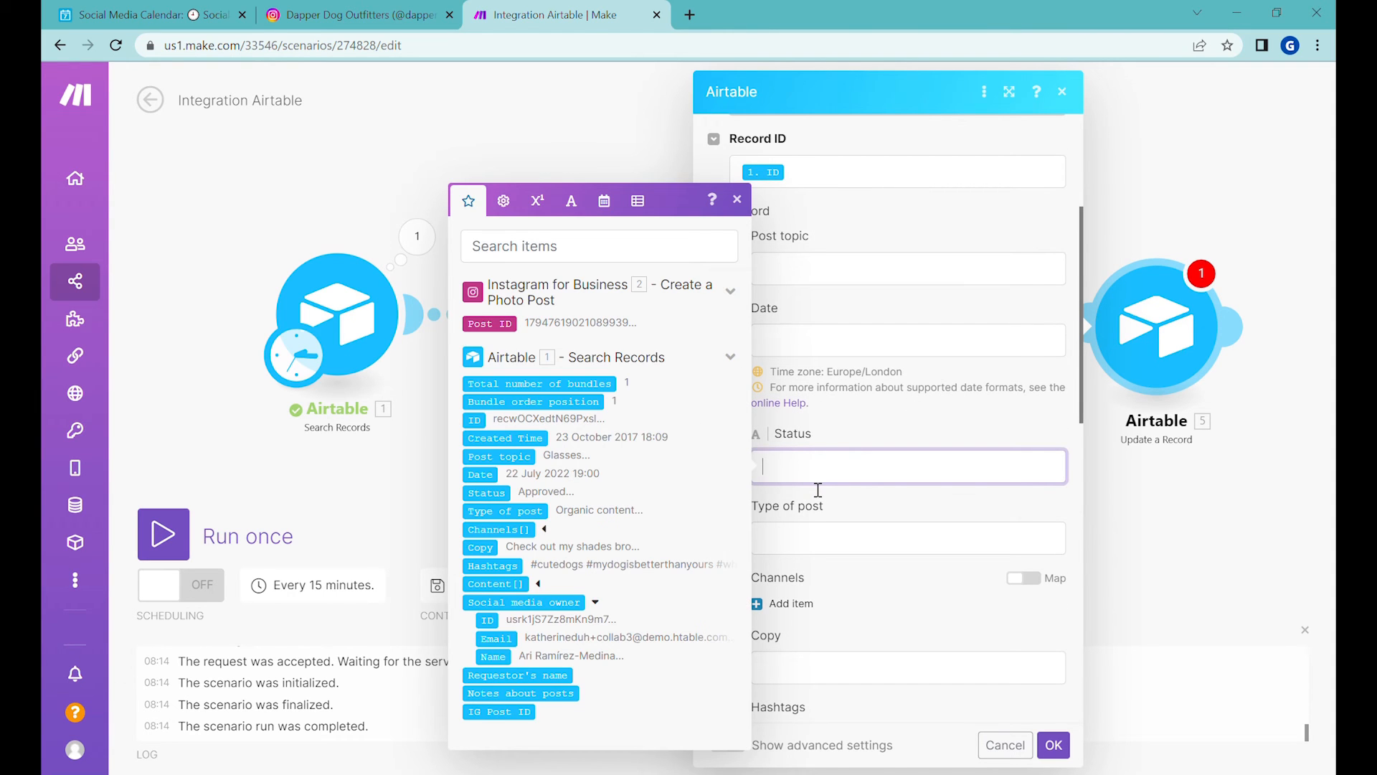
pyautogui.write('Li')
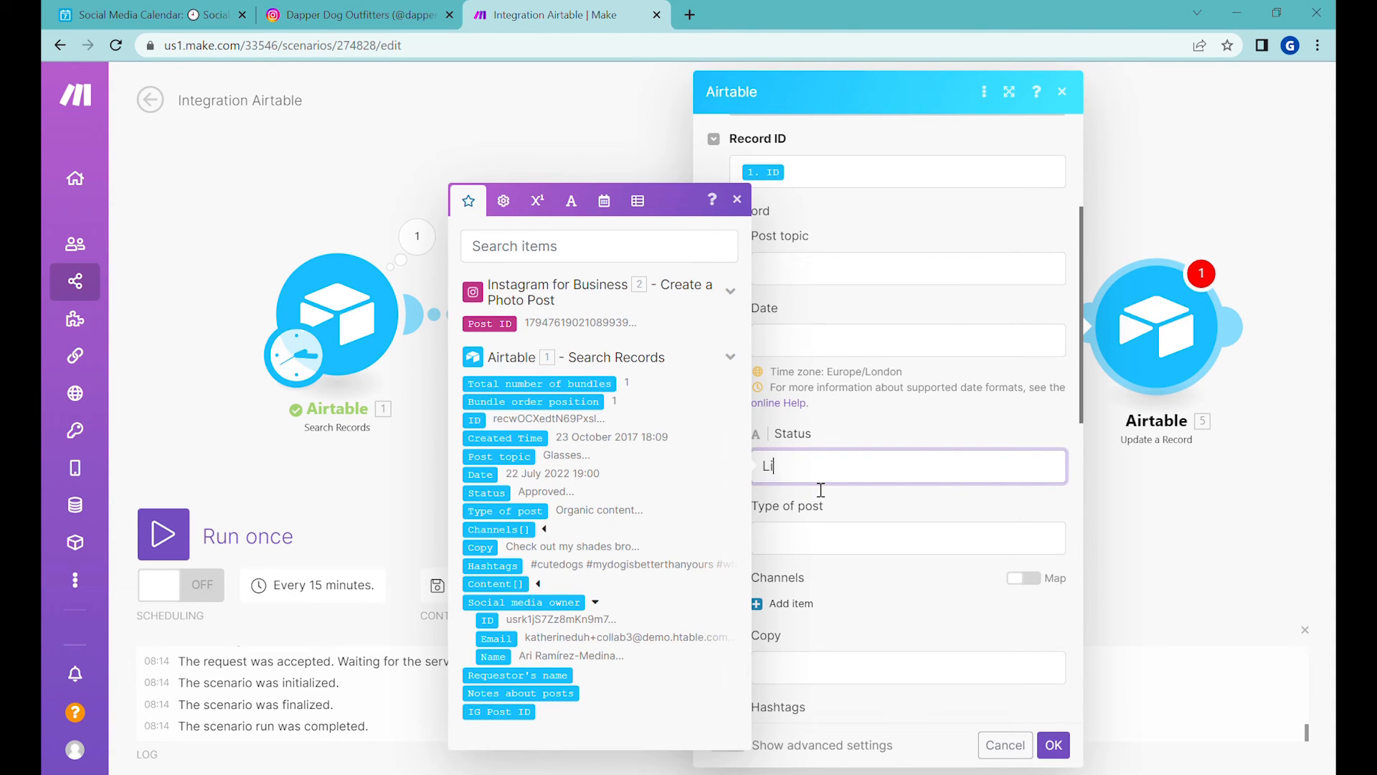
pyautogui.click(149, 14)
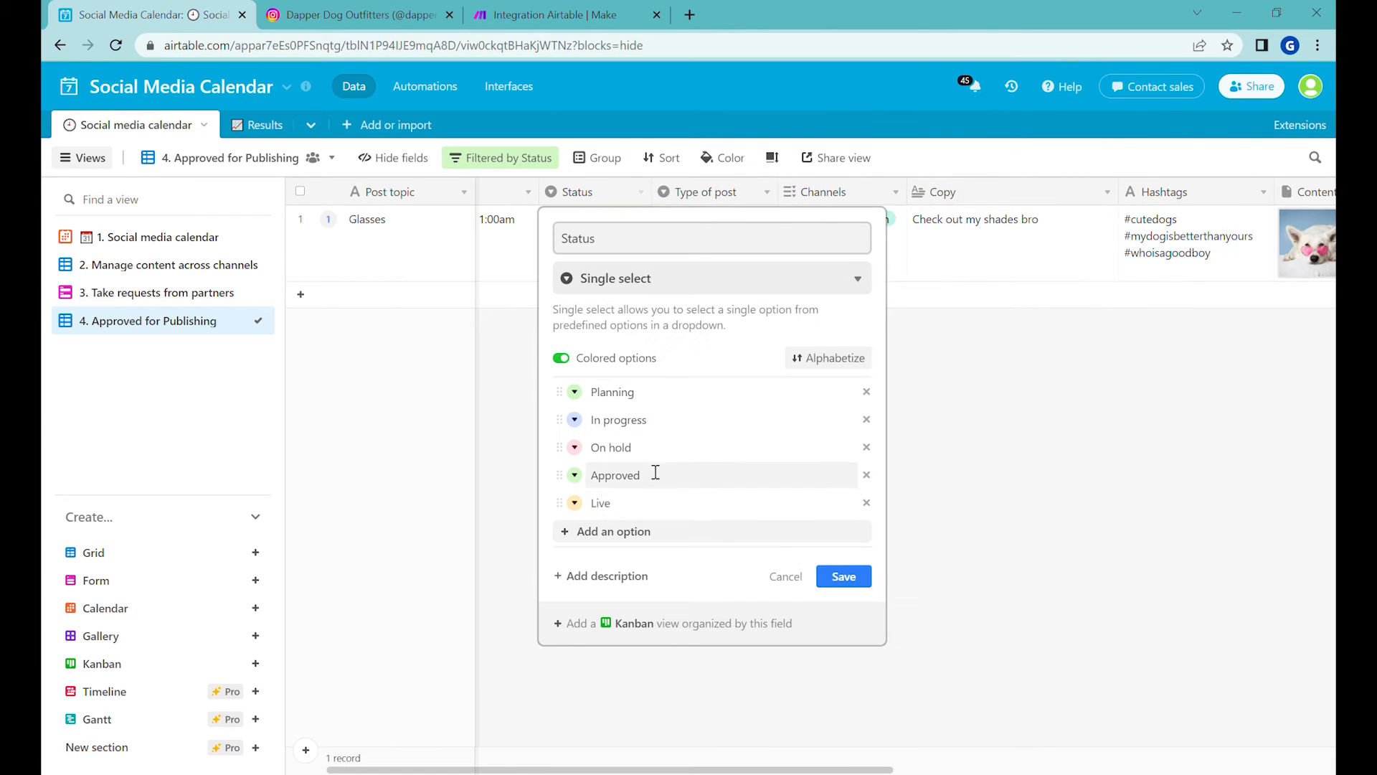
pyautogui.click(567, 14)
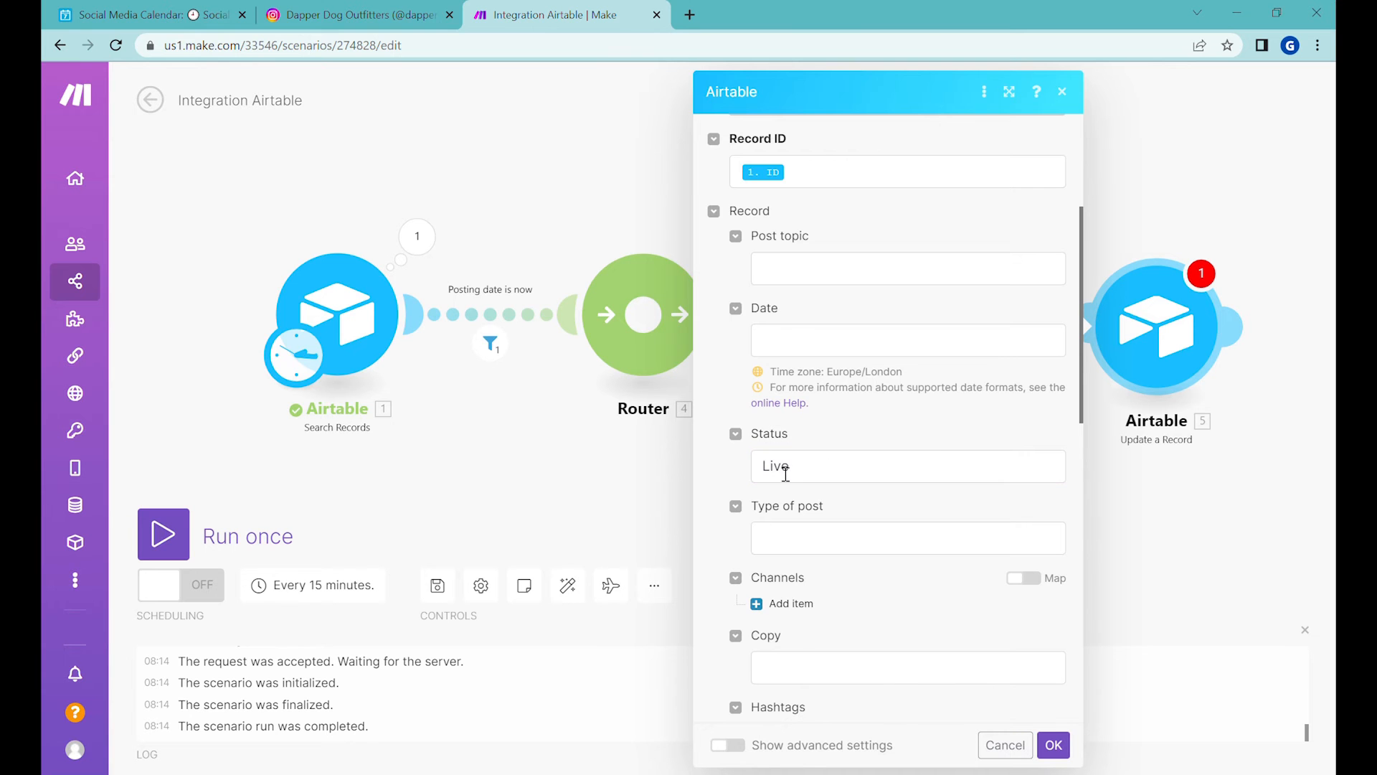
pyautogui.moveTo(889, 422)
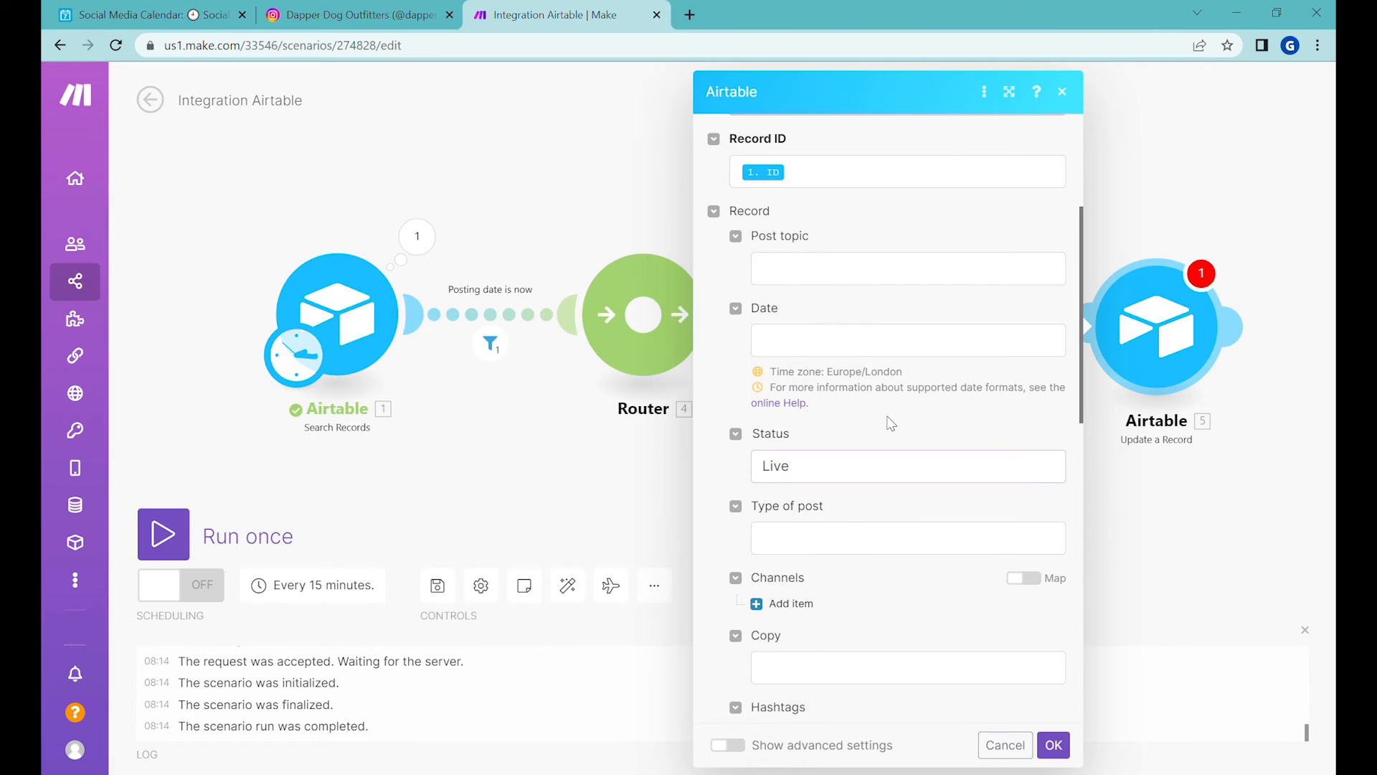
# - Scroll through the update module's fields down to the IG Post ID field
pyautogui.scroll(-3)
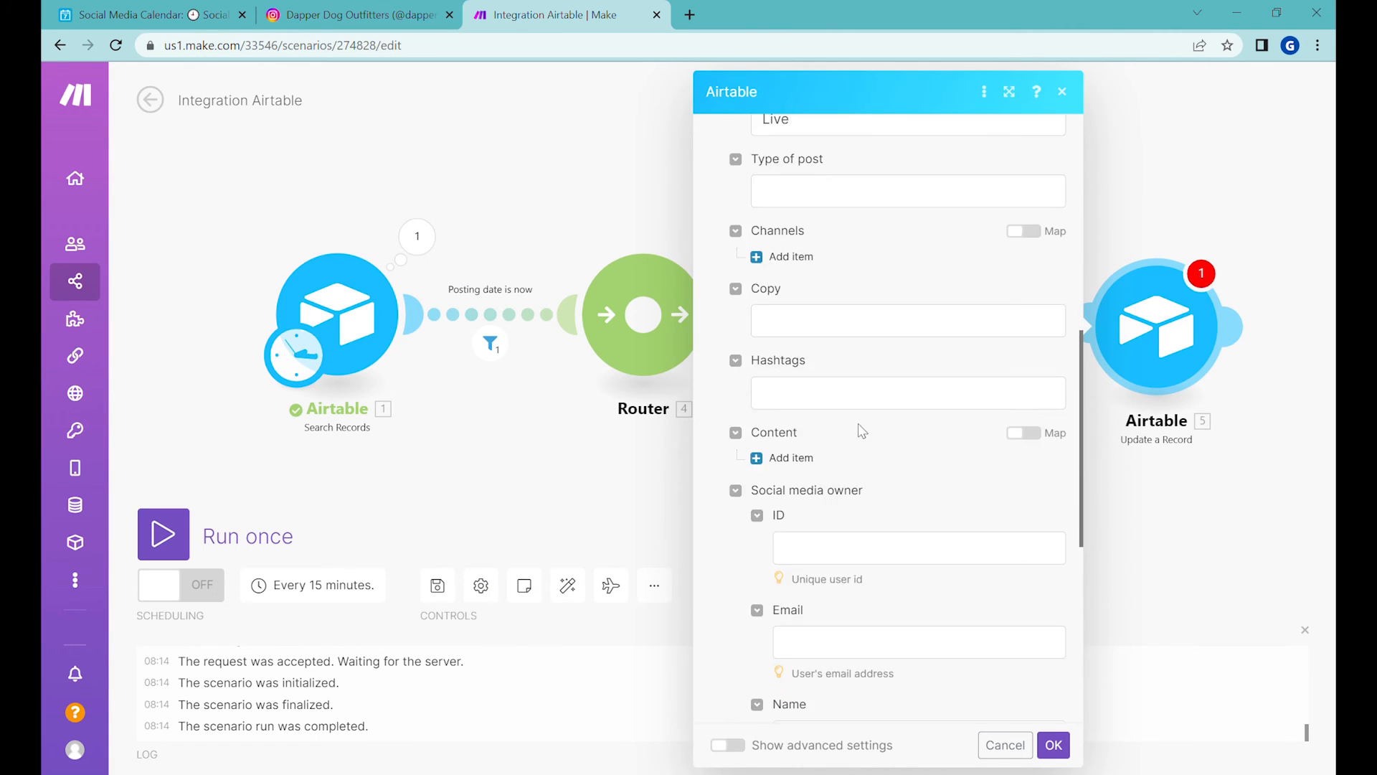
pyautogui.scroll(-3)
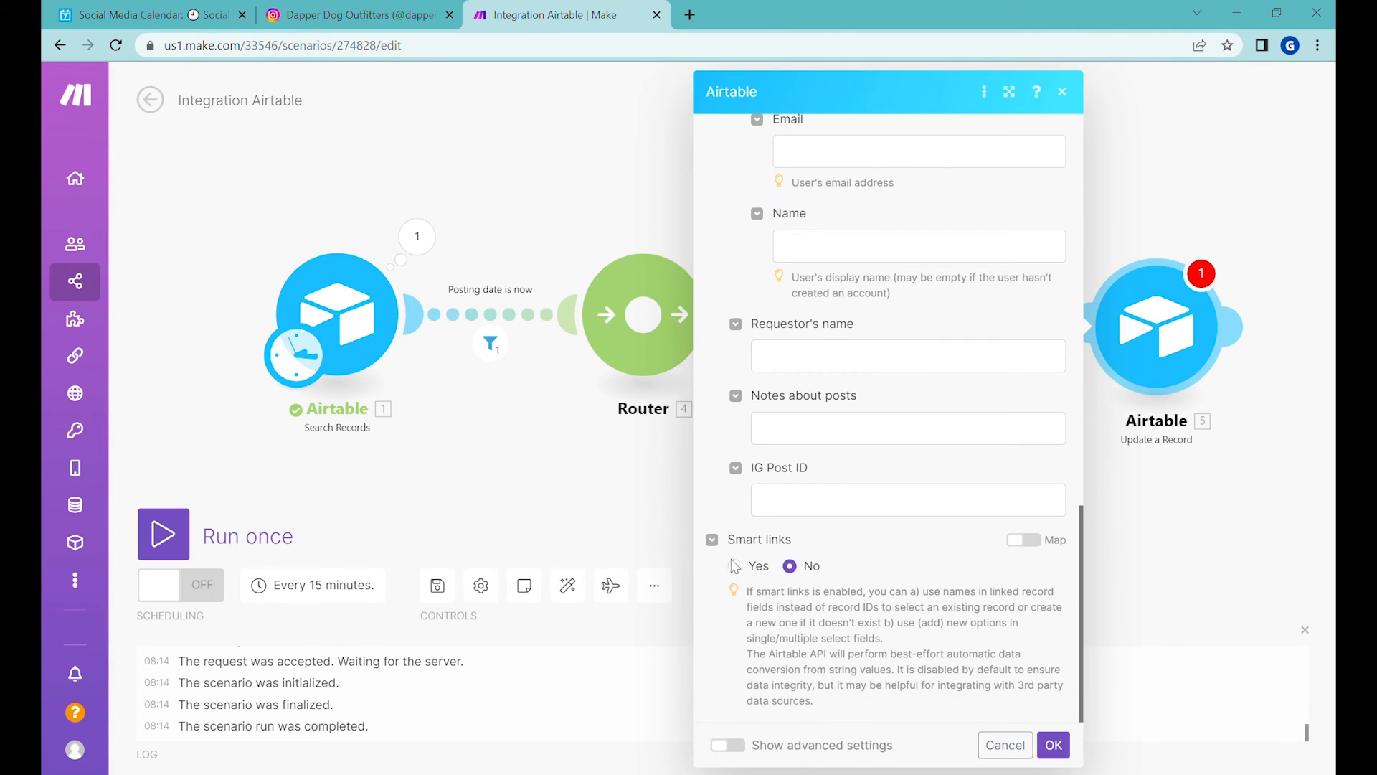
pyautogui.scroll(3)
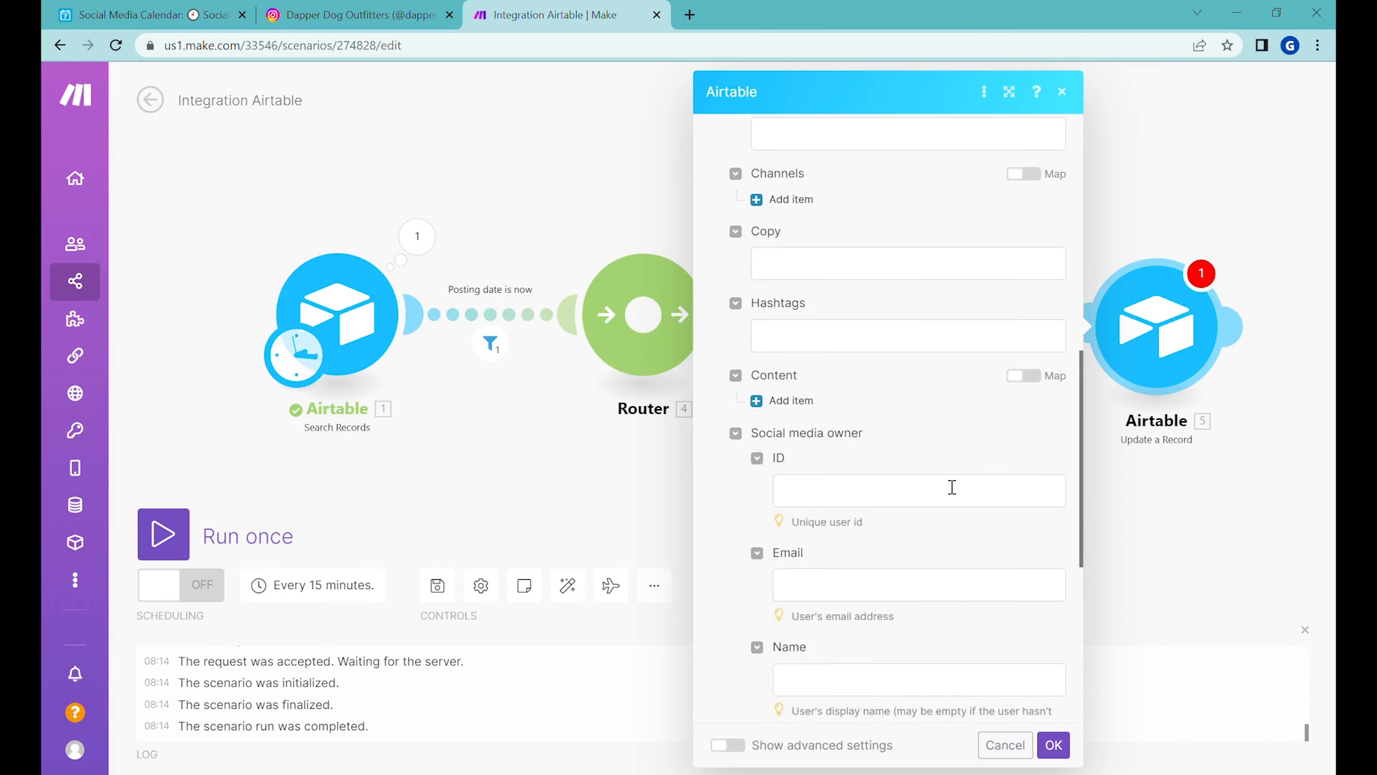
pyautogui.scroll(3)
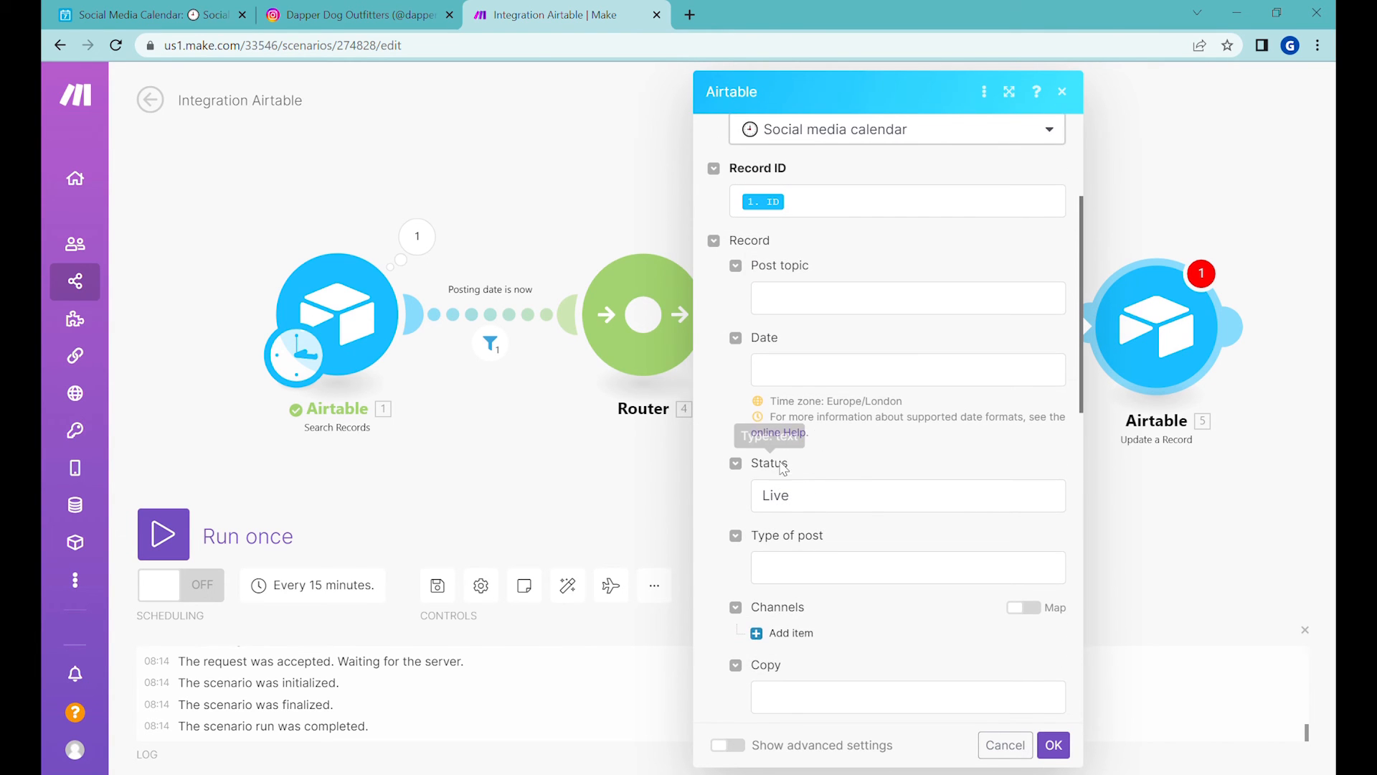
pyautogui.scroll(-3)
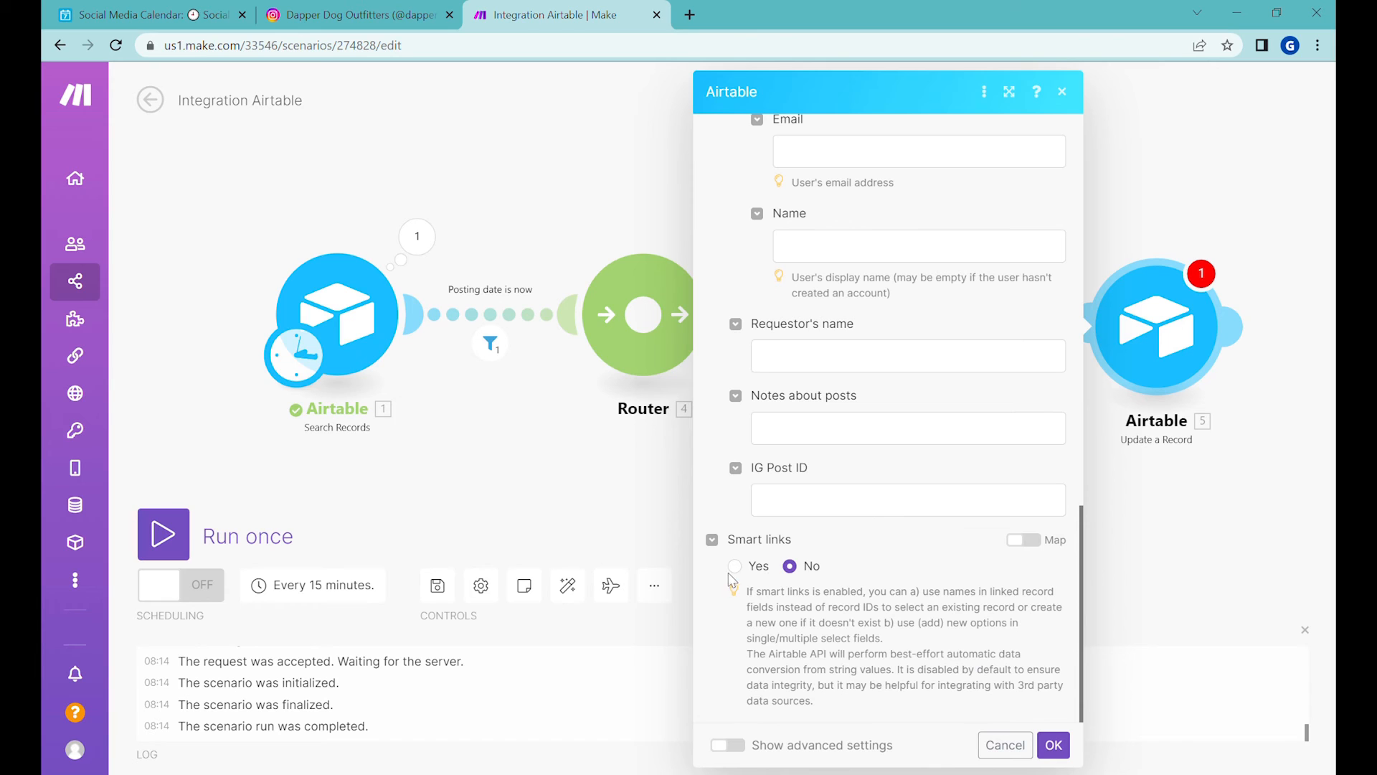
pyautogui.scroll(-3)
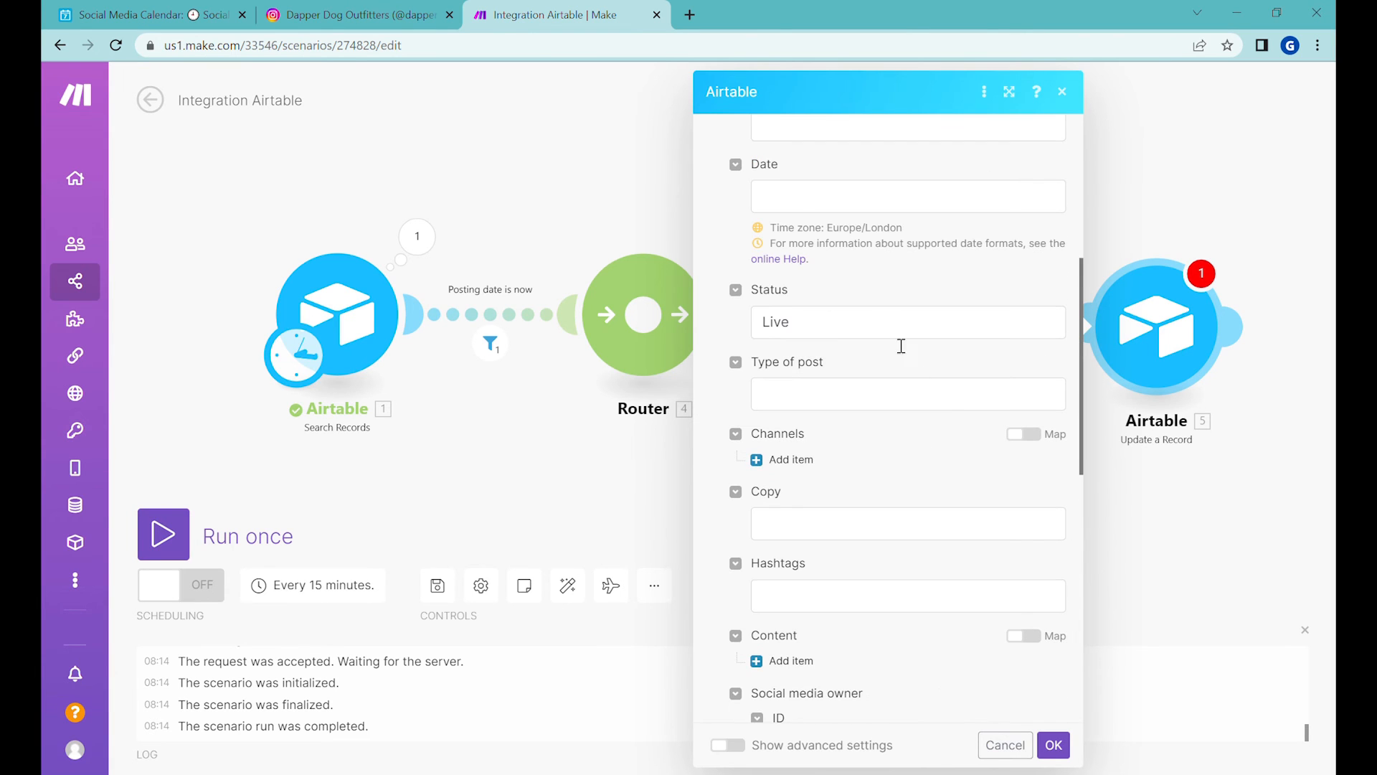
pyautogui.moveTo(856, 476)
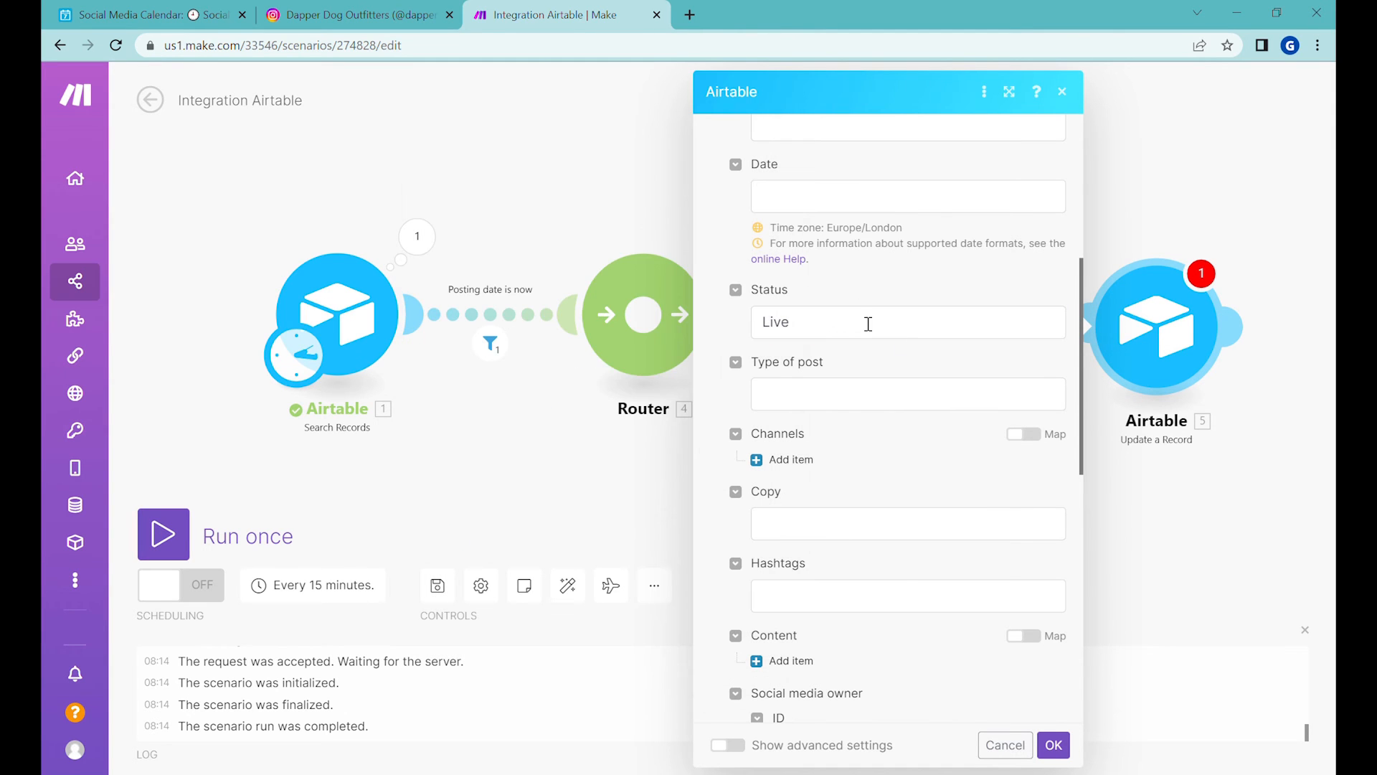
pyautogui.scroll(-3)
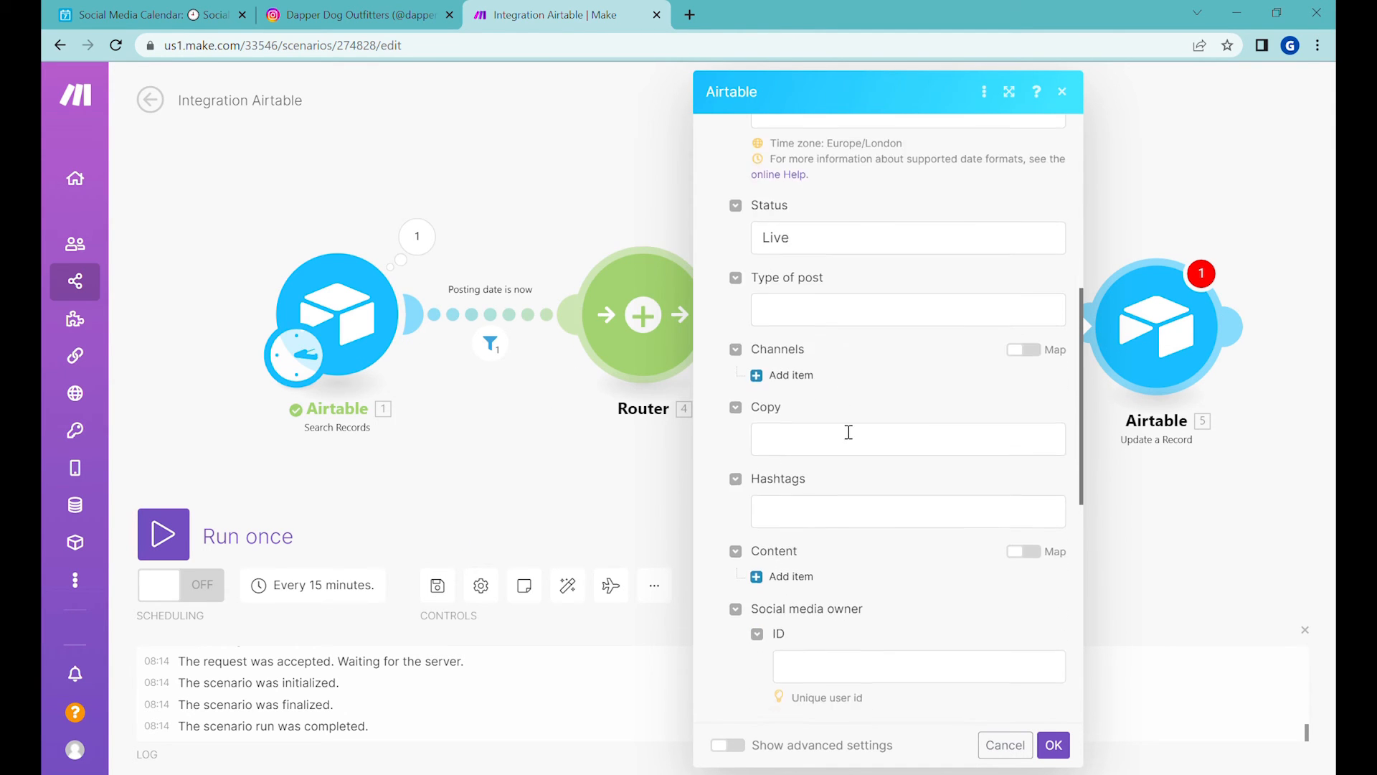
pyautogui.scroll(-3)
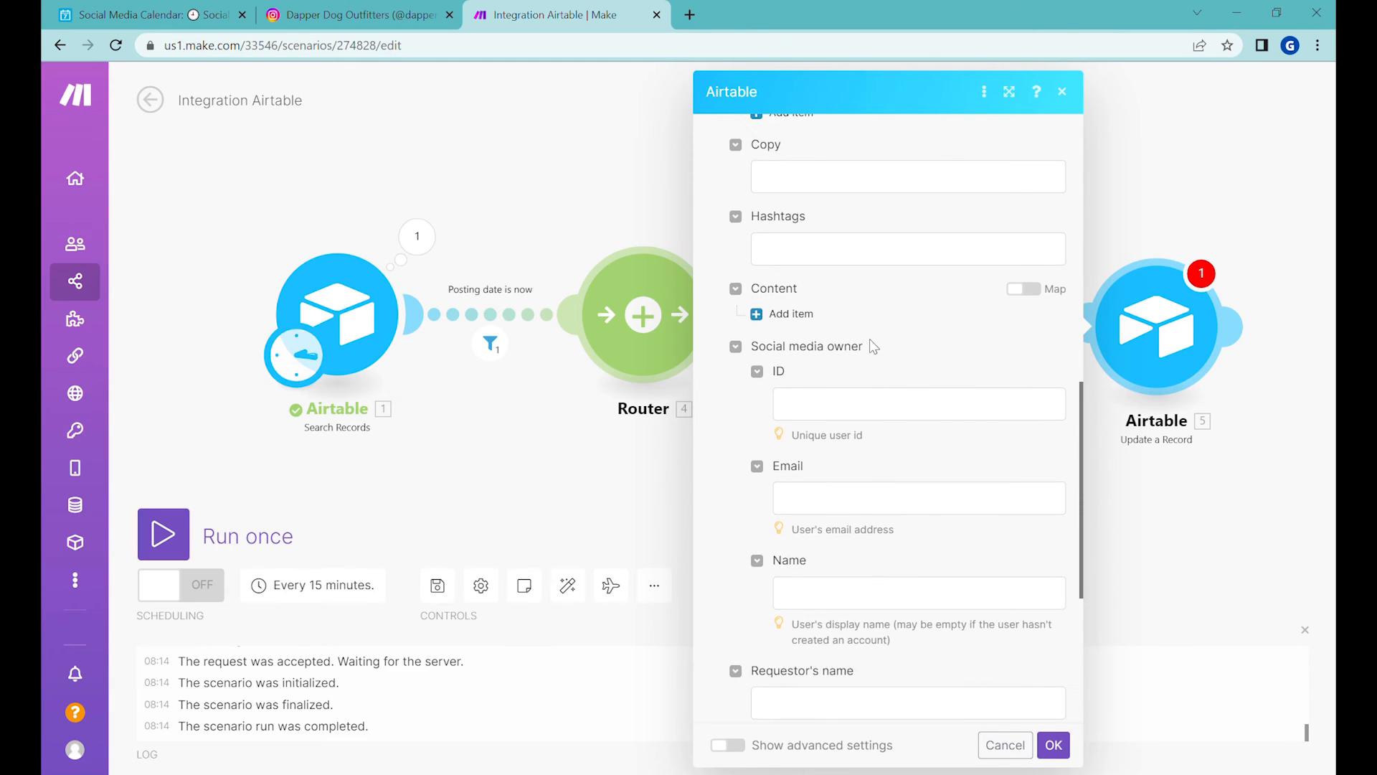
pyautogui.scroll(-3)
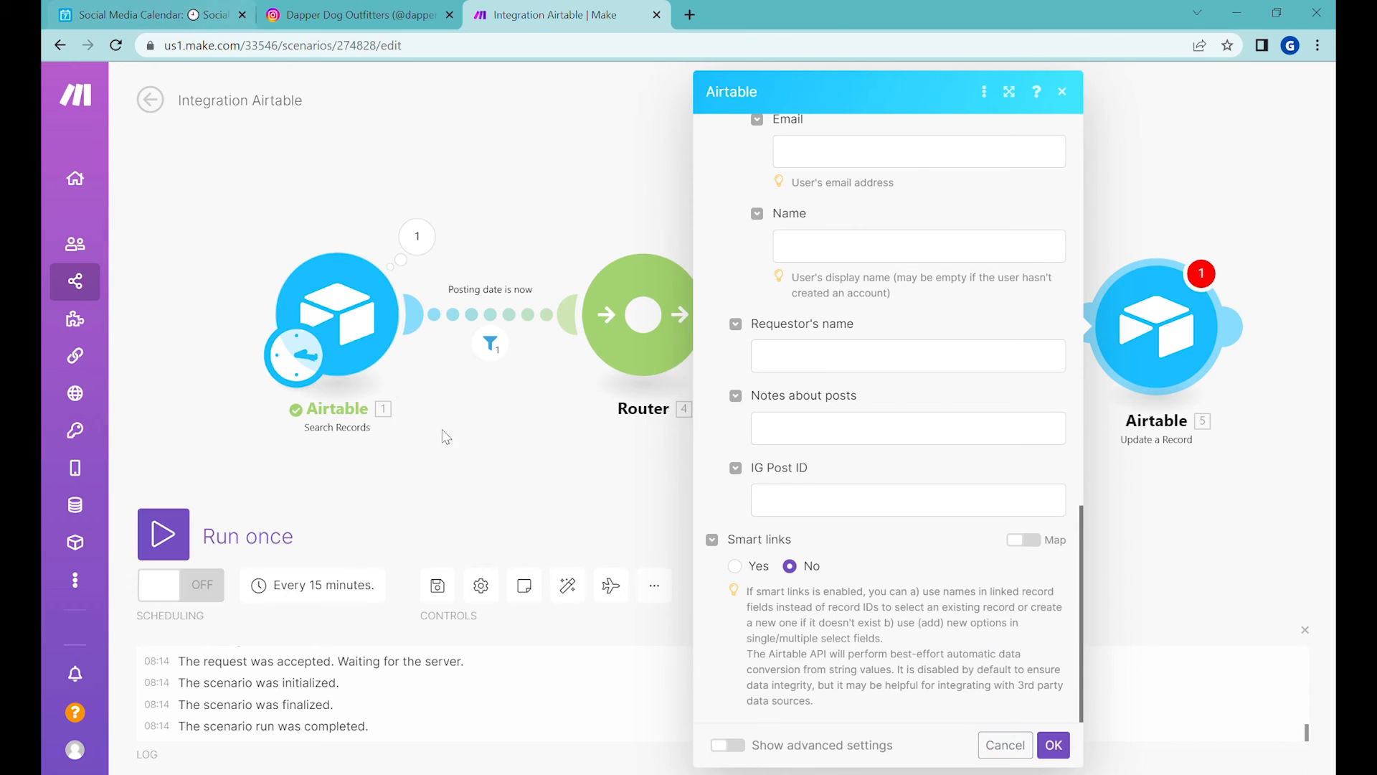
# - Map Instagram's Post ID into IG Post ID, save the update module and auto-align the scenario
pyautogui.click(907, 500)
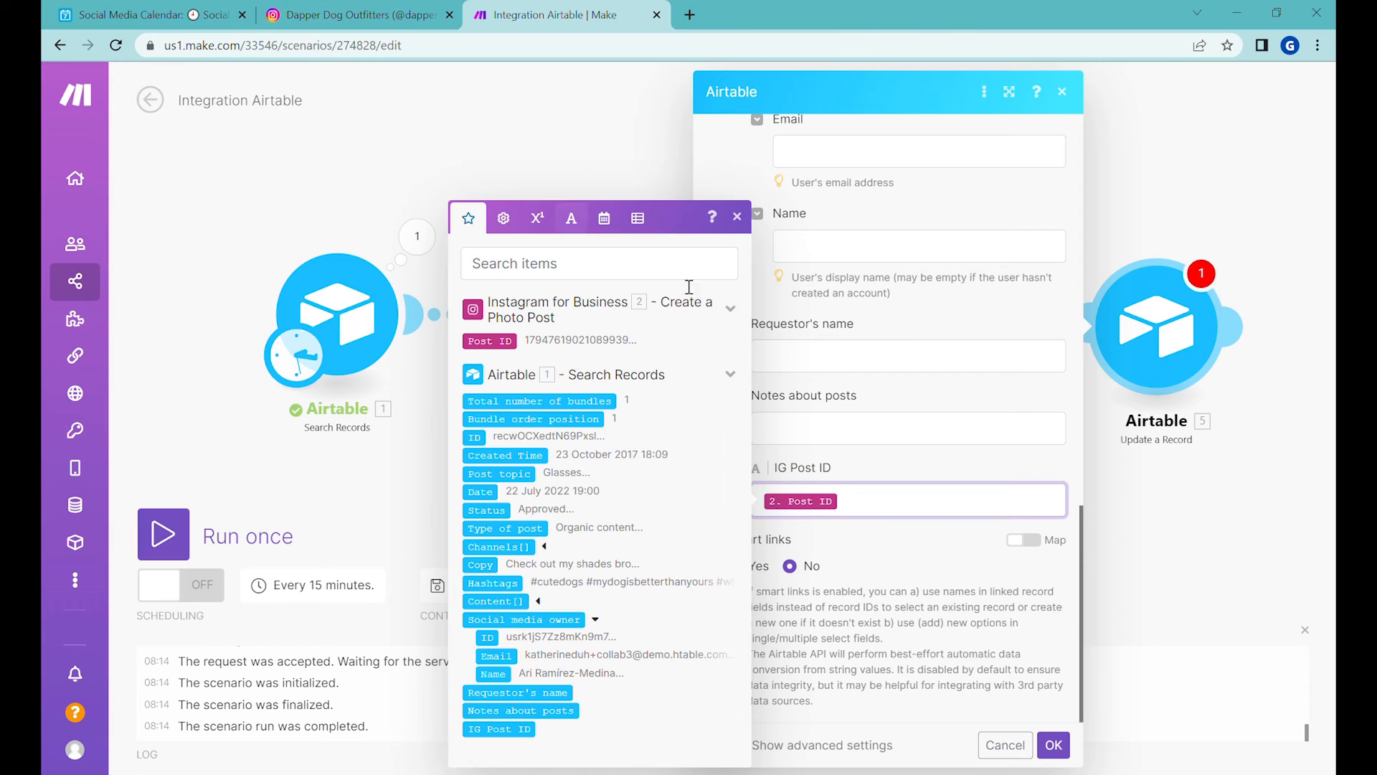
pyautogui.click(737, 216)
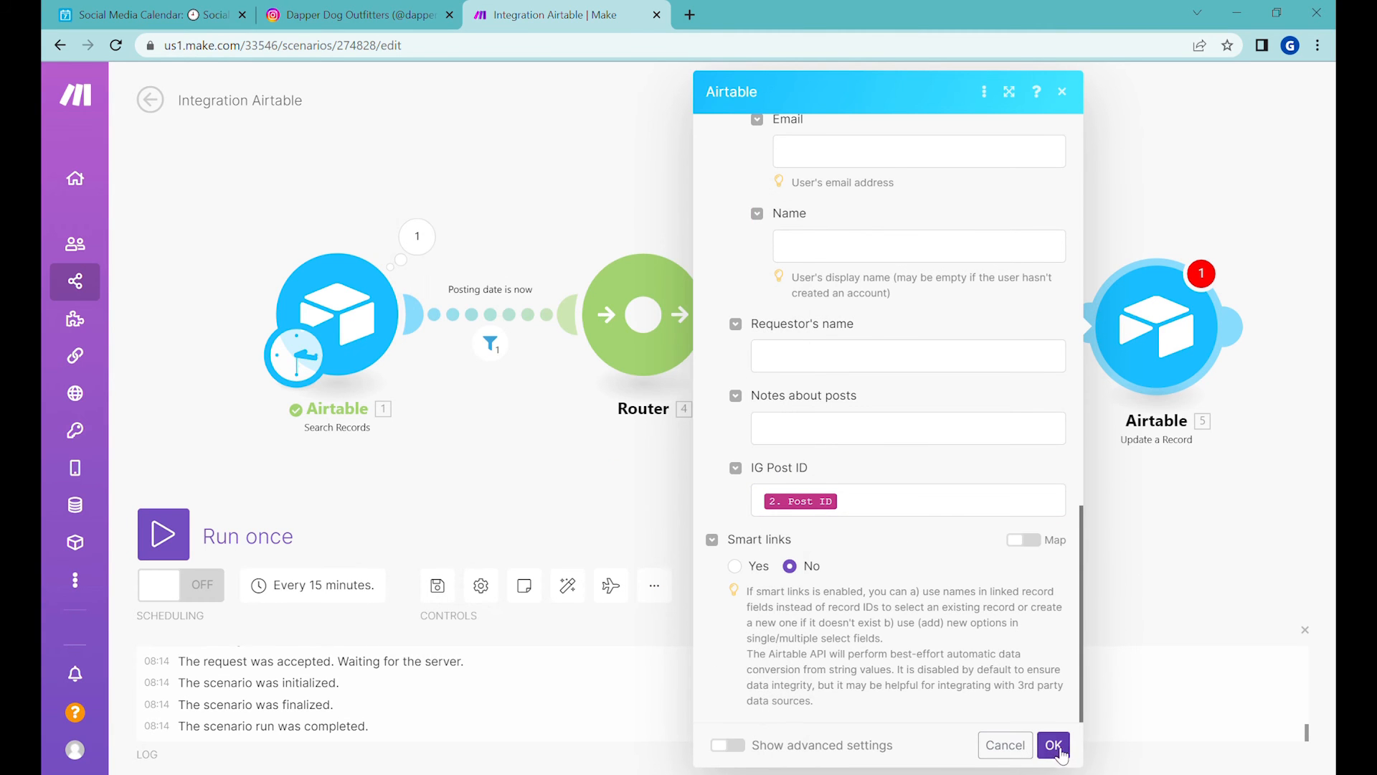
pyautogui.click(1051, 745)
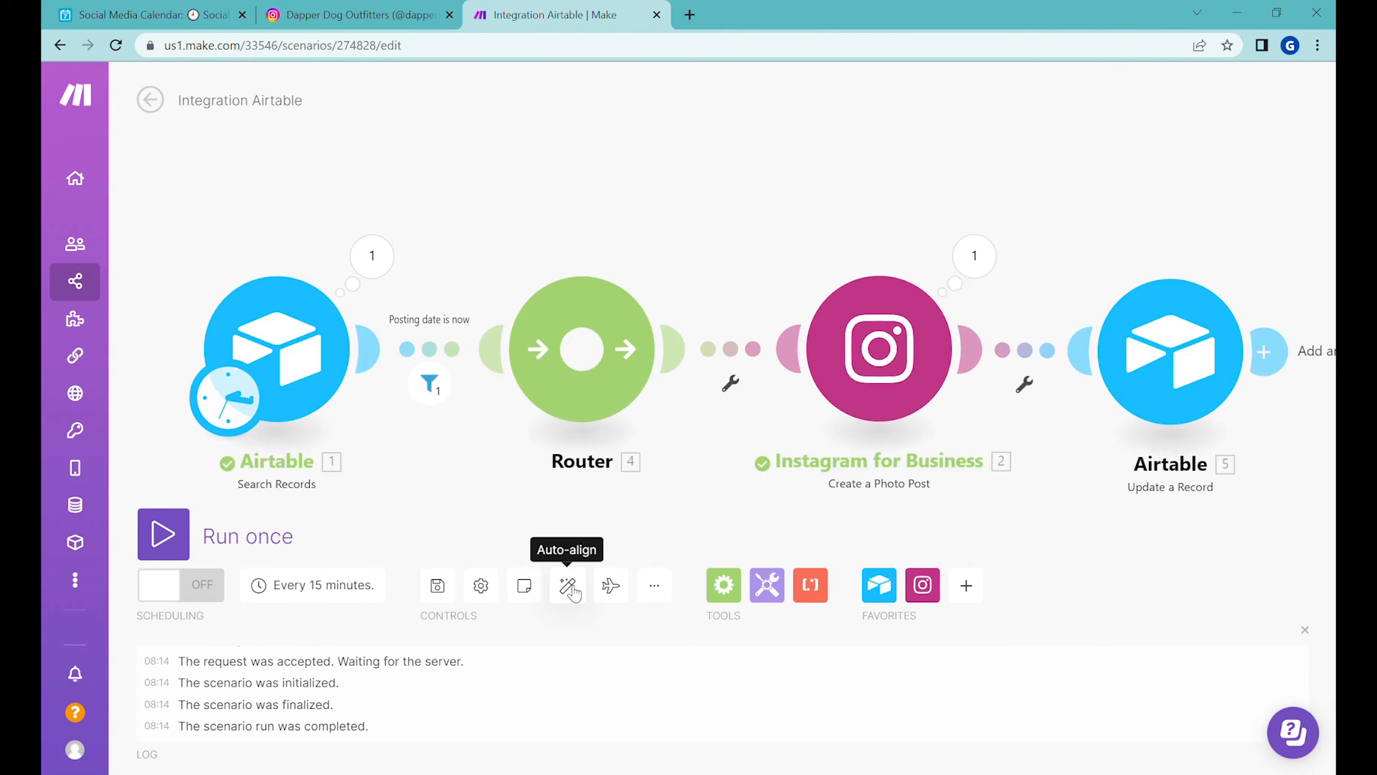
pyautogui.click(567, 586)
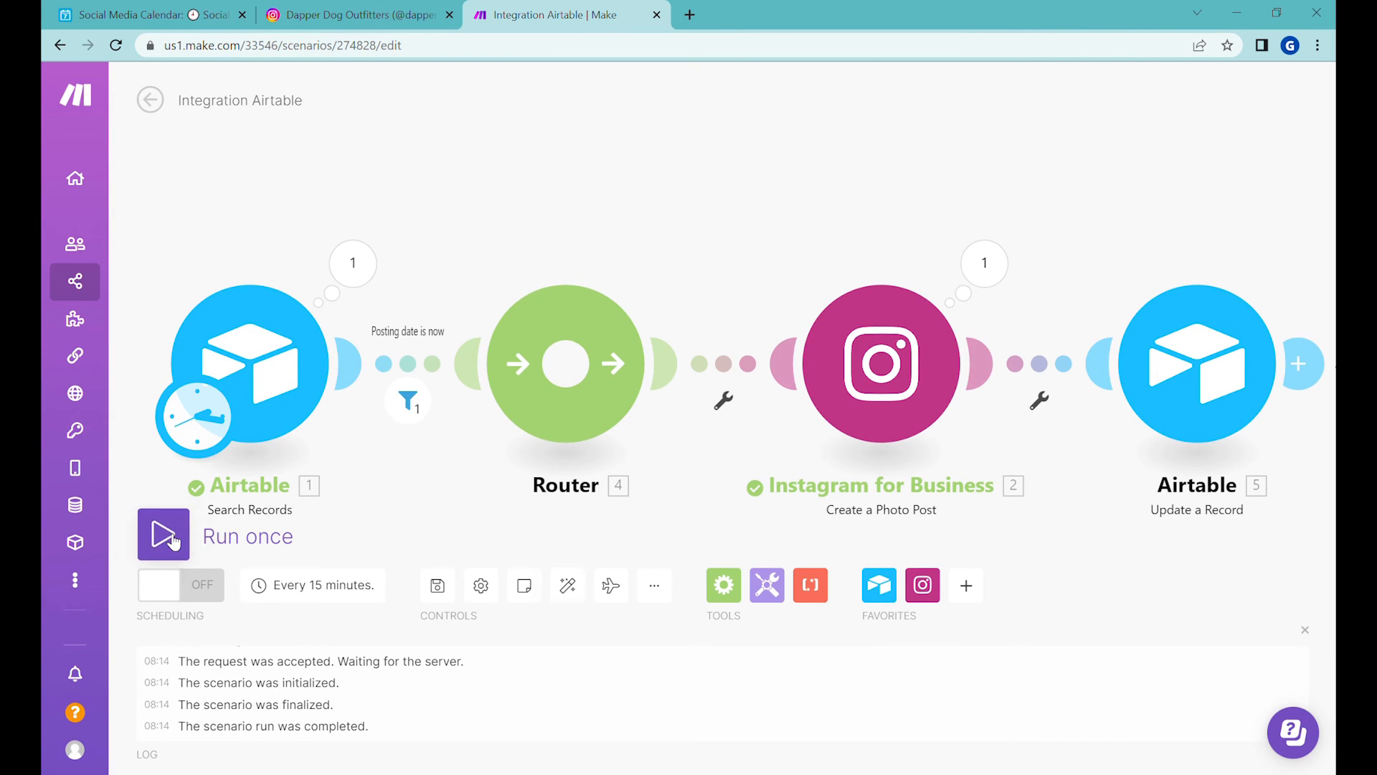
# - Run the scenario once and refresh Airtable's Approved for Publishing view to see it empty
pyautogui.click(162, 535)
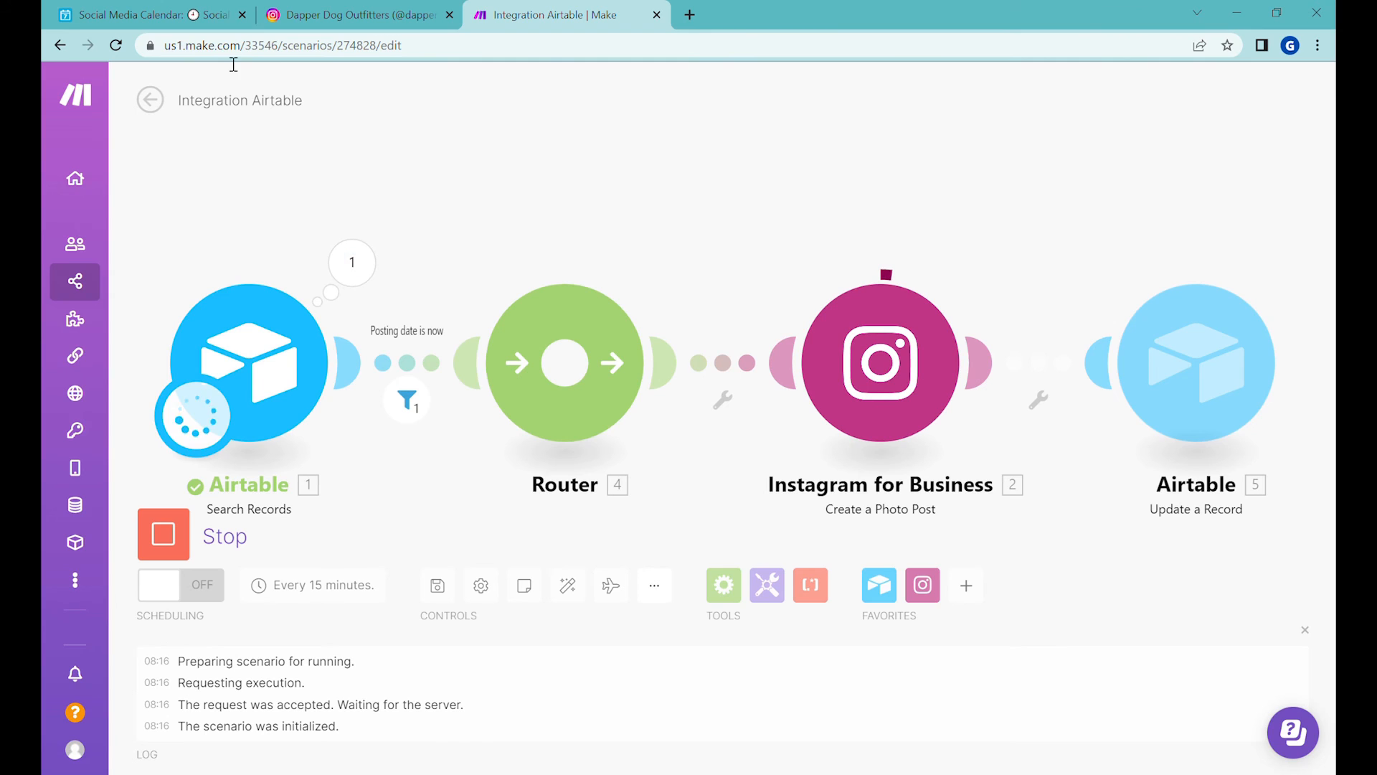
pyautogui.click(145, 15)
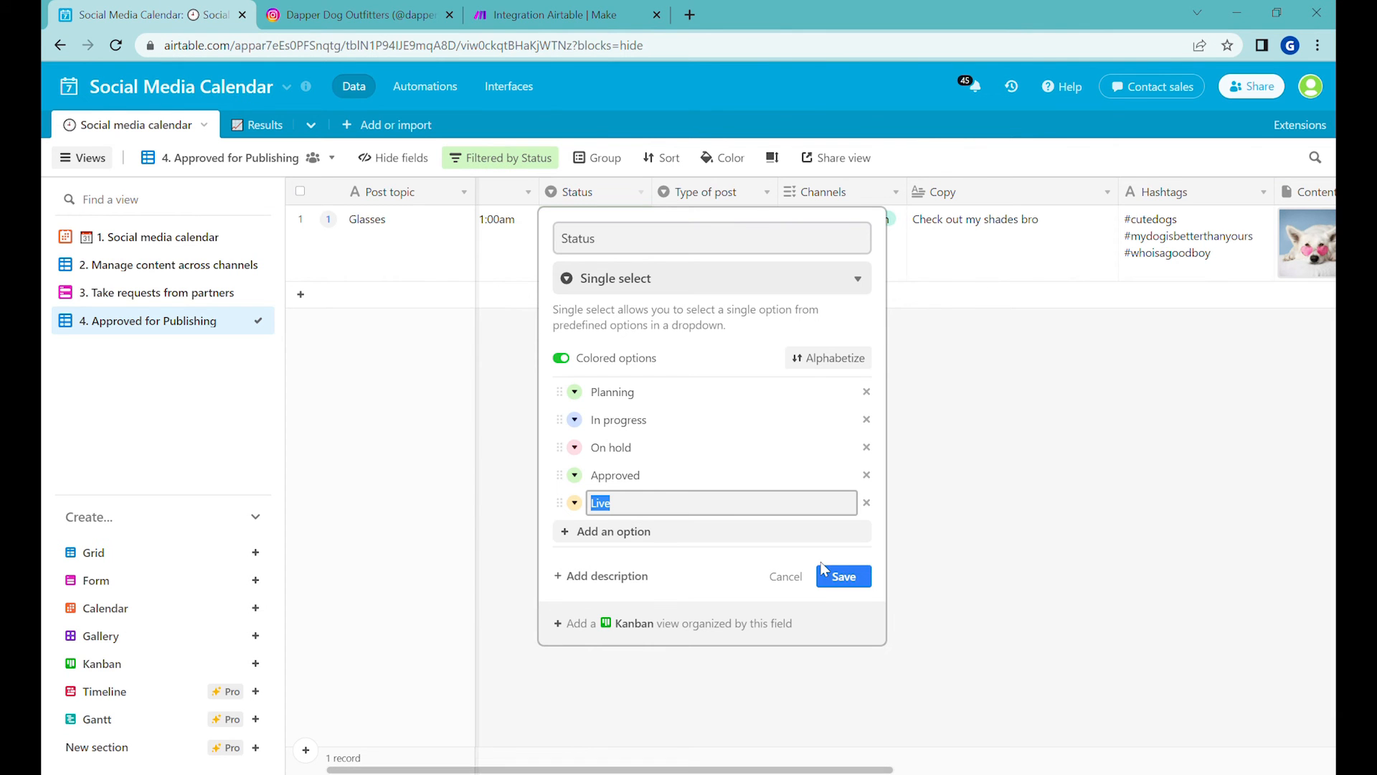
pyautogui.click(842, 576)
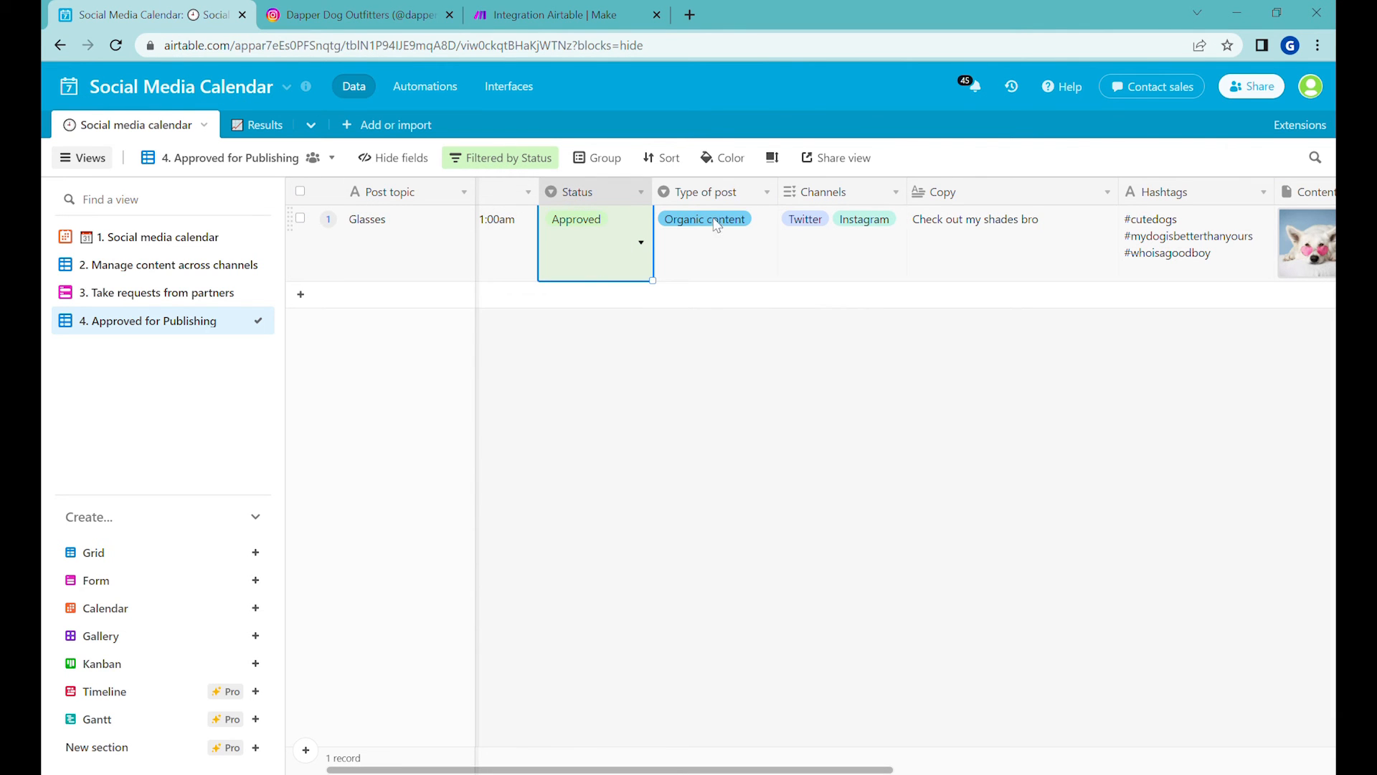
pyautogui.click(577, 218)
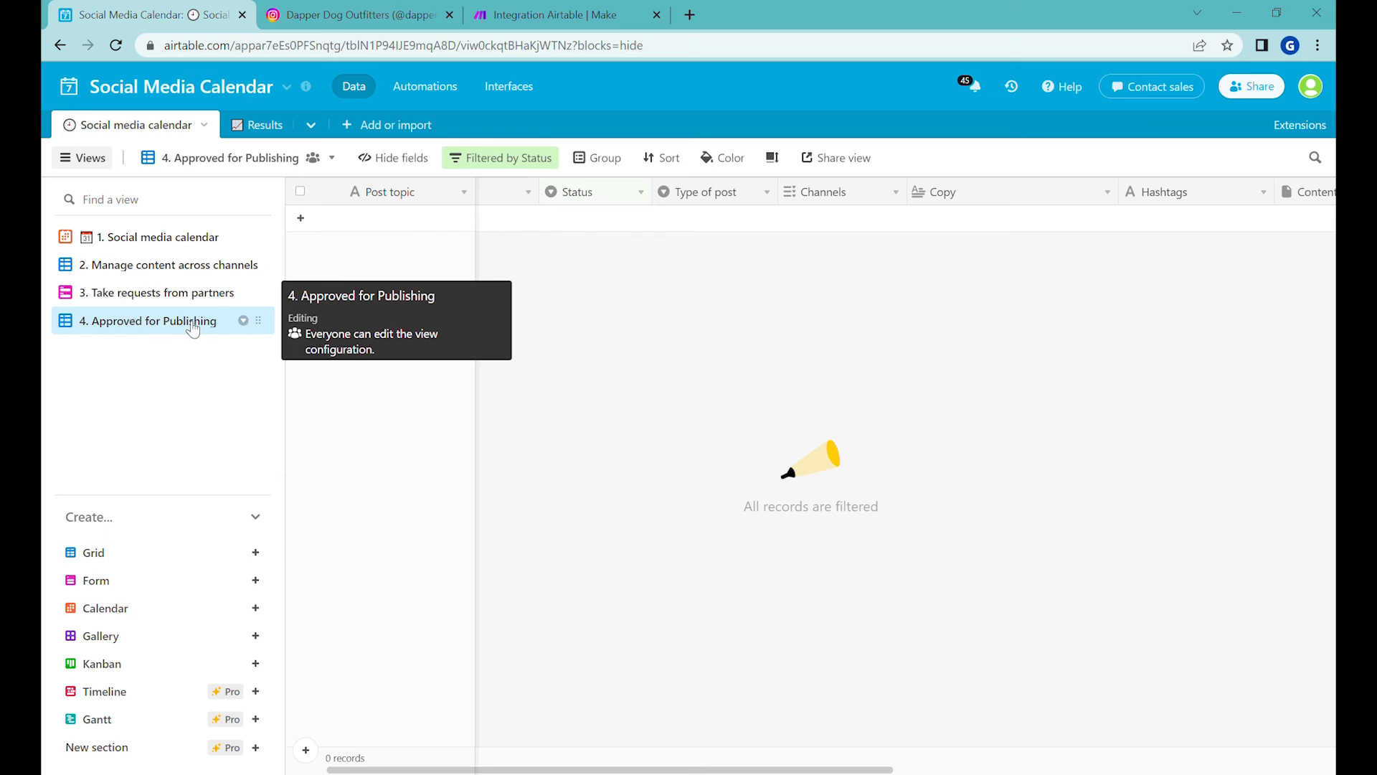
# - Check the Instagram profile for the new Glasses post, then view the Social media calendar
pyautogui.click(356, 14)
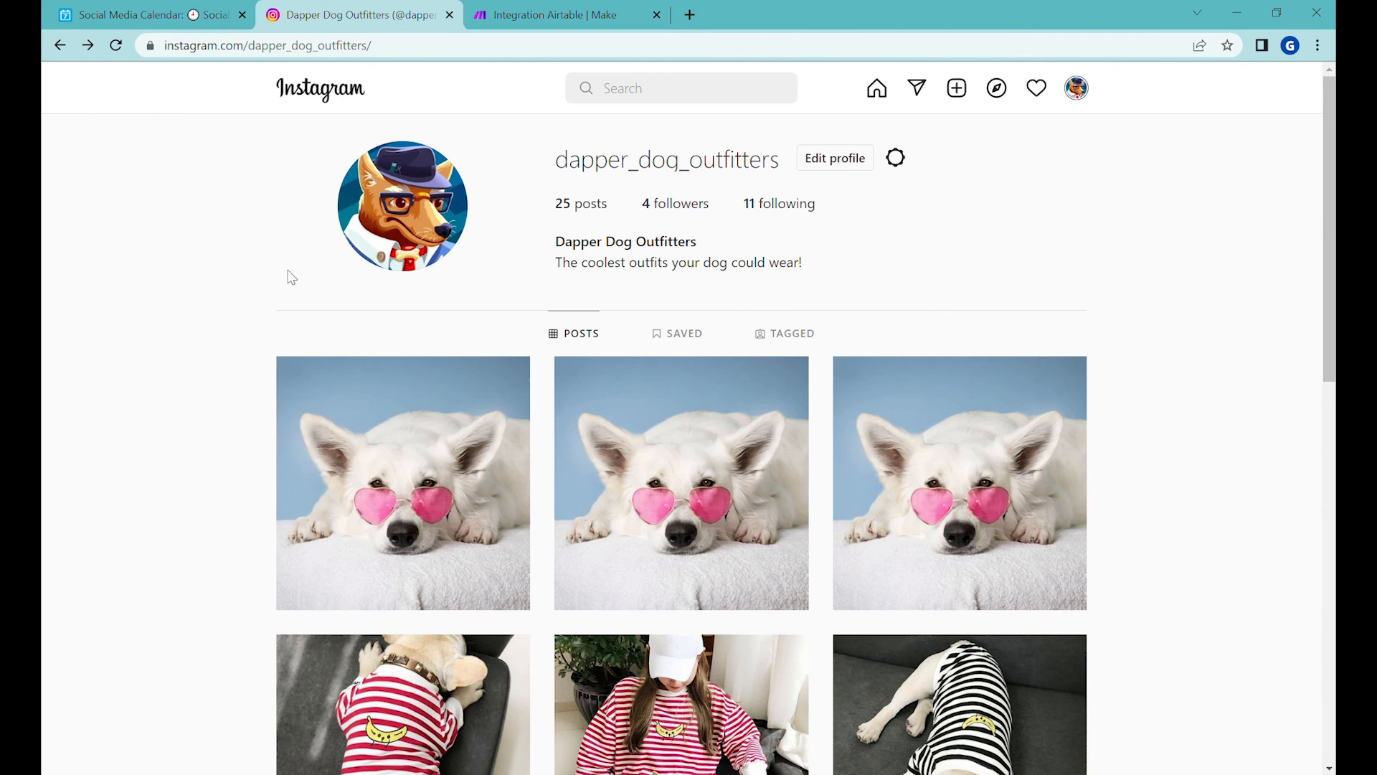
pyautogui.moveTo(691, 453)
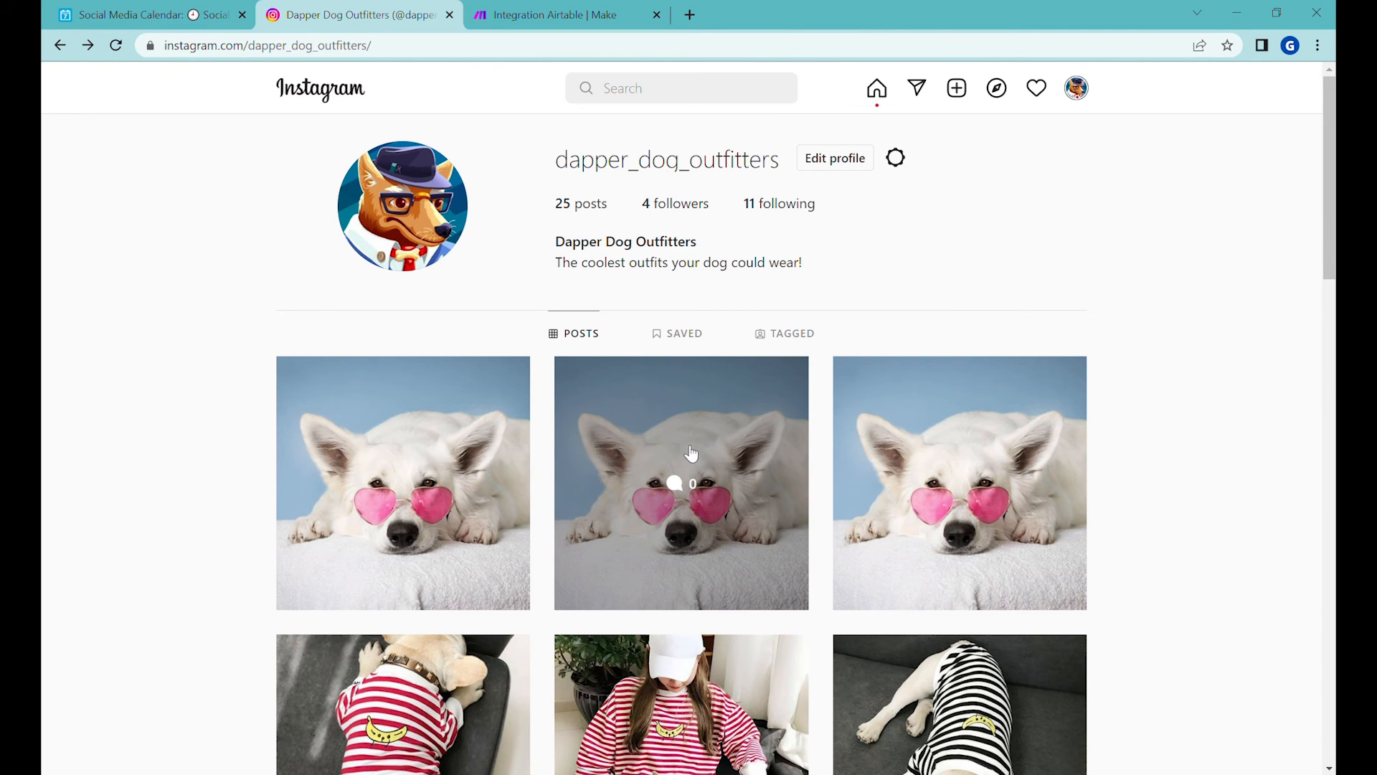
pyautogui.click(145, 14)
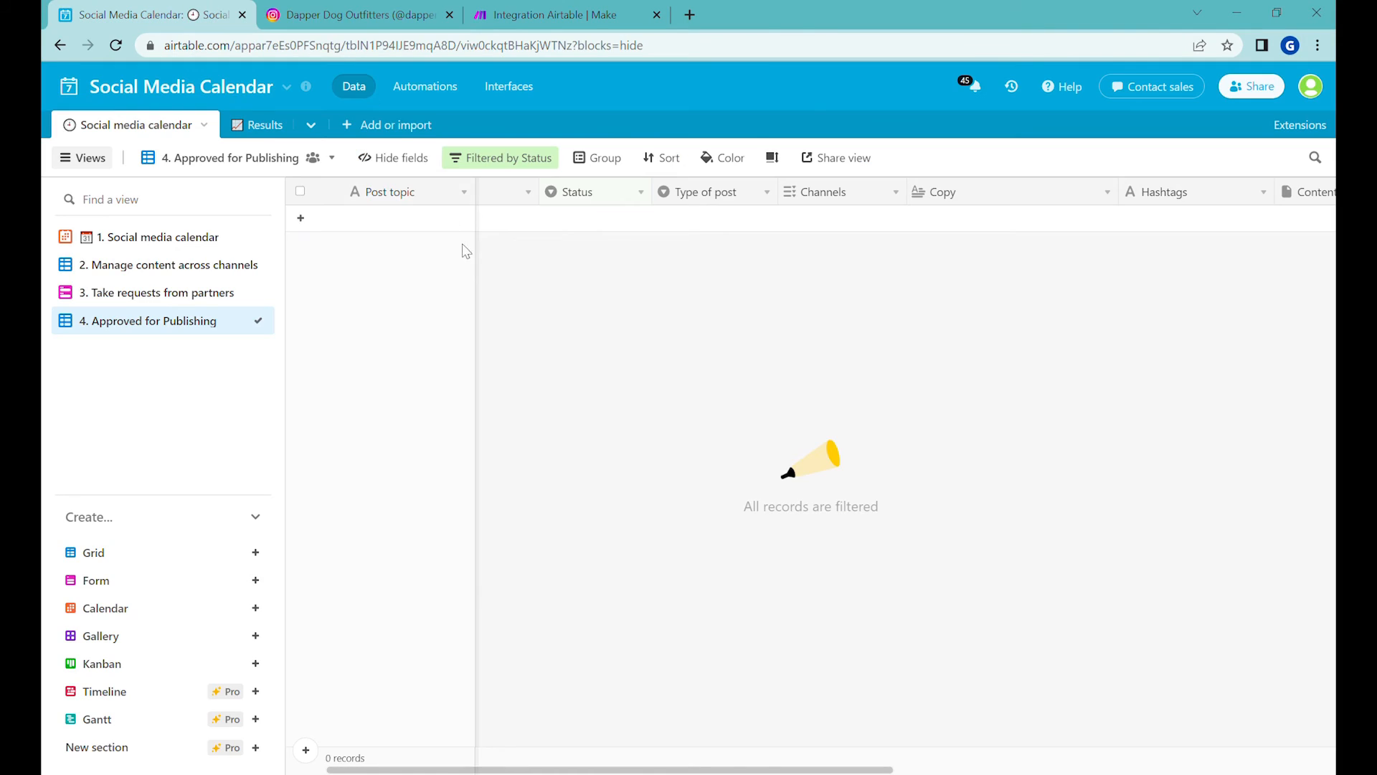
pyautogui.click(160, 236)
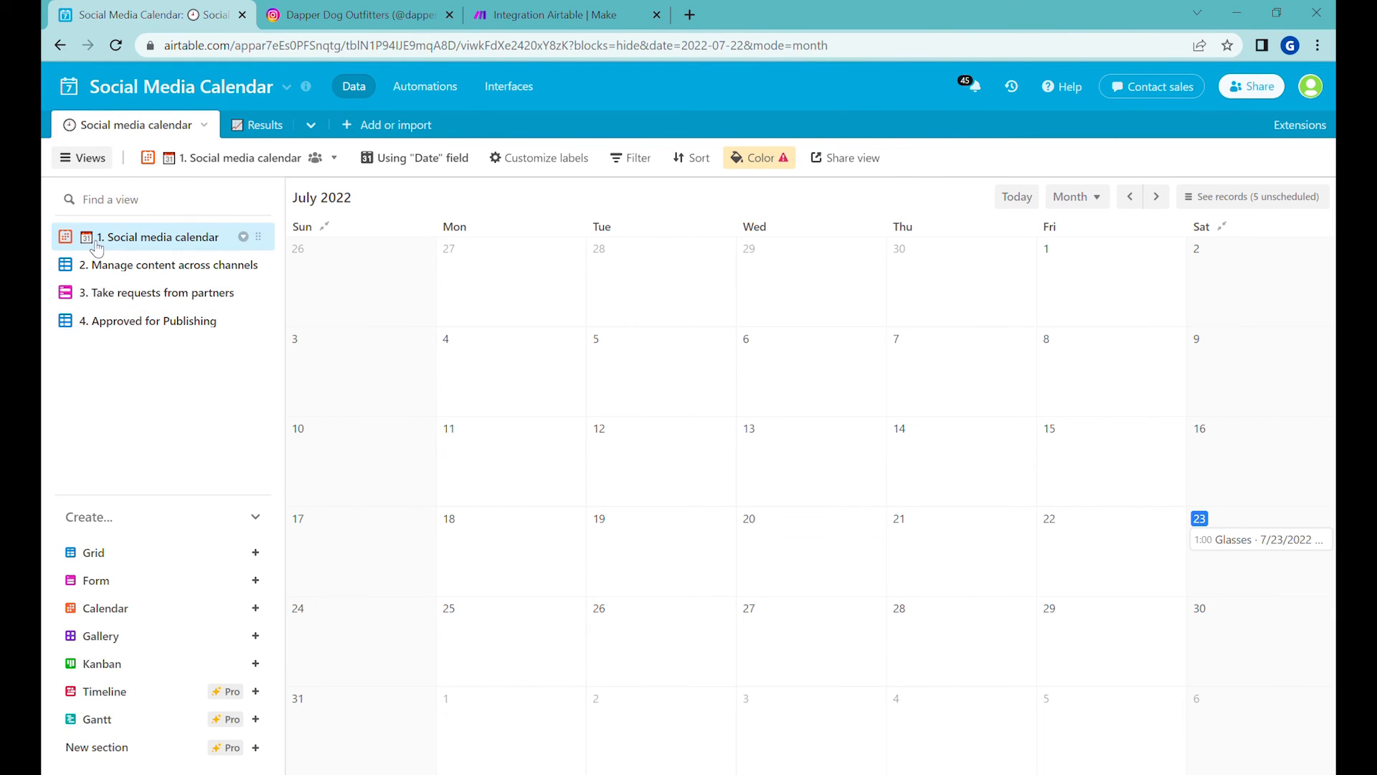
pyautogui.moveTo(1118, 507)
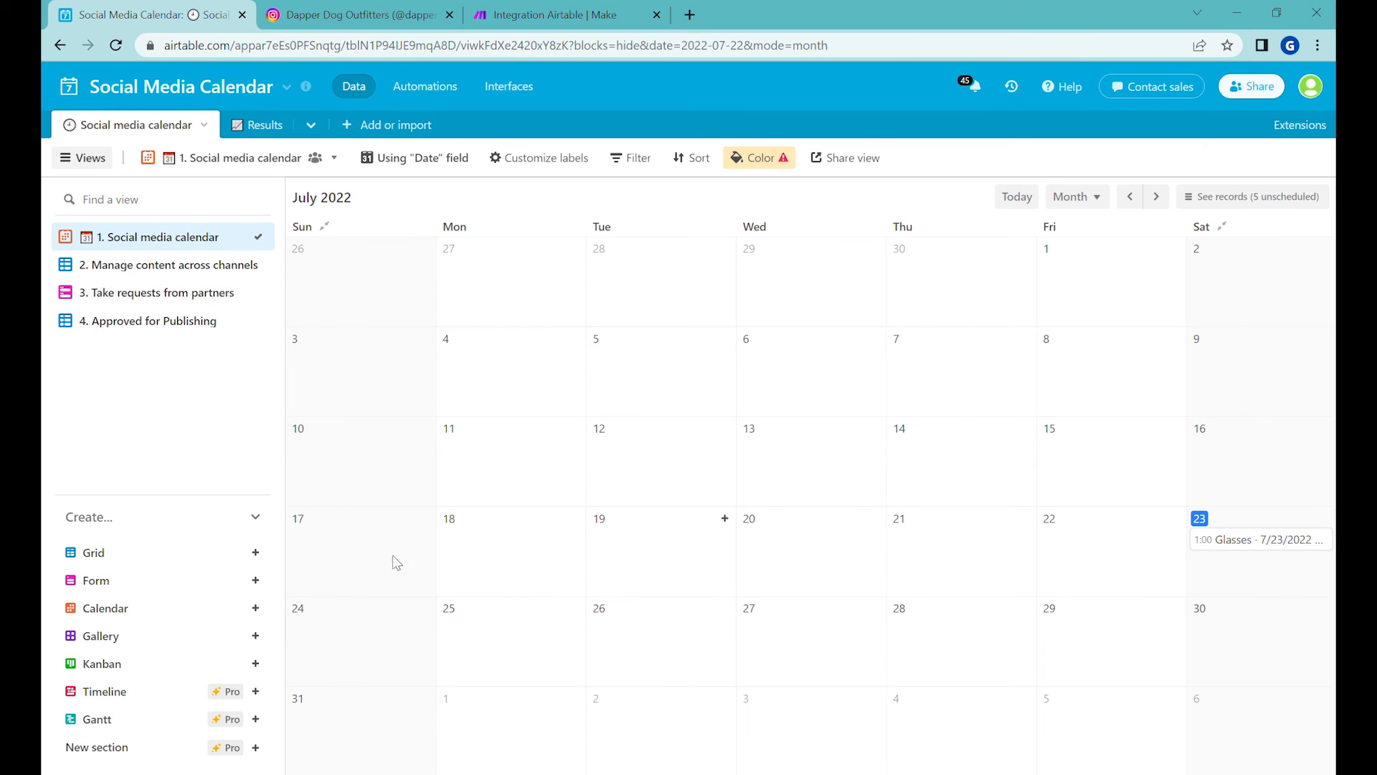
pyautogui.click(170, 264)
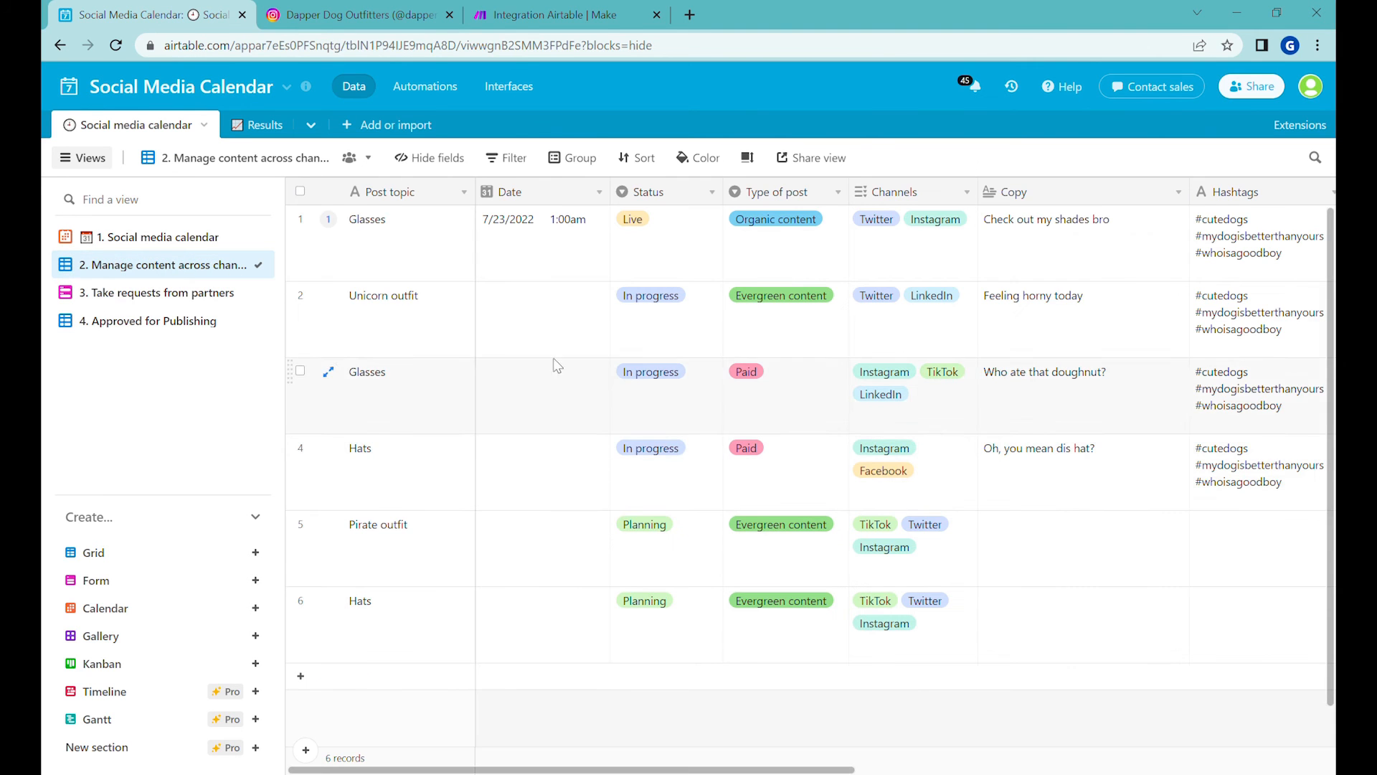
pyautogui.click(541, 294)
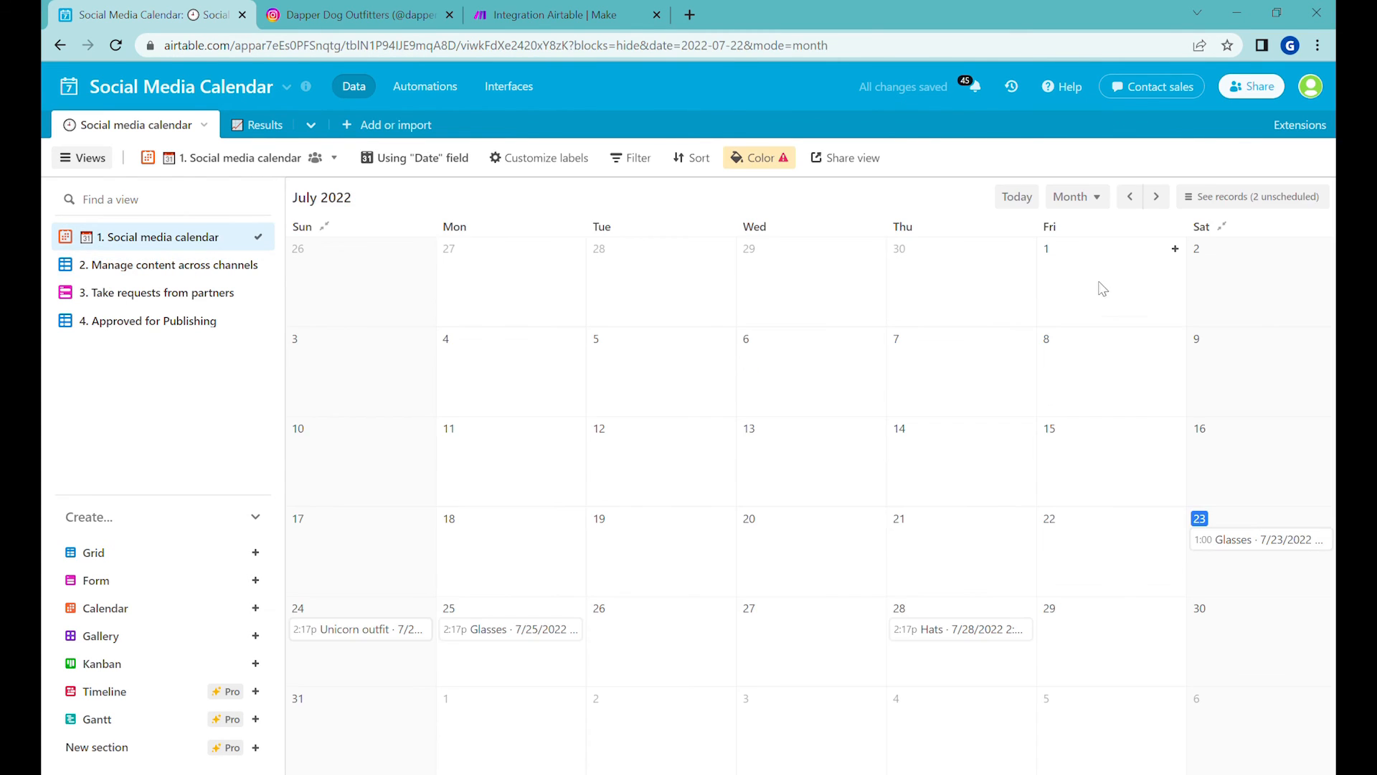
pyautogui.moveTo(365, 624)
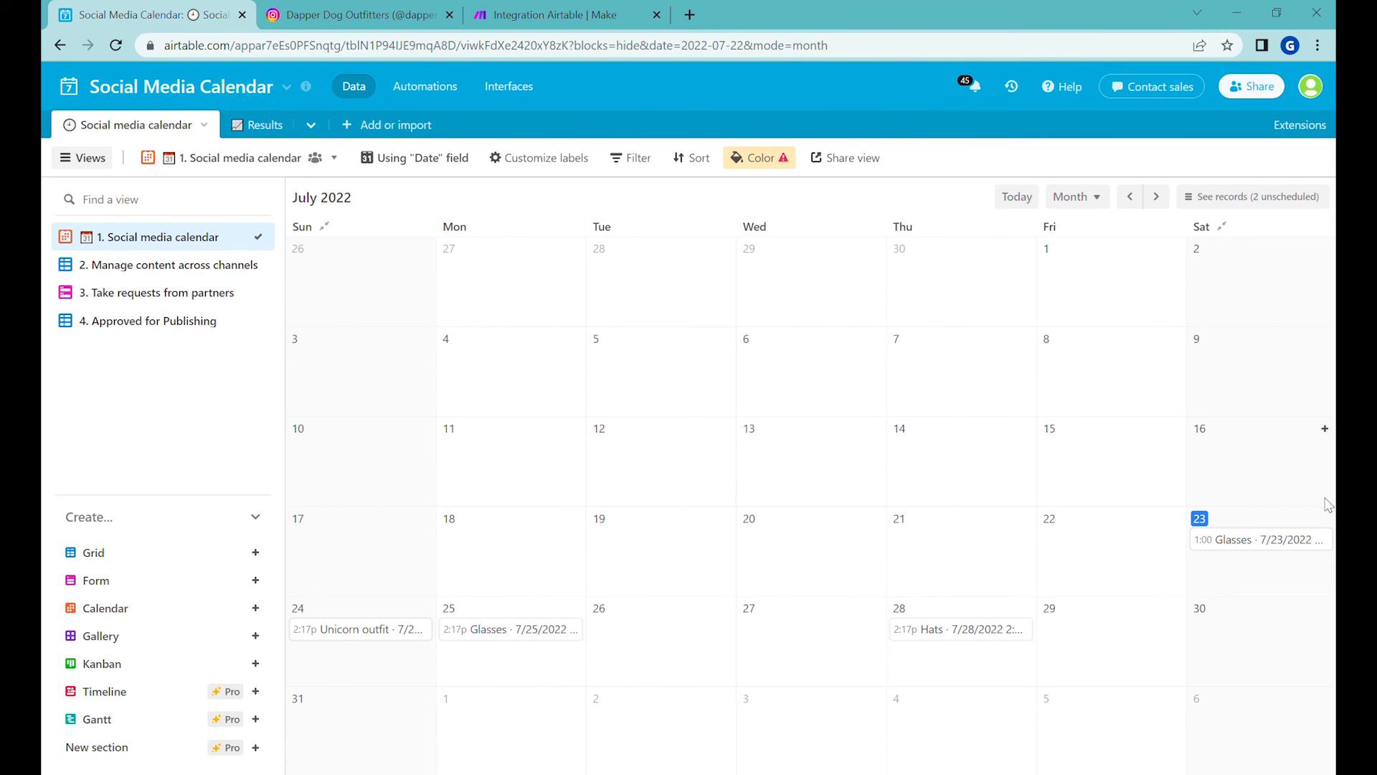
pyautogui.moveTo(997, 630)
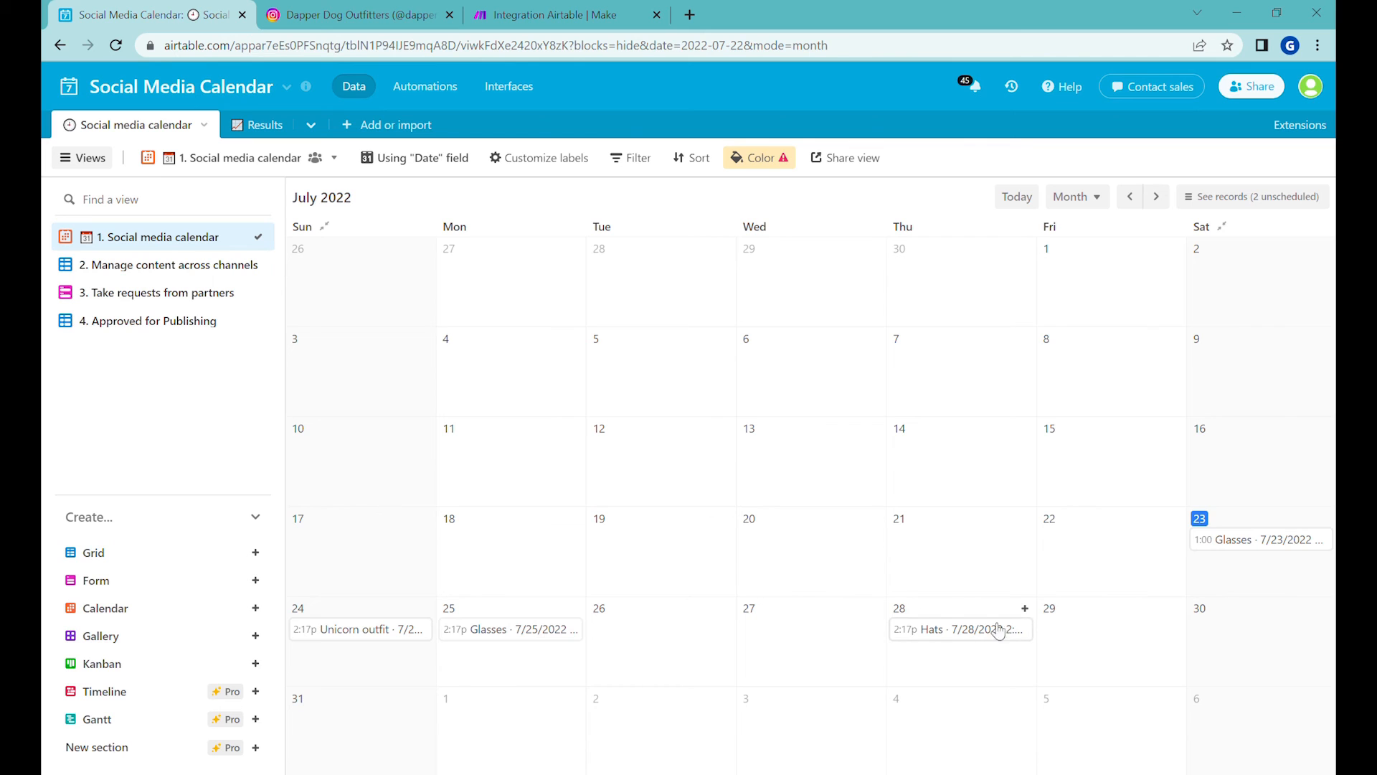
pyautogui.moveTo(546, 621)
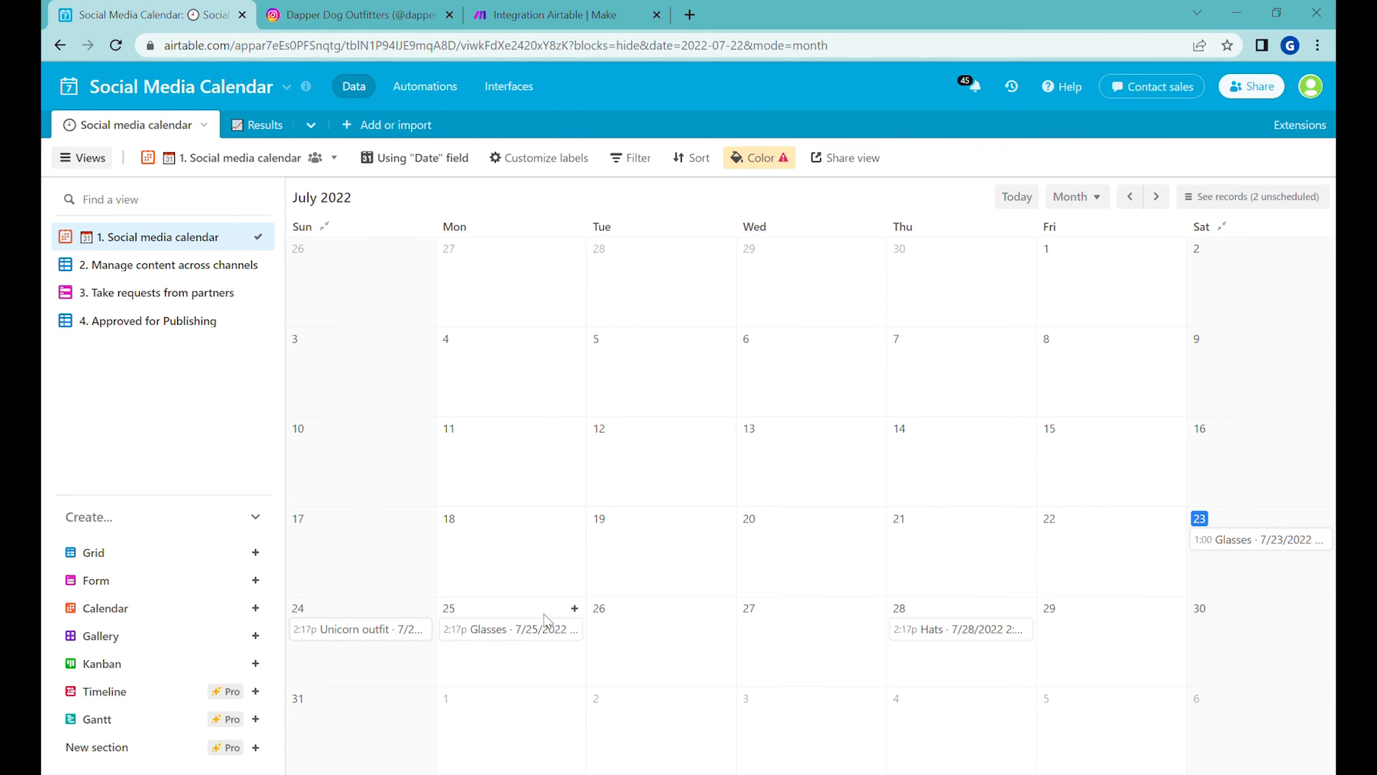
pyautogui.click(169, 264)
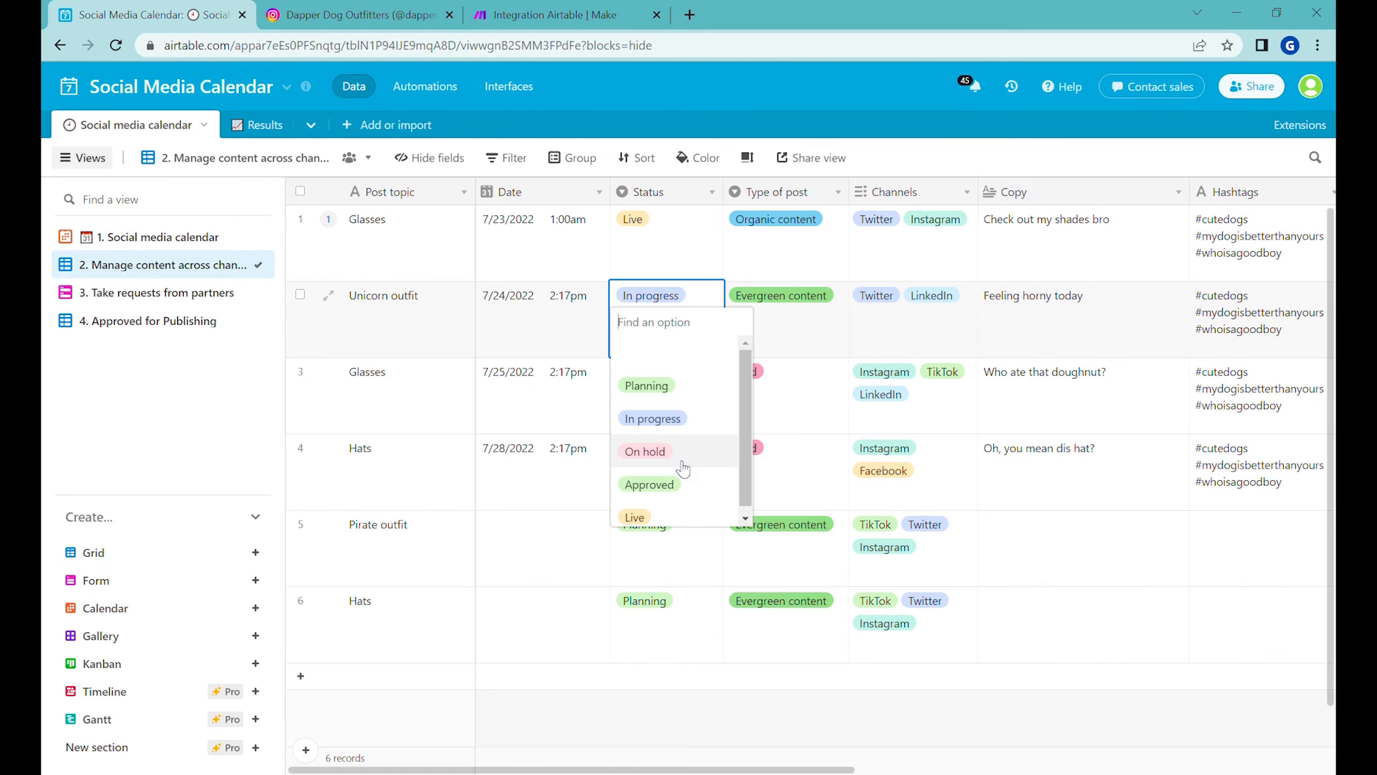
pyautogui.click(649, 484)
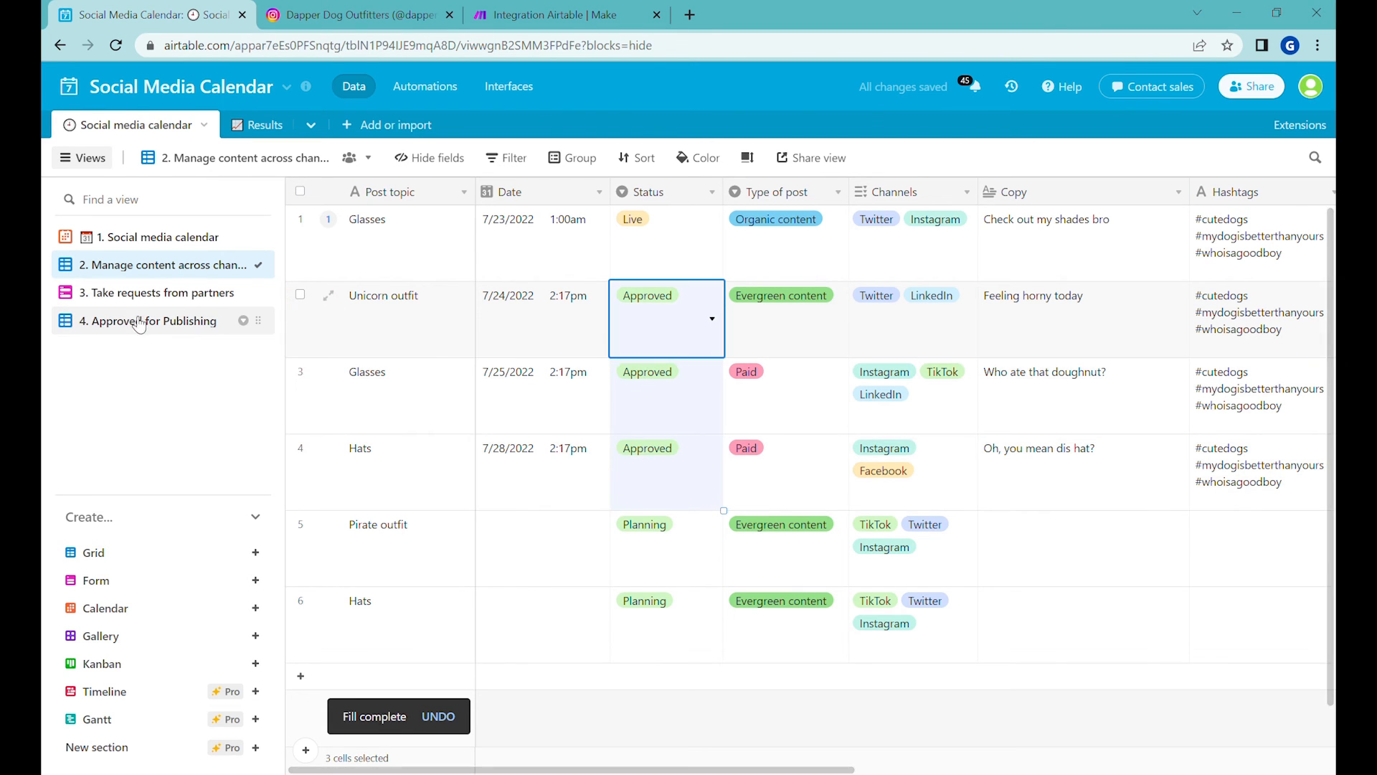
pyautogui.click(150, 319)
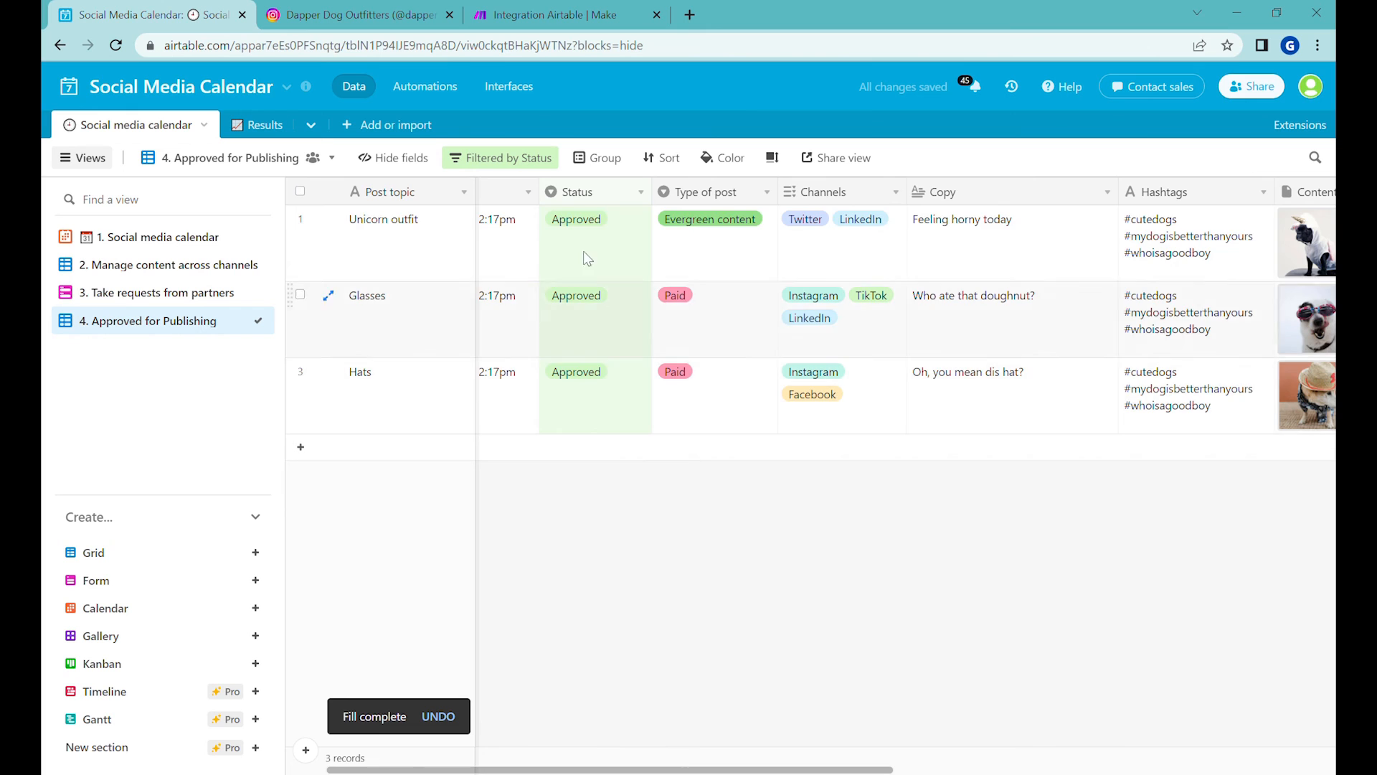
pyautogui.click(300, 294)
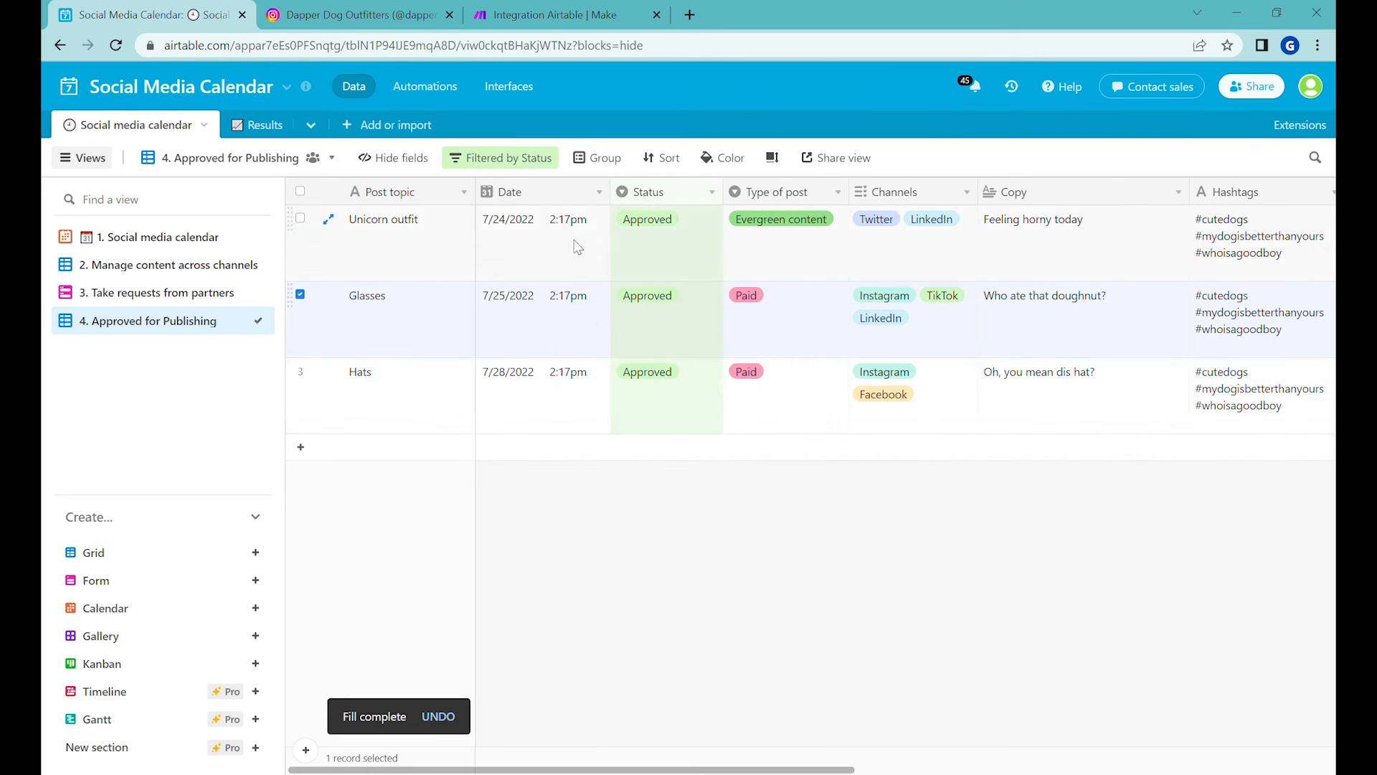
pyautogui.click(567, 15)
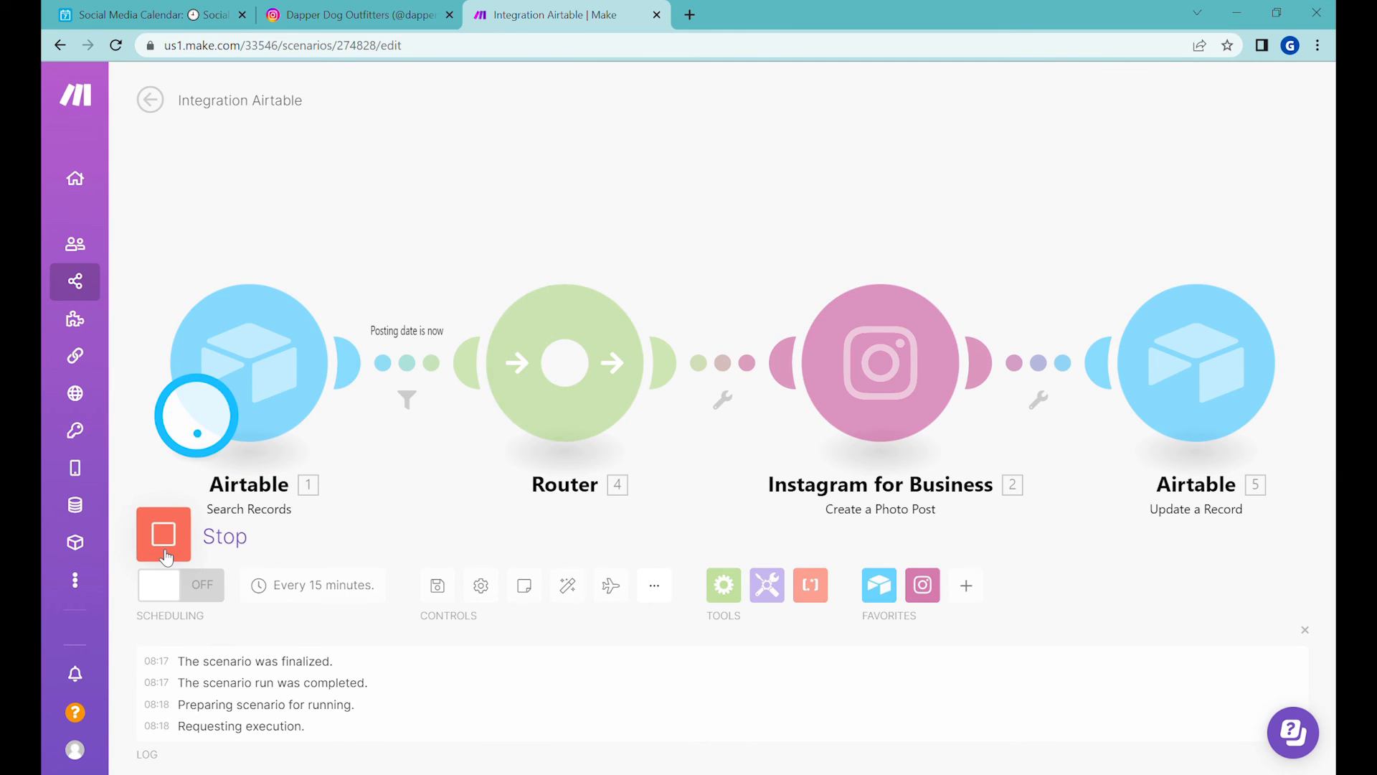
pyautogui.click(162, 533)
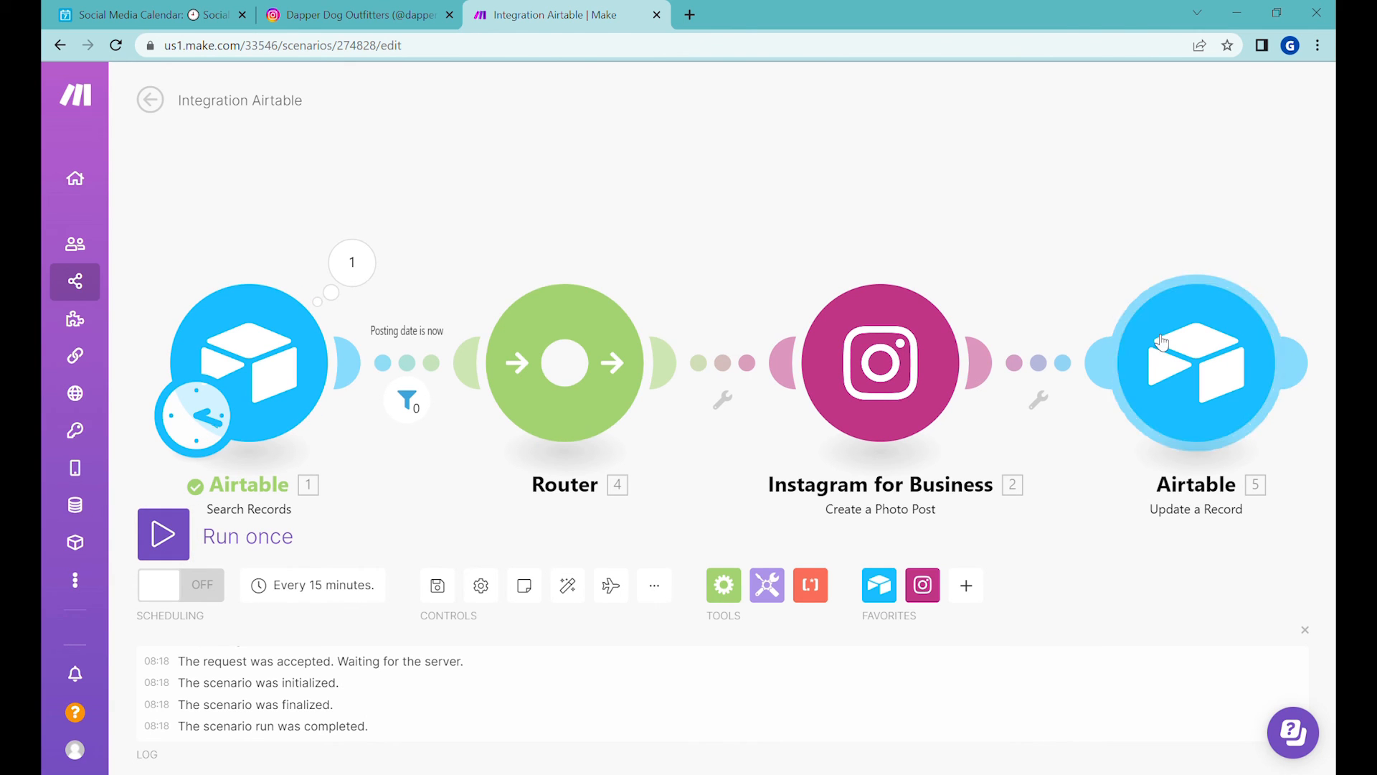
pyautogui.click(149, 14)
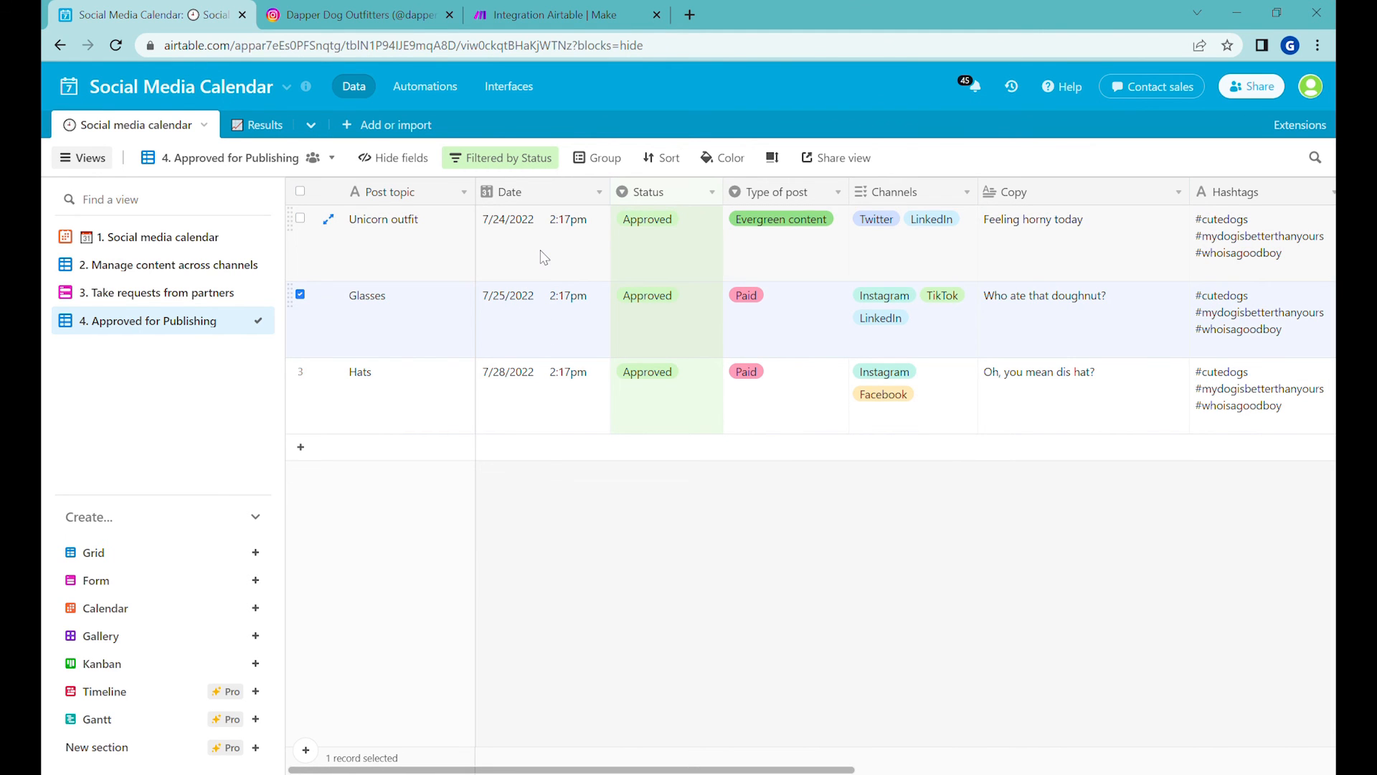
pyautogui.click(542, 319)
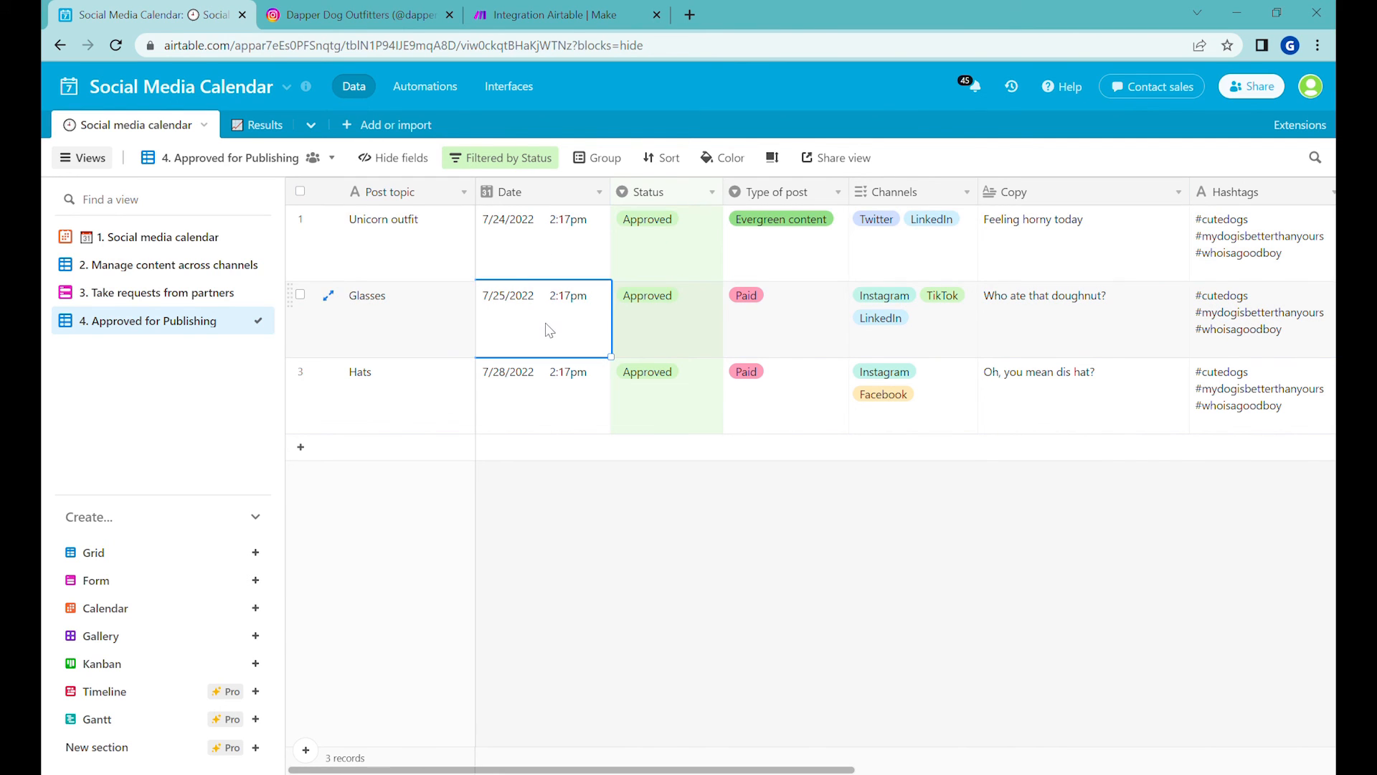
pyautogui.click(555, 14)
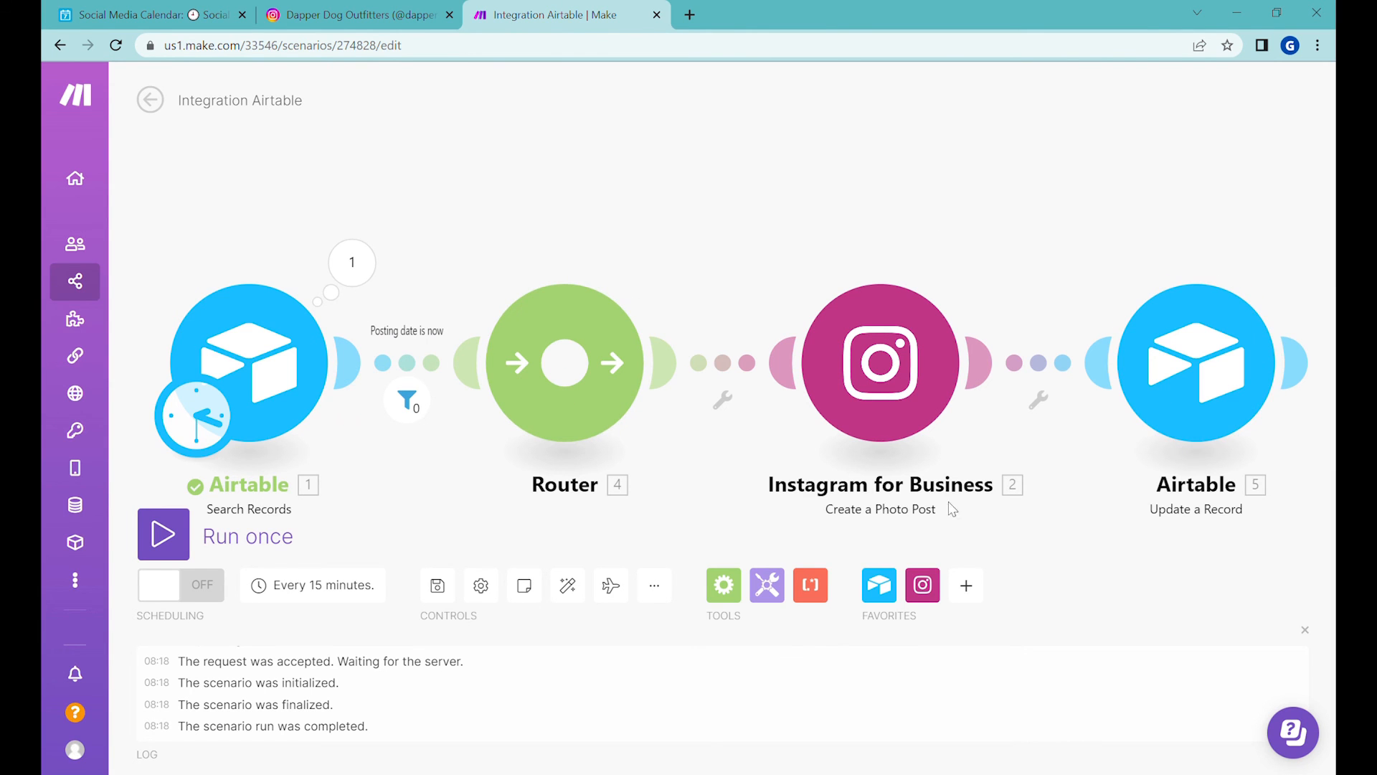
pyautogui.moveTo(166, 154)
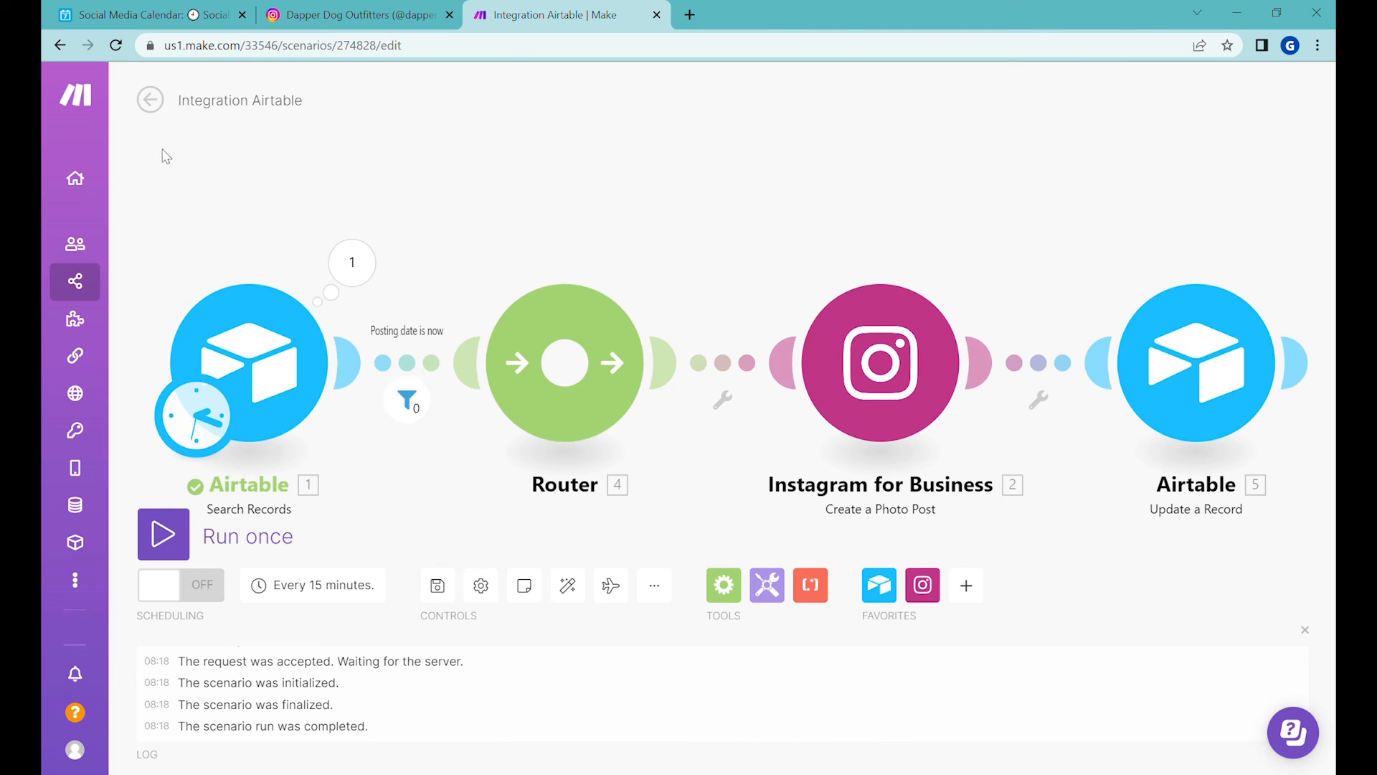
pyautogui.moveTo(1243, 283)
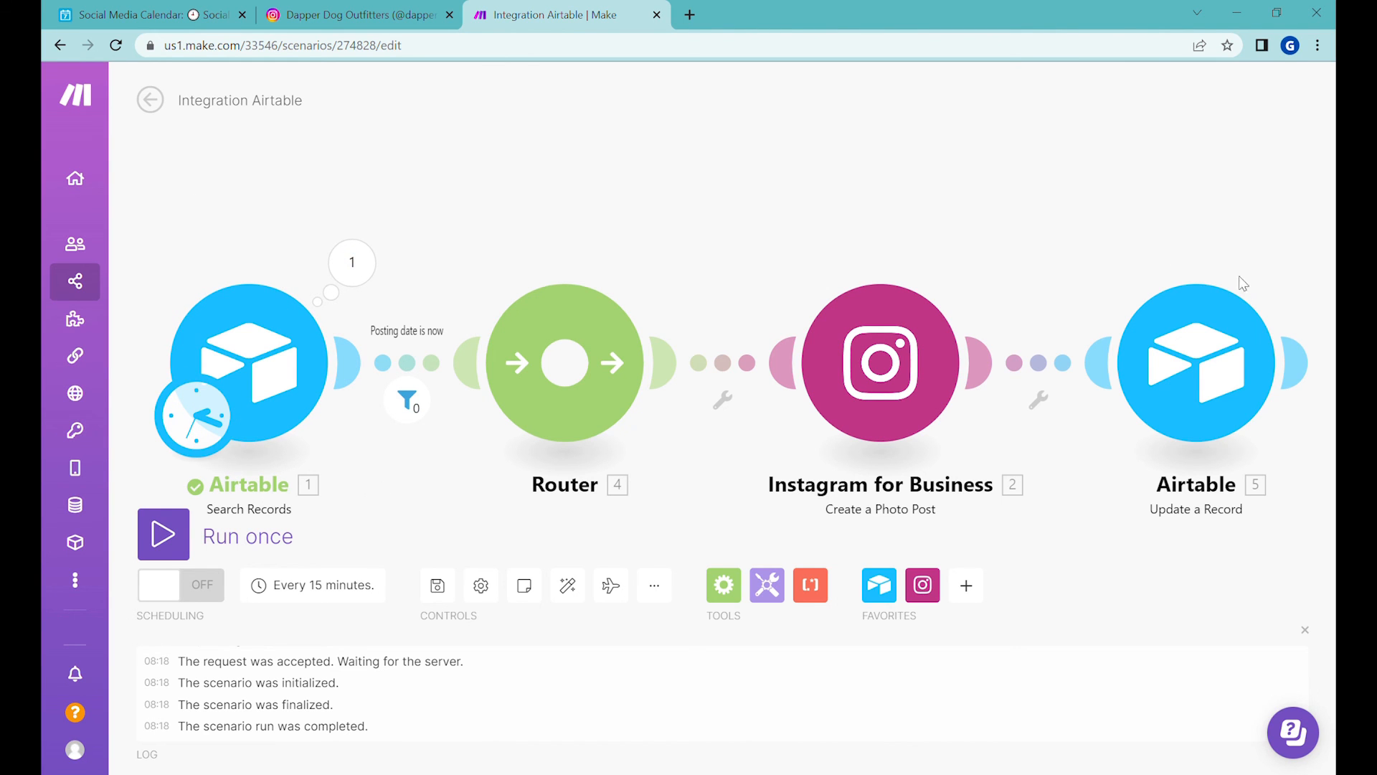
pyautogui.click(140, 15)
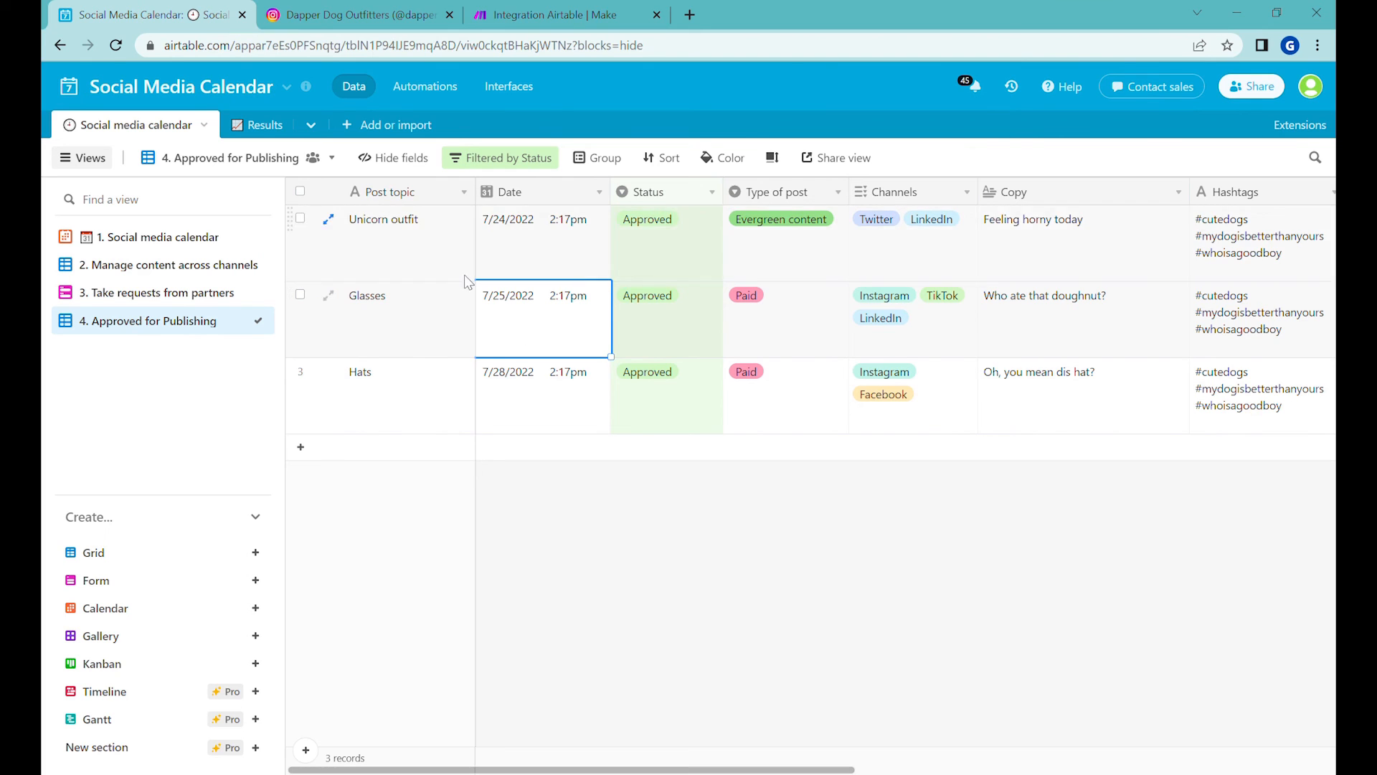
pyautogui.moveTo(1140, 271)
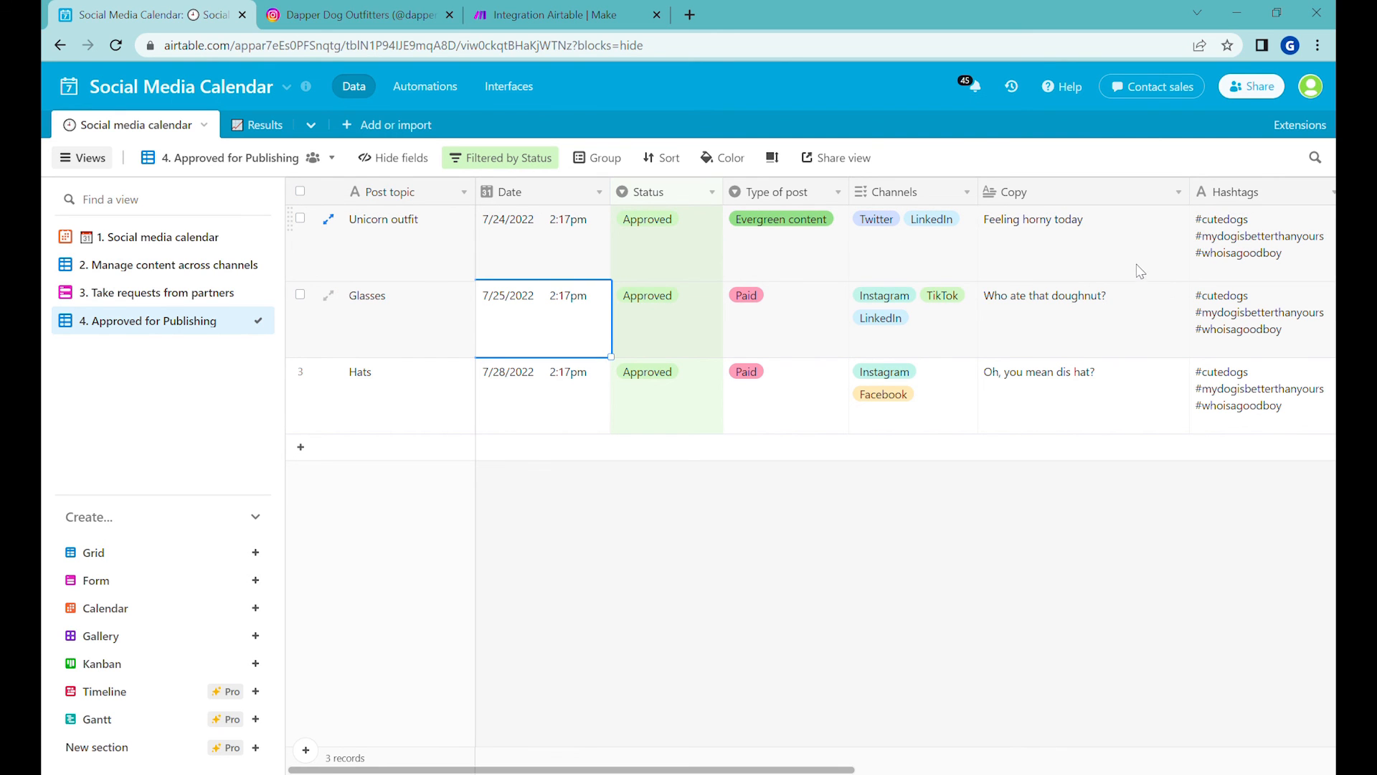
pyautogui.click(567, 14)
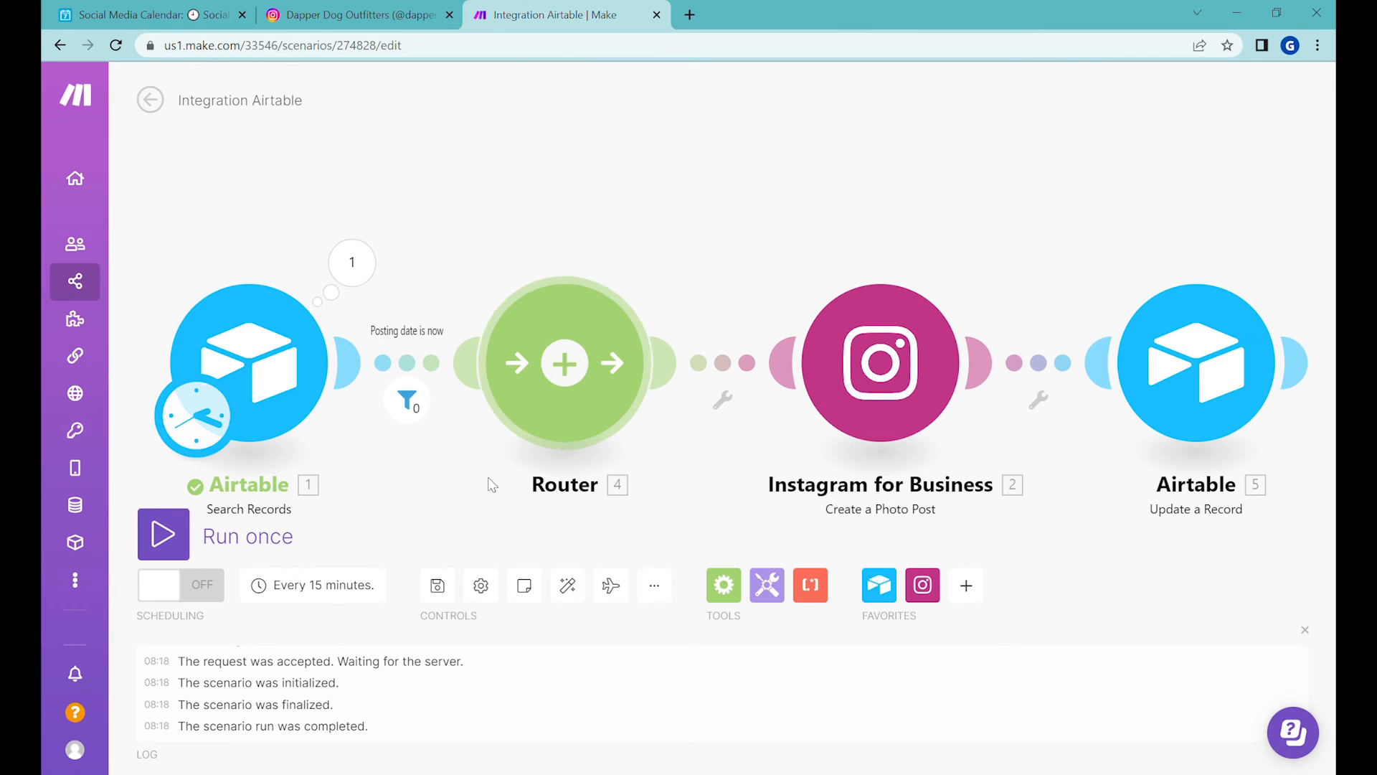
pyautogui.moveTo(311, 585)
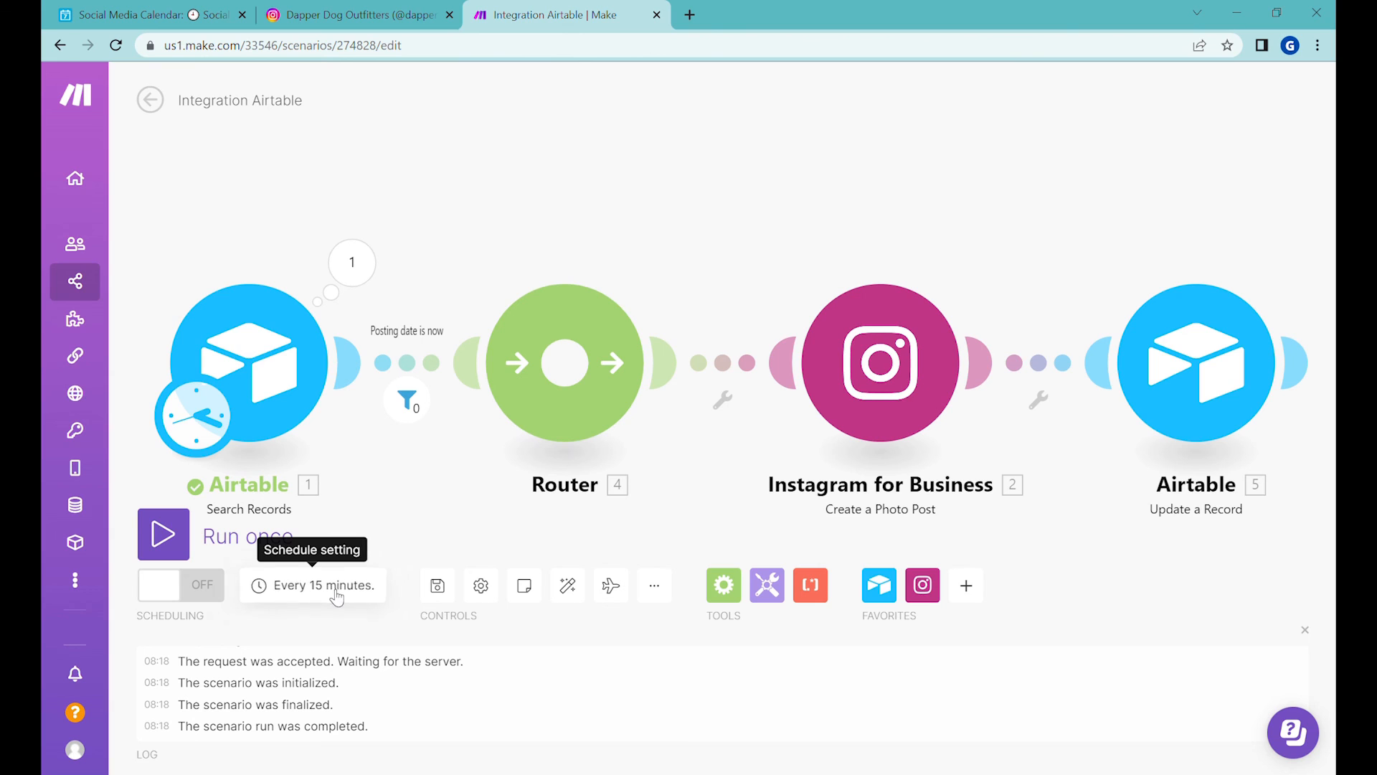
# - Schedule the scenario at regular 120-minute intervals, switch scheduling on and save the scenario
pyautogui.click(312, 585)
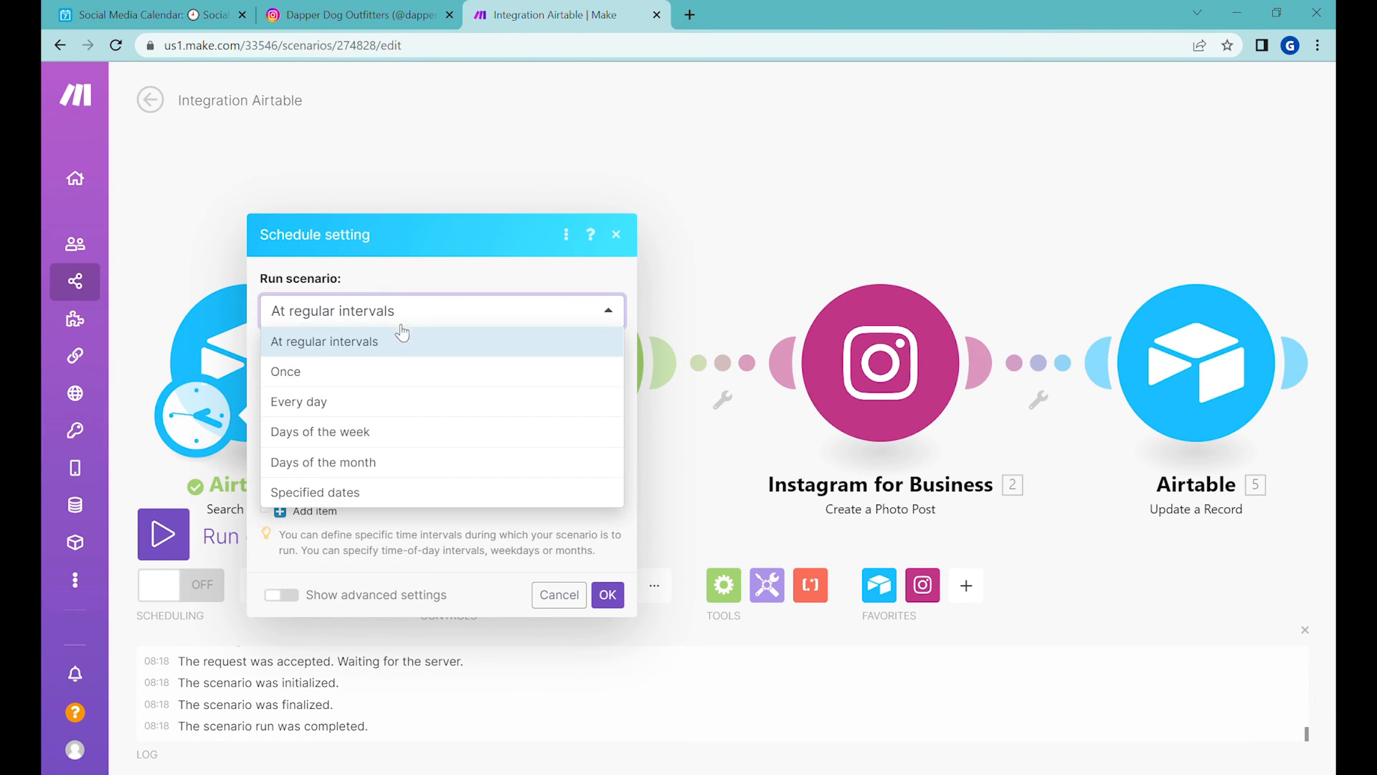
pyautogui.moveTo(386, 406)
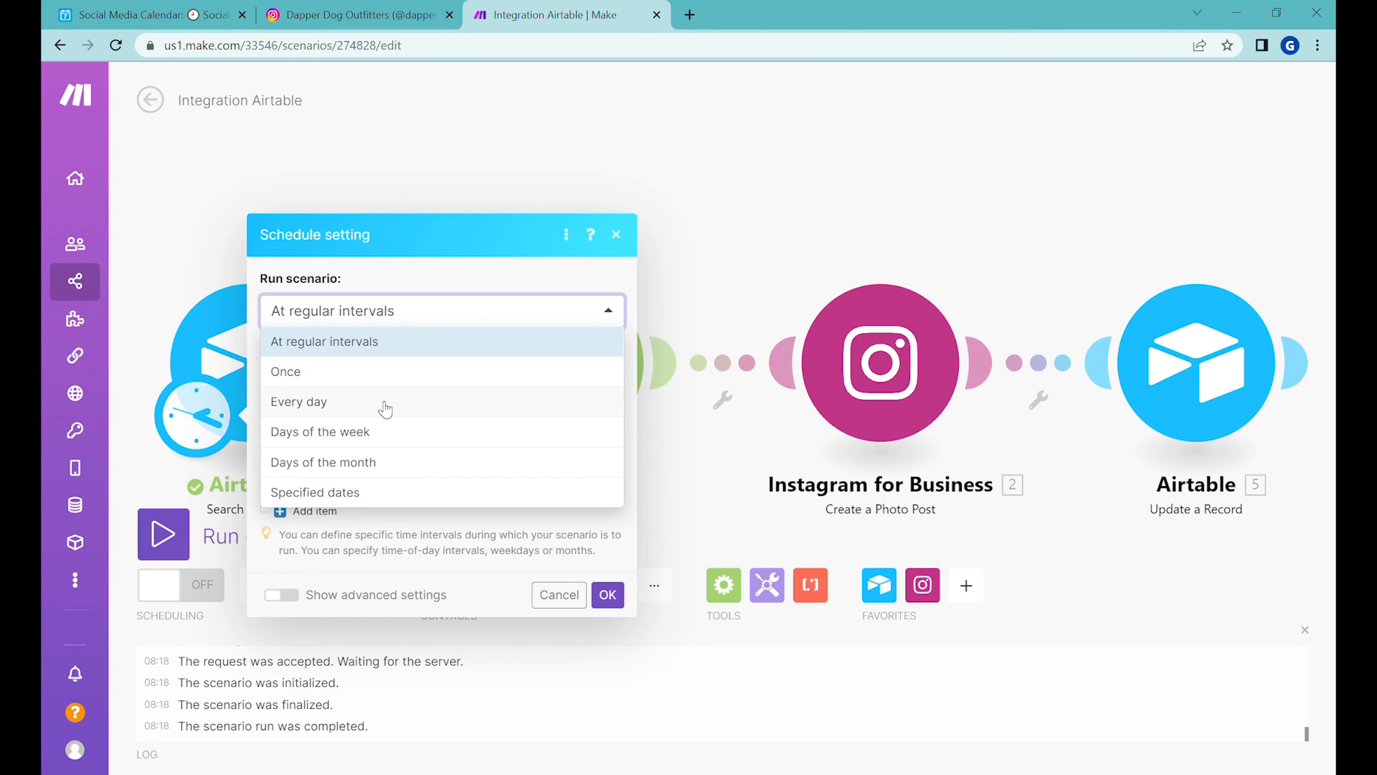
pyautogui.moveTo(383, 398)
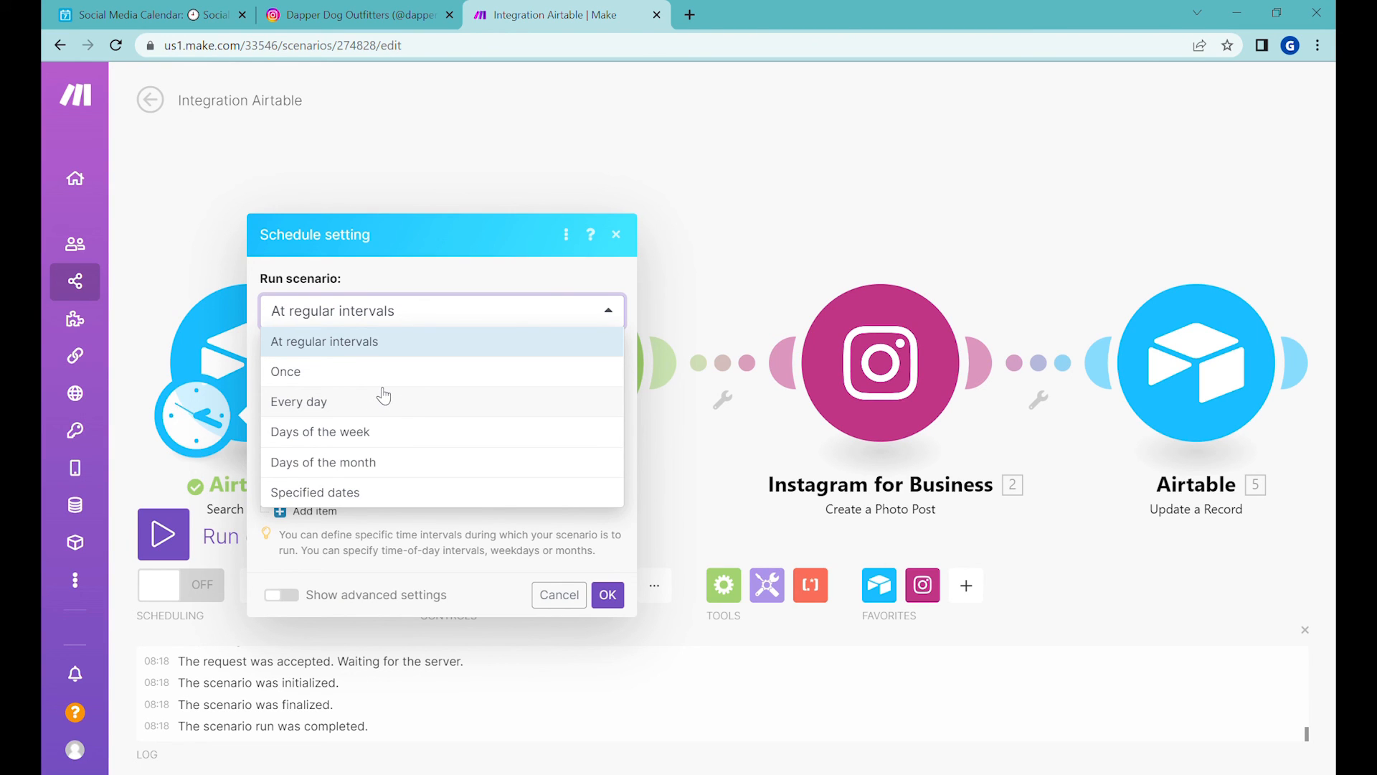
pyautogui.click(324, 342)
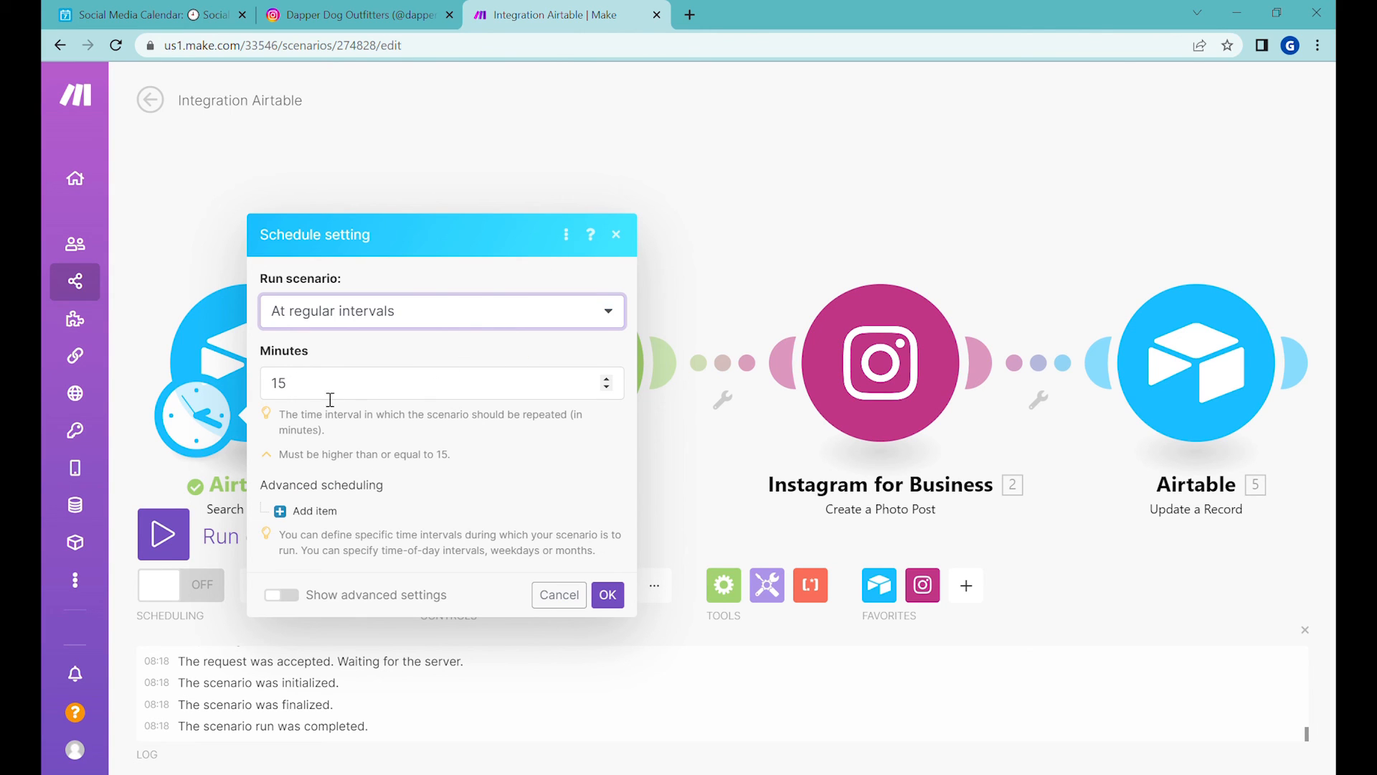
pyautogui.click(607, 594)
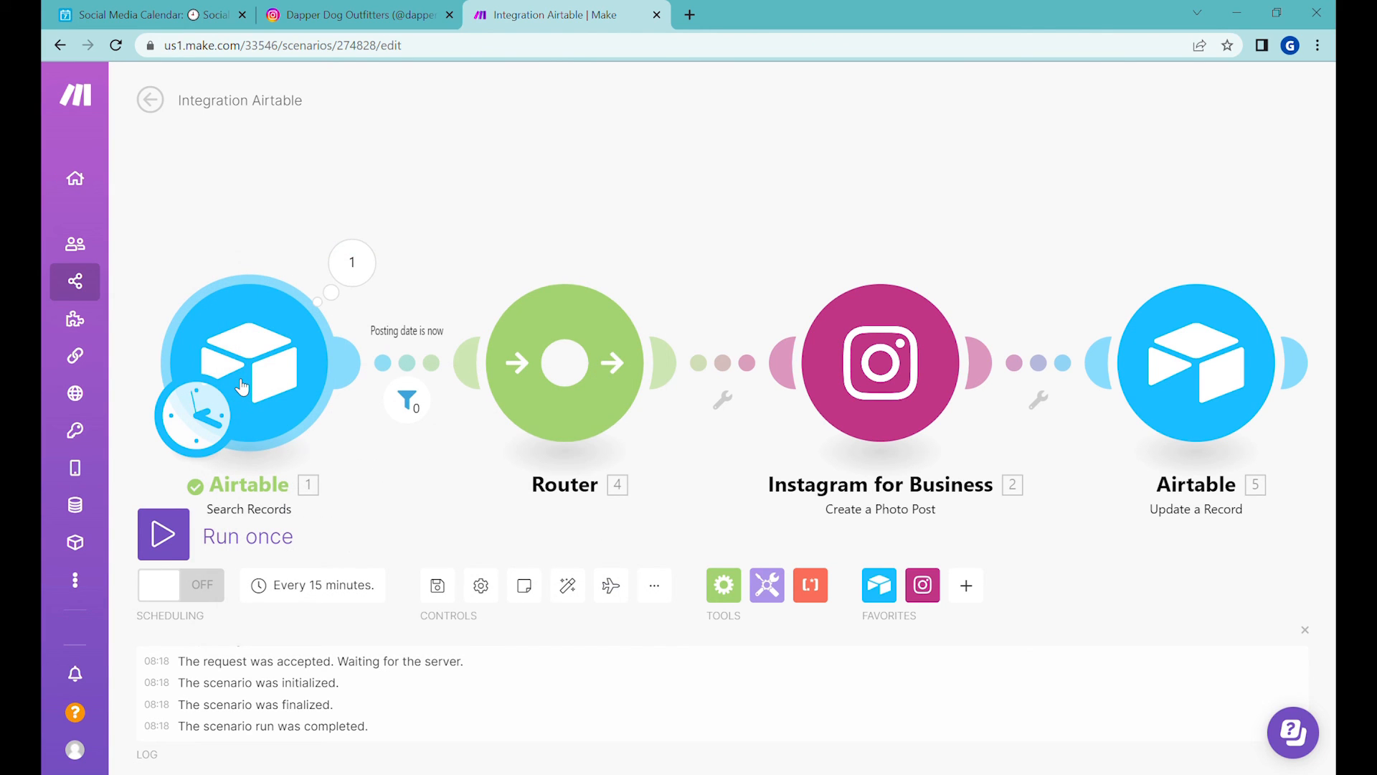
pyautogui.moveTo(253, 372)
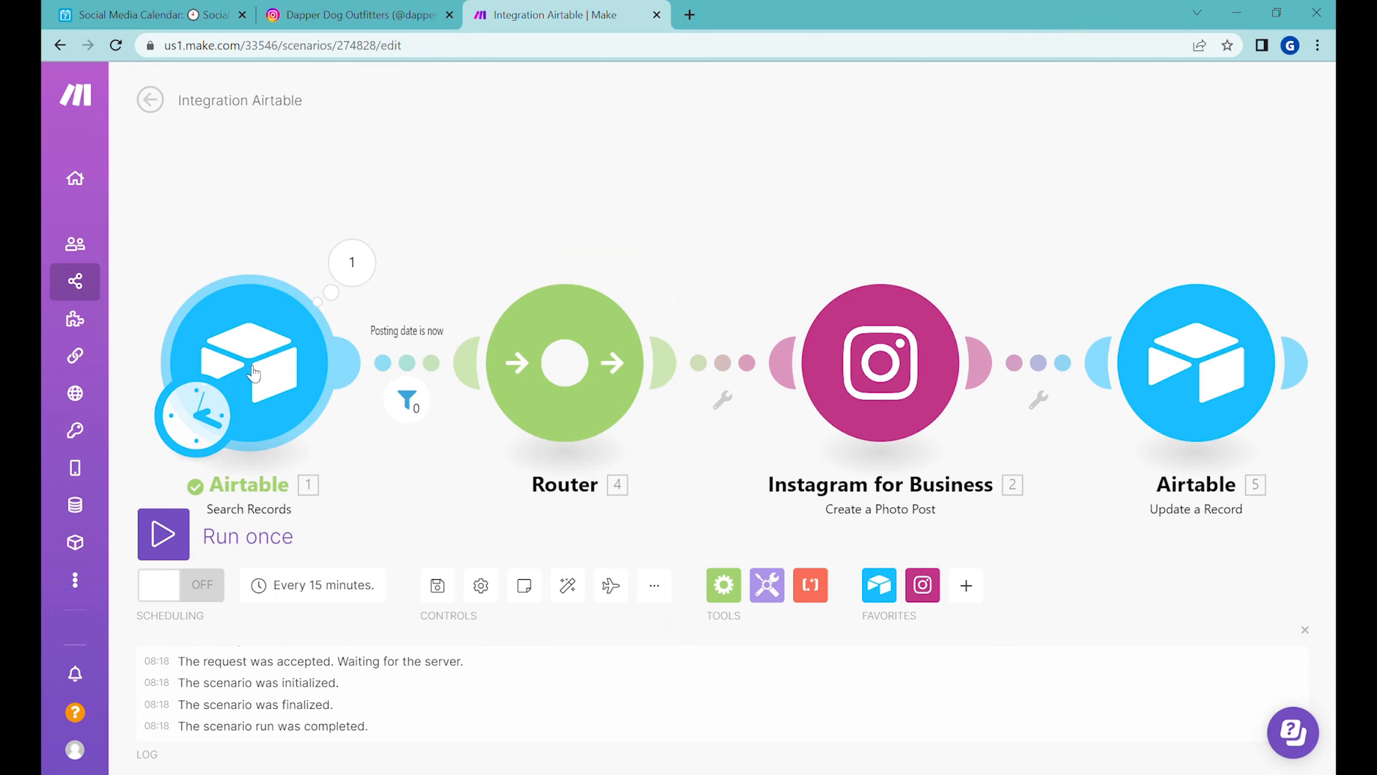
pyautogui.click(311, 585)
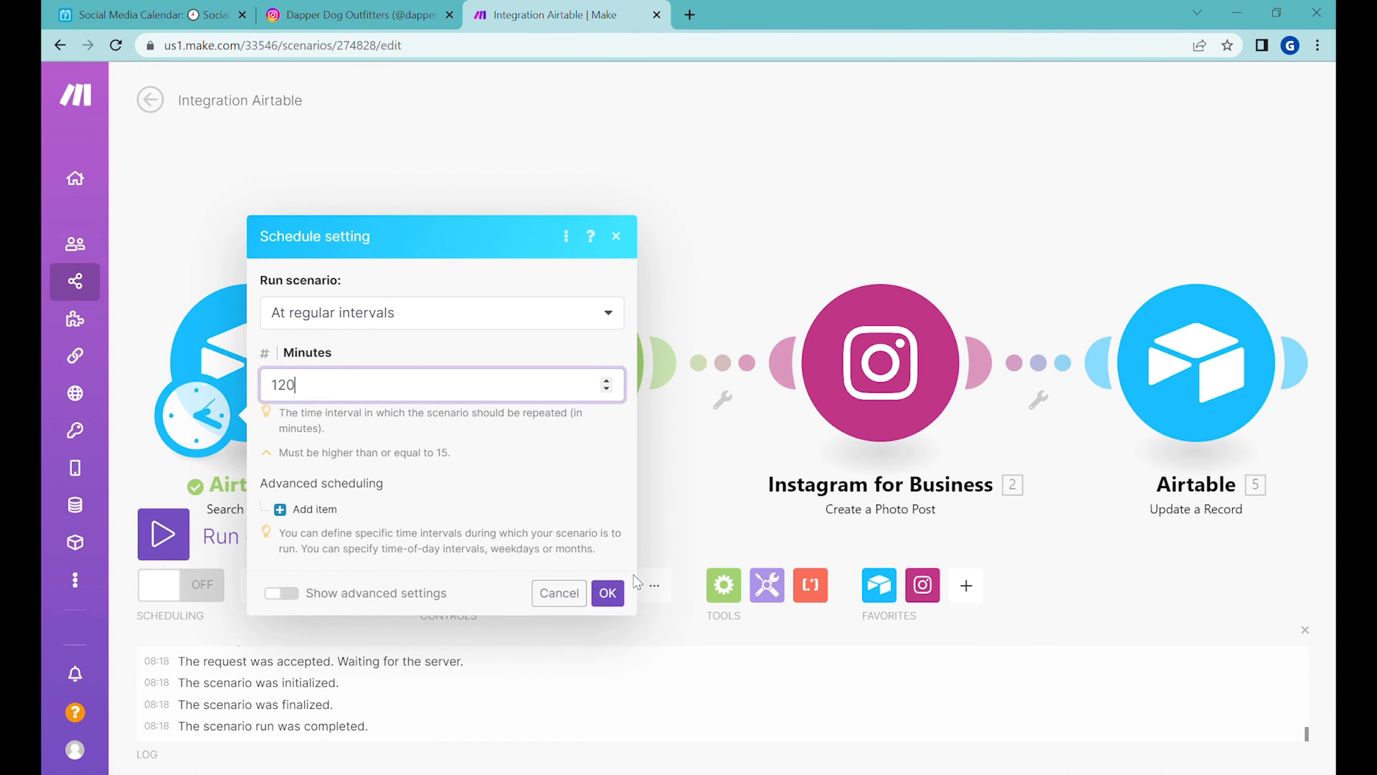
pyautogui.click(608, 592)
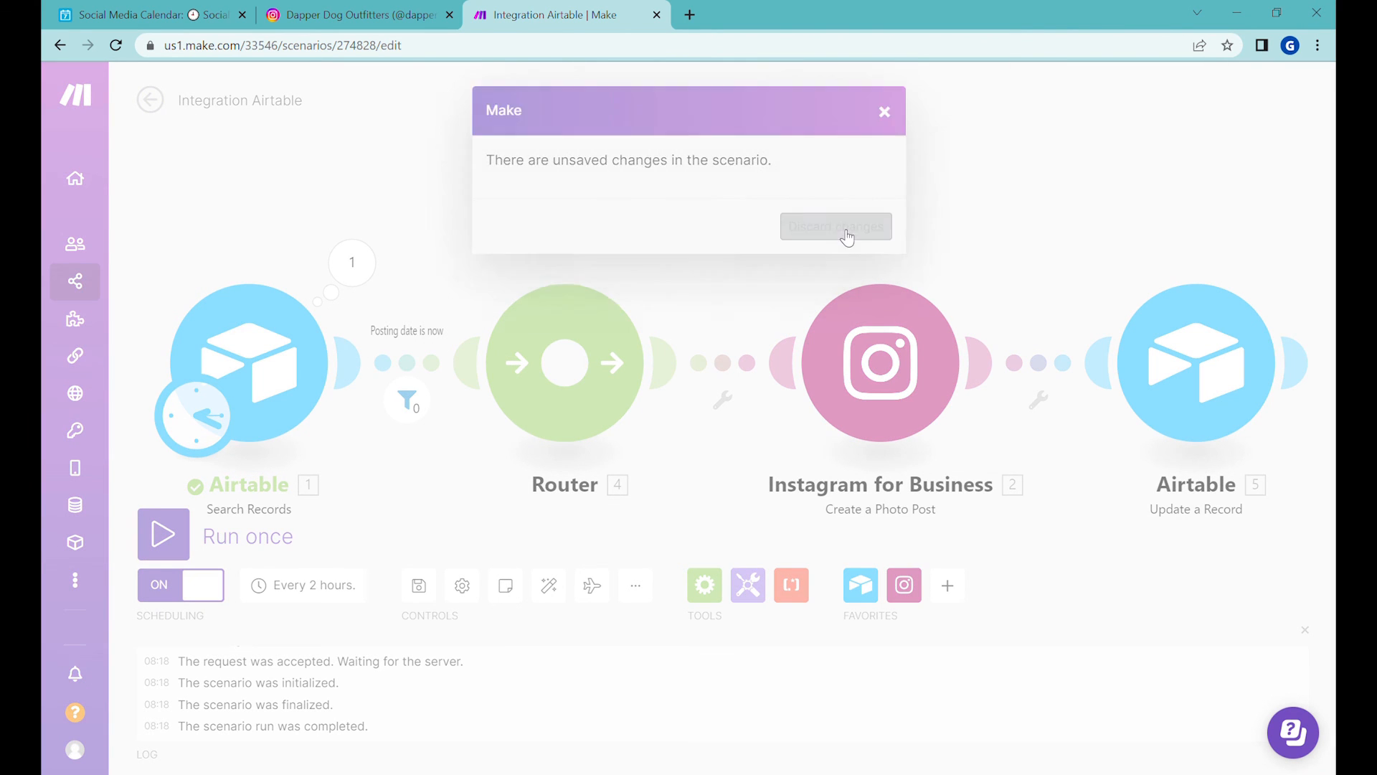
pyautogui.click(835, 225)
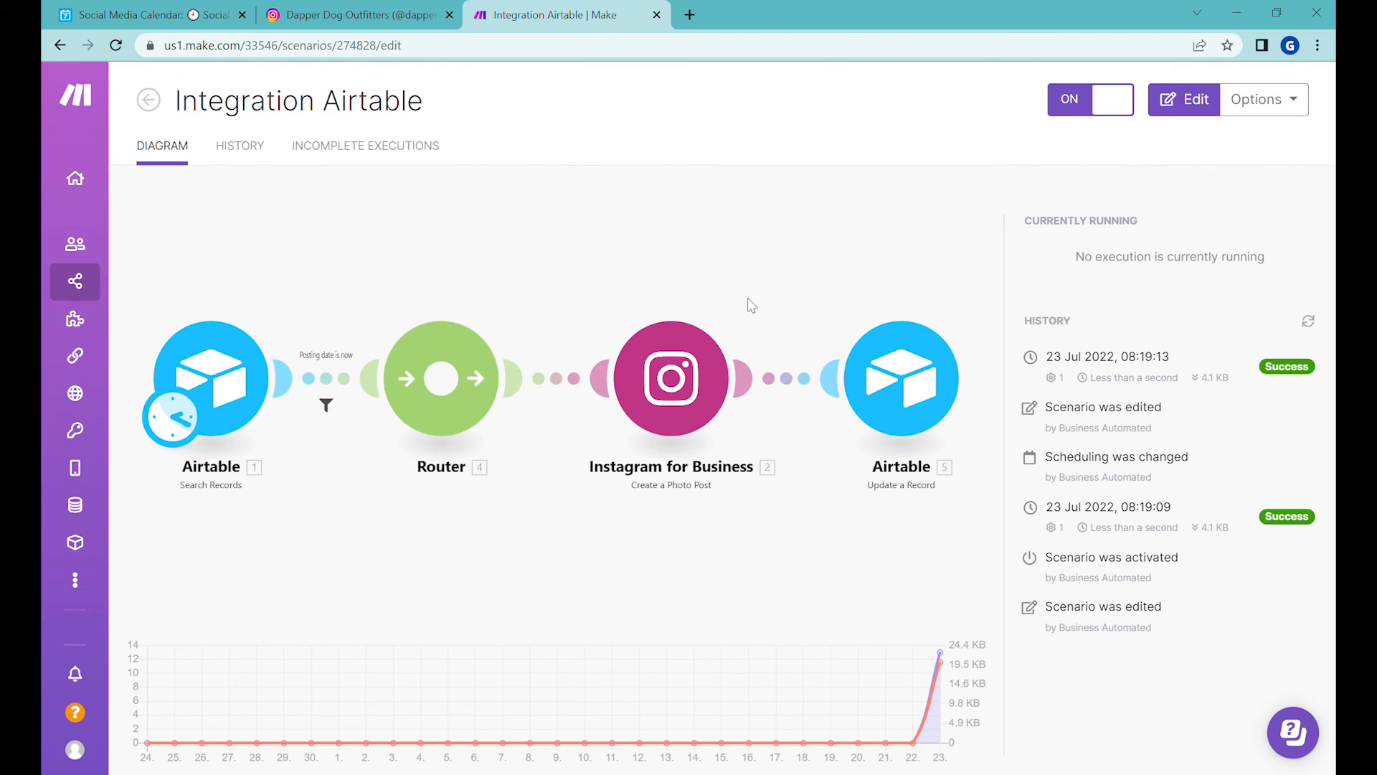
pyautogui.moveTo(449, 441)
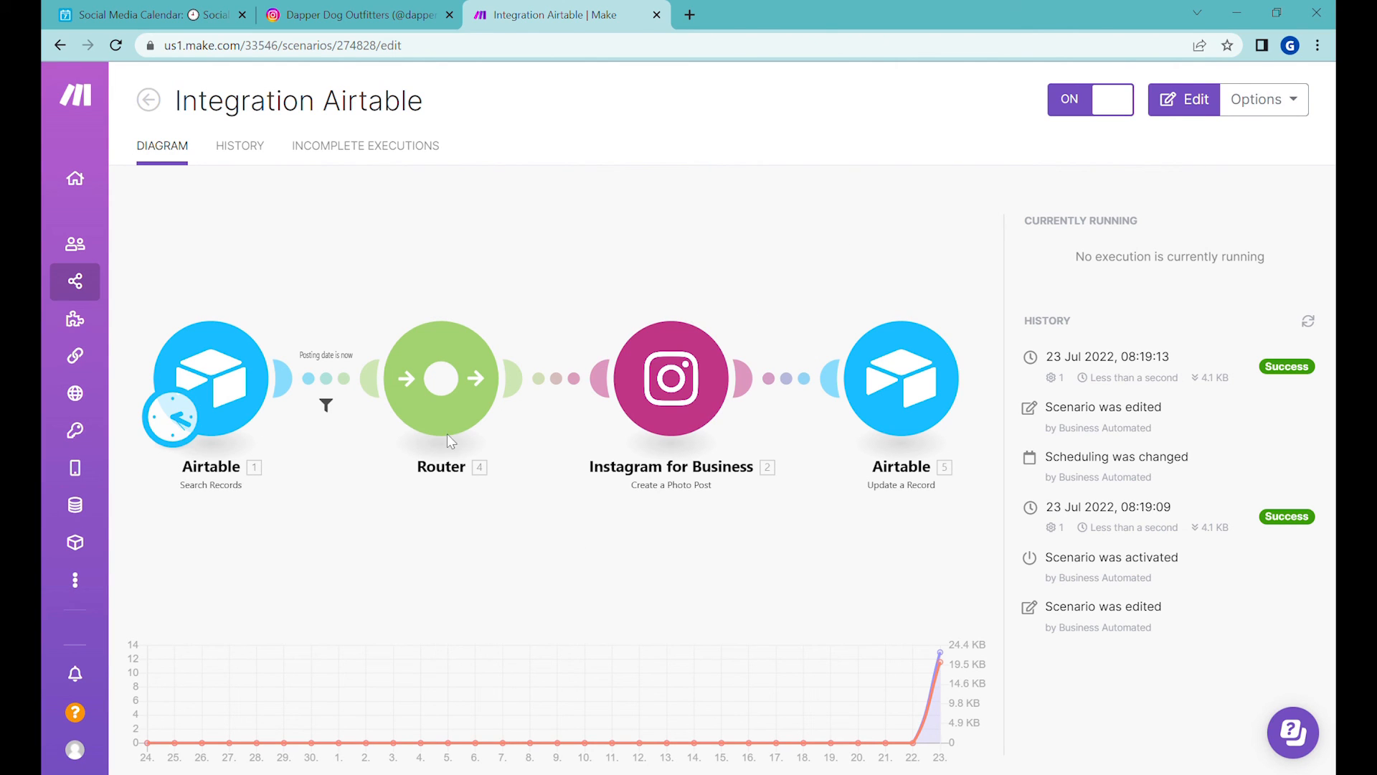
pyautogui.moveTo(448, 351)
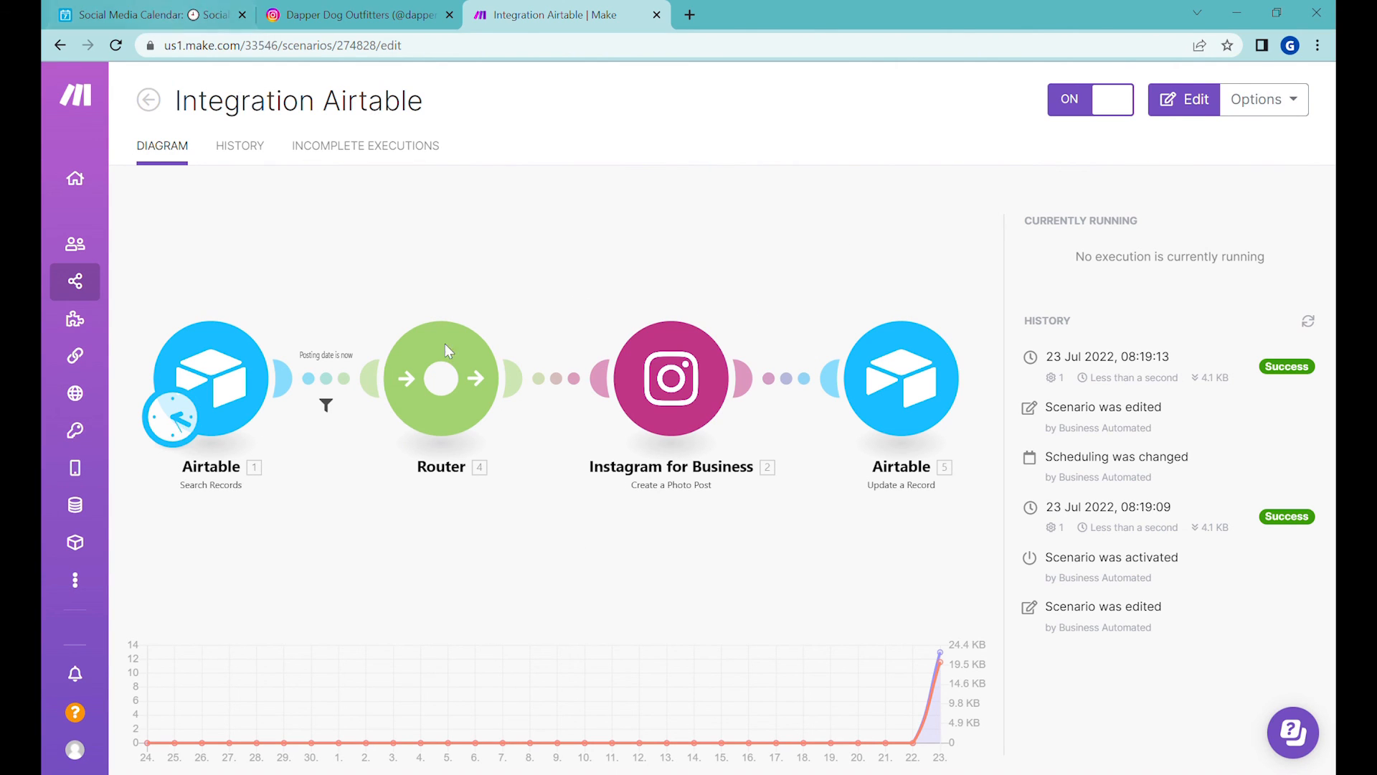
# - Set the approved records' dates to 7/20–7/22/2022 in Airtable, then reopen the scenario editor
pyautogui.click(145, 15)
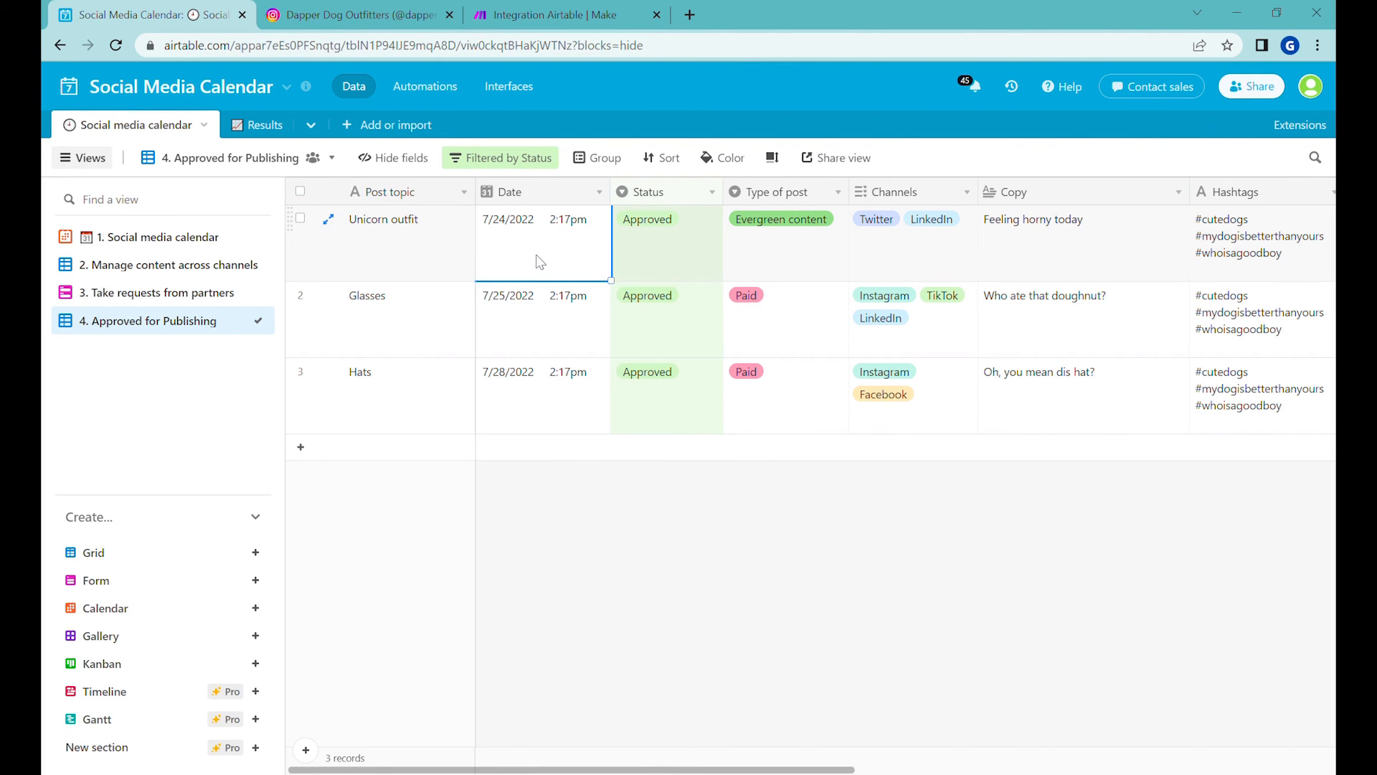
pyautogui.click(563, 15)
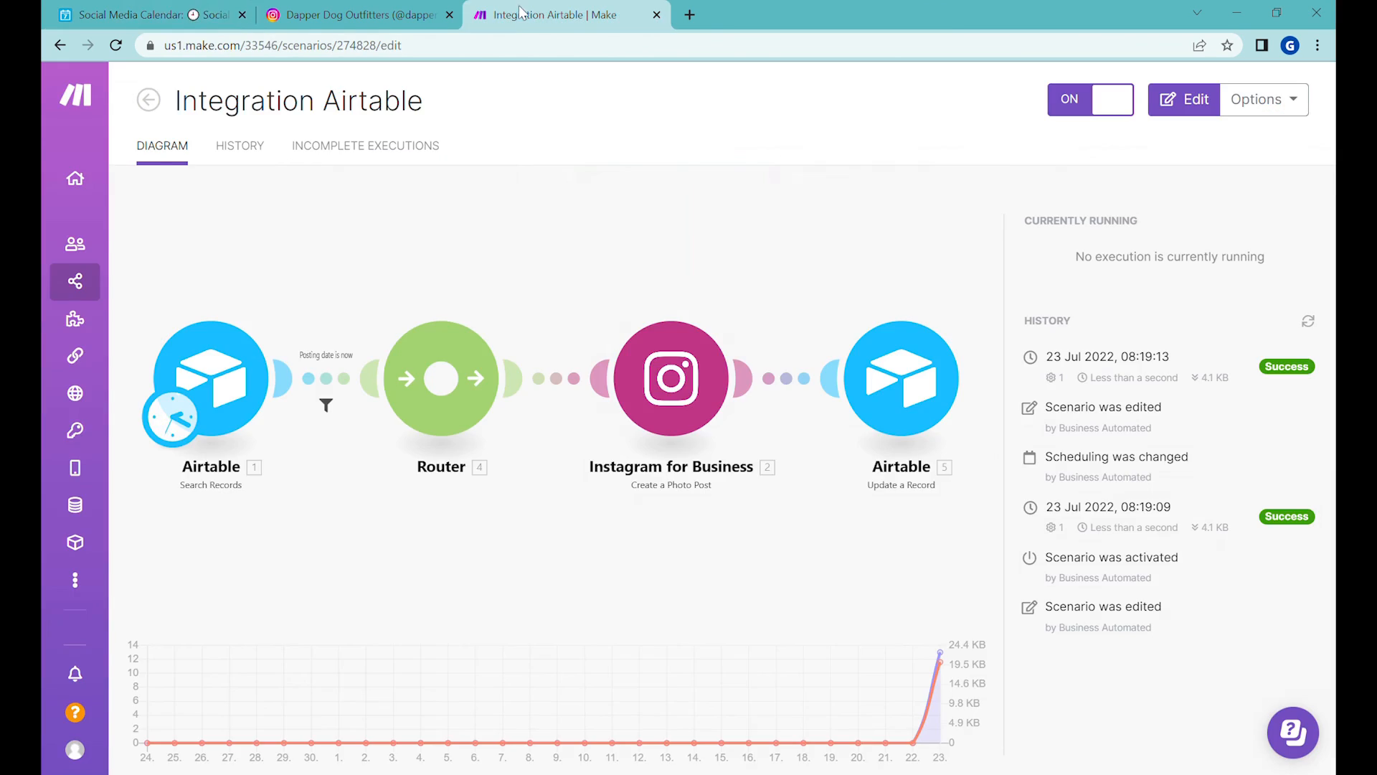
pyautogui.click(145, 14)
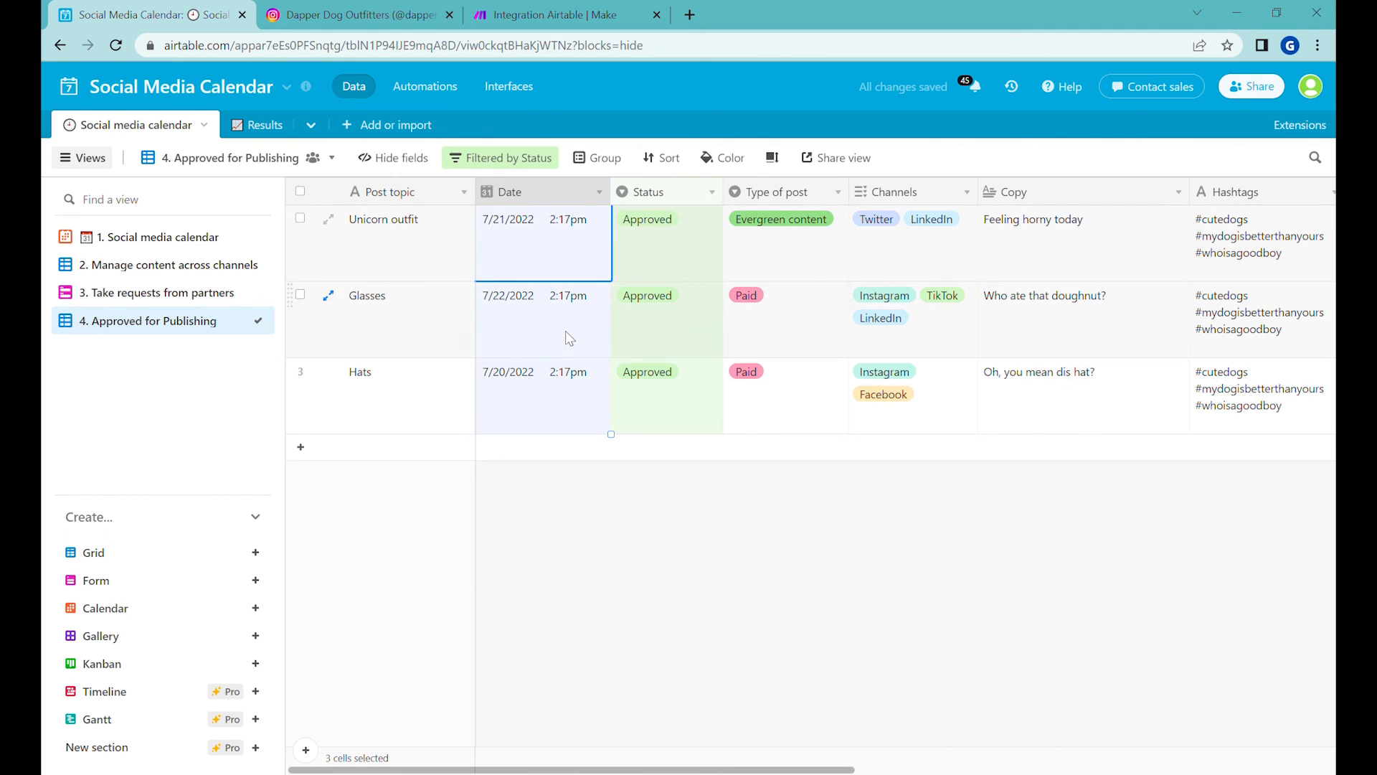
pyautogui.click(563, 14)
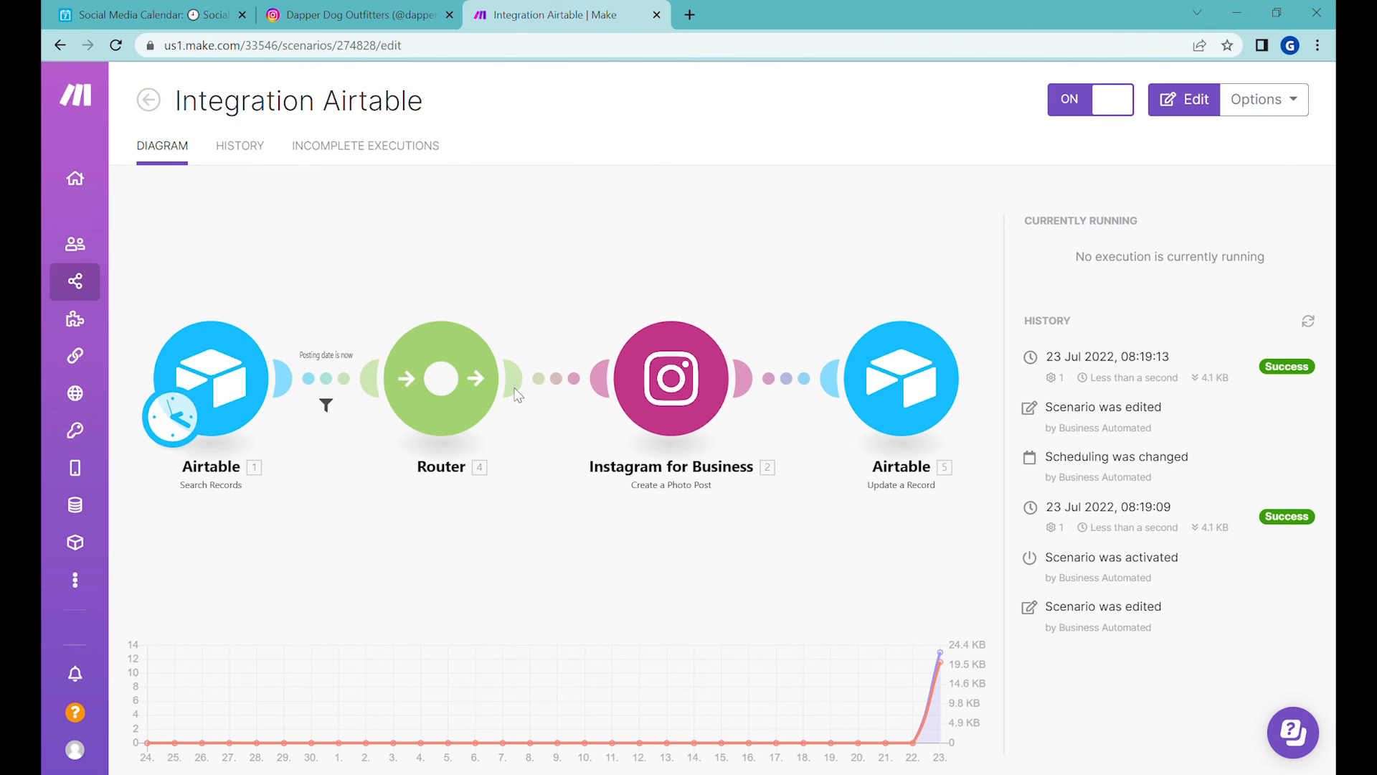
pyautogui.click(1184, 99)
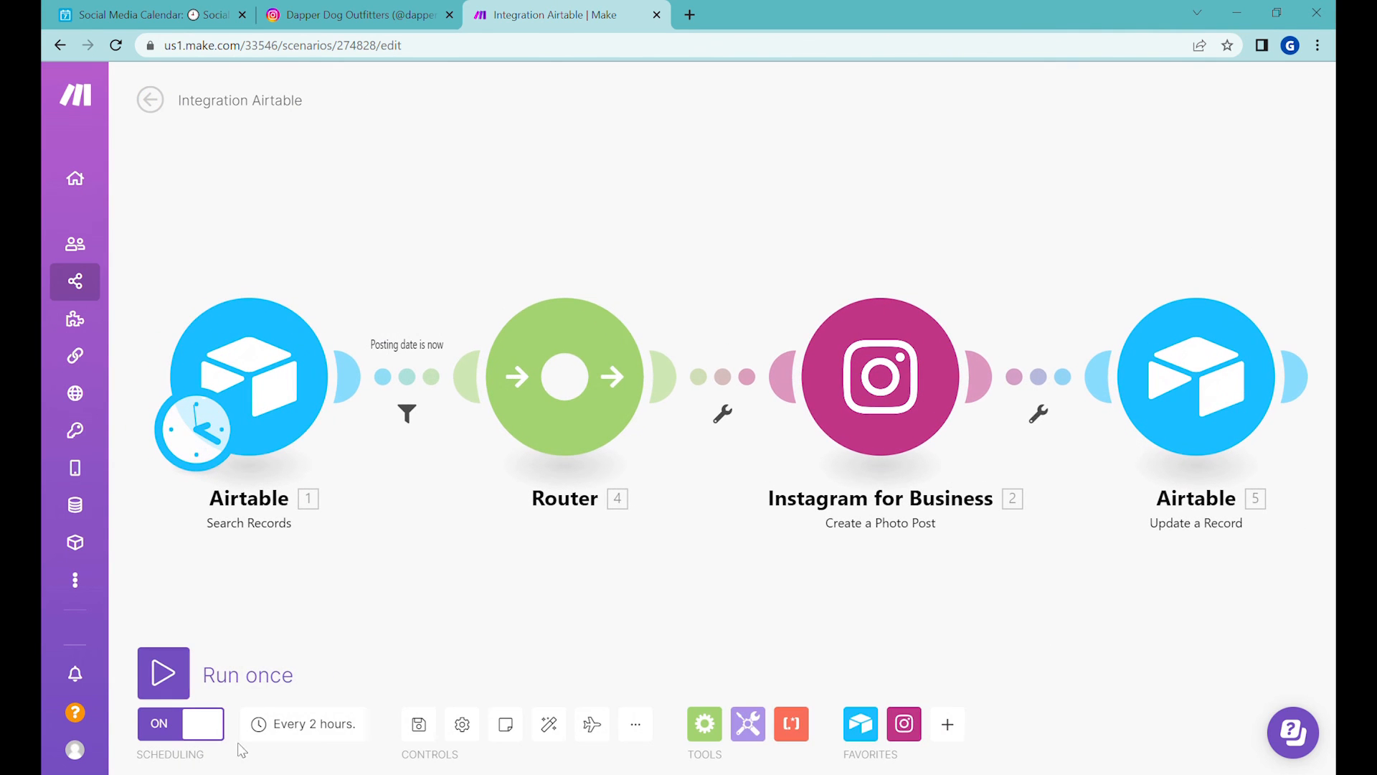
# - Run the scenario once to publish the three due posts, then check the calendar base
pyautogui.click(162, 671)
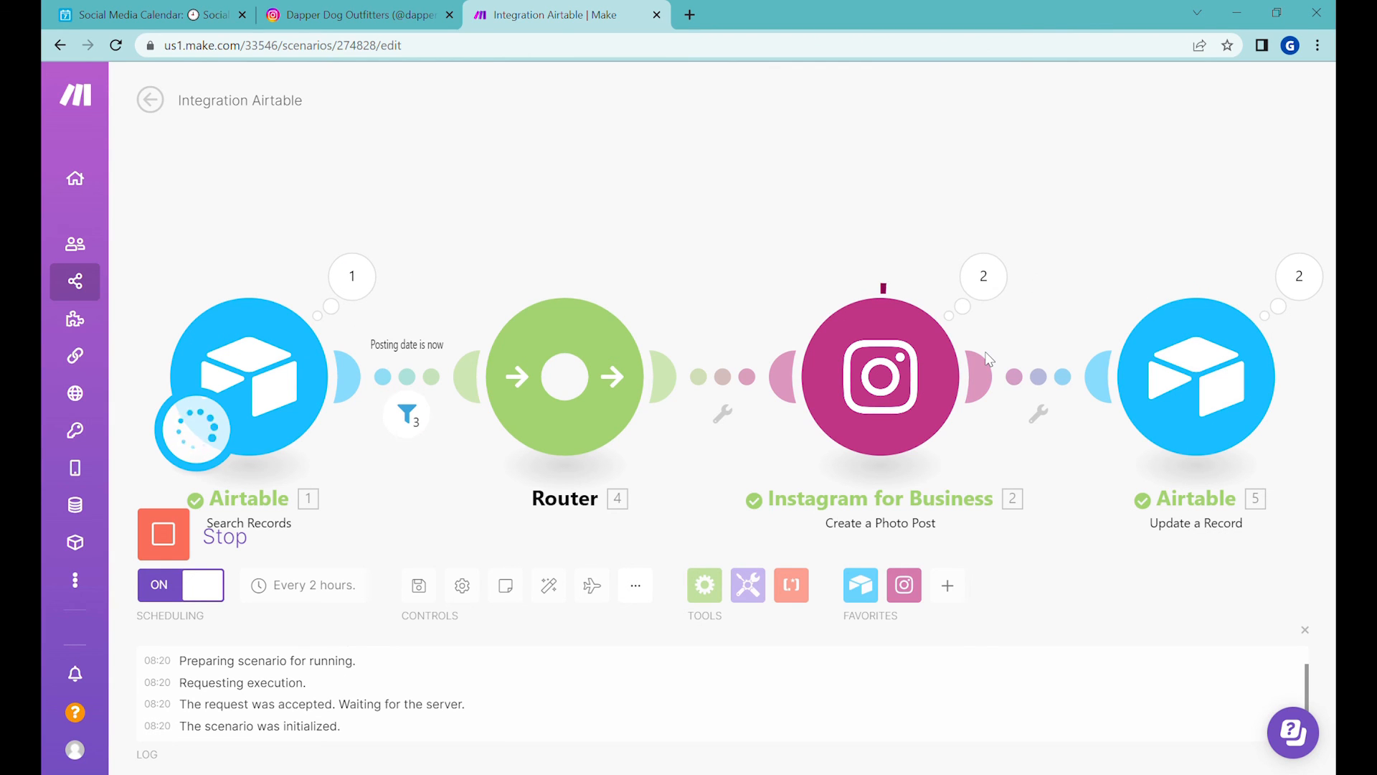
pyautogui.click(162, 534)
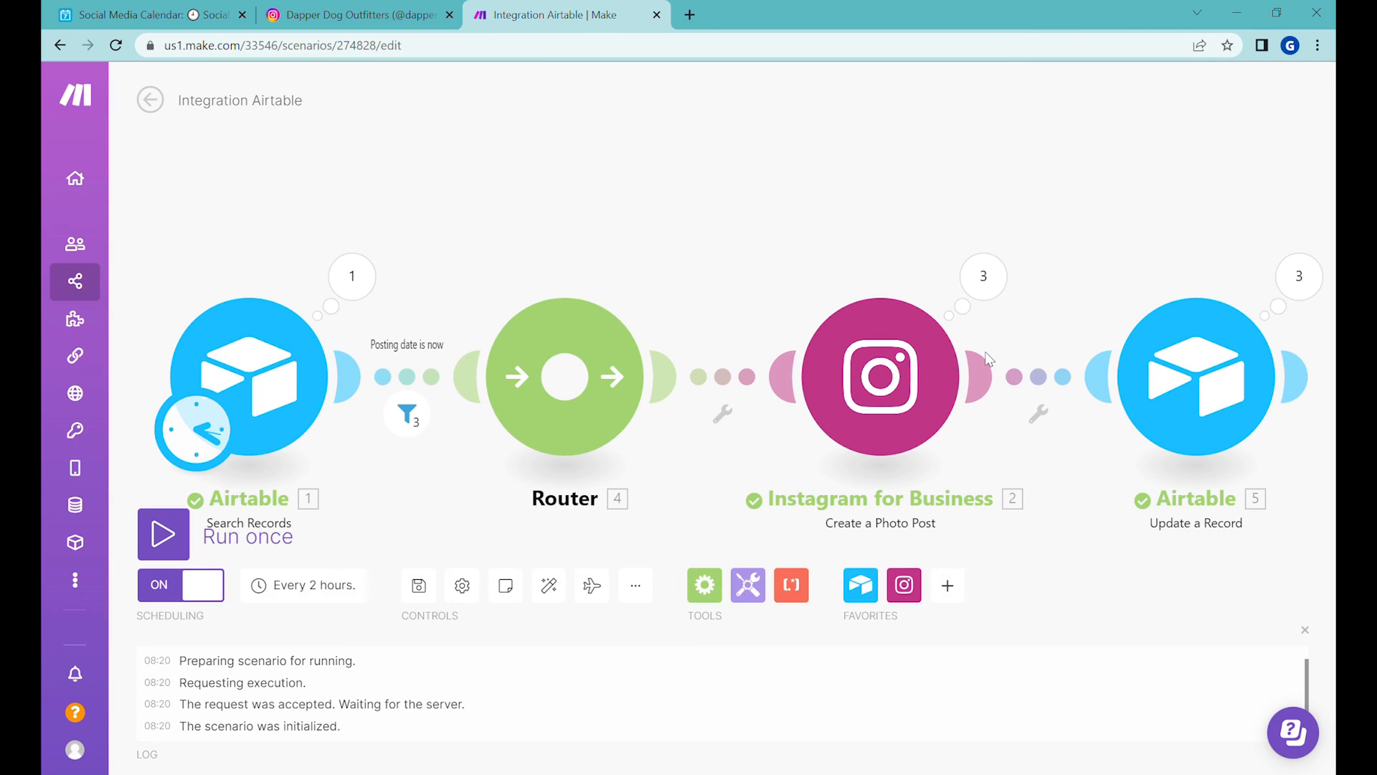
pyautogui.click(141, 15)
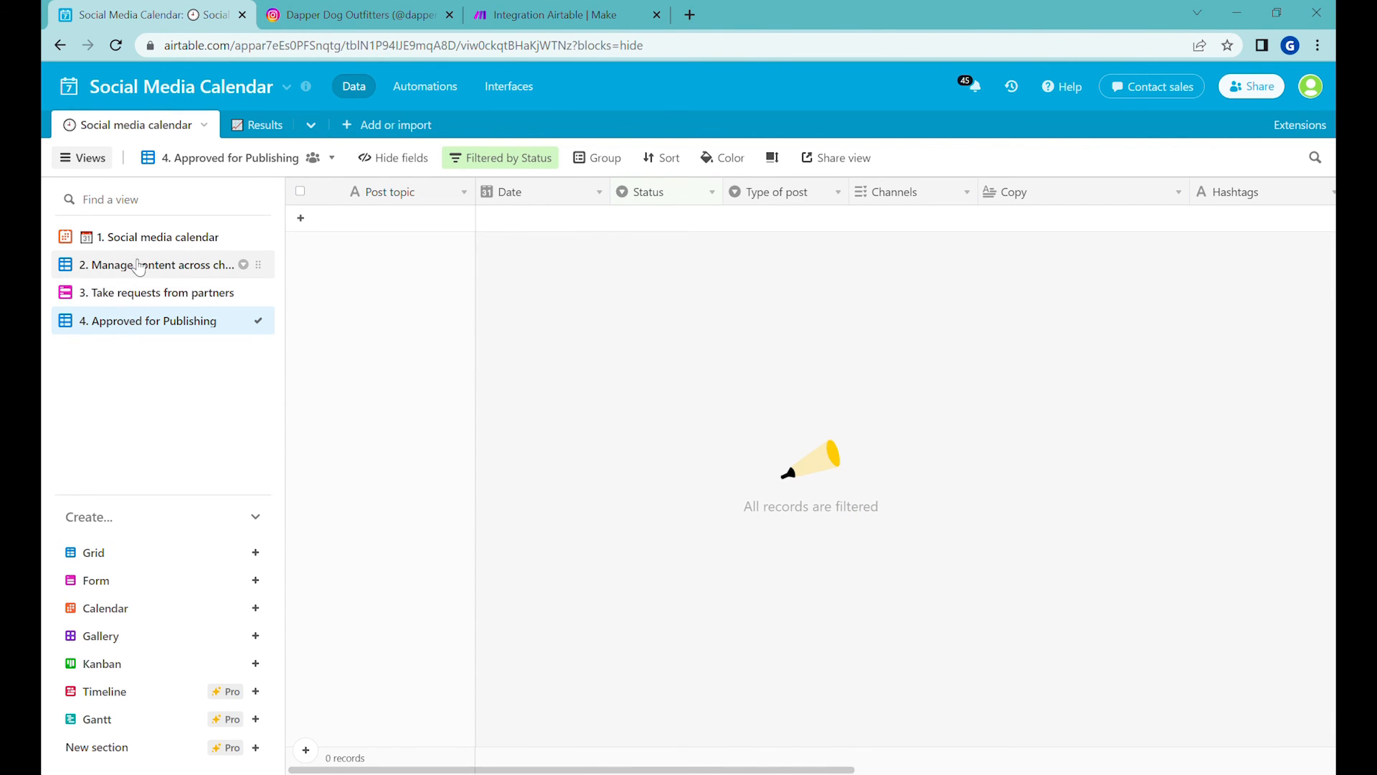
# - Show all posts in Airtable and reload the Instagram profile to confirm the new posts are live
pyautogui.click(158, 264)
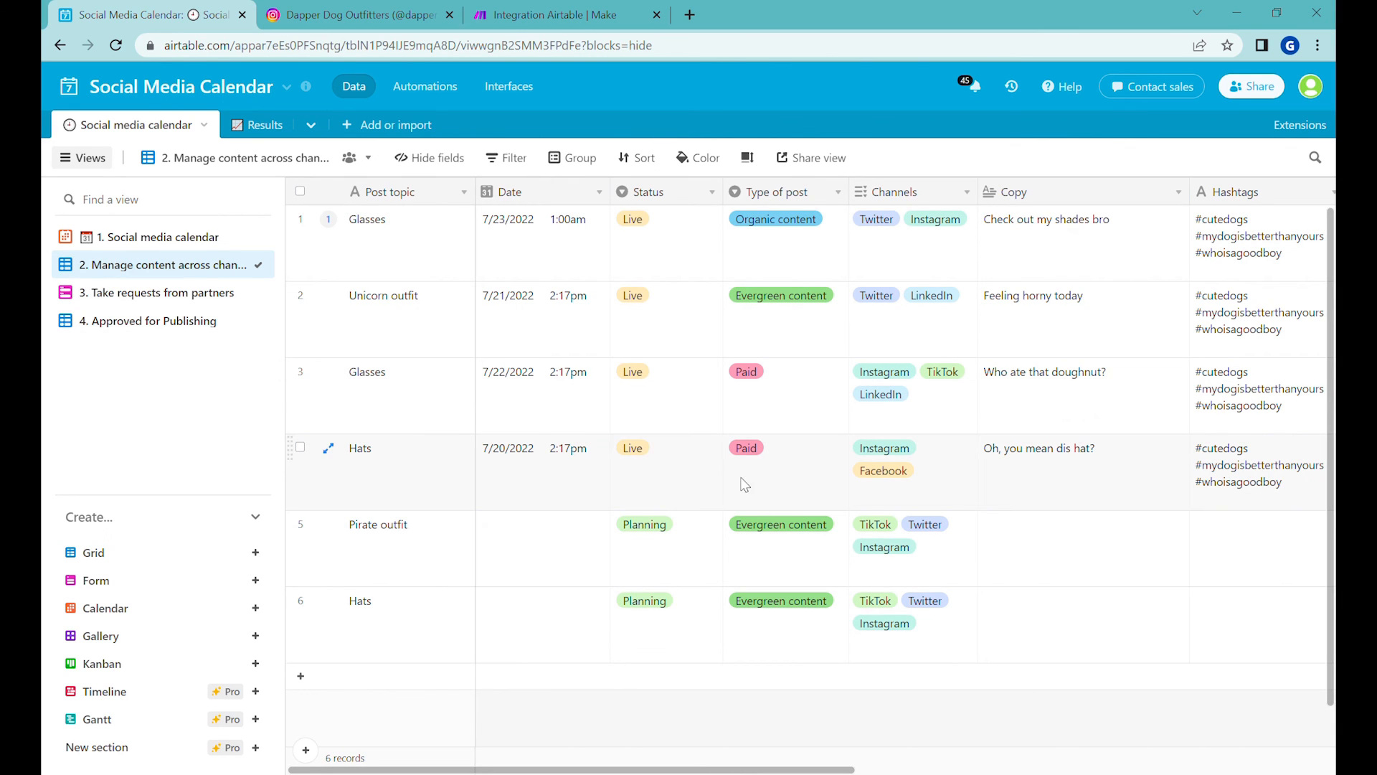
pyautogui.click(356, 14)
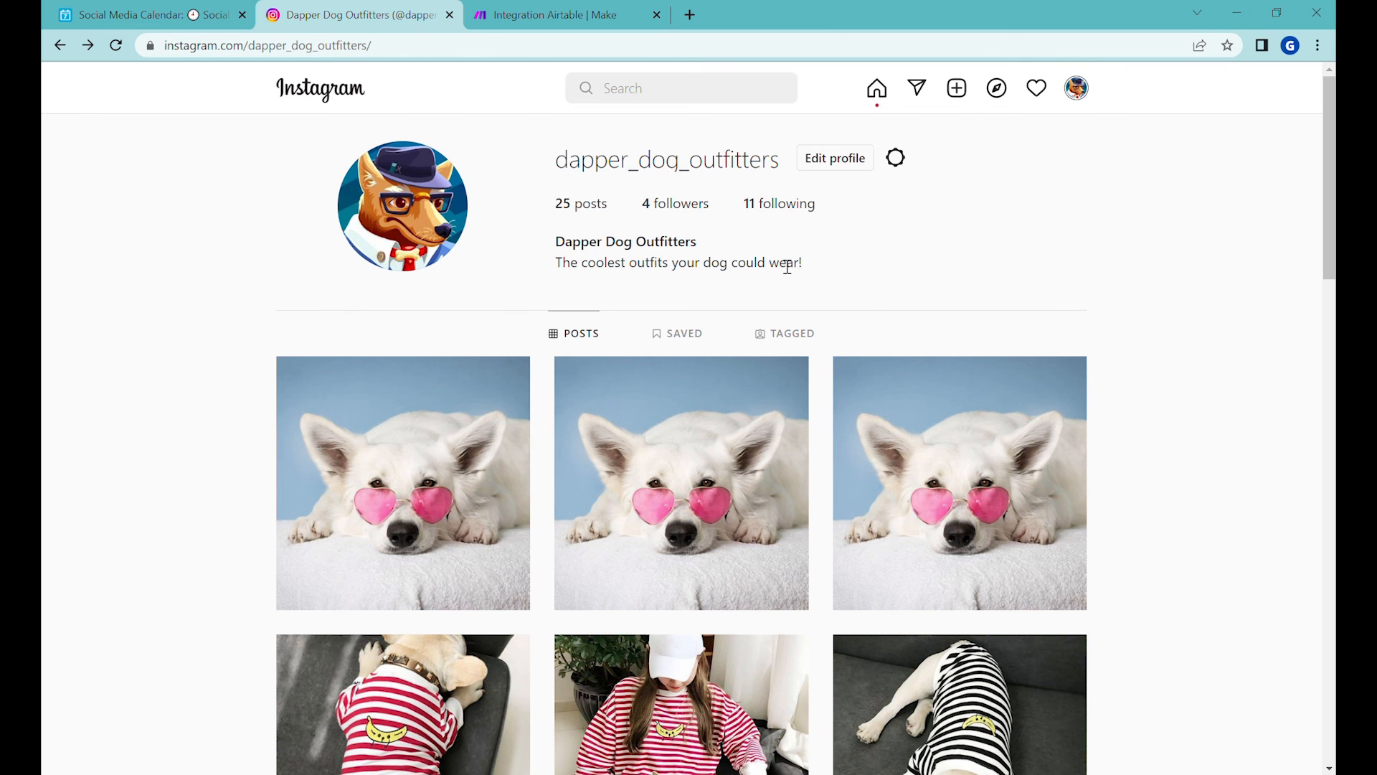
pyautogui.click(114, 44)
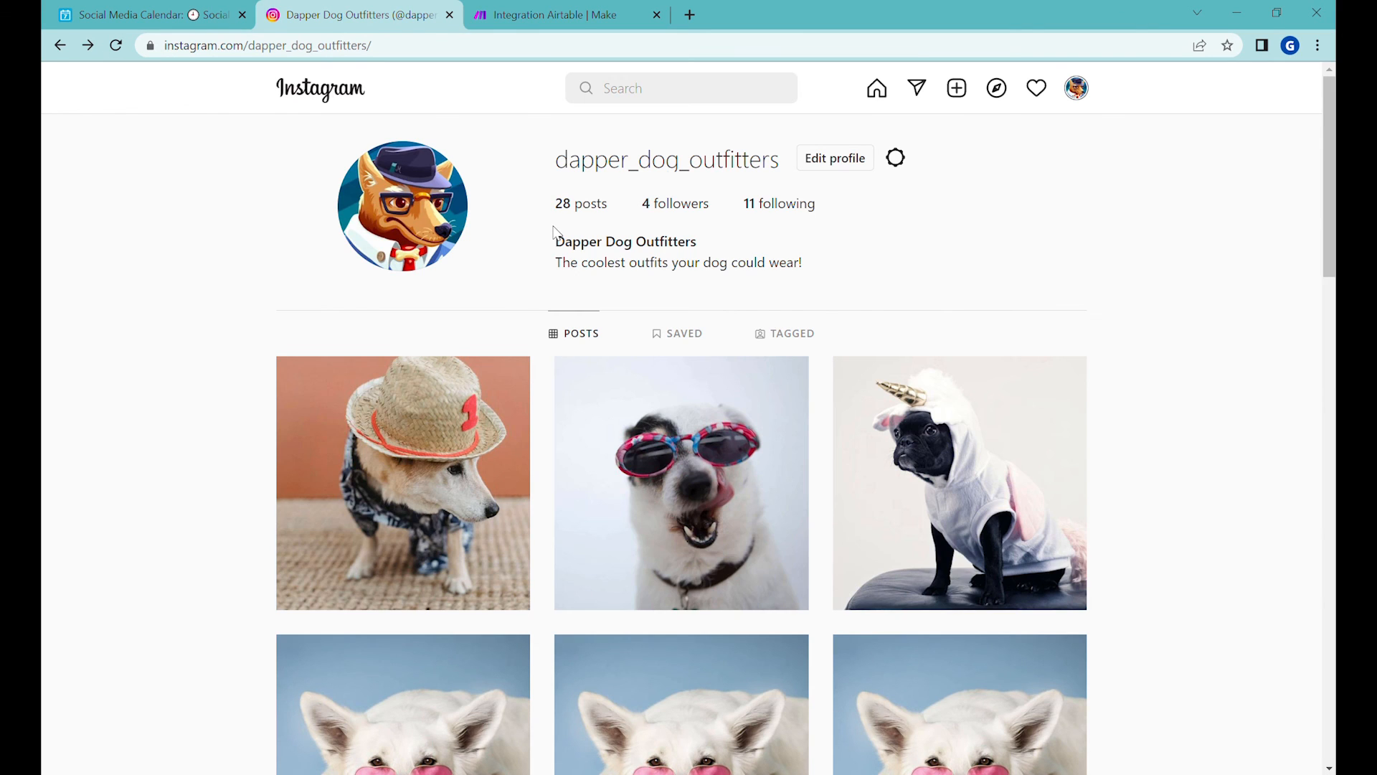
pyautogui.click(132, 14)
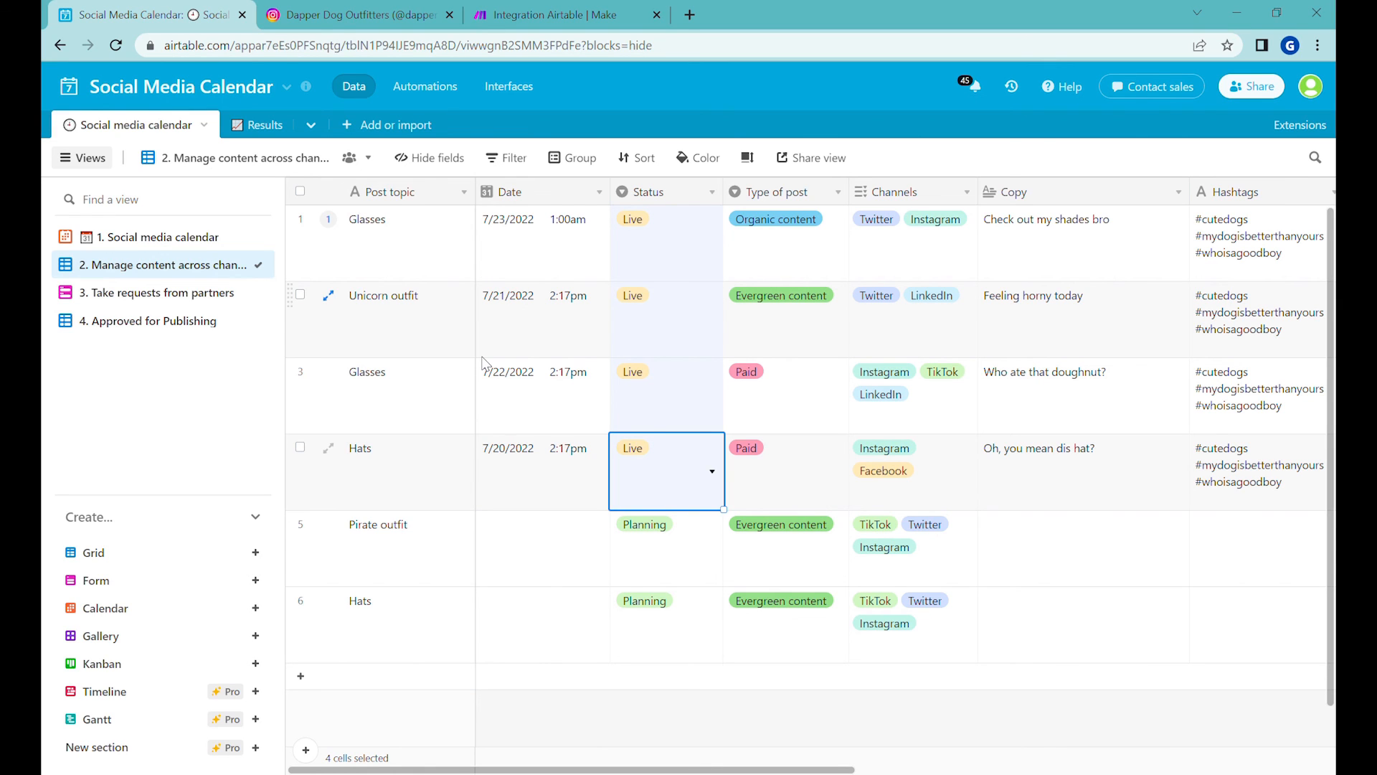
pyautogui.moveTo(887, 308)
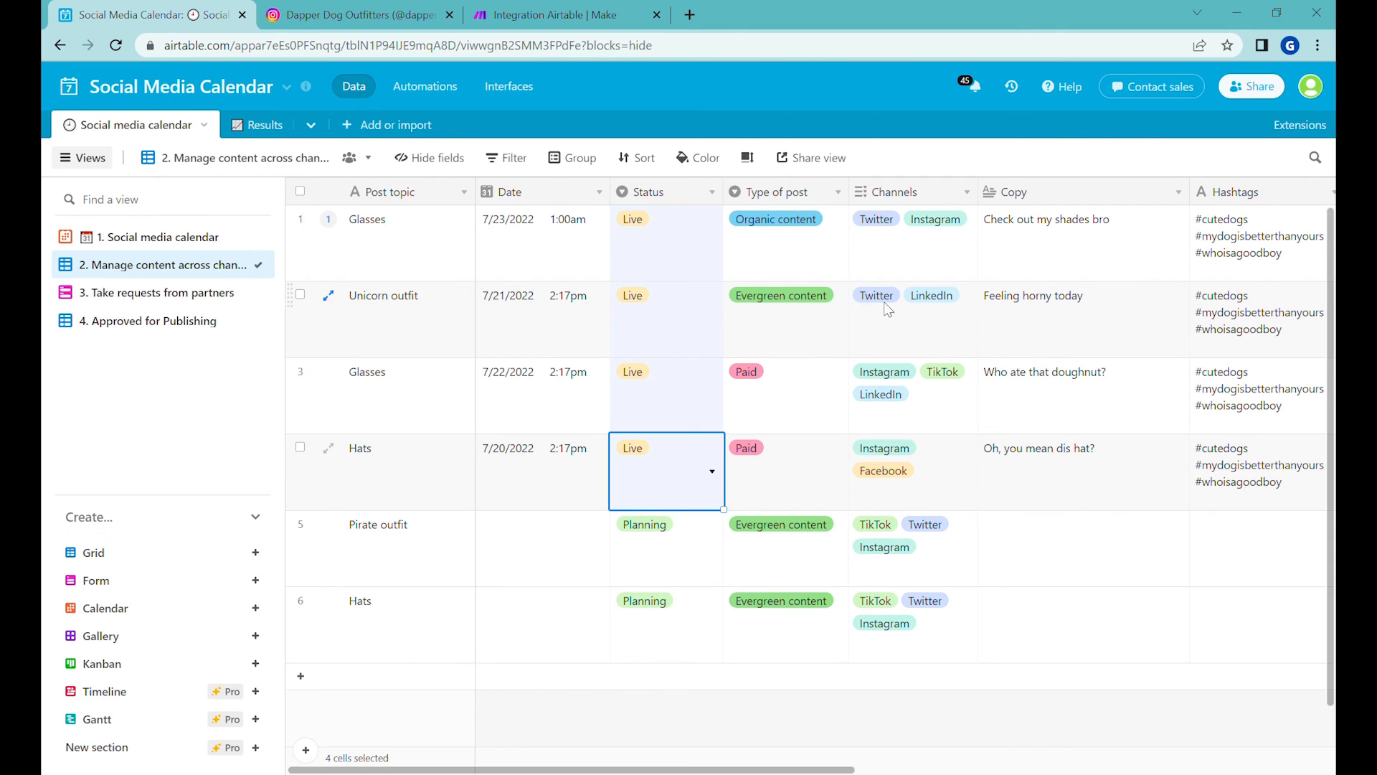